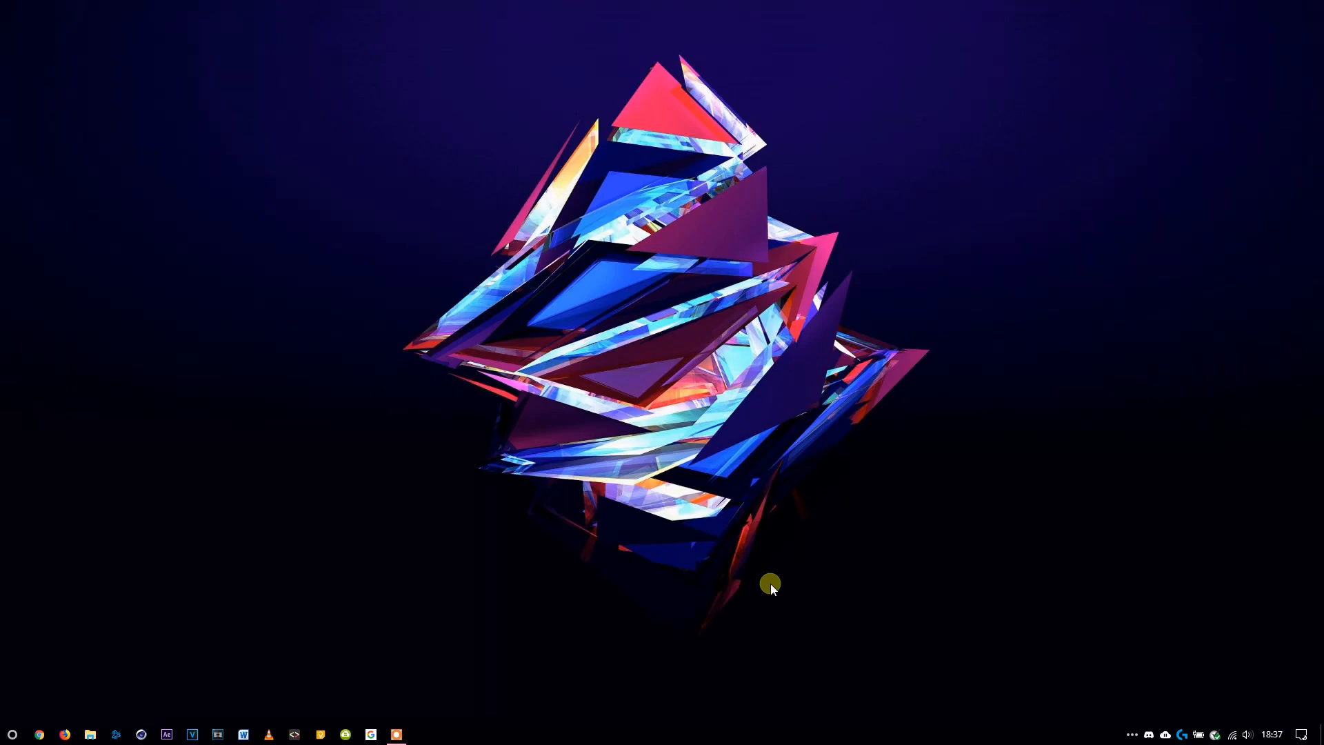
mouse_move(164, 658)
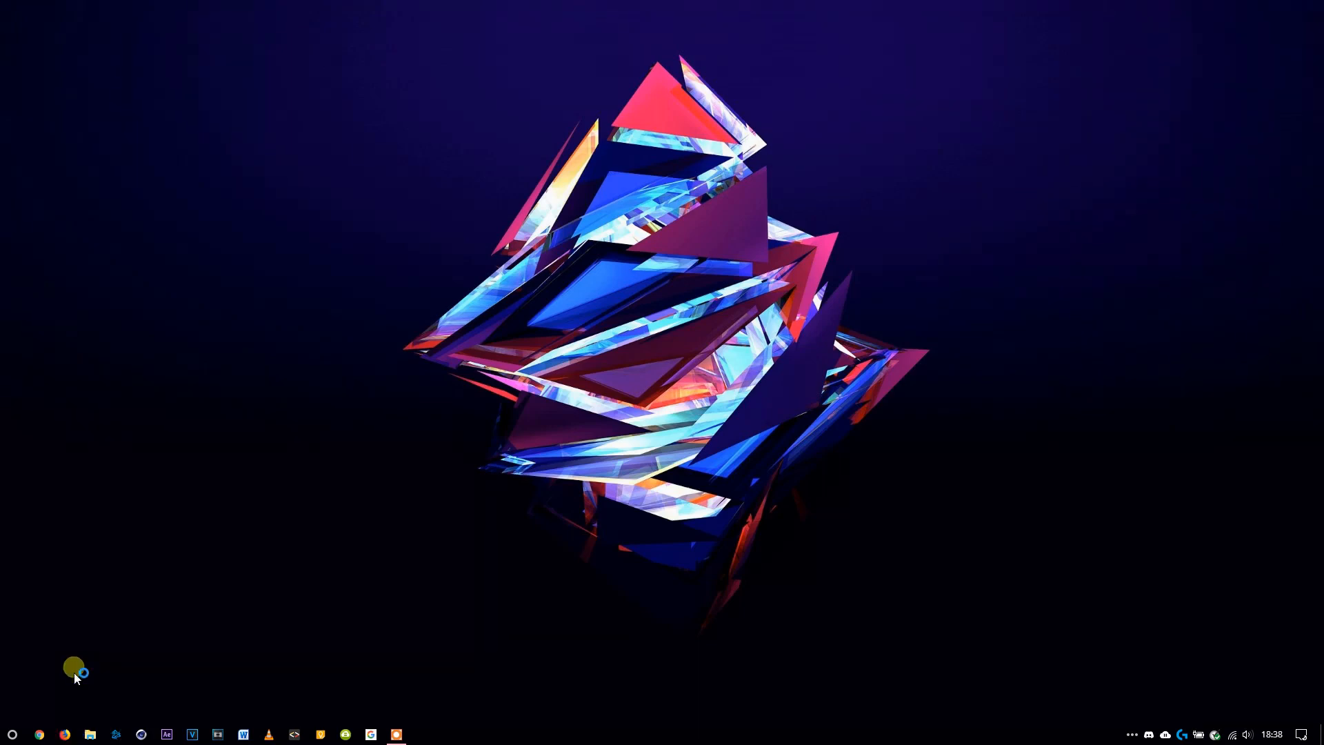
Step: Launch Firefox and open the official Arch Linux website from the Google results
click(65, 734)
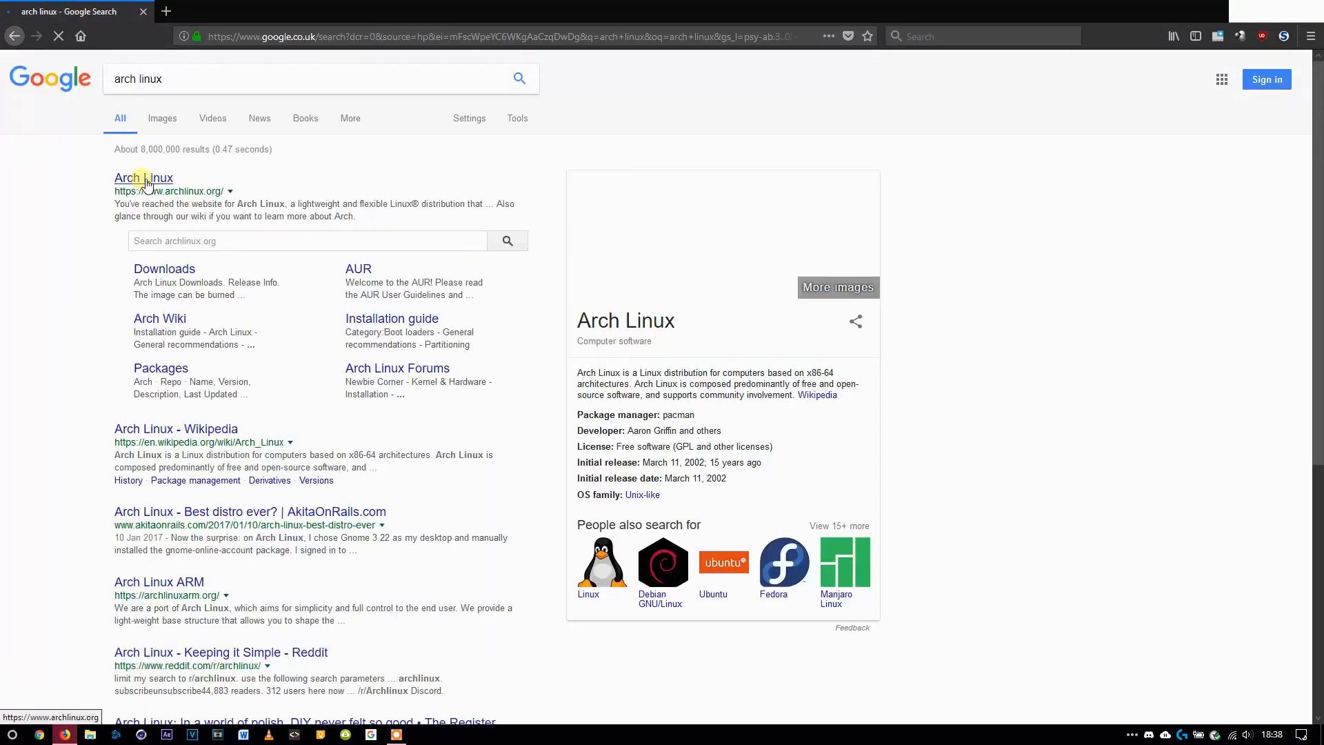
click(142, 178)
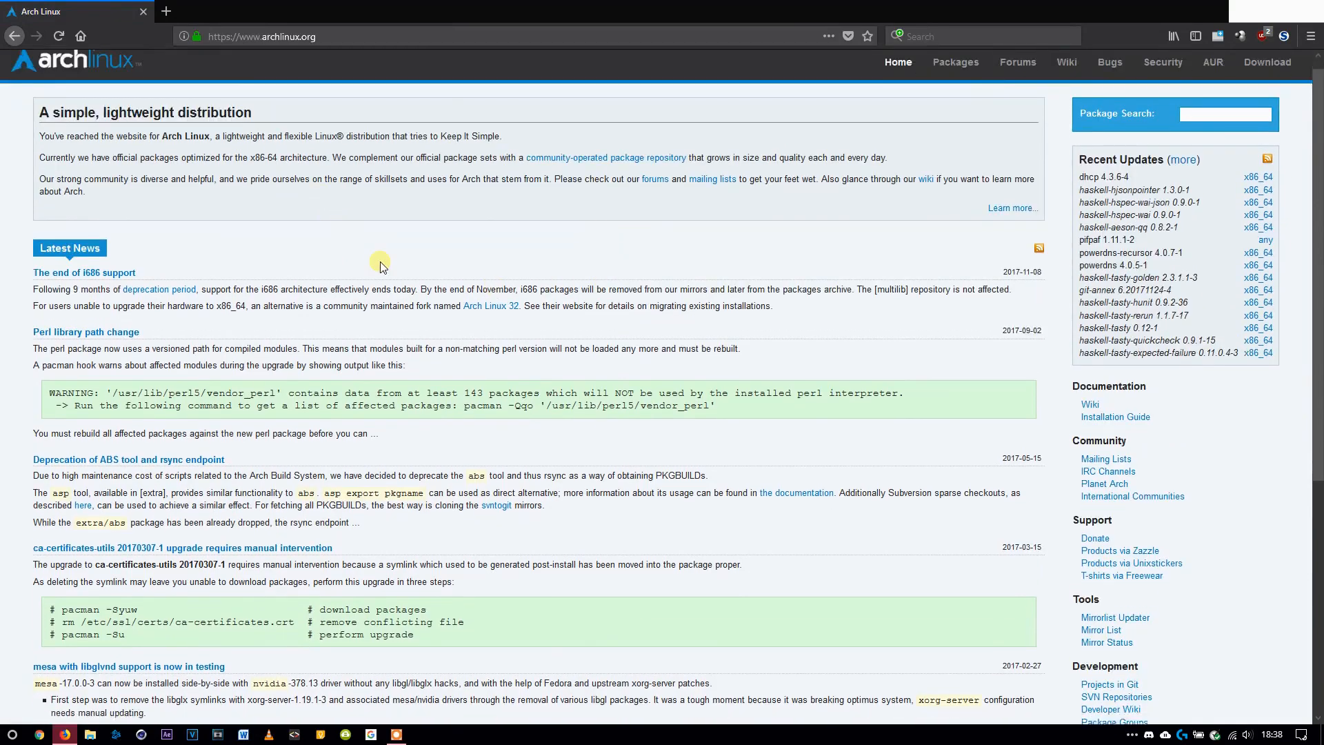
mouse_move(1260, 72)
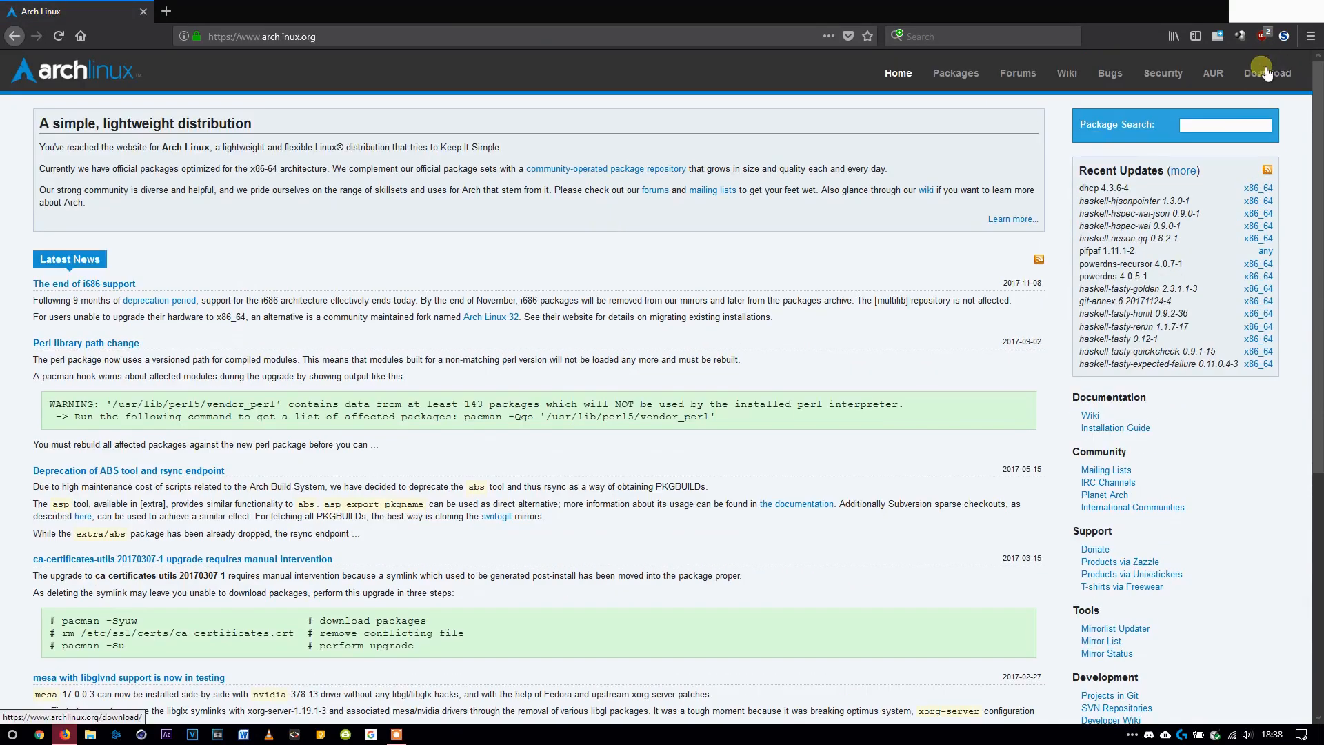
mouse_move(1267, 72)
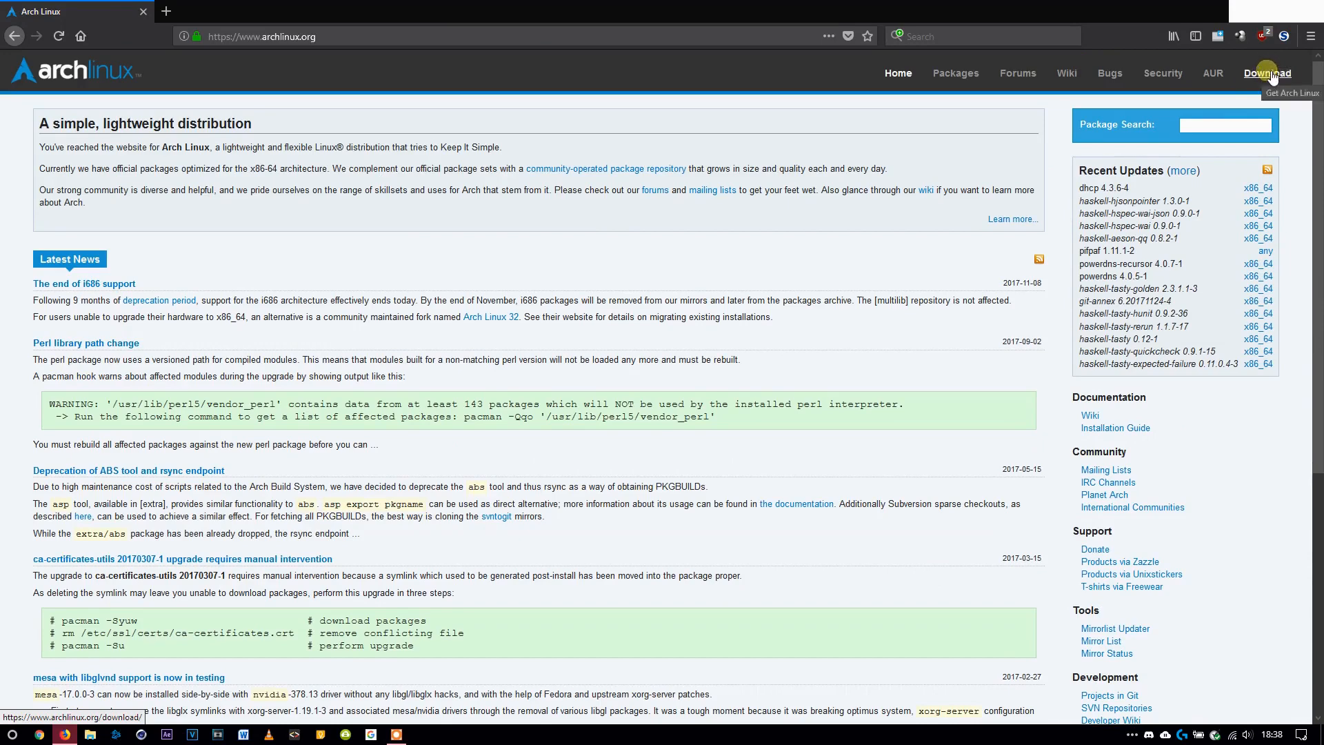
Step: Go to the Arch Linux Downloads page and scroll the mirror list to United Kingdom
click(1268, 73)
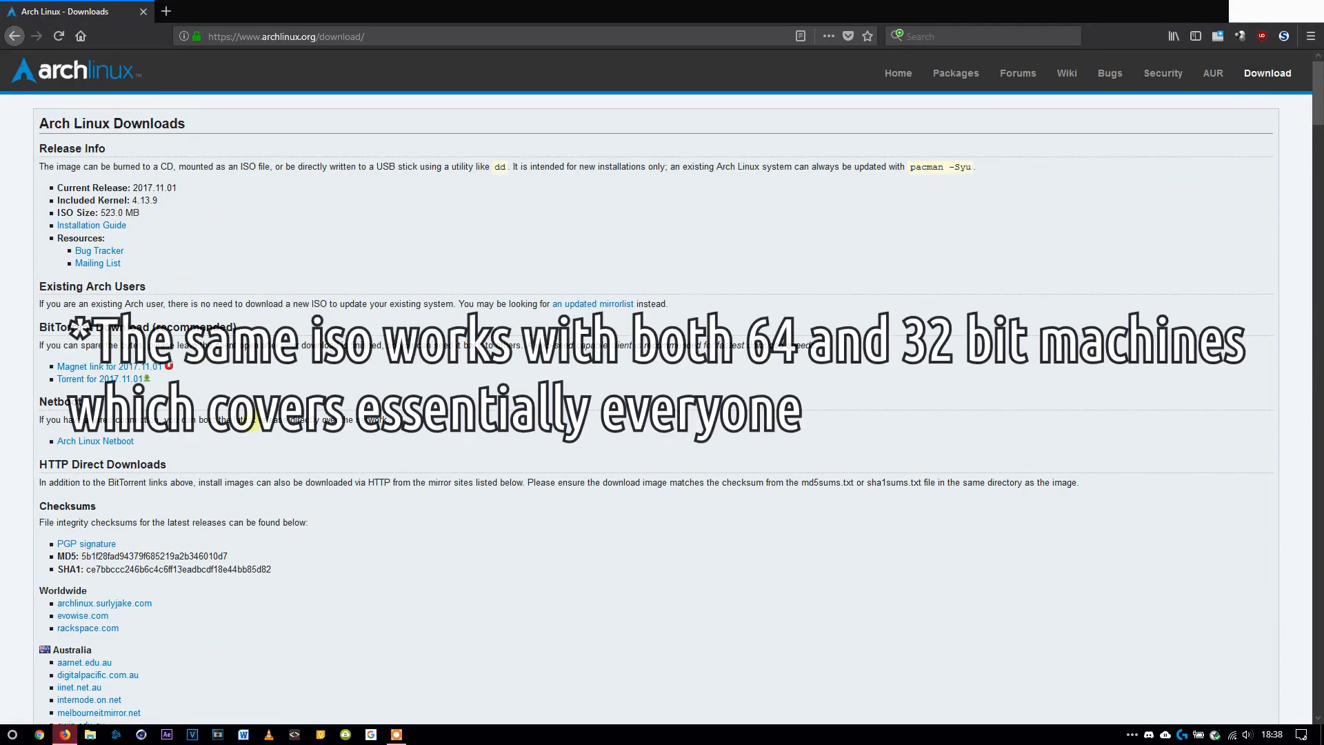
scroll(down, 3)
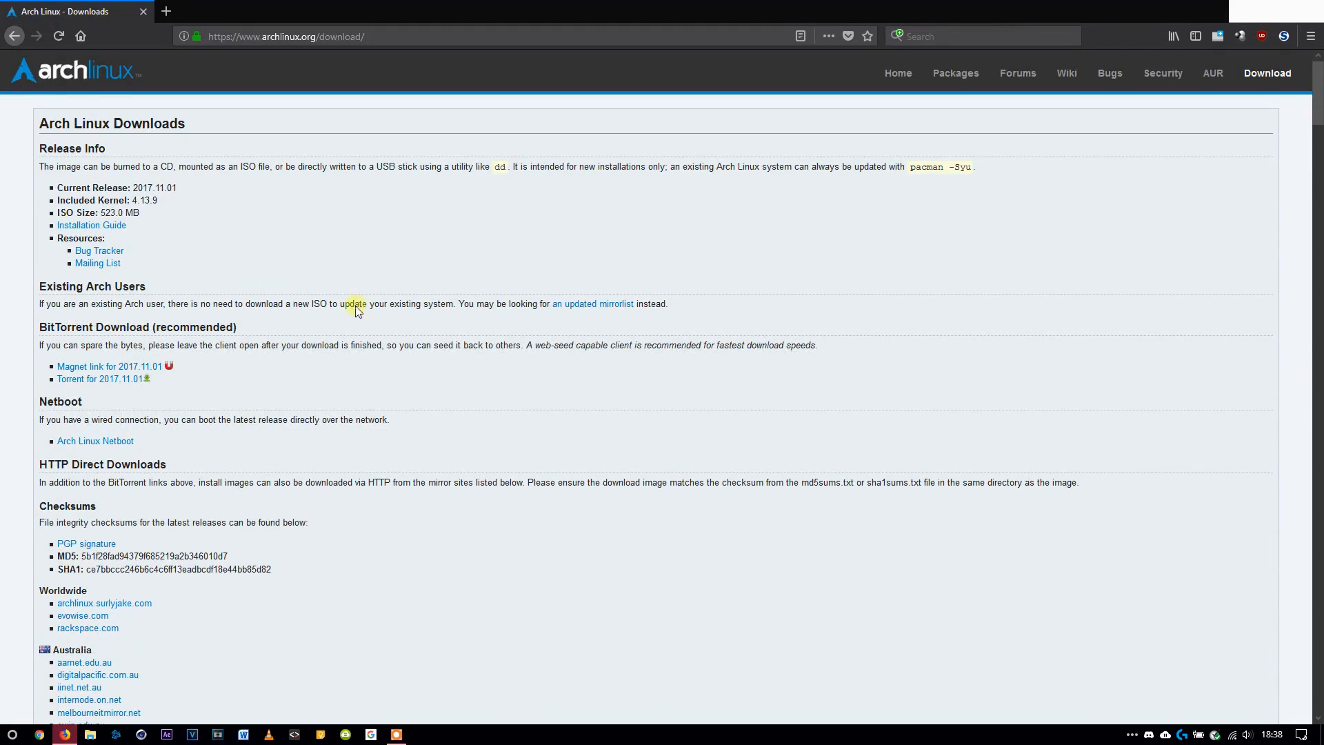
mouse_move(312, 233)
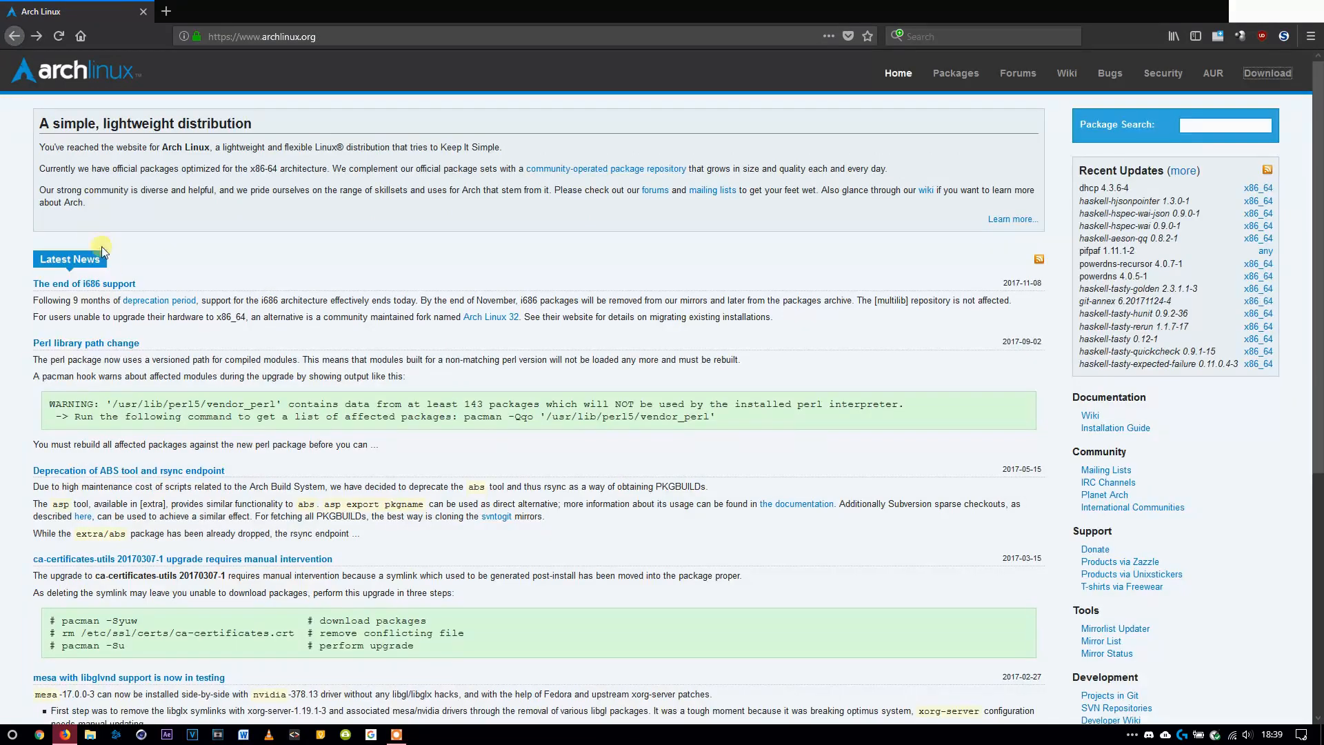
click(1268, 73)
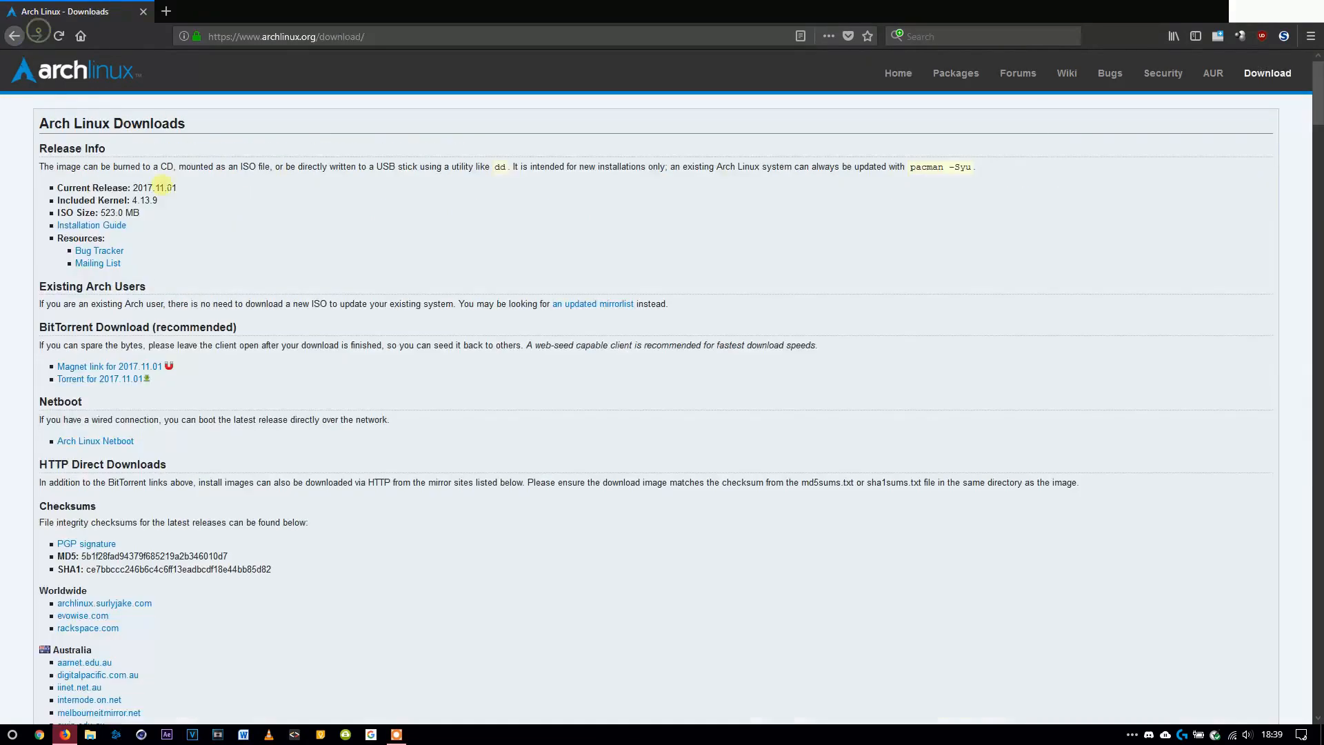
scroll(down, 3)
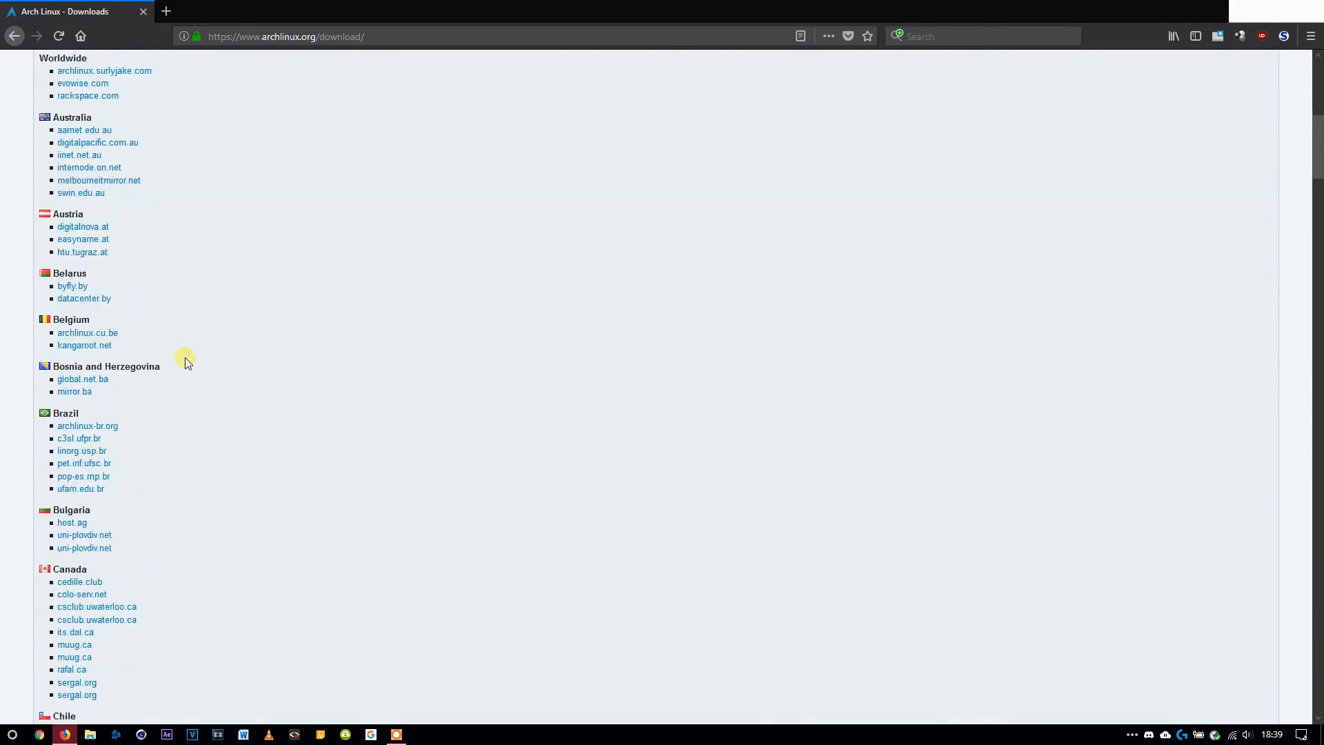
scroll(down, 3)
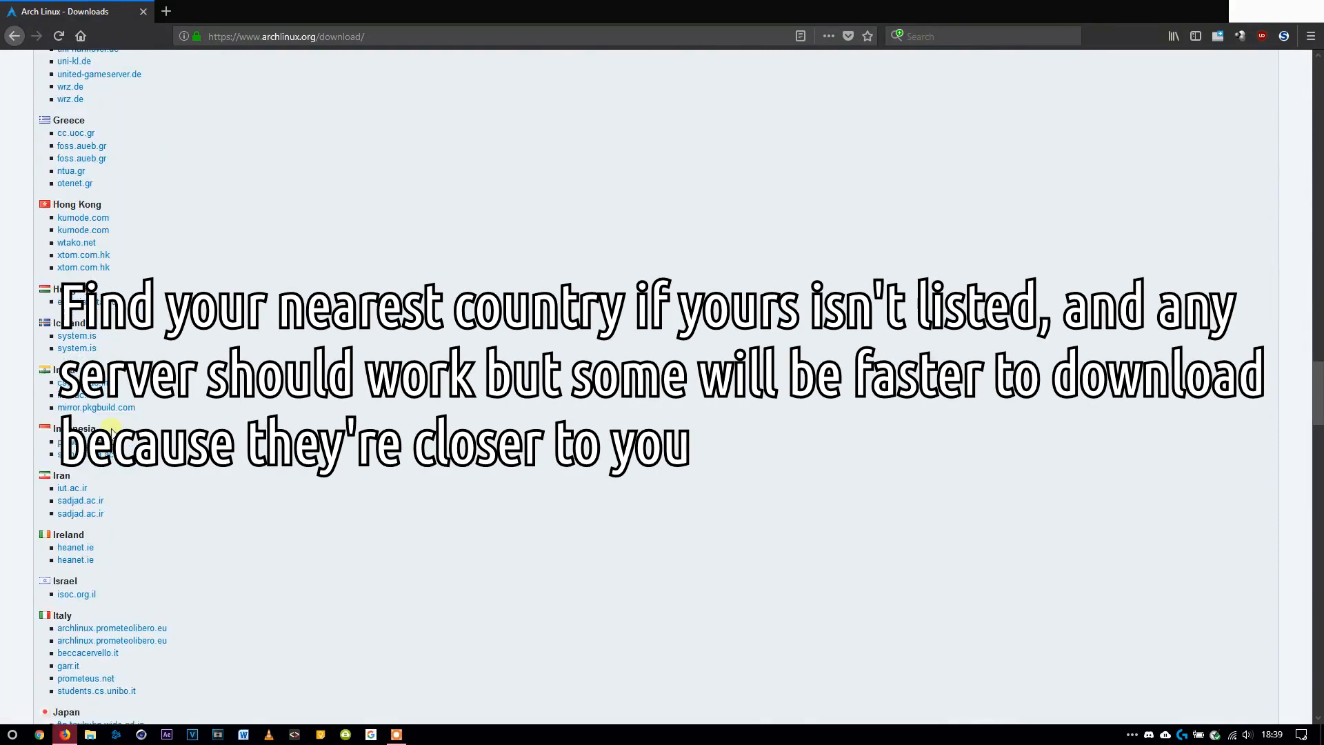
scroll(down, 3)
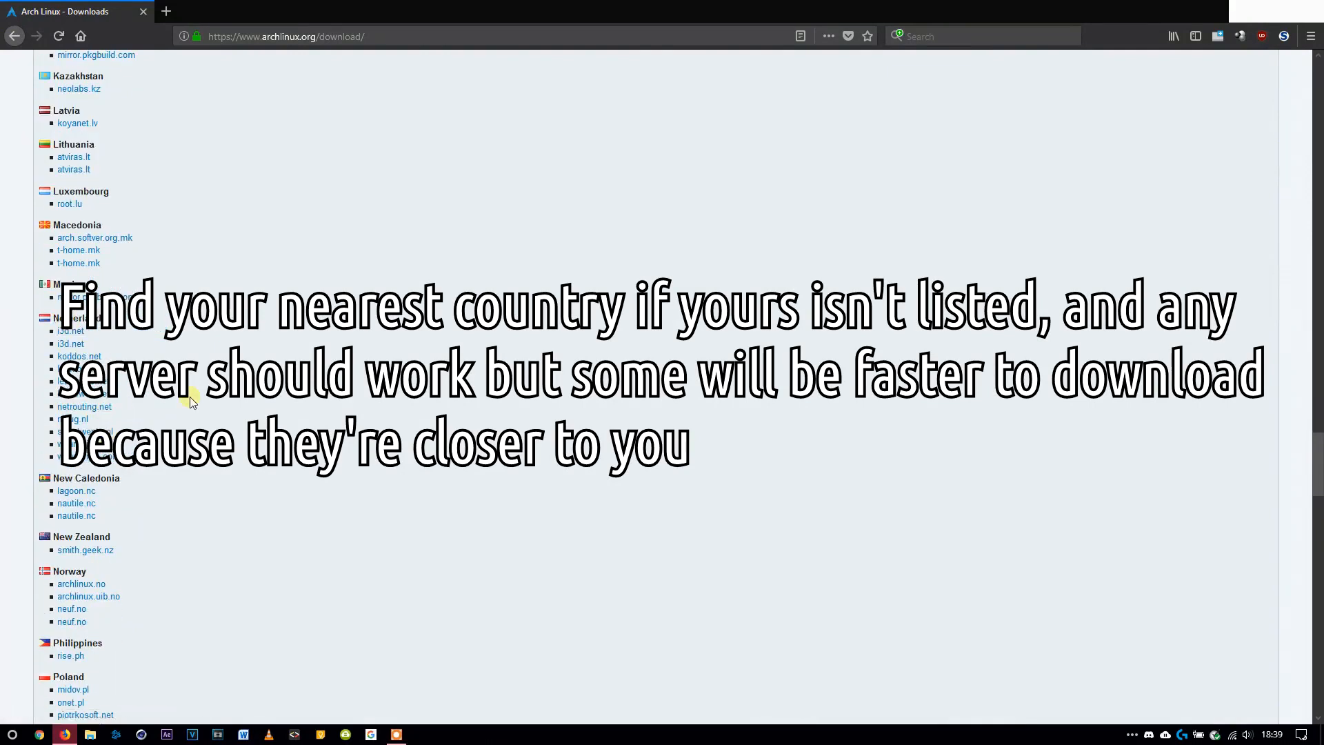
scroll(down, 3)
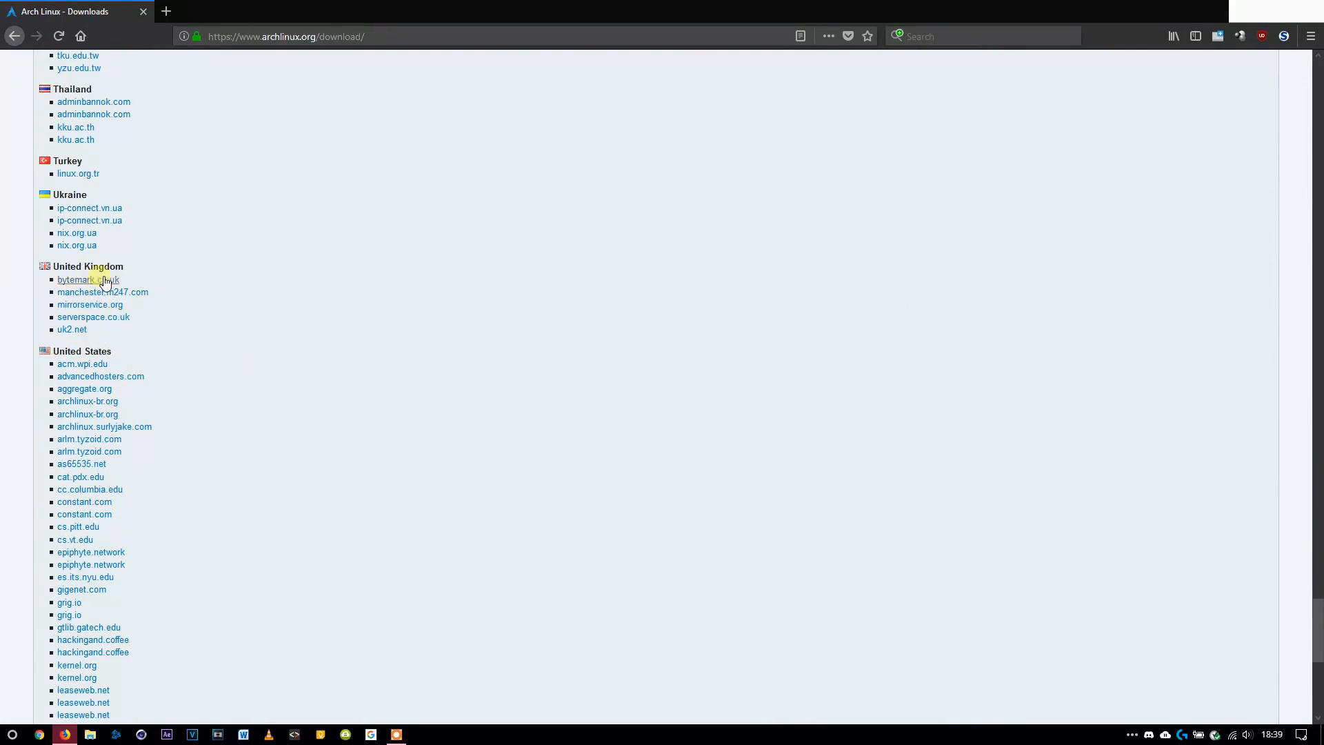
Step: From the bytemark.co.uk mirror, save archlinux-2017.11.01-x86_64.iso to start the download
click(88, 279)
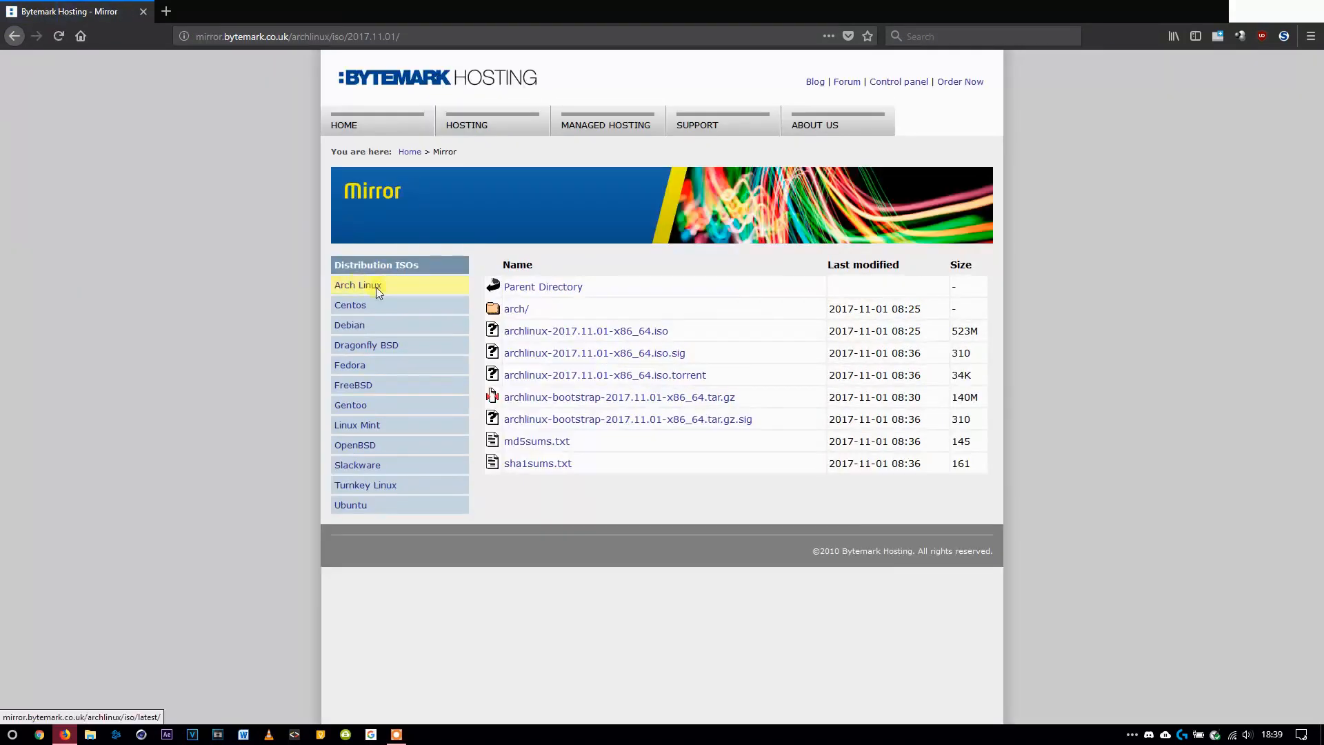
mouse_move(663, 335)
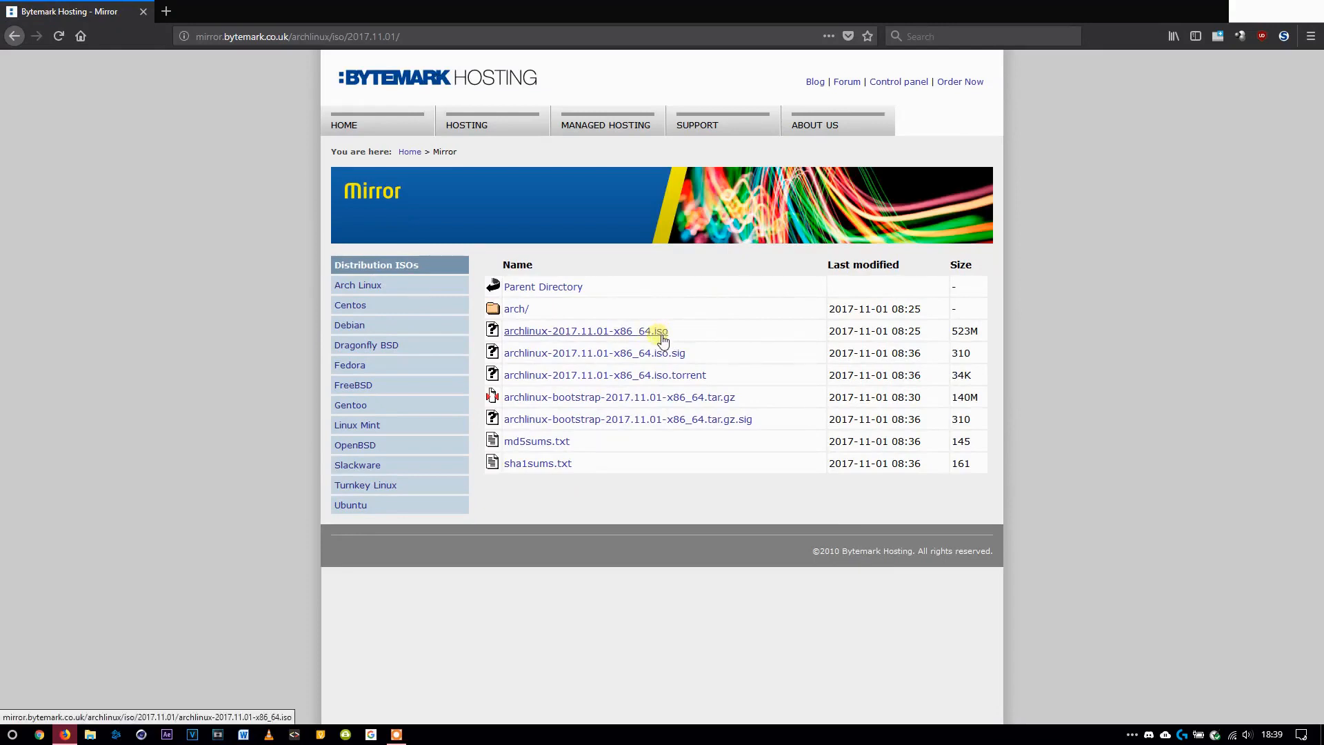
mouse_move(672, 380)
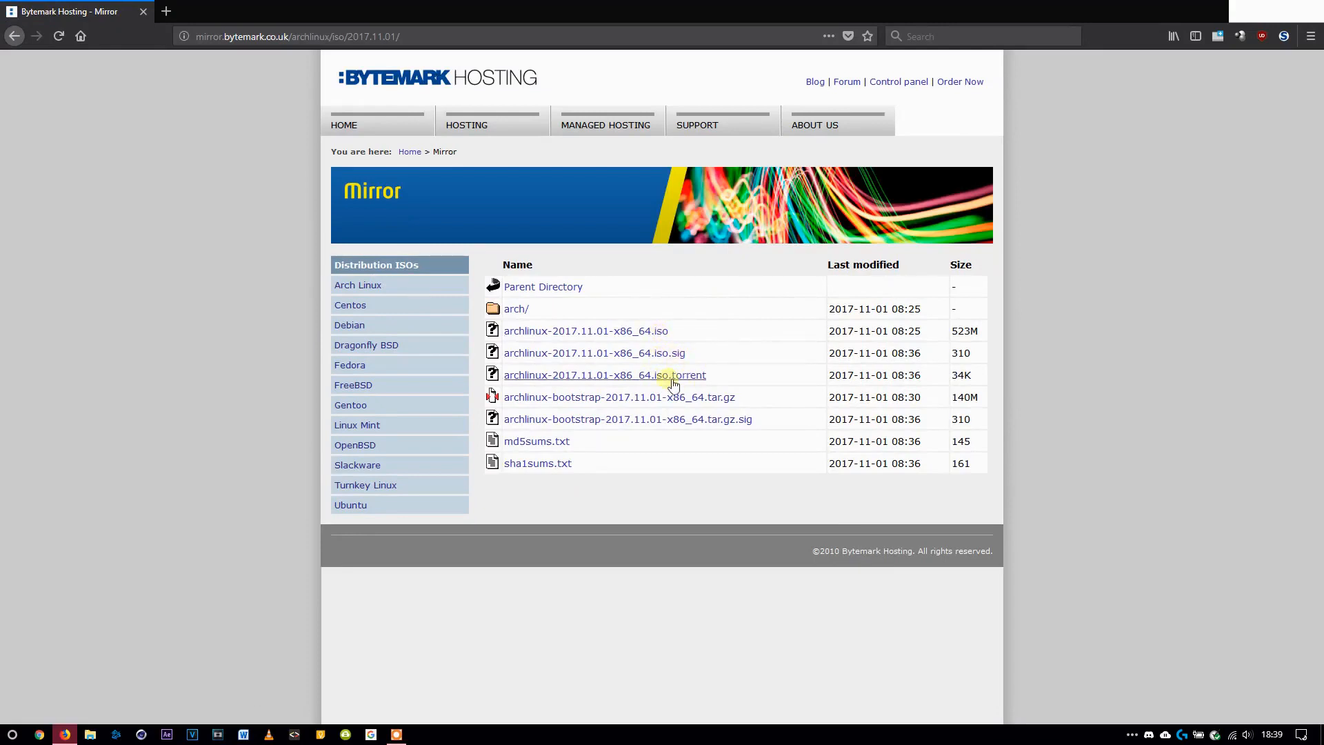
mouse_move(613, 334)
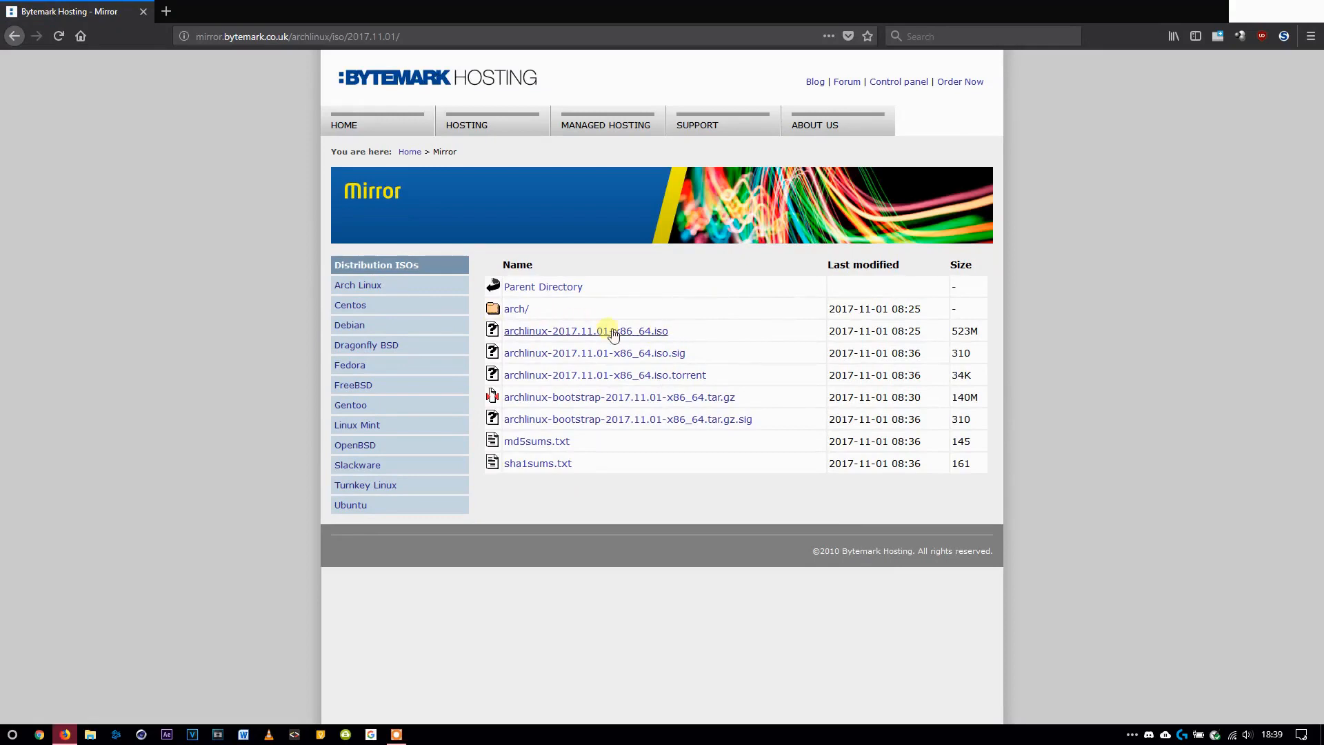
click(607, 331)
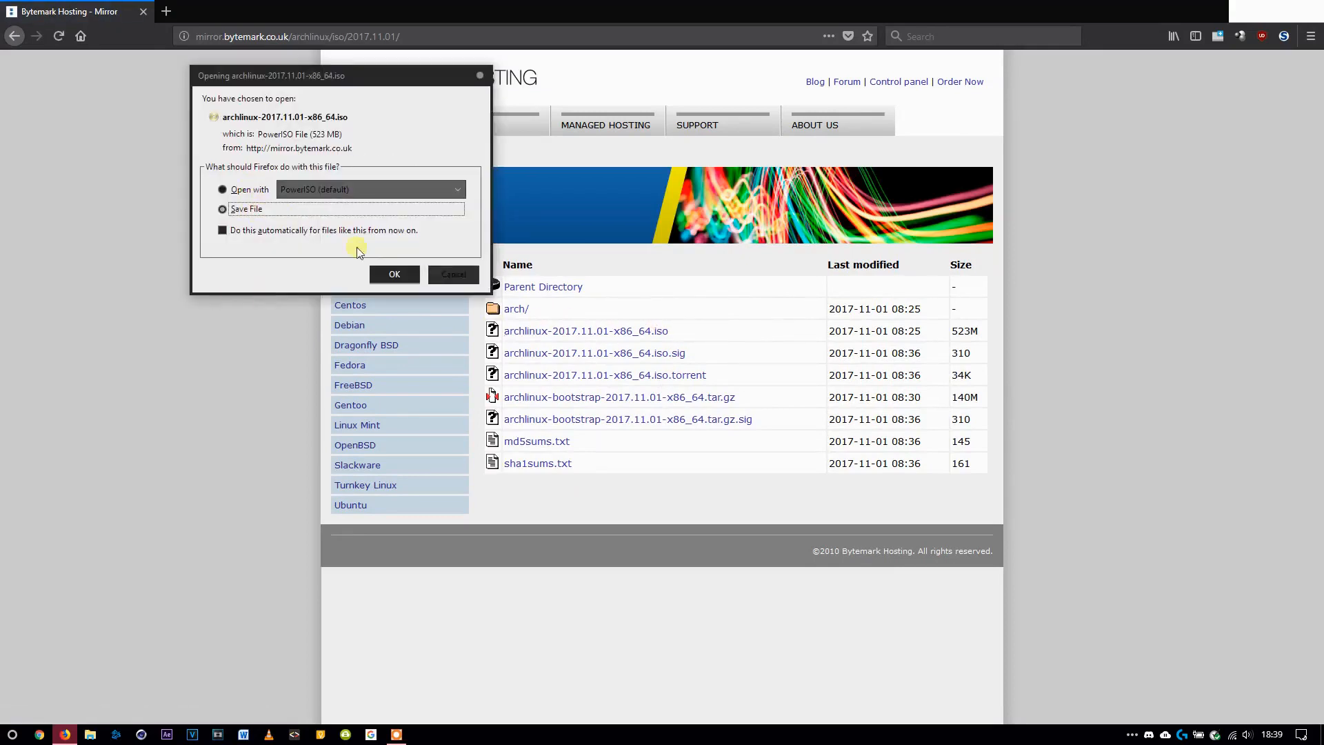
click(394, 273)
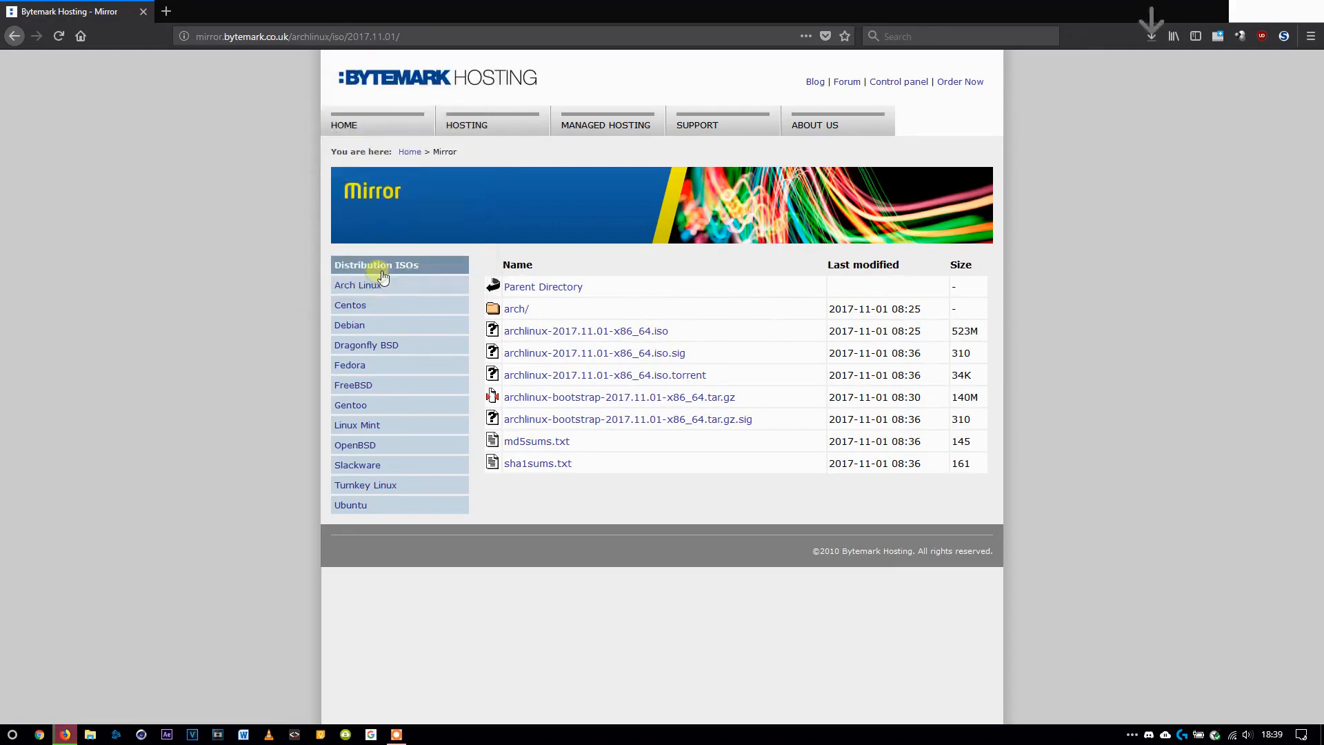
mouse_move(273, 266)
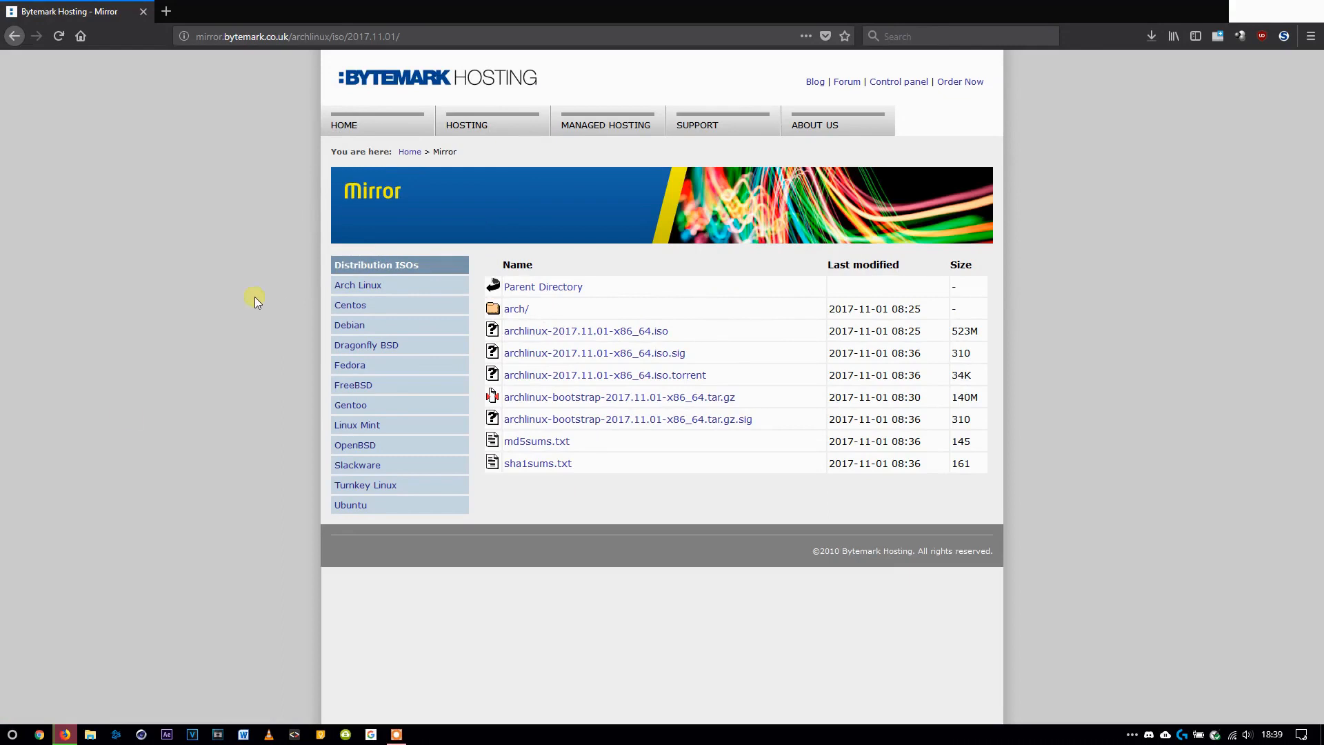
mouse_move(55, 620)
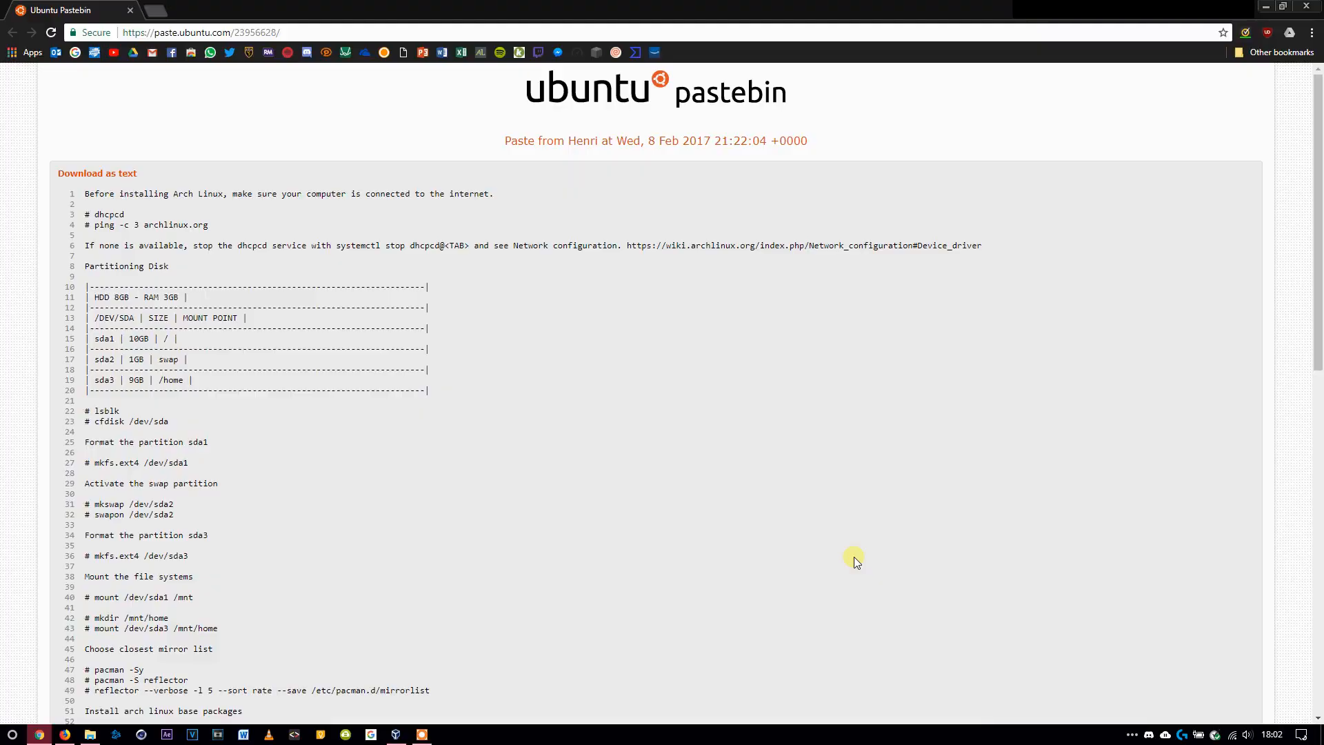
mouse_move(566, 282)
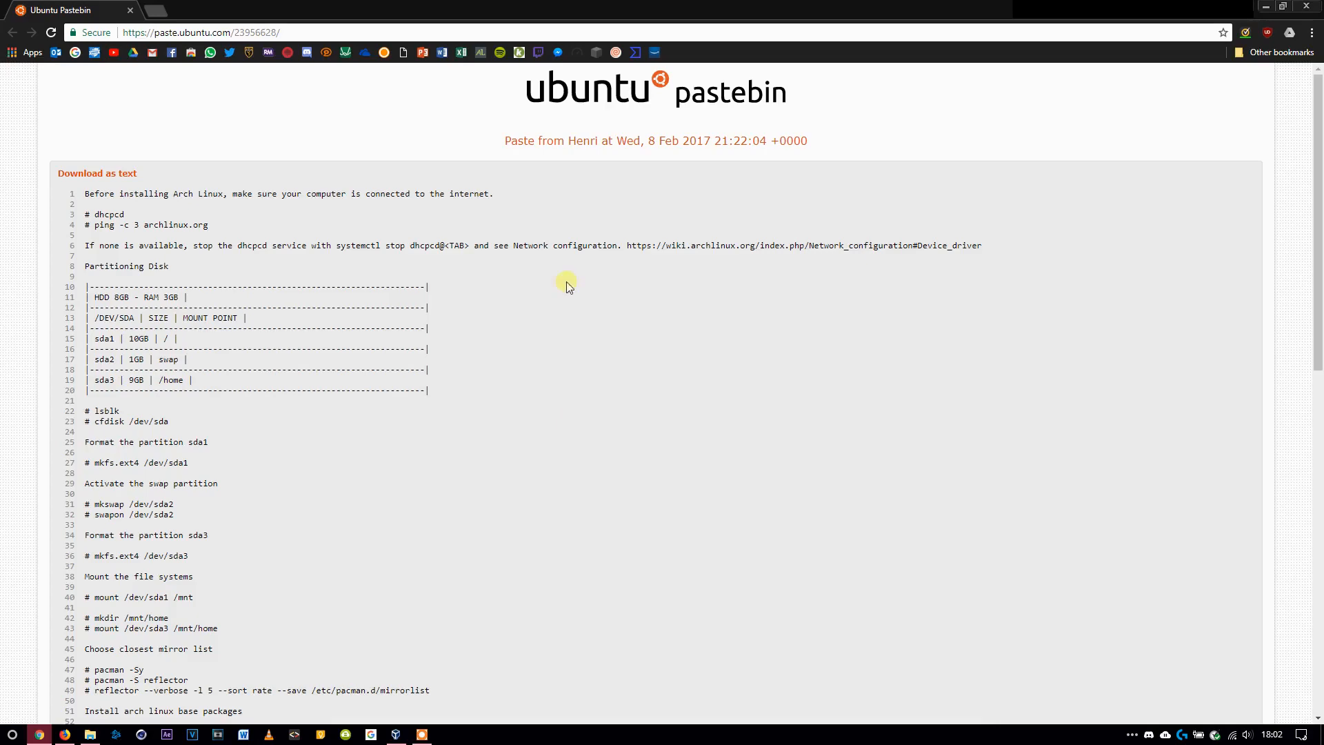
scroll(down, 3)
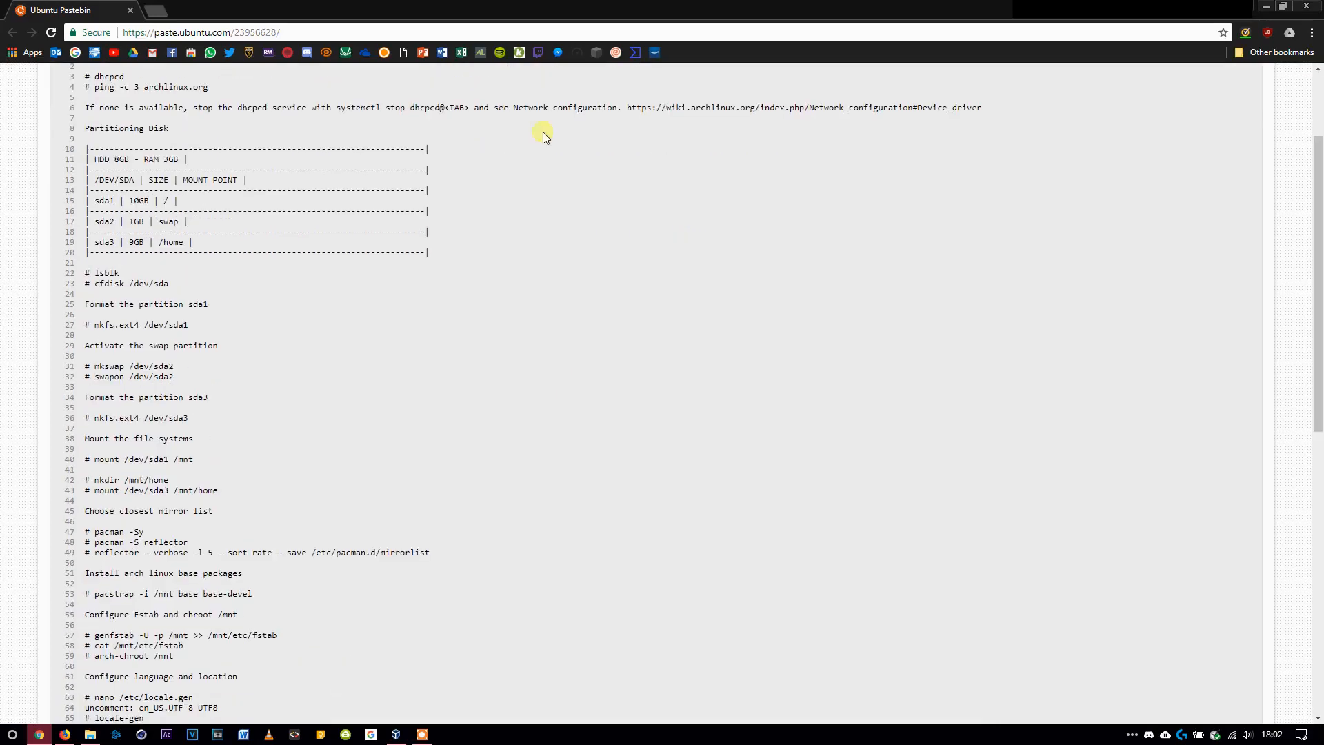
scroll(up, 3)
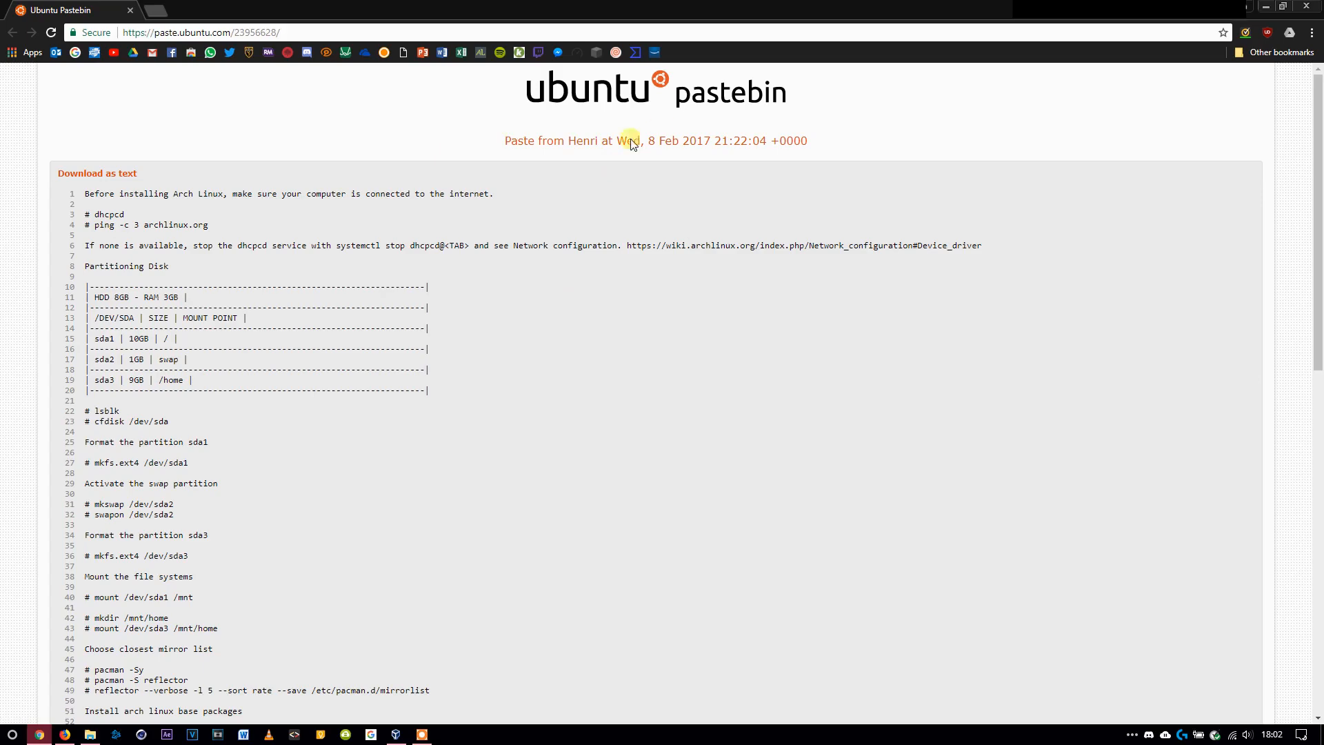
scroll(down, 3)
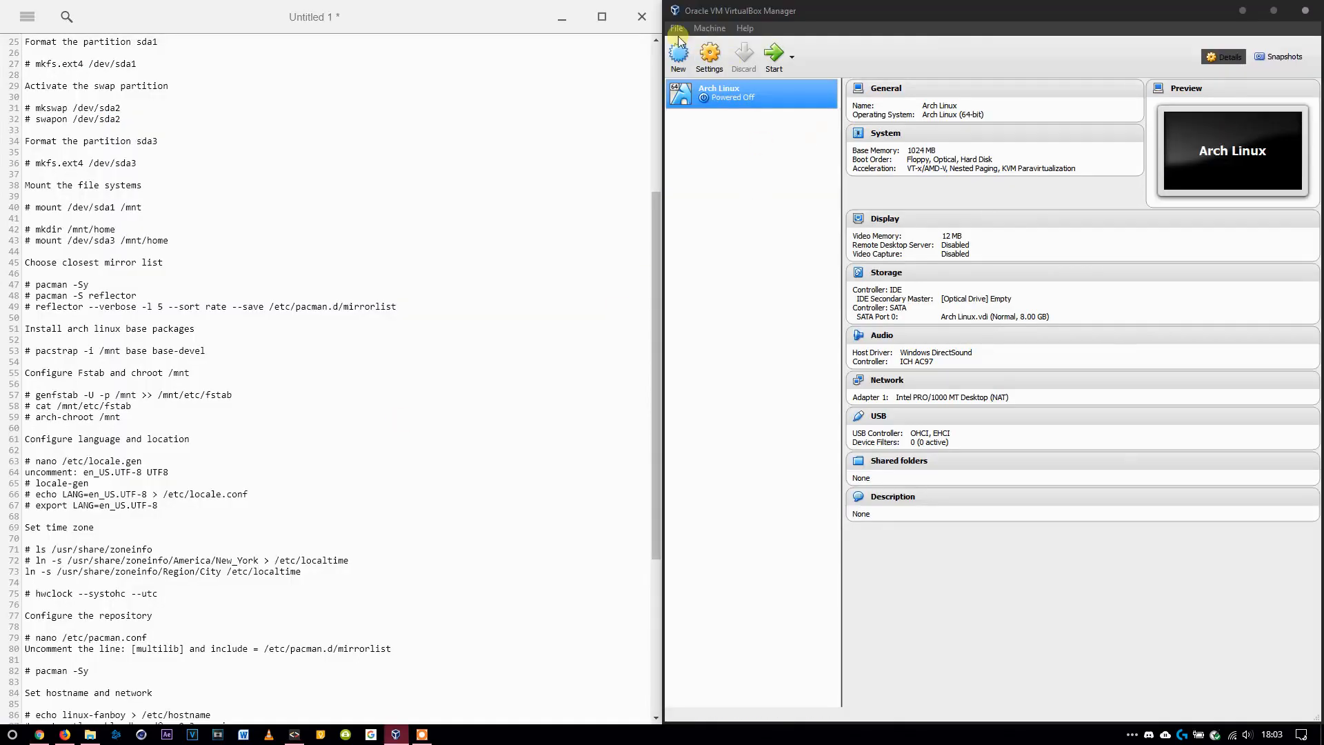
Step: Start a new virtual machine named Arch with 3072 MB of memory
click(679, 56)
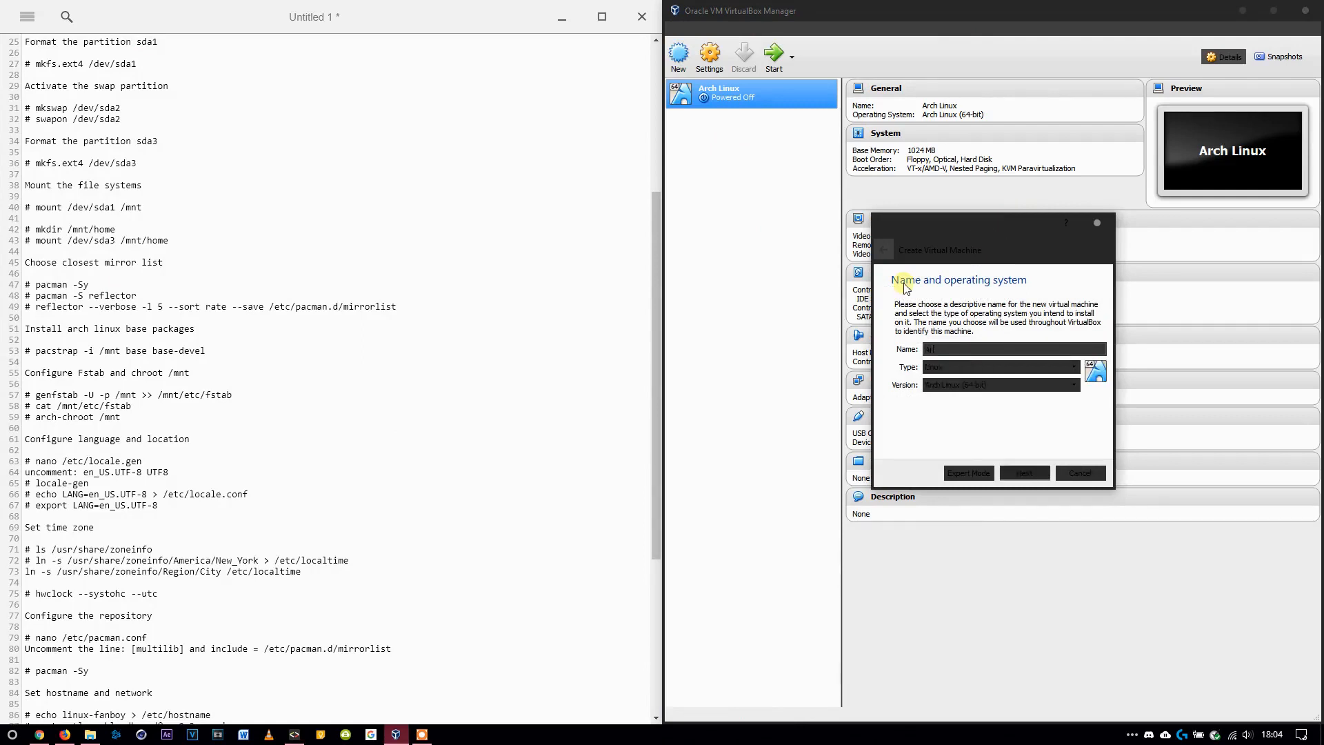
text(Arch)
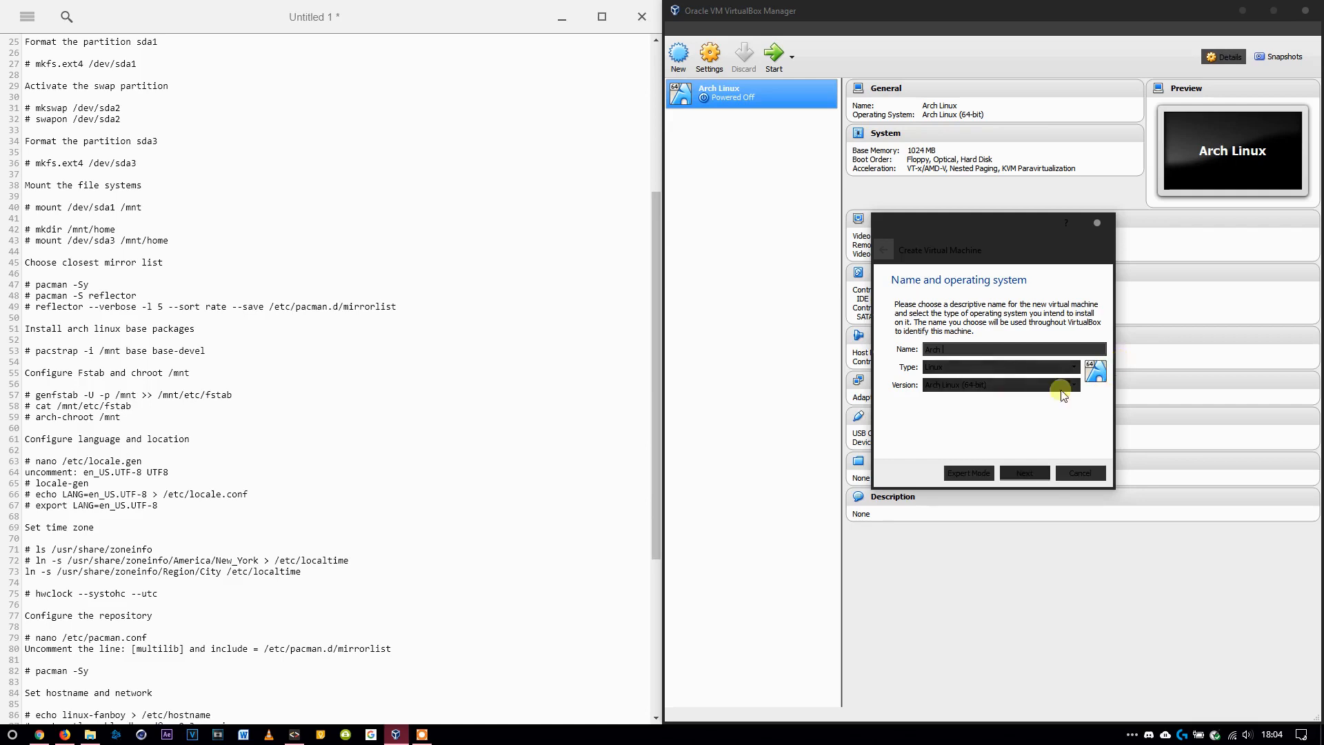
click(1072, 385)
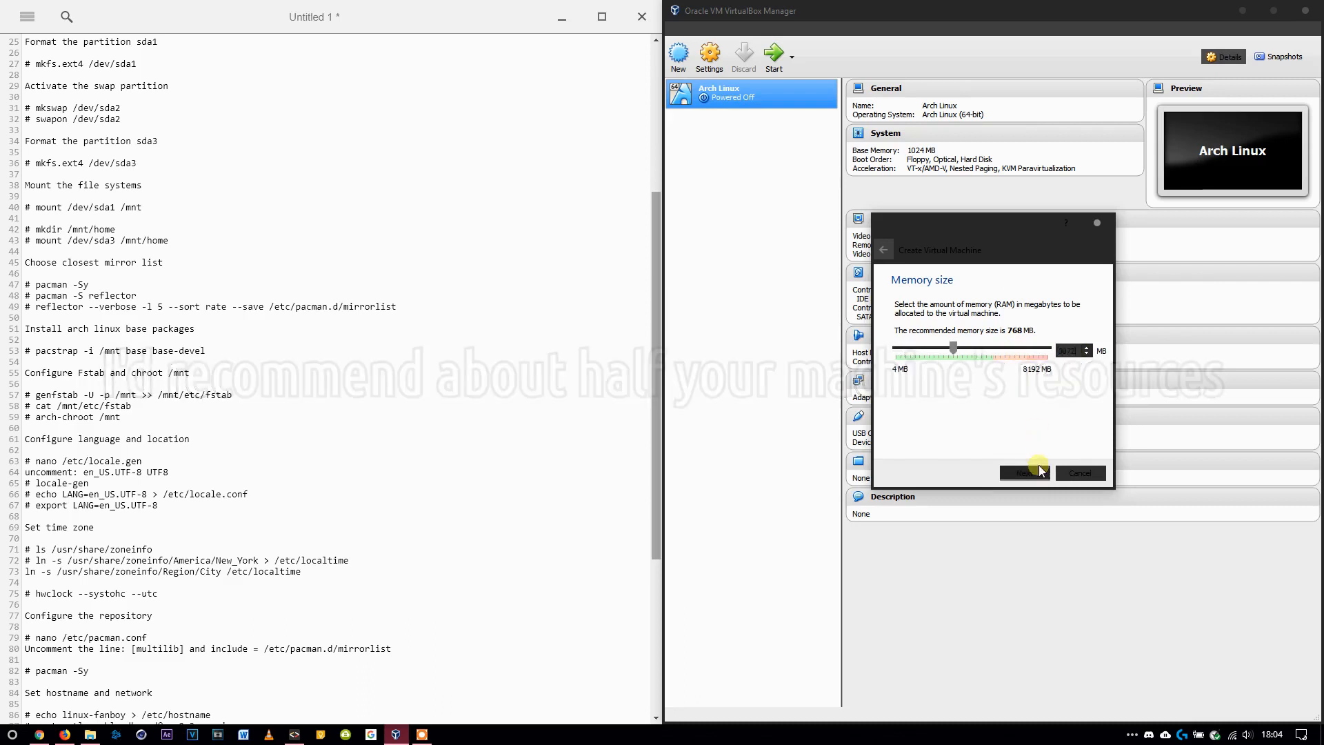
Step: Create a new 8 GB VDI virtual hard disk and finish creating the machine
click(1024, 473)
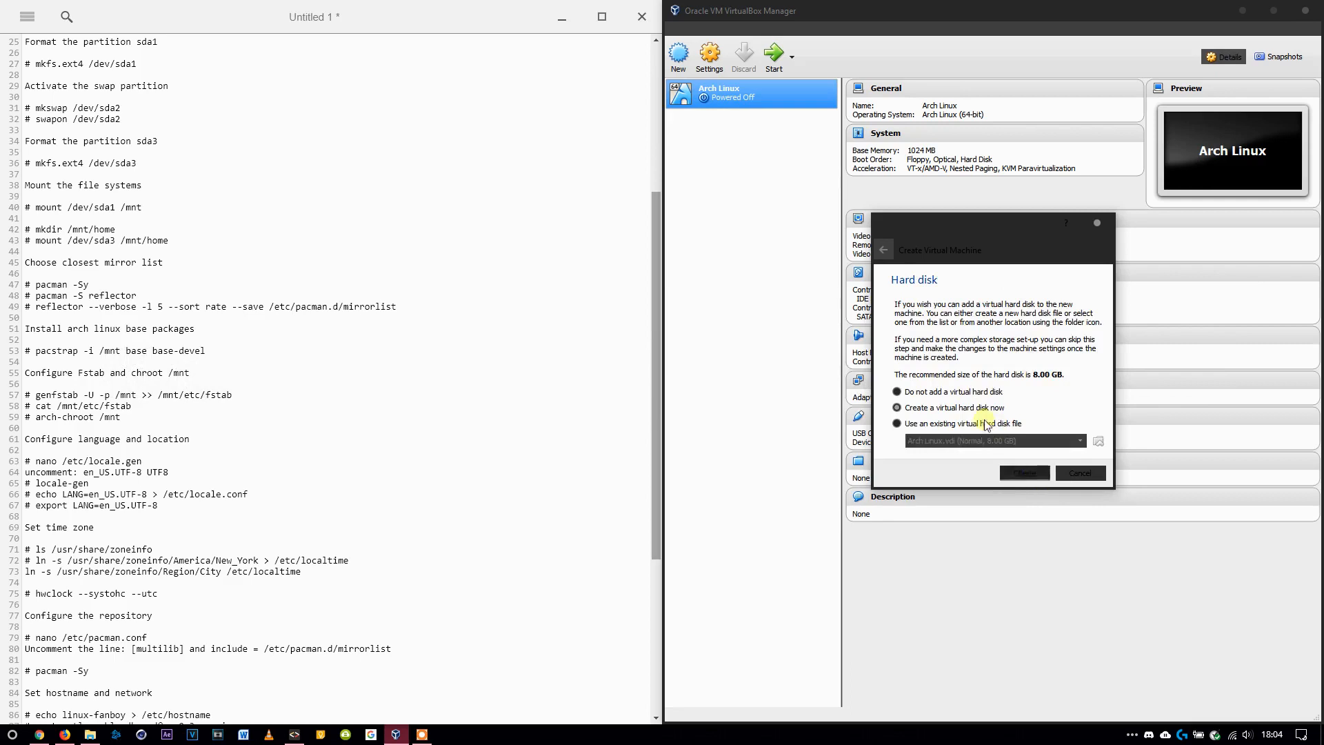
click(1024, 473)
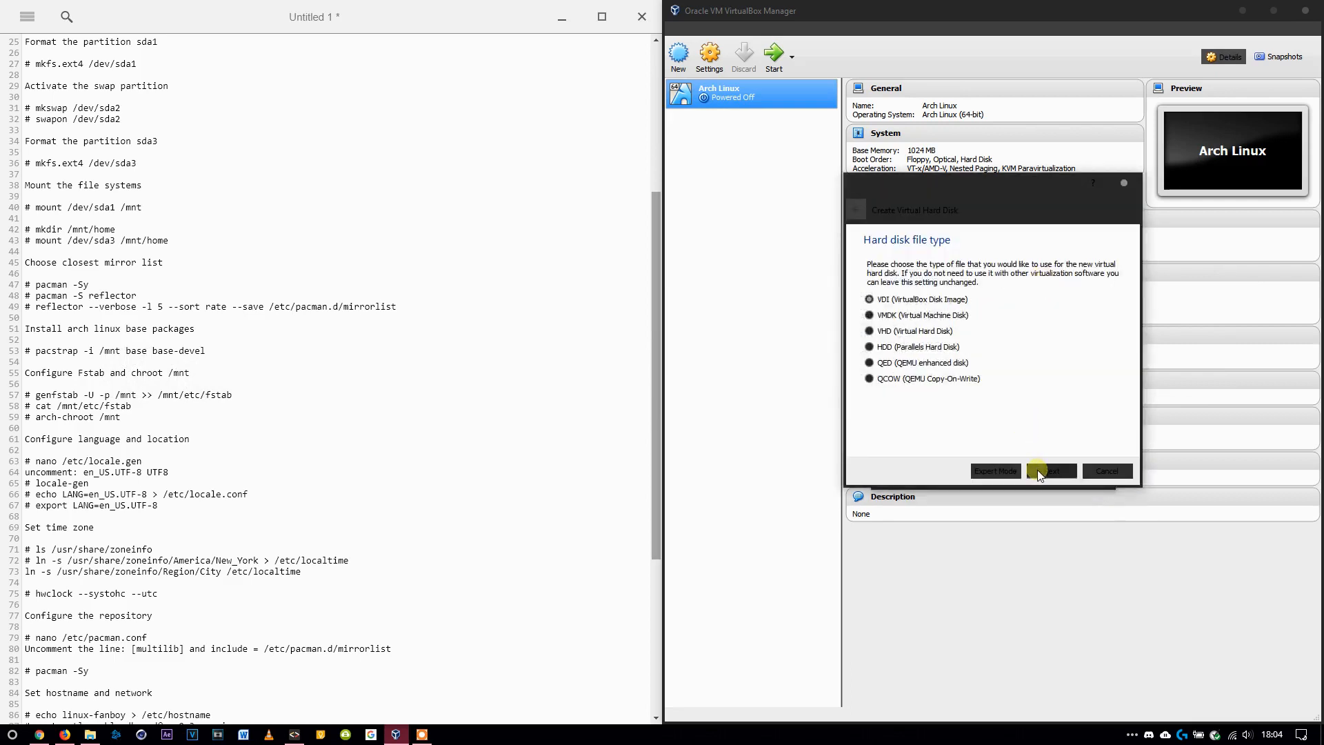
click(1051, 472)
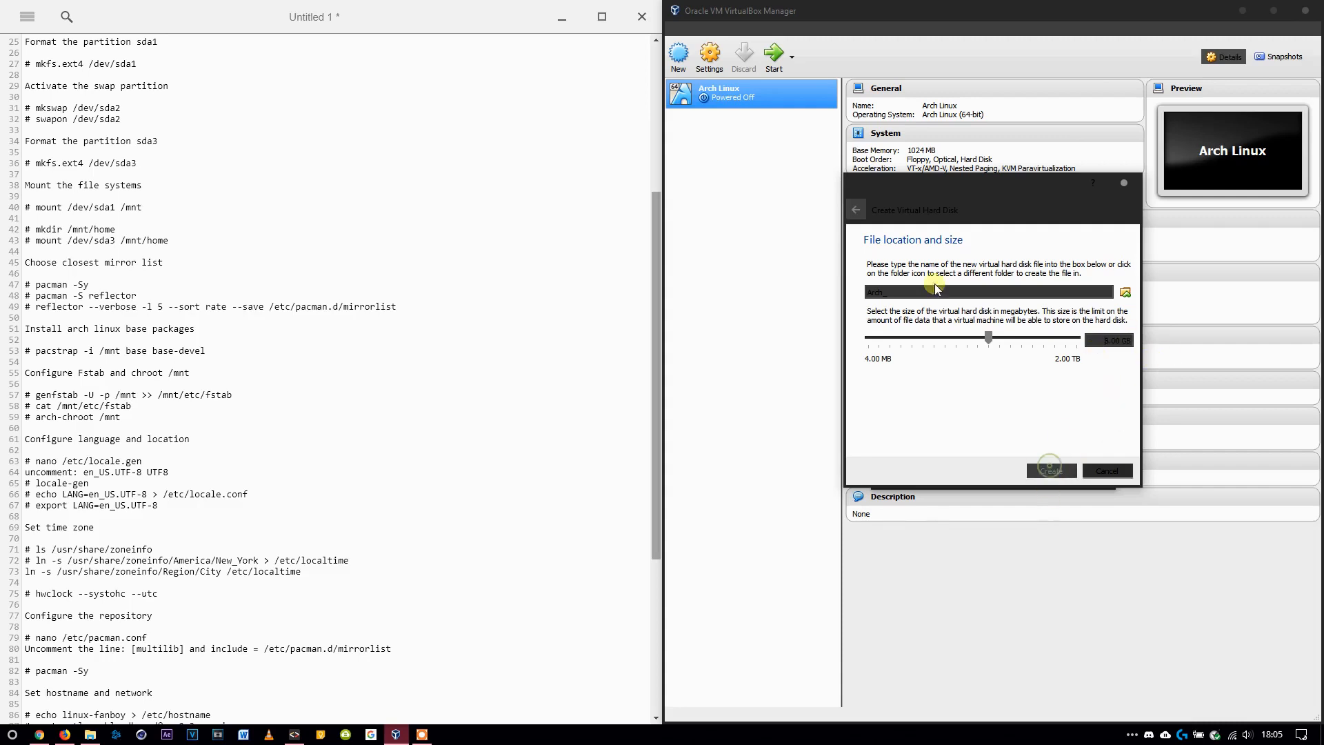
click(1051, 470)
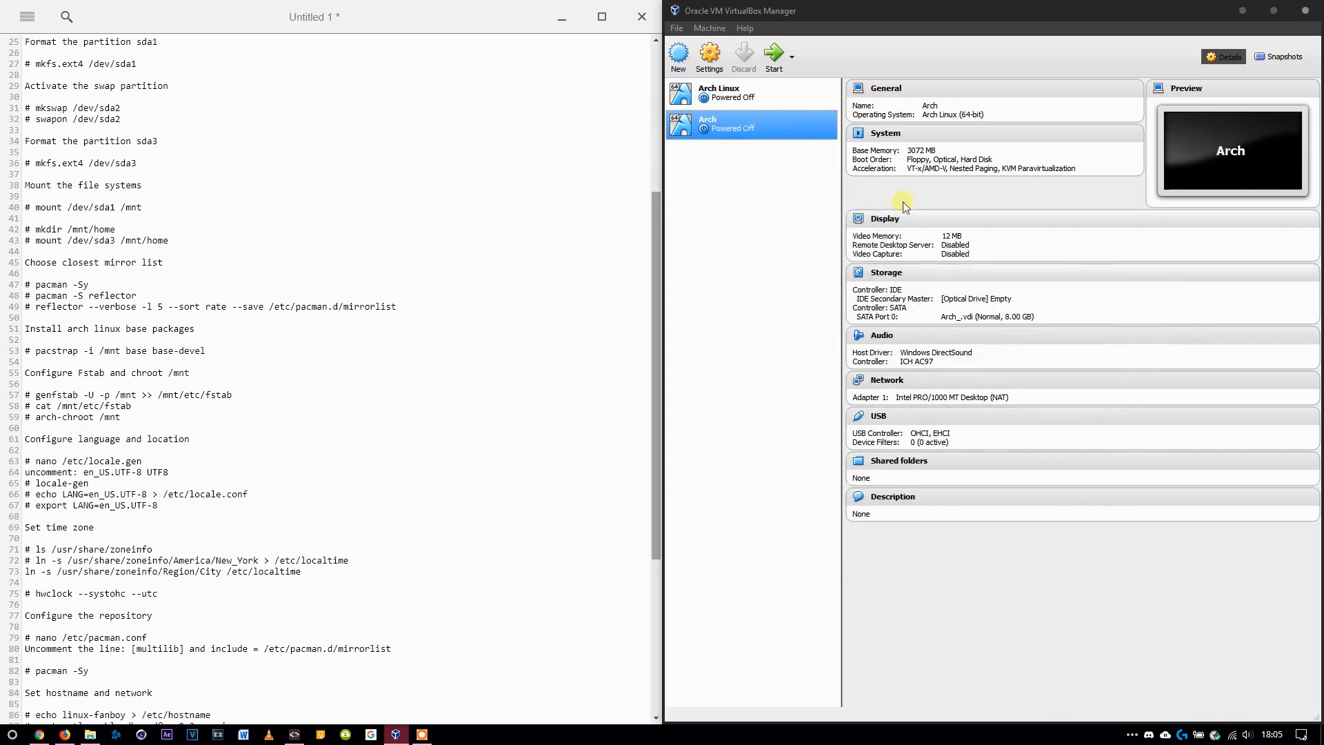
Step: Attach archlinux-2017.11.01-x86_64.iso to the Arch machine's empty optical drive
click(972, 298)
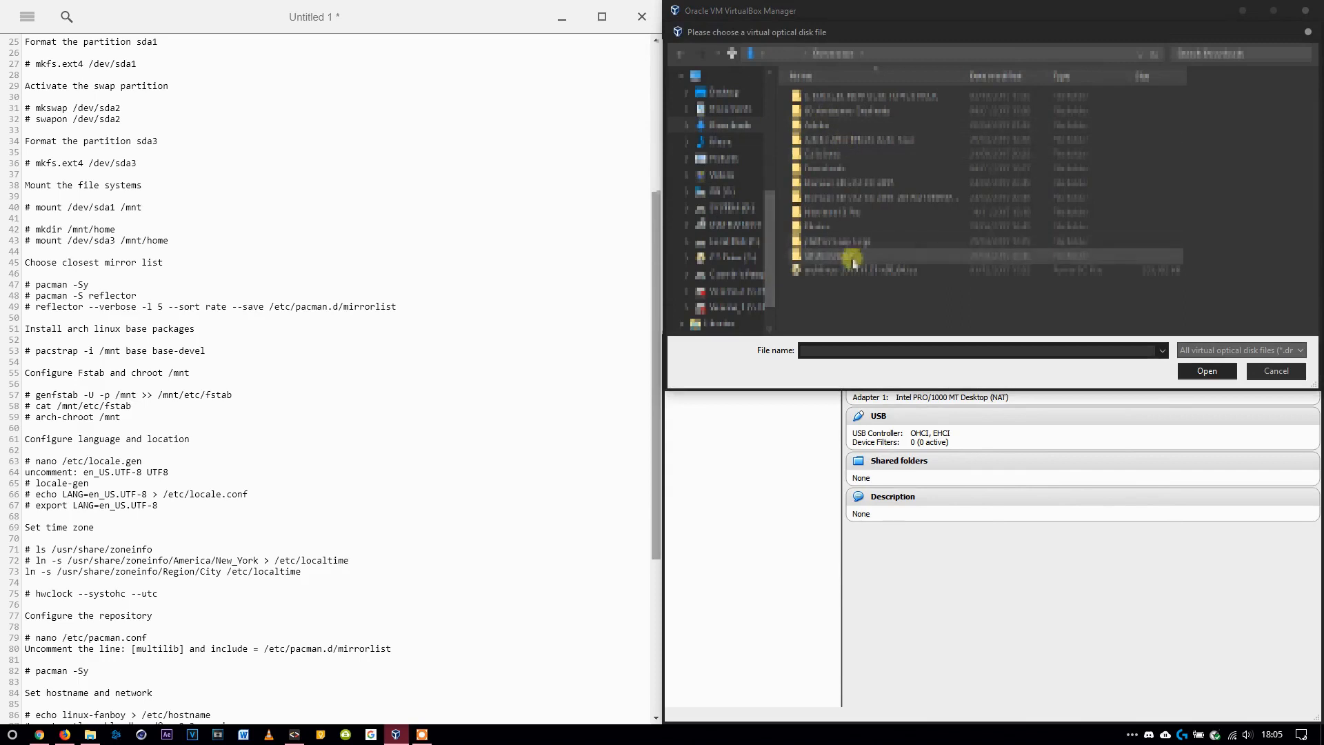
click(855, 270)
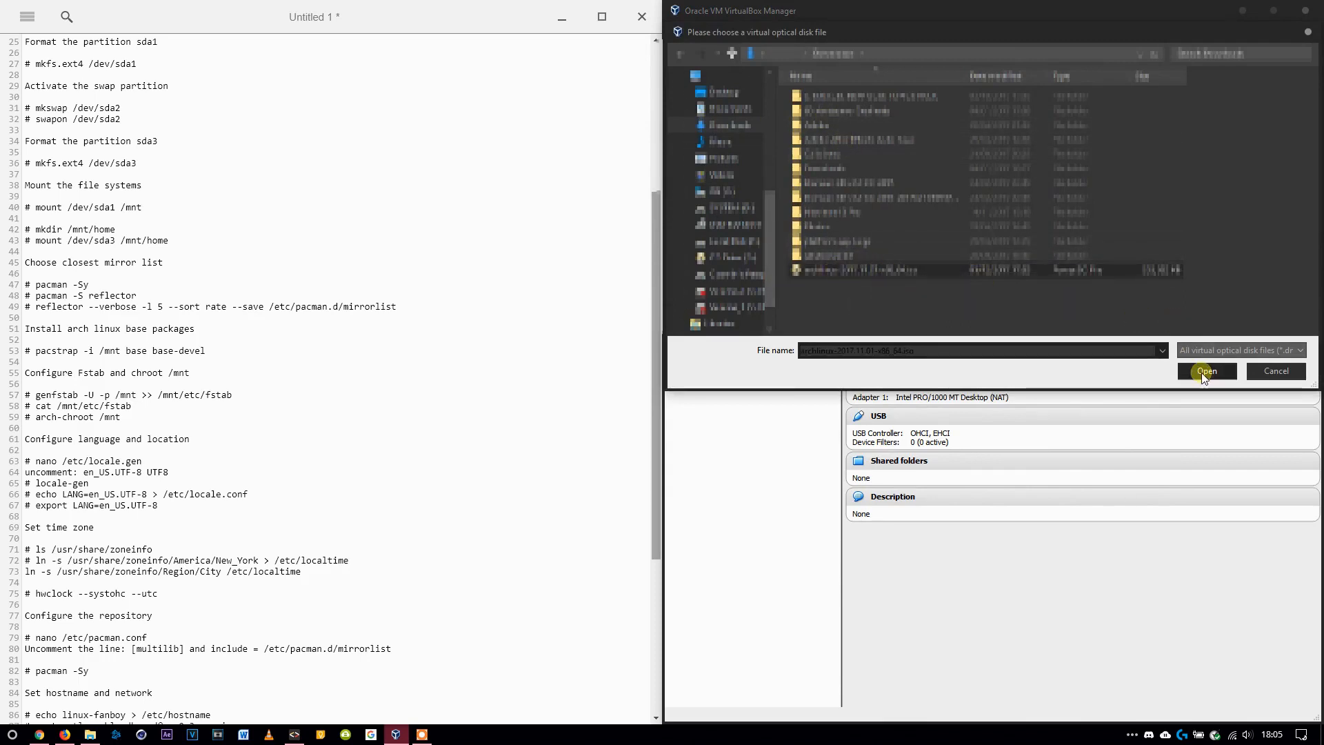
click(1206, 371)
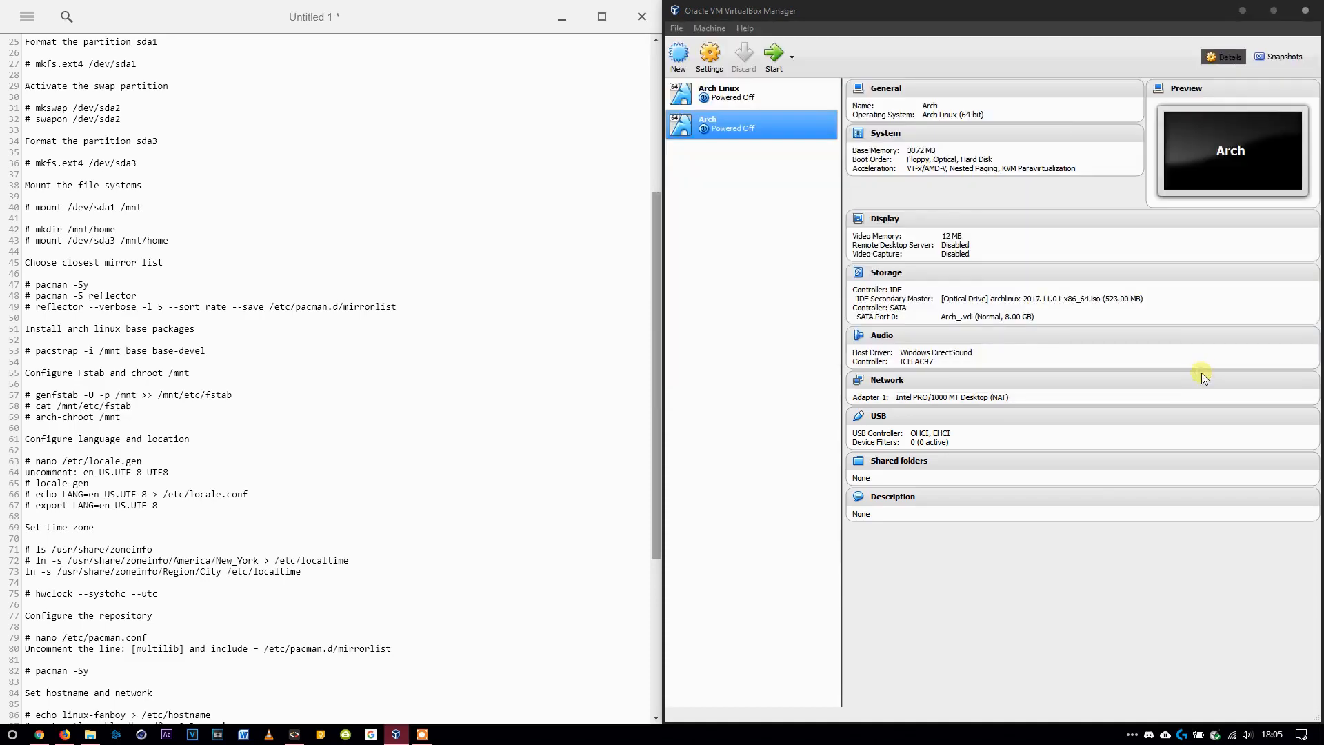
mouse_move(774, 57)
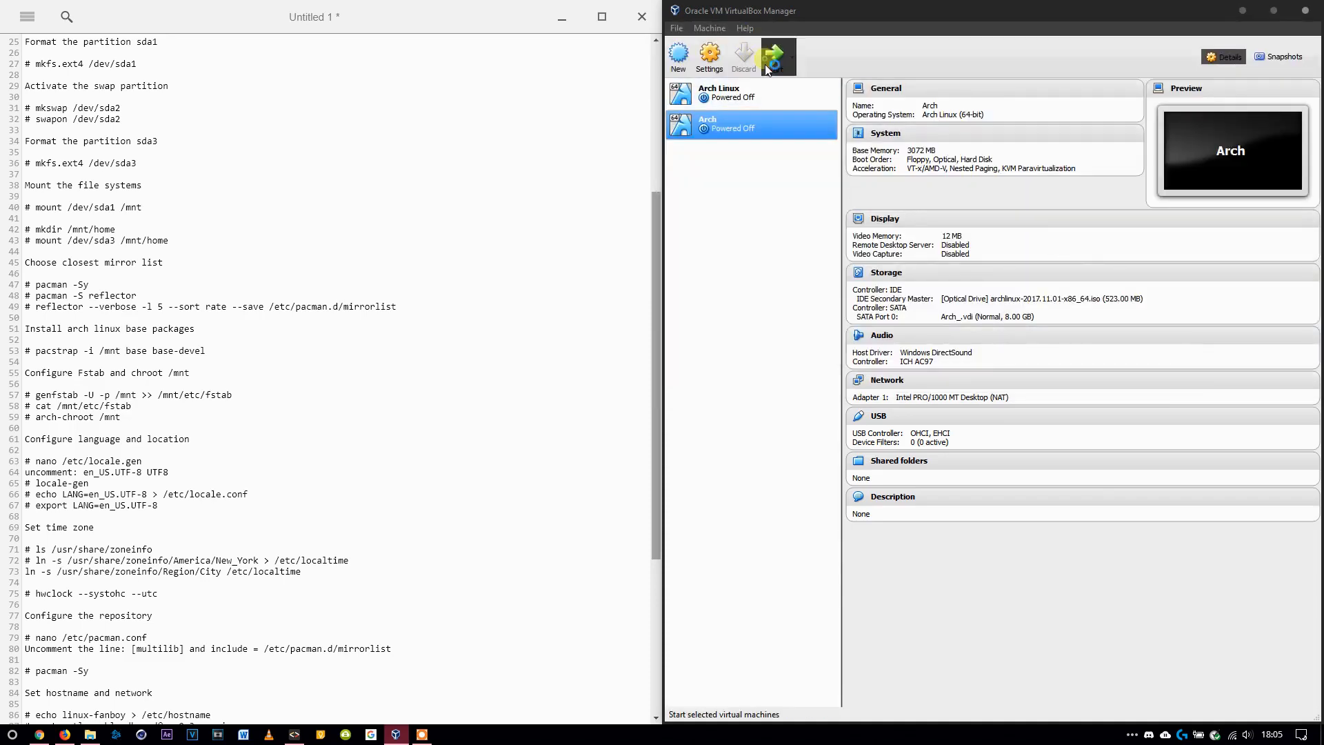
Step: Start the Arch virtual machine so it boots from the installer ISO
click(773, 55)
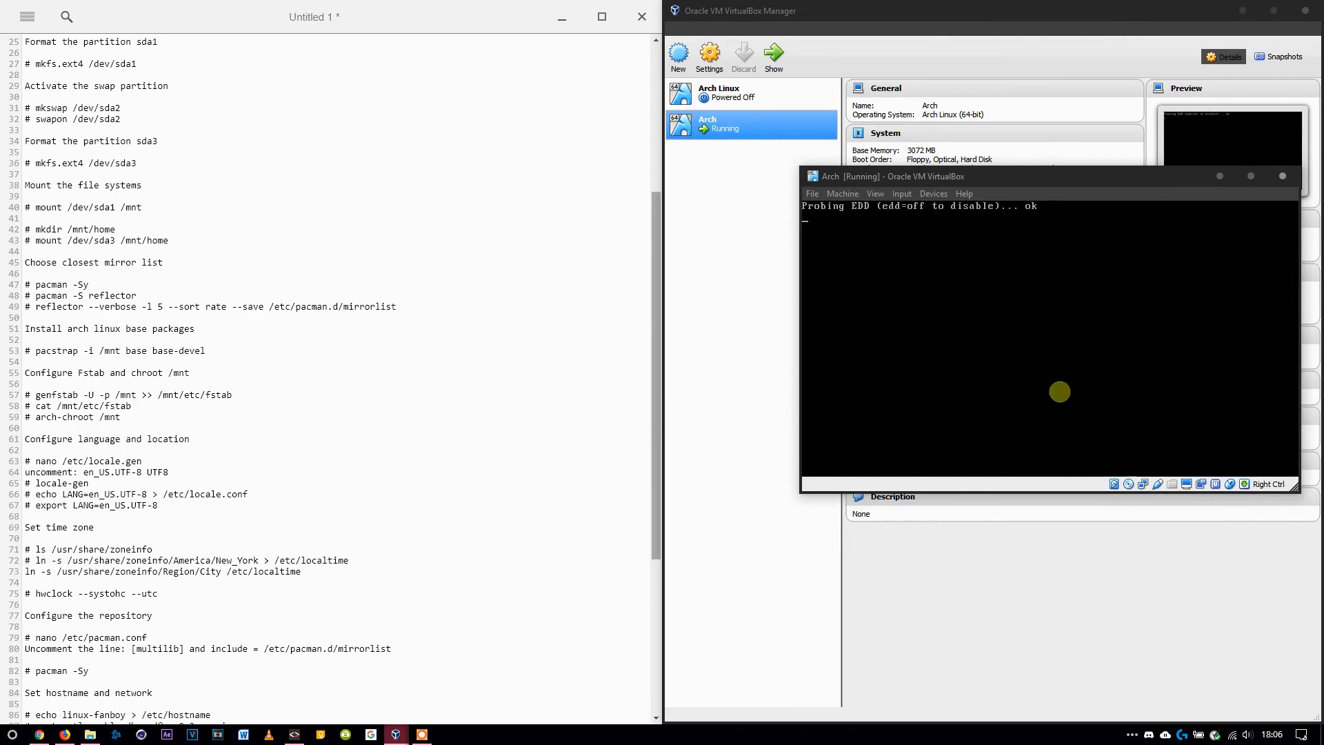
mouse_move(999, 315)
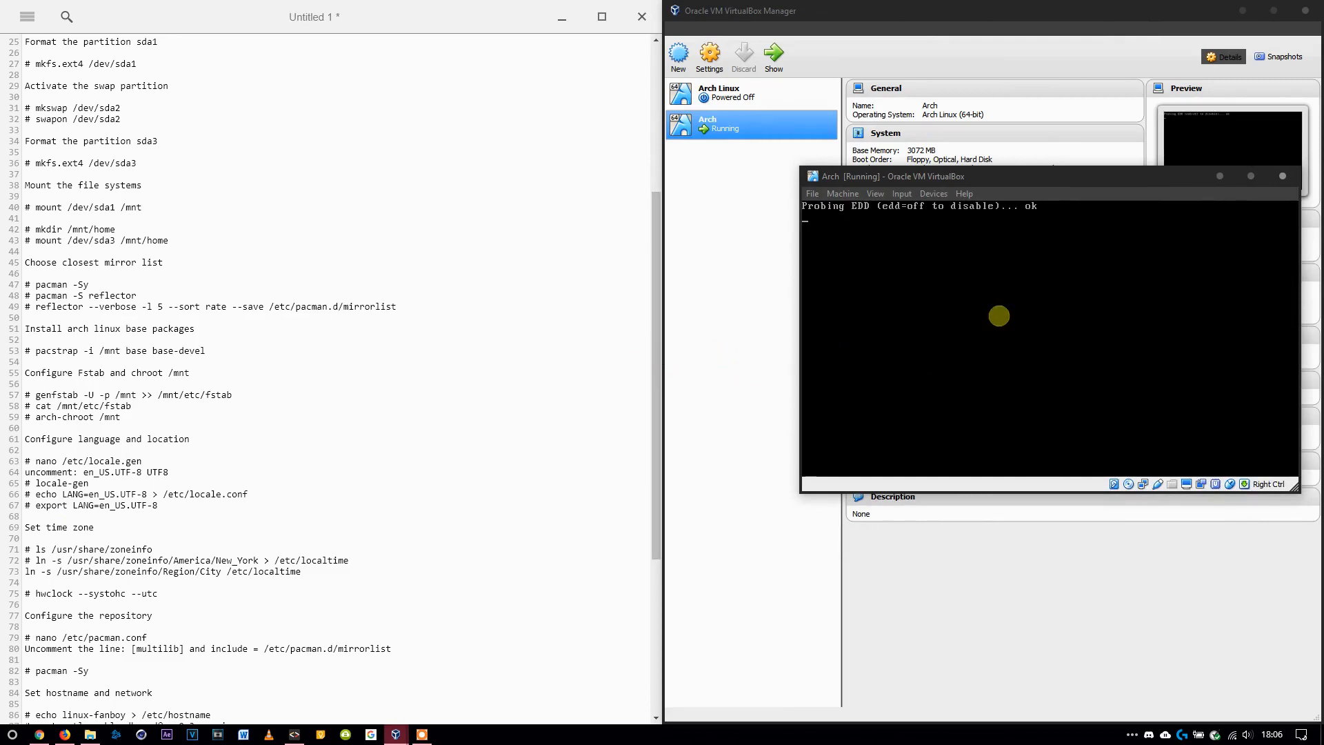
mouse_move(1119, 275)
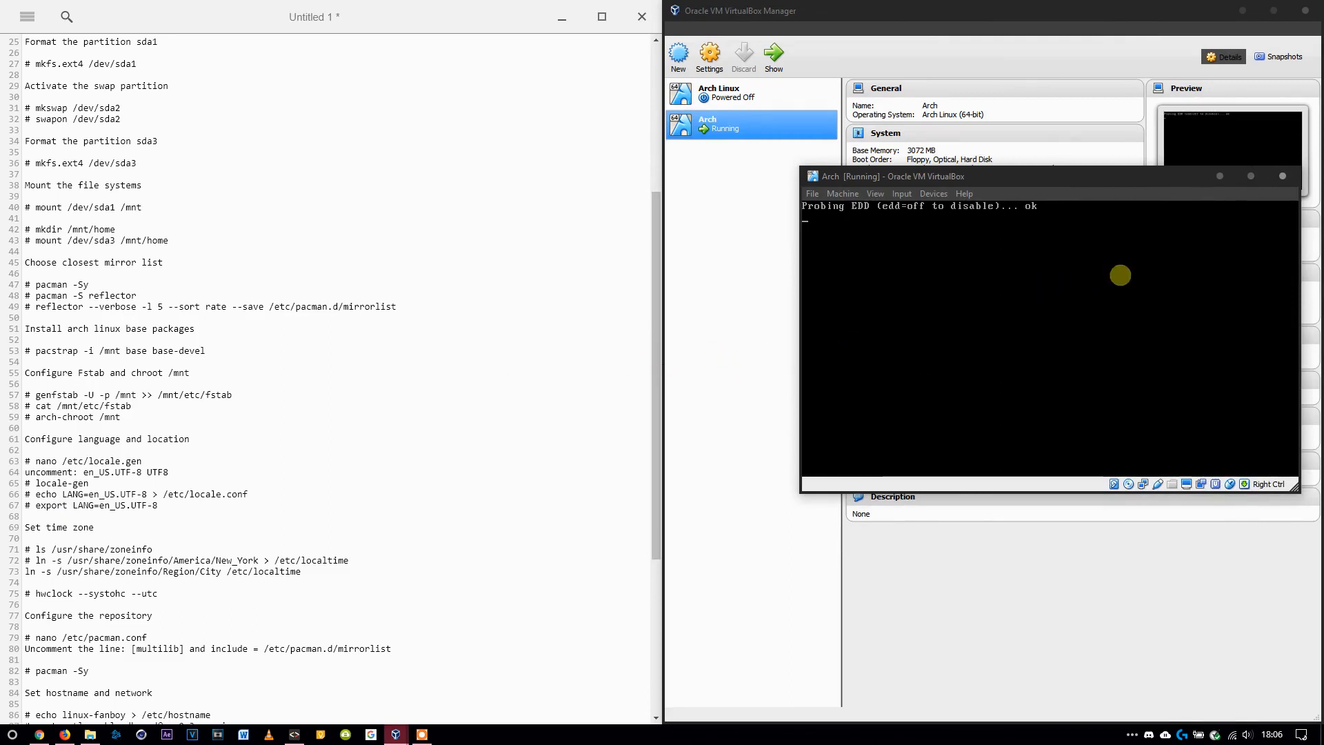
mouse_move(1021, 279)
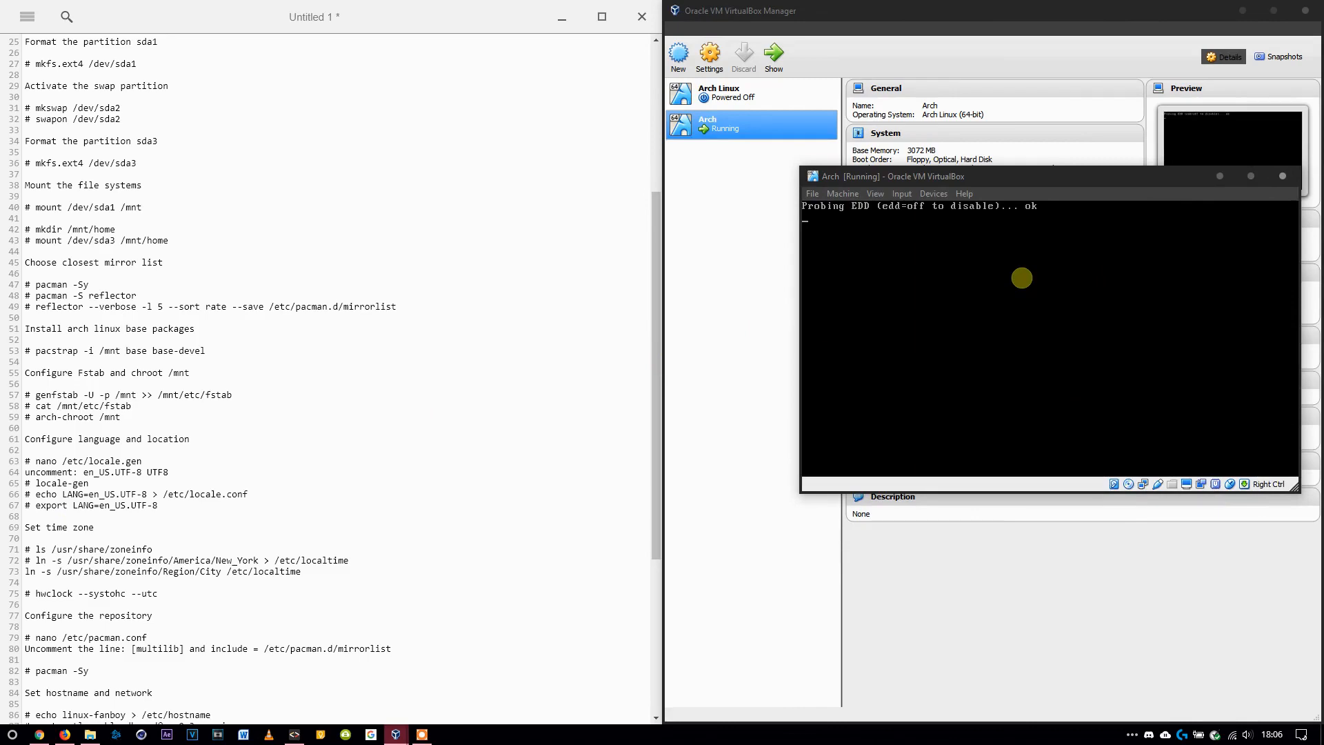
mouse_move(289, 257)
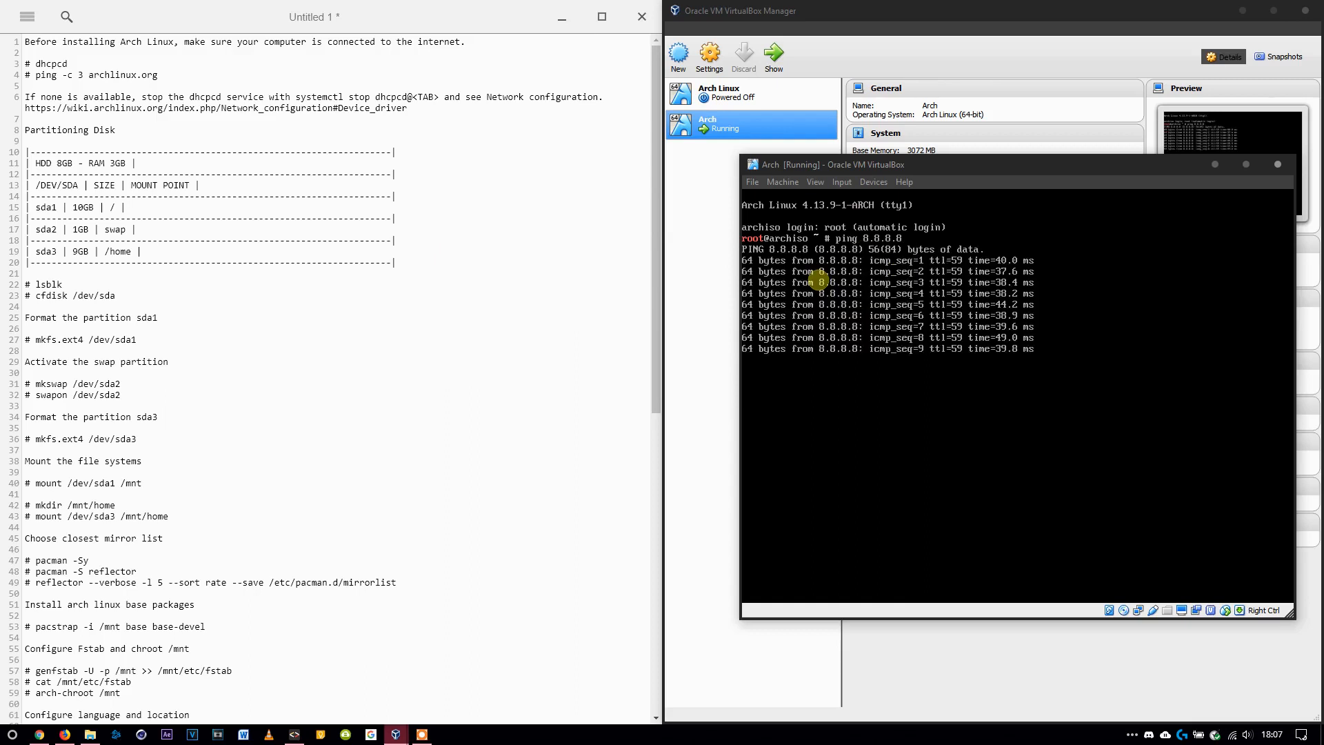
Step: Stop the ping to 8.8.8.8 and read its 0% packet loss statistics
key(ctrl+c)
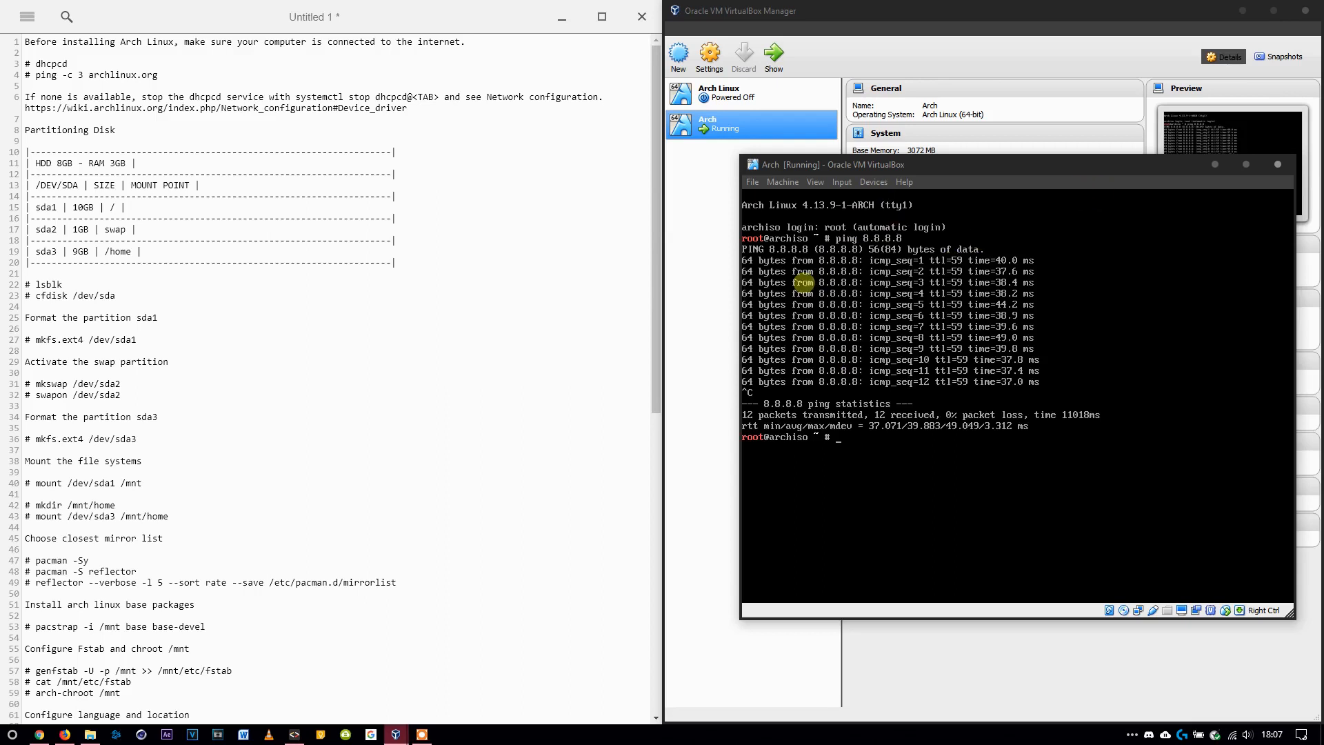
mouse_move(916, 210)
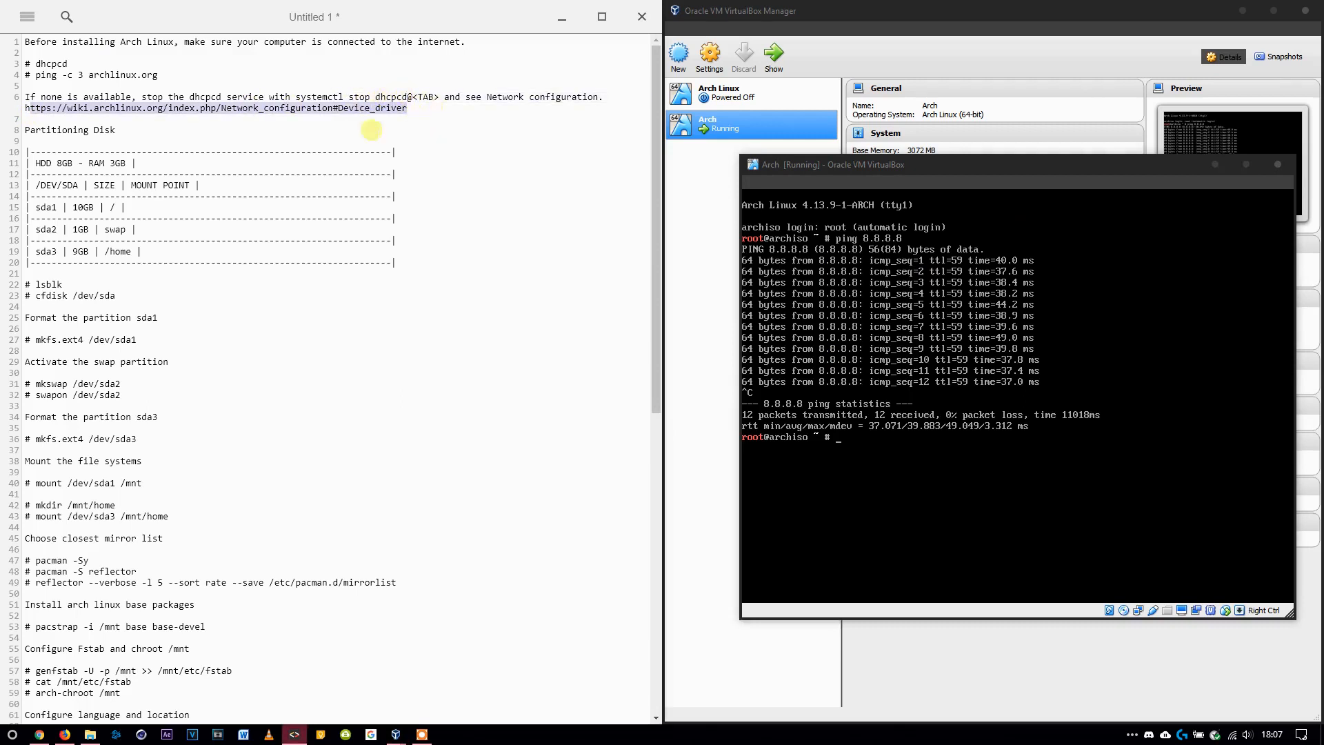
mouse_move(411, 178)
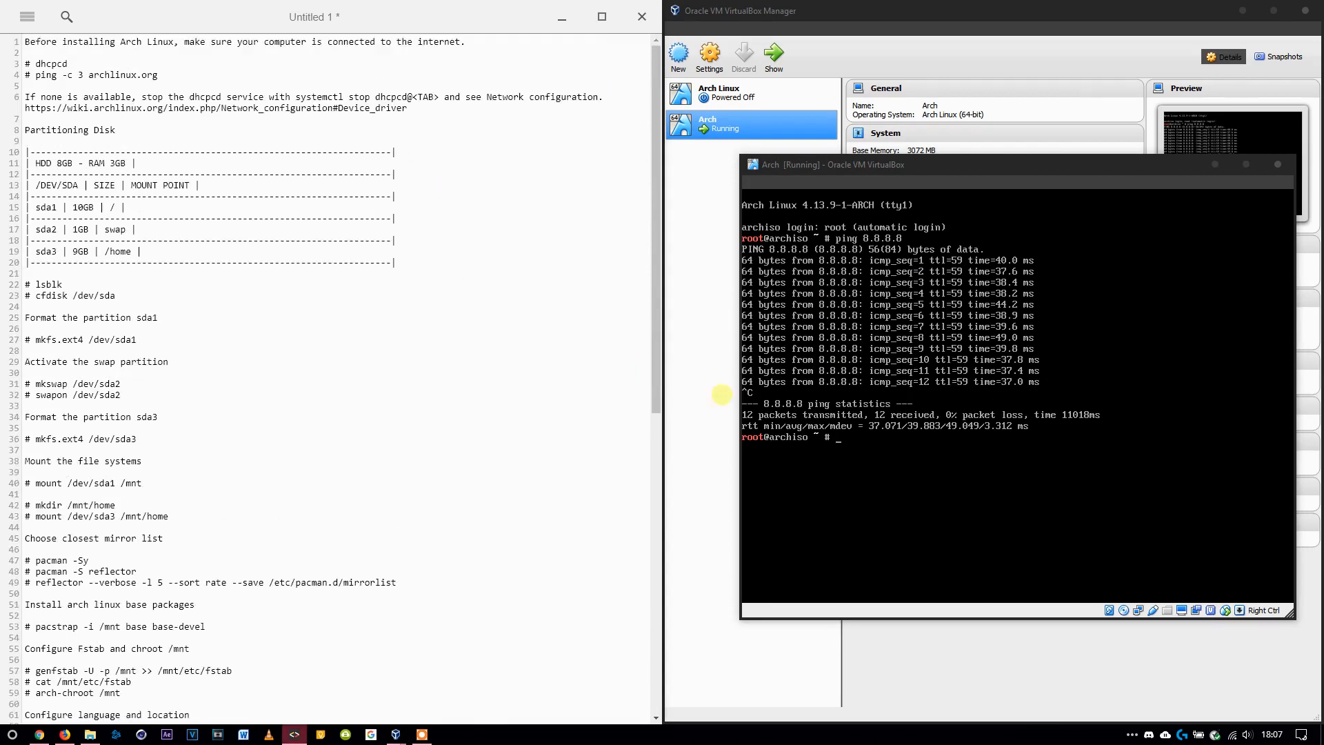
Step: Run lsblk, then cfdisk /dev/sda with a dos label and a 3G primary first partition
text(lsblk)
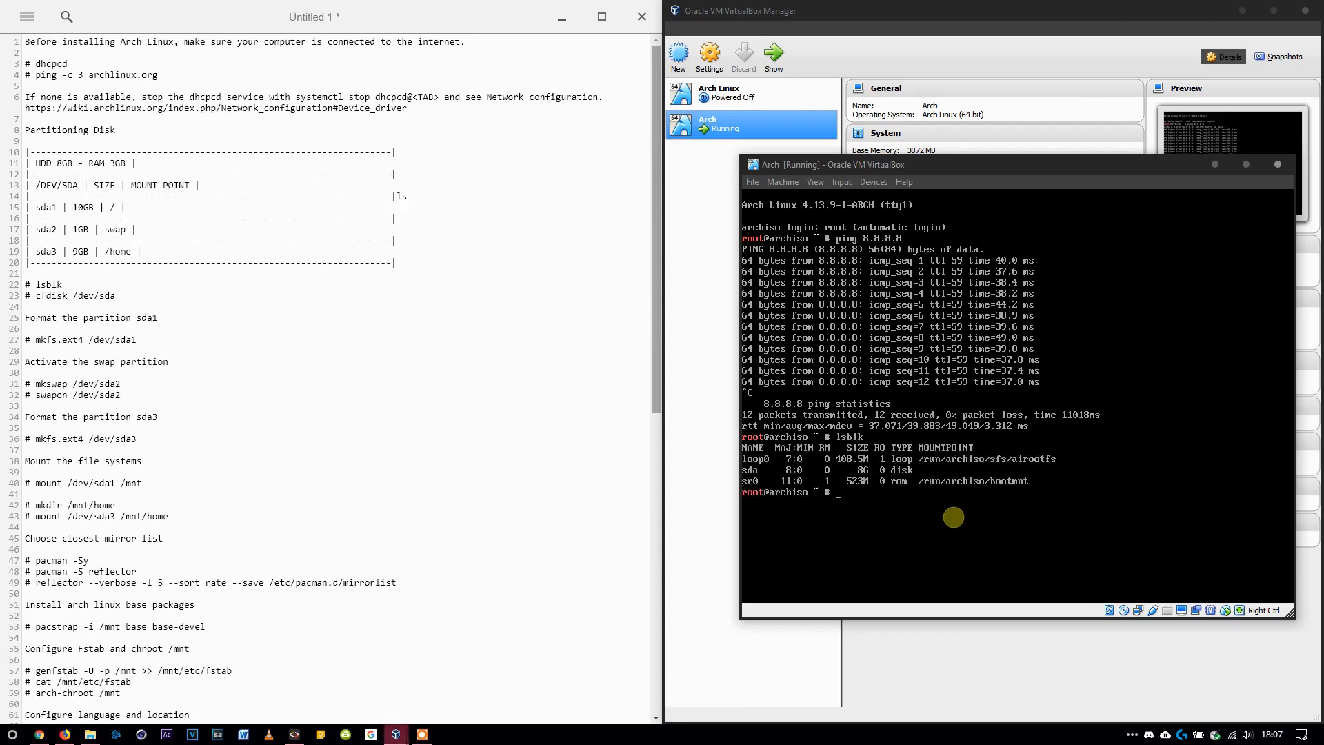
text(cfdisk /de)
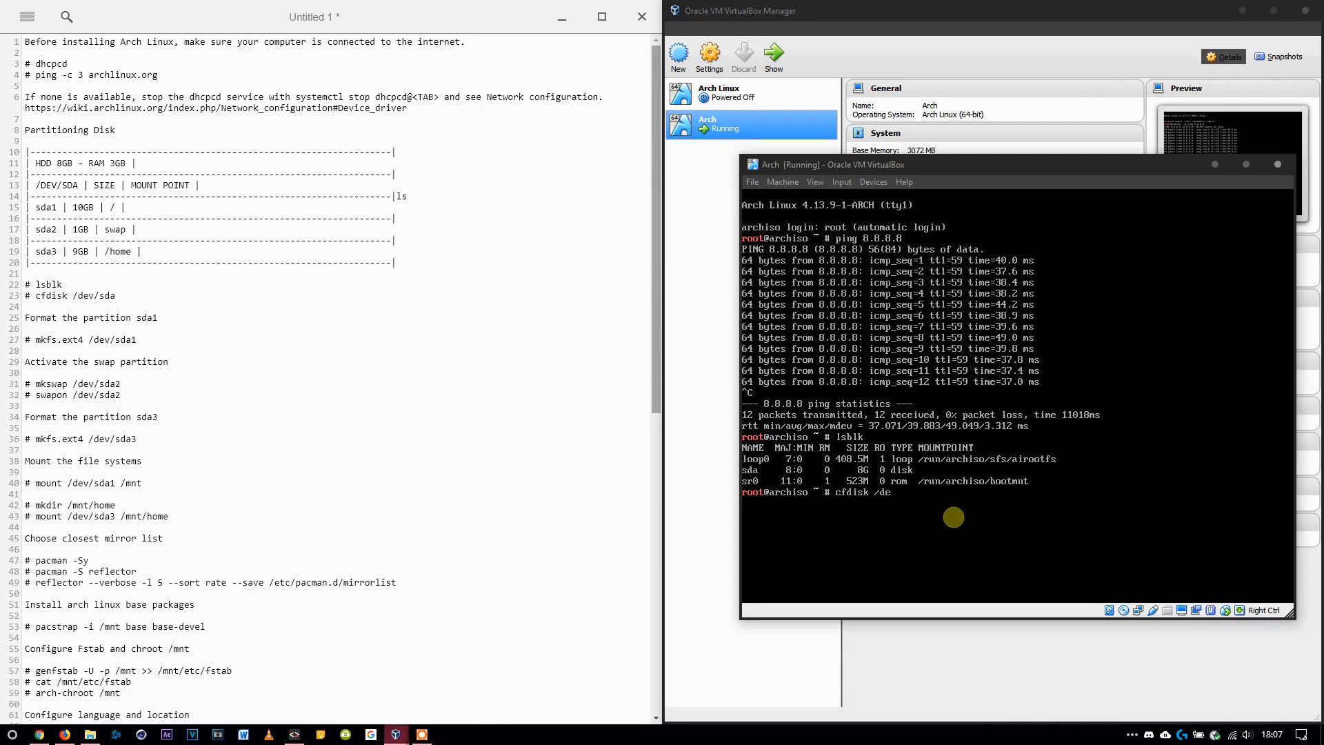
key(Return)
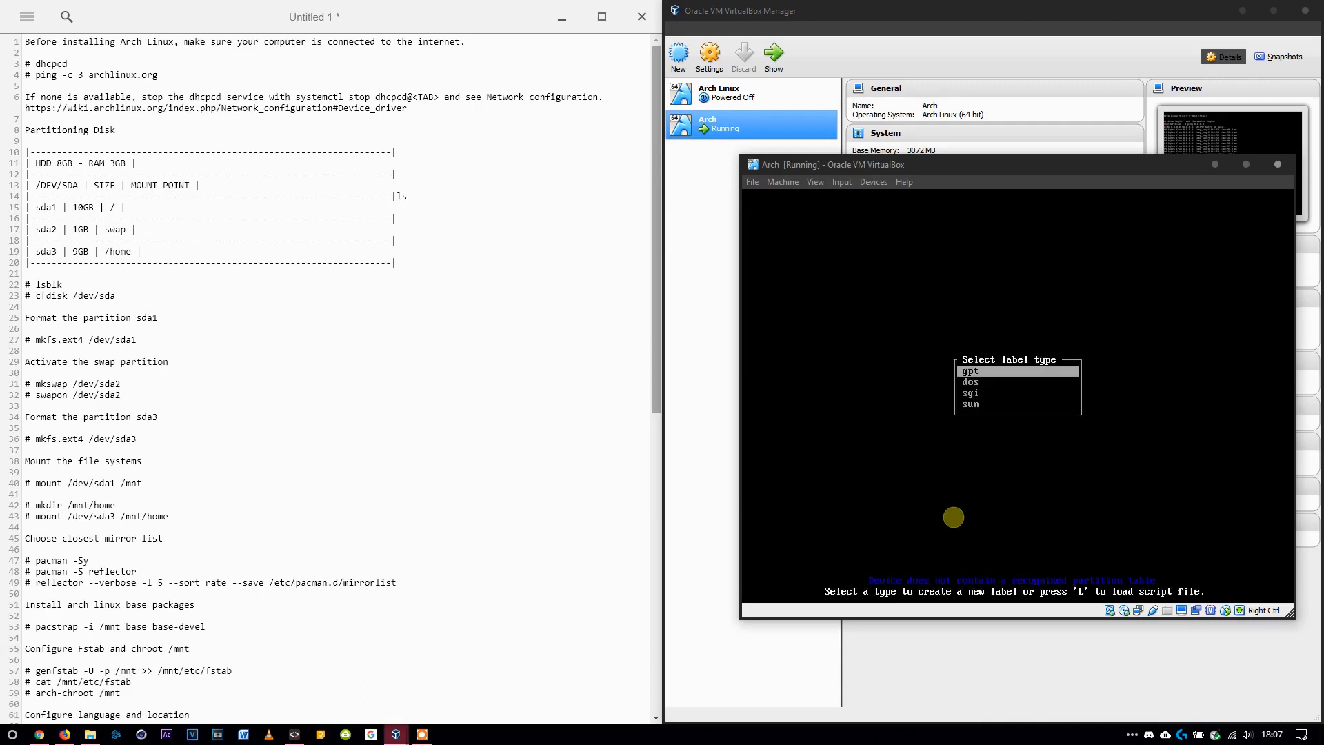
key(Down)
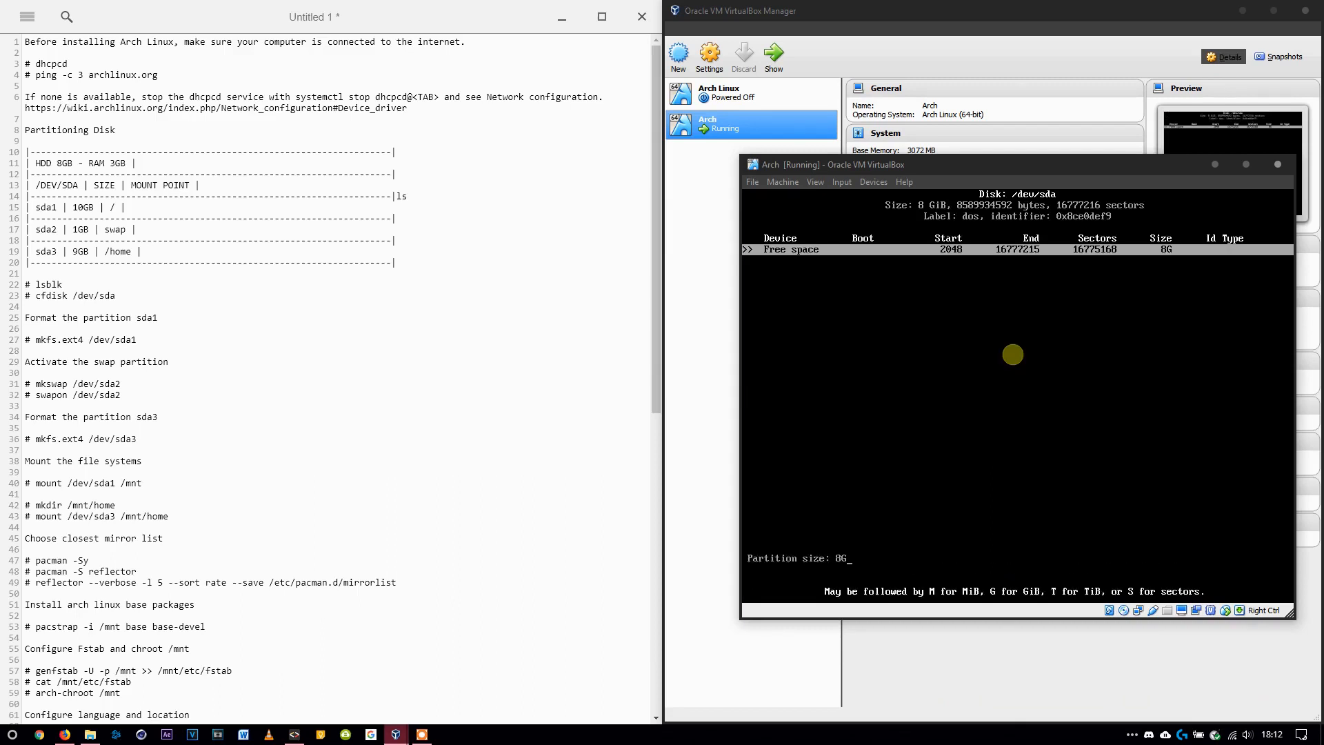
key(BackSpace)
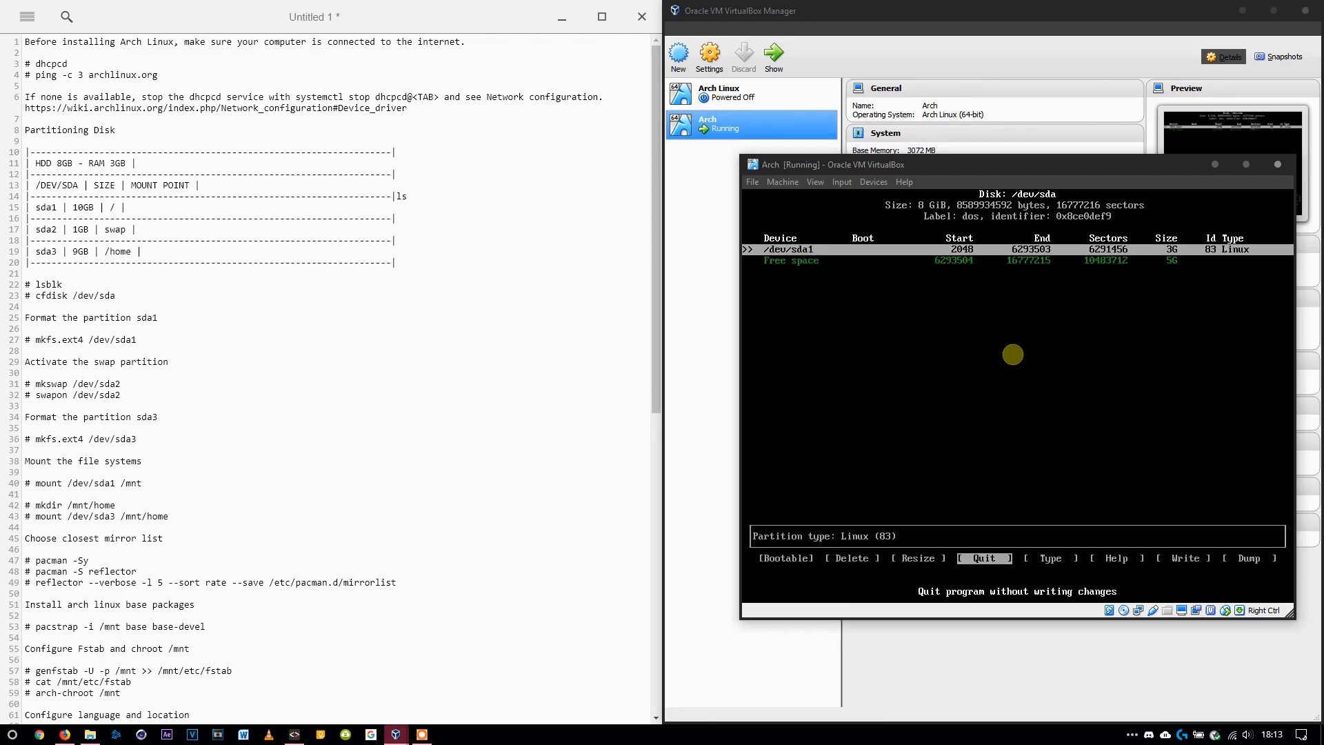
Step: Mark sda1 bootable, add a 1G Linux swap sda2 and 4G sda3, and write the table with yes
click(785, 557)
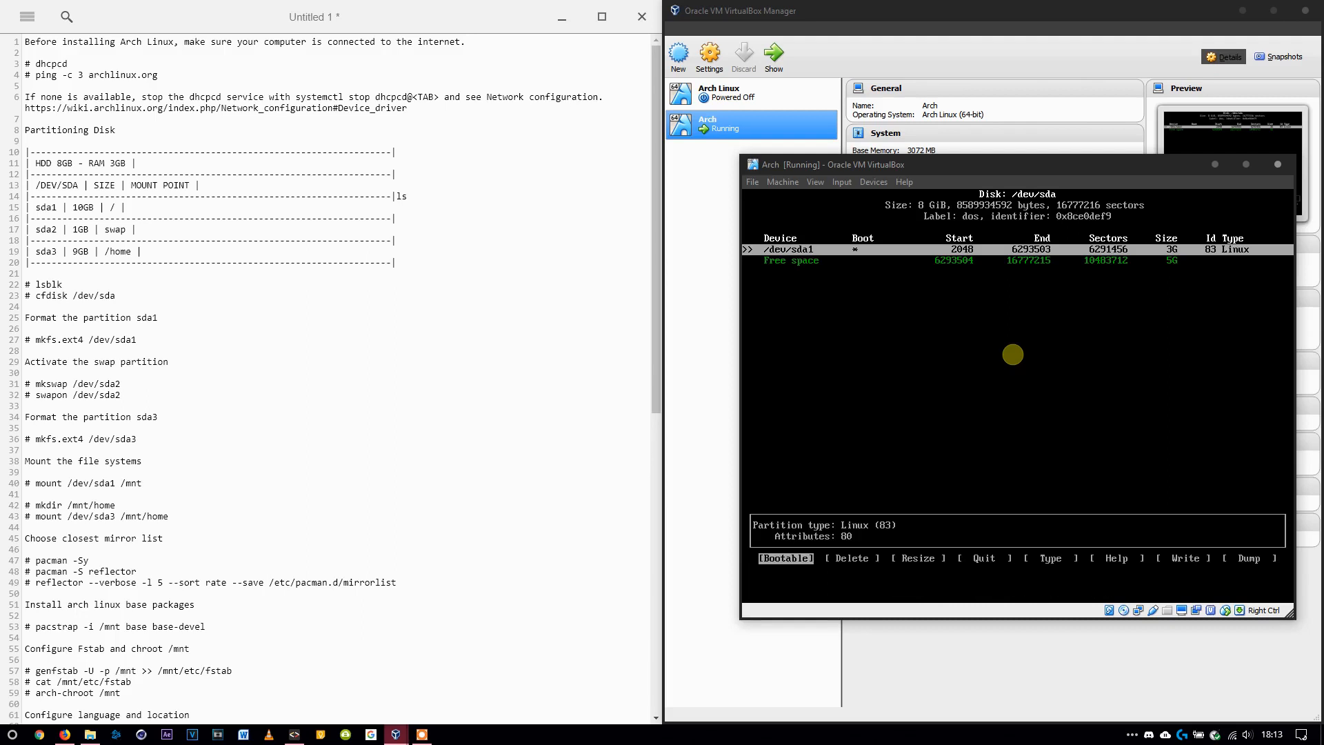
key(Down)
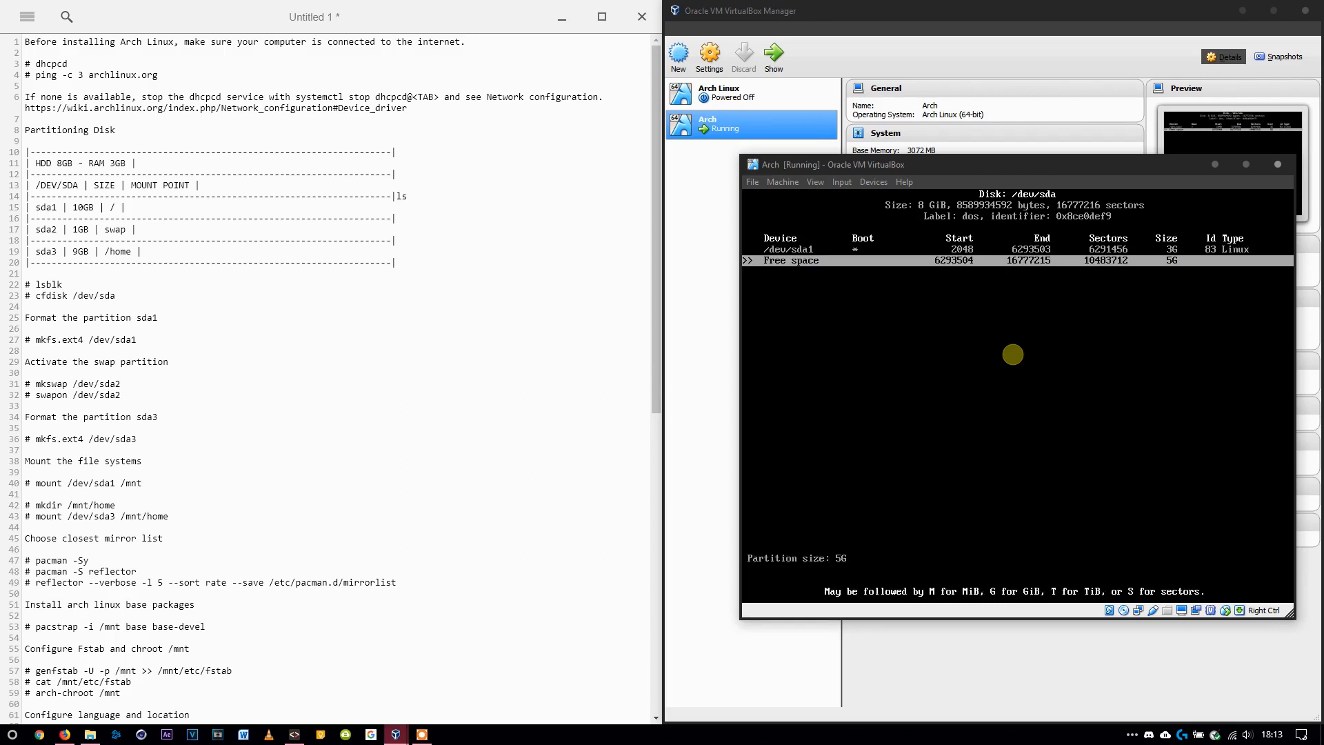
text(1G)
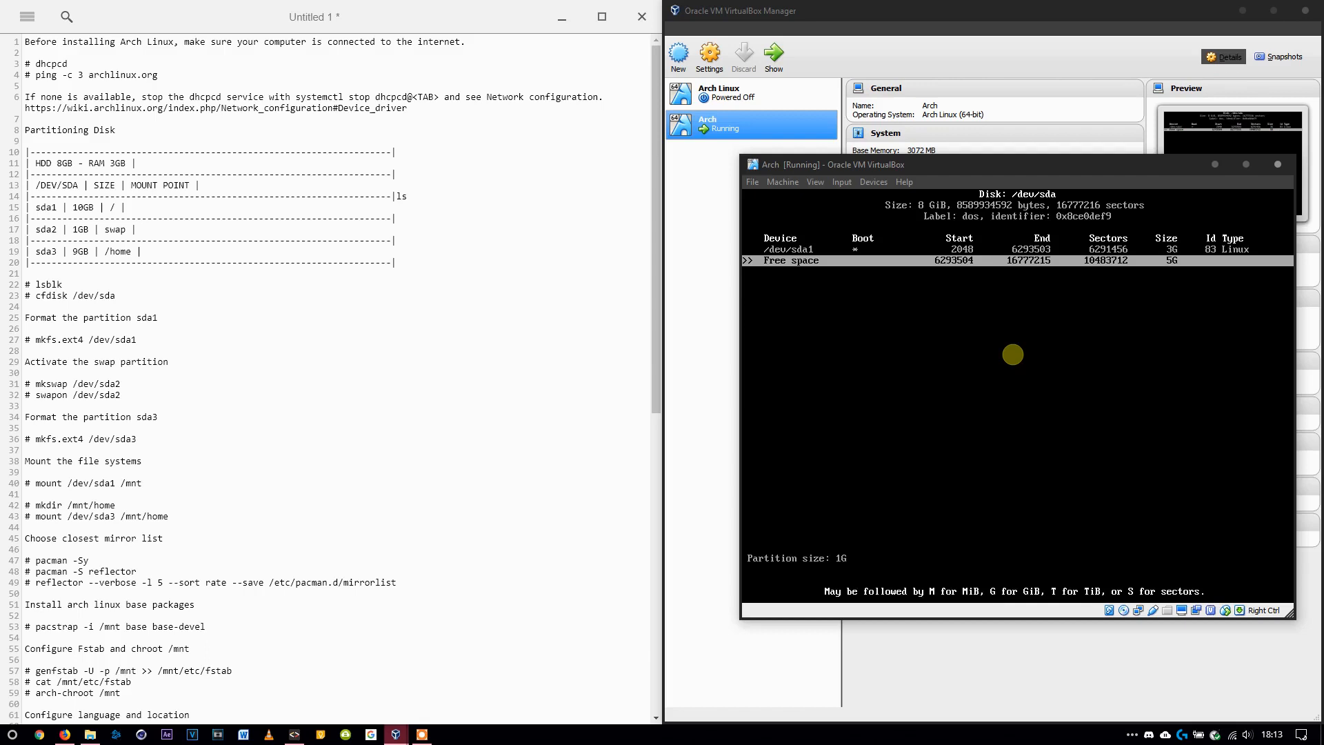
key(Return)
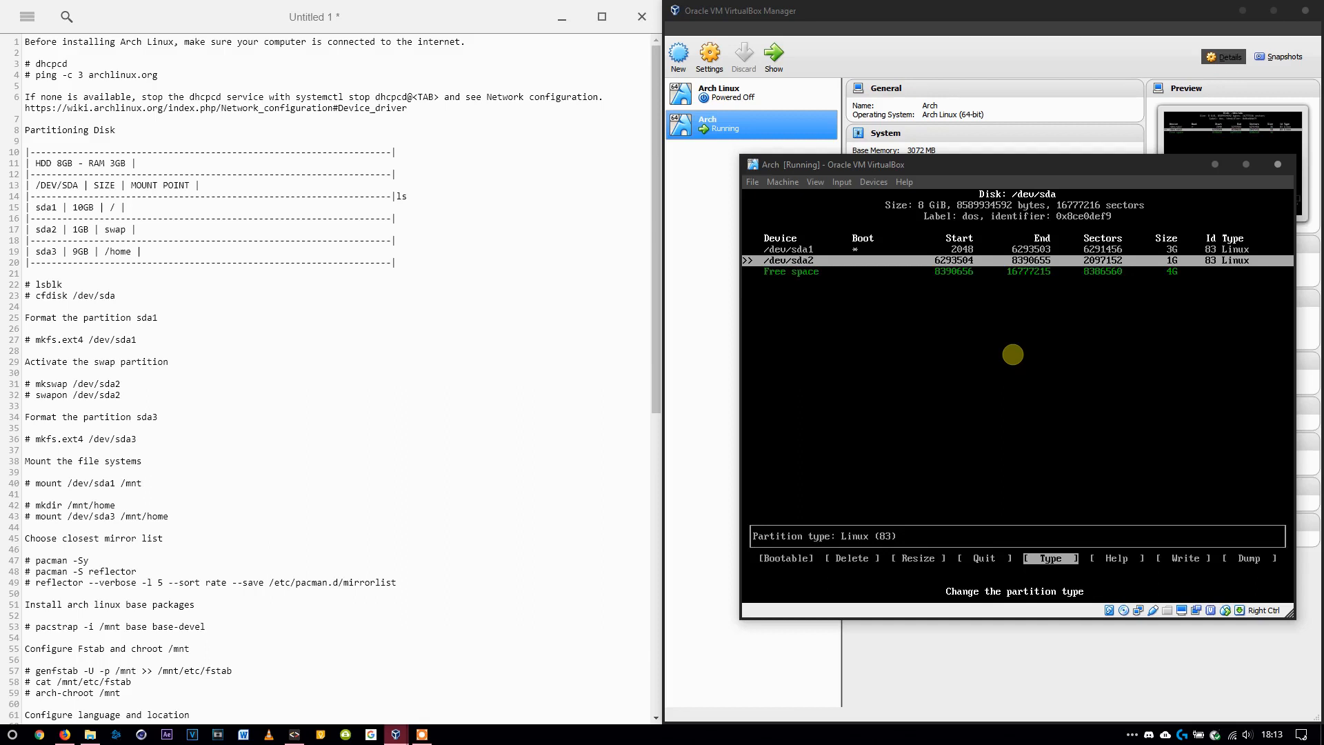
click(1051, 557)
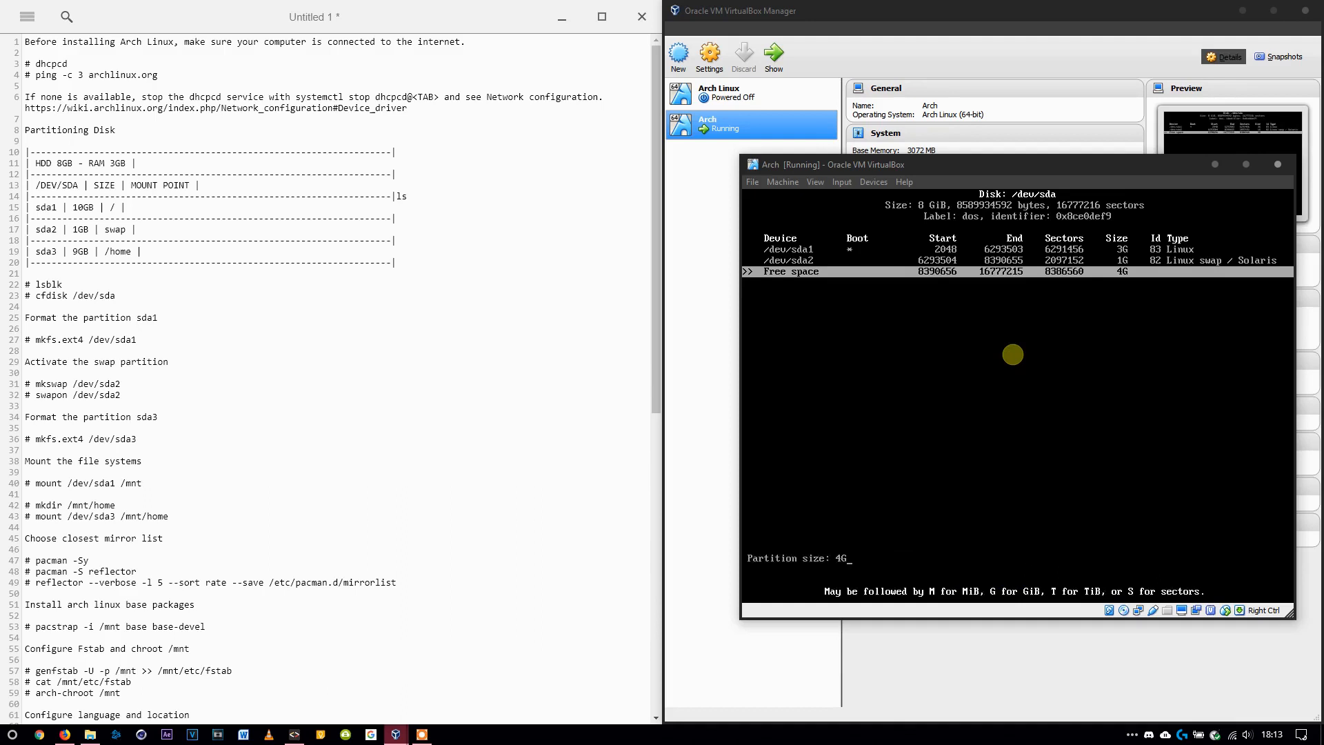
mouse_move(973, 406)
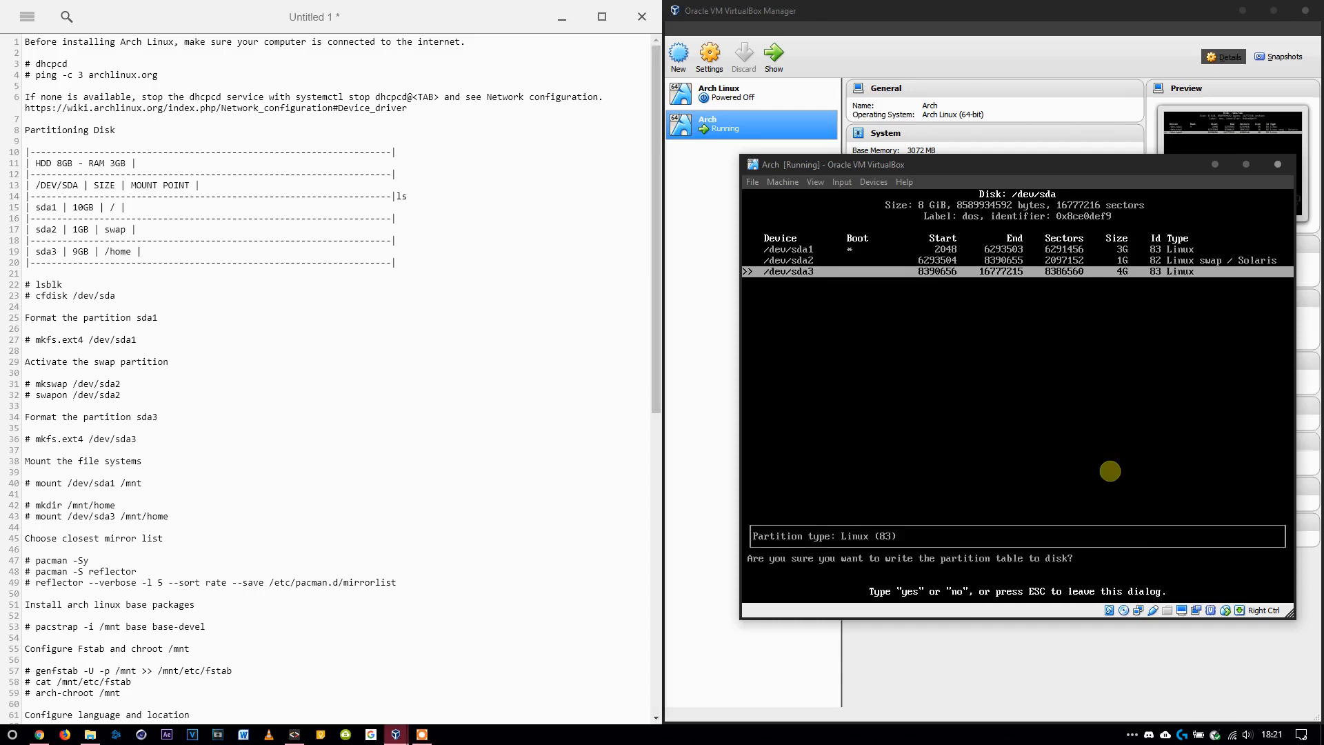
text(yes)
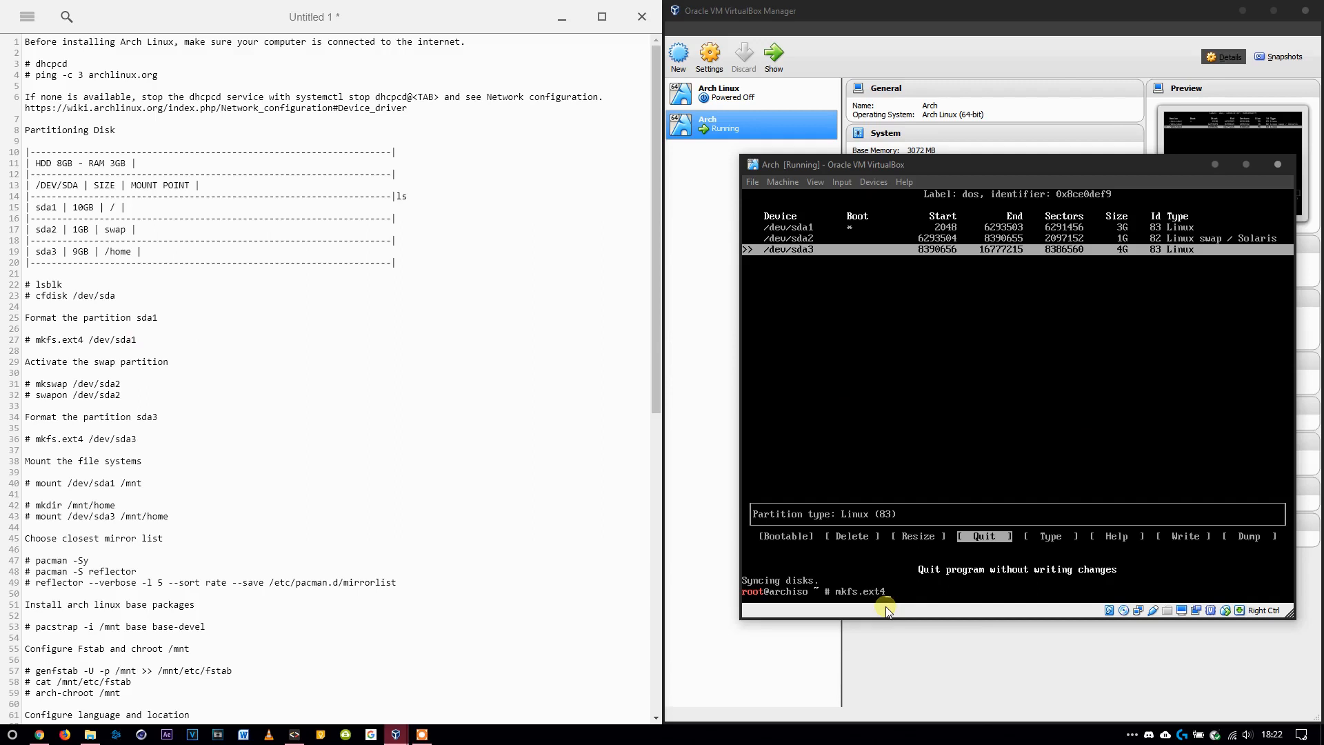
Step: Run mkswap /dev/sda2 and swapon /dev/sda2 to set up and enable the swap partition
text(/dev/sda1)
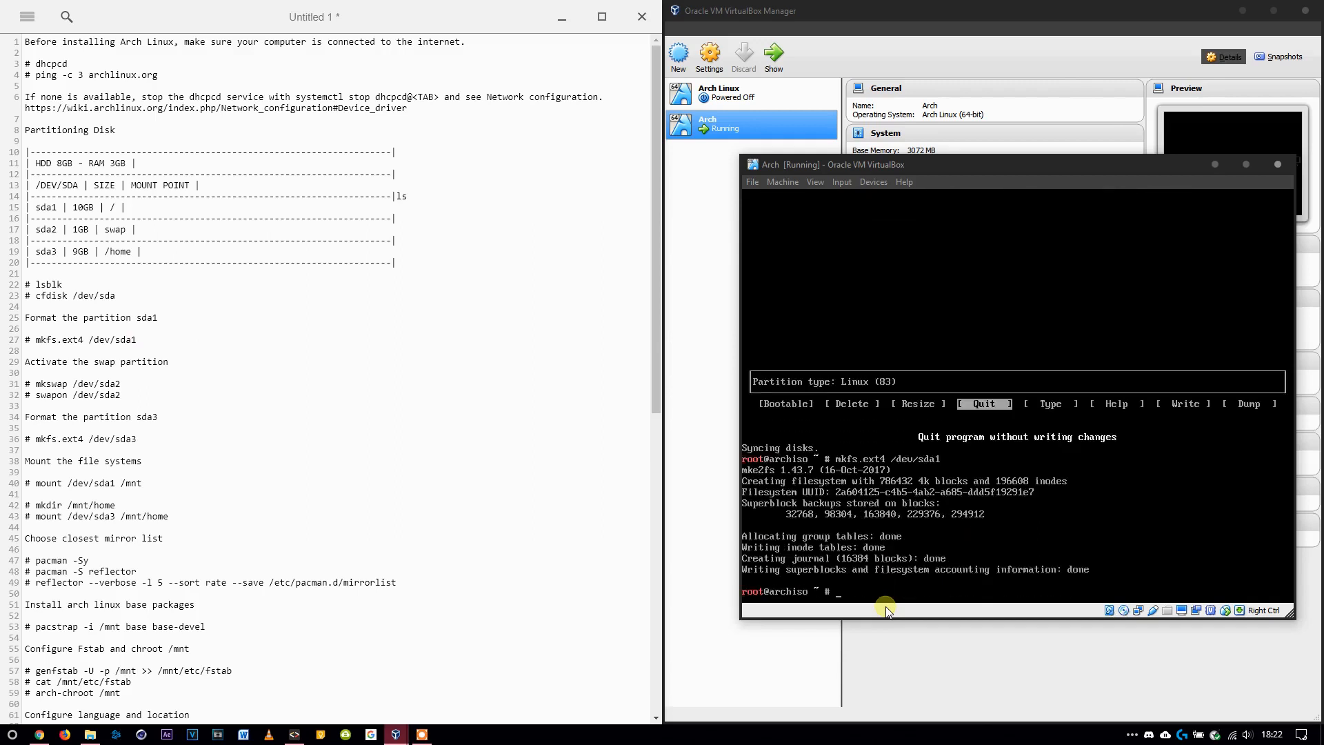
text(mkswap)
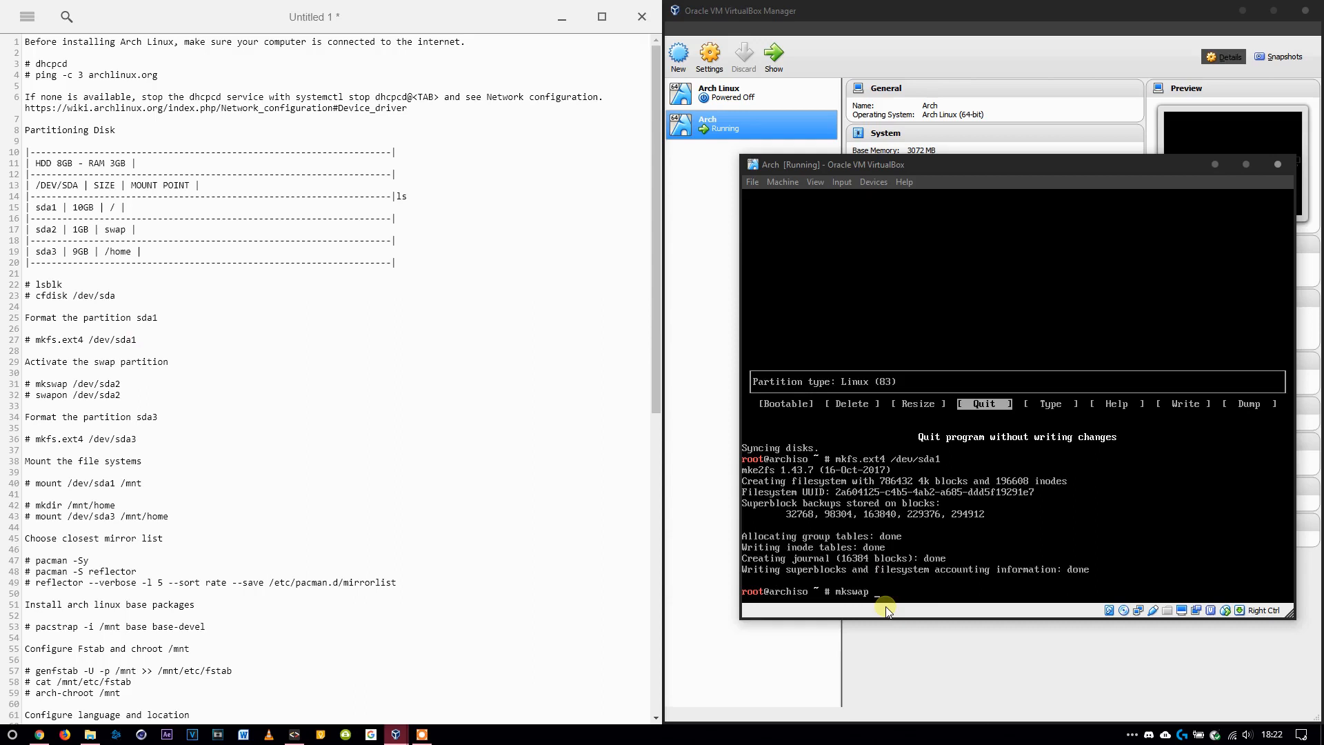
text(/dev/sda)
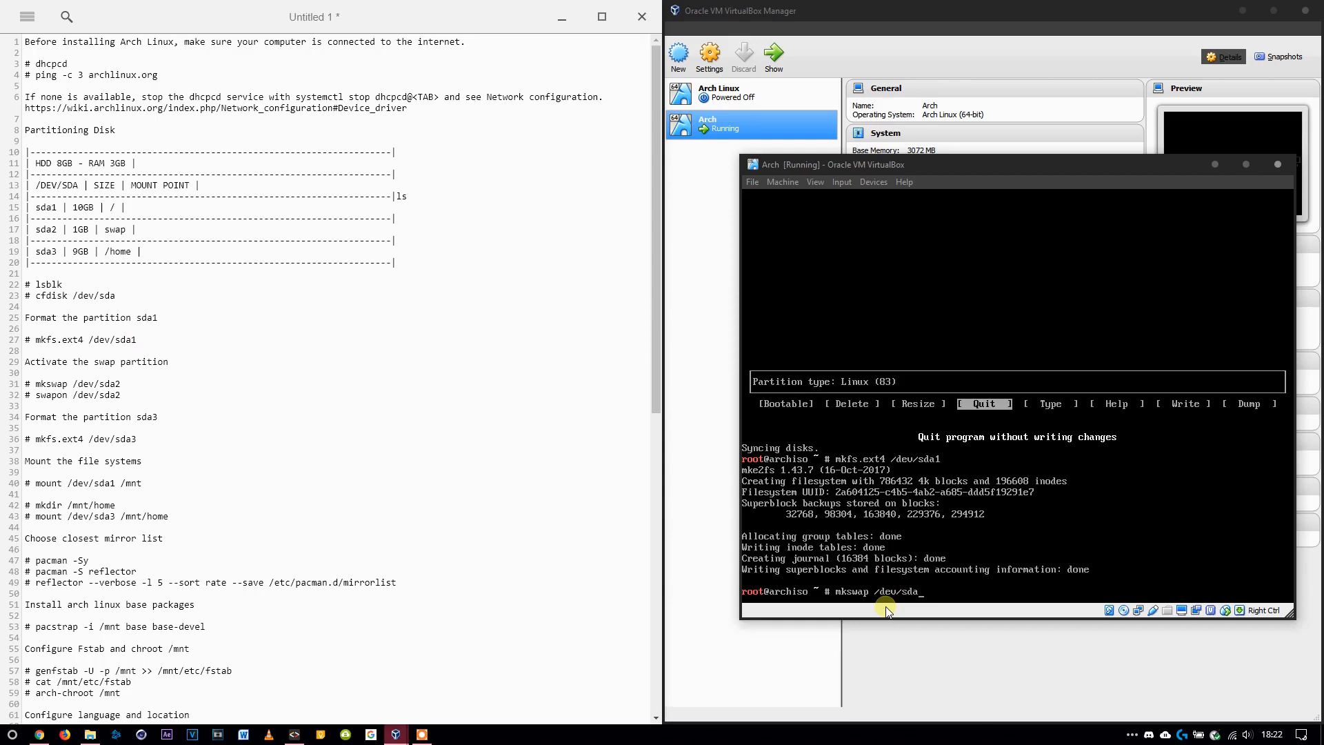
key(Return)
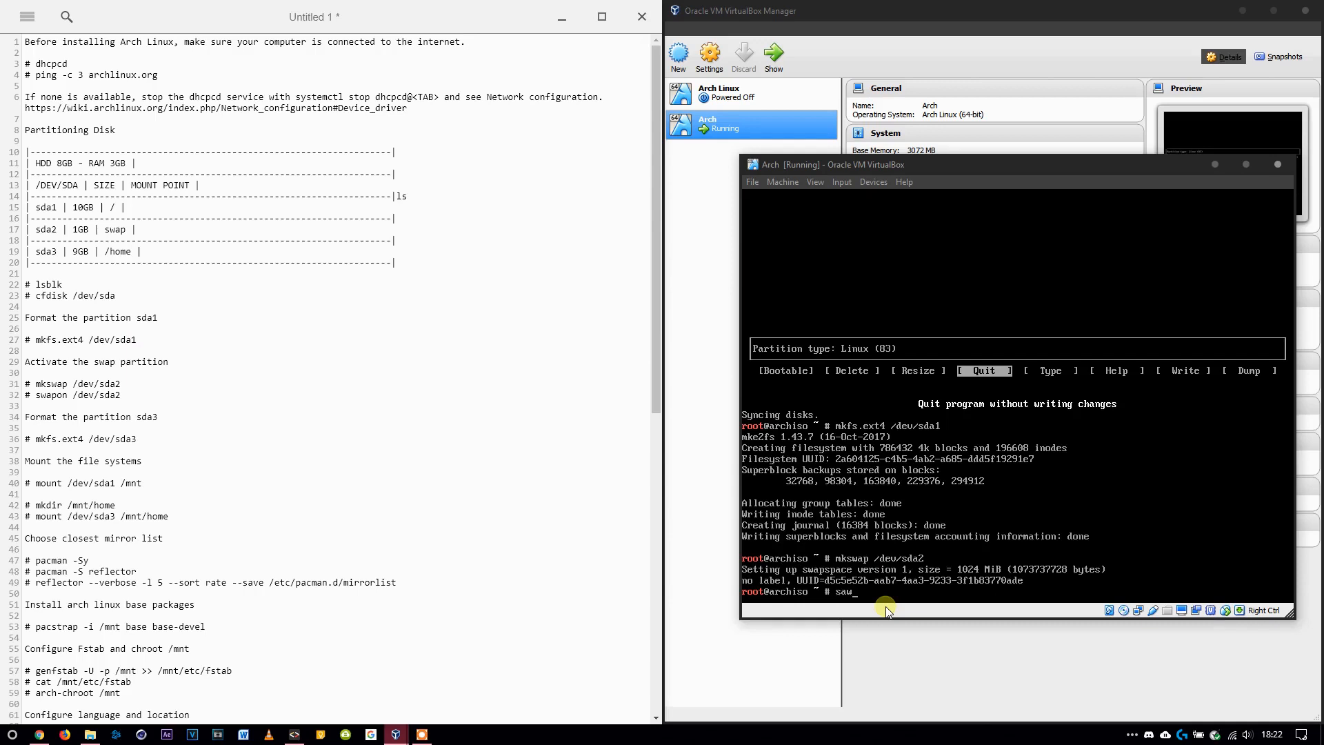
text(swapon)
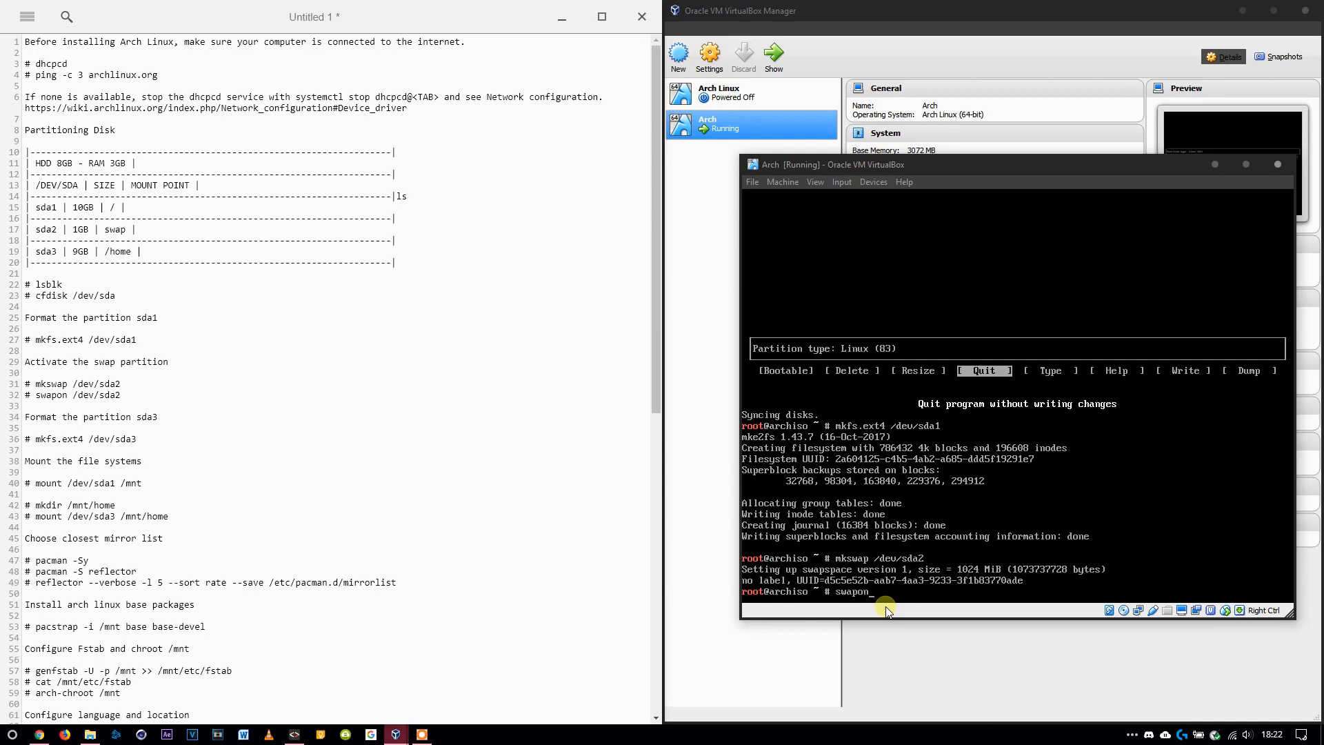
text(/dev/s)
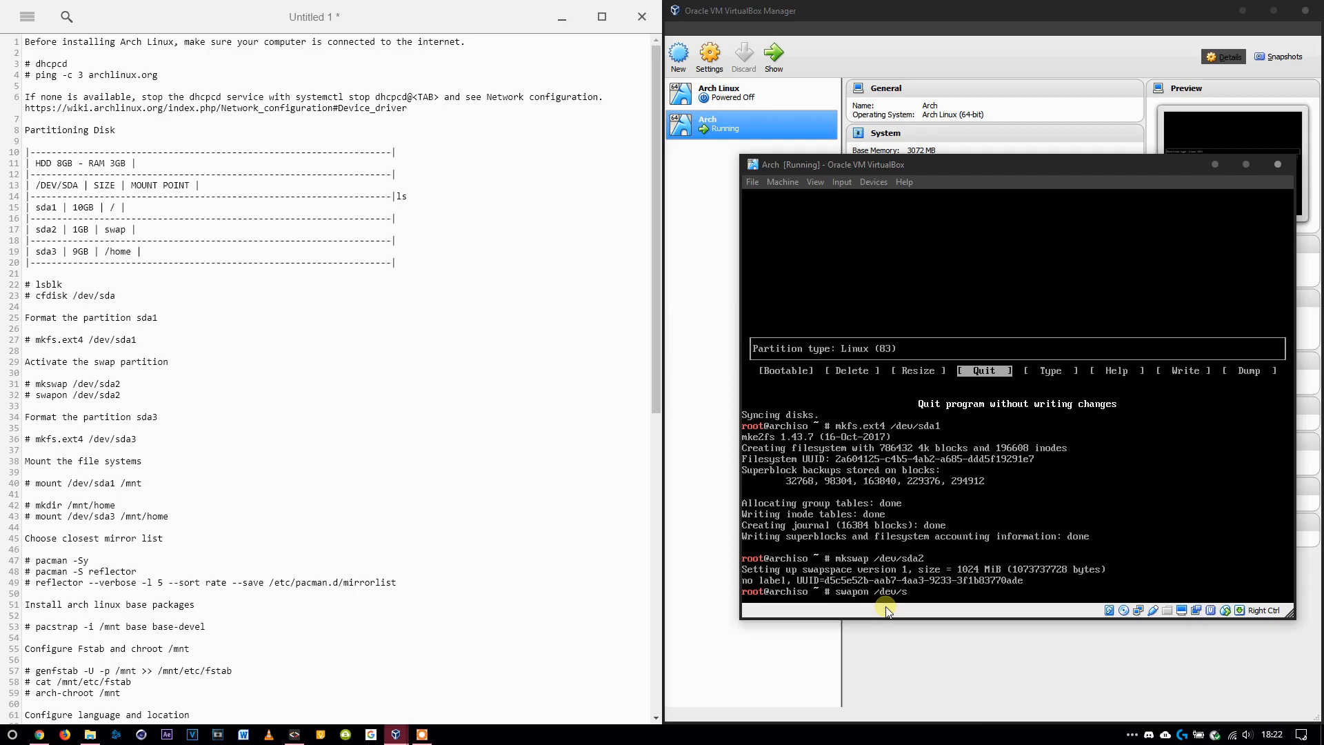
key(Return)
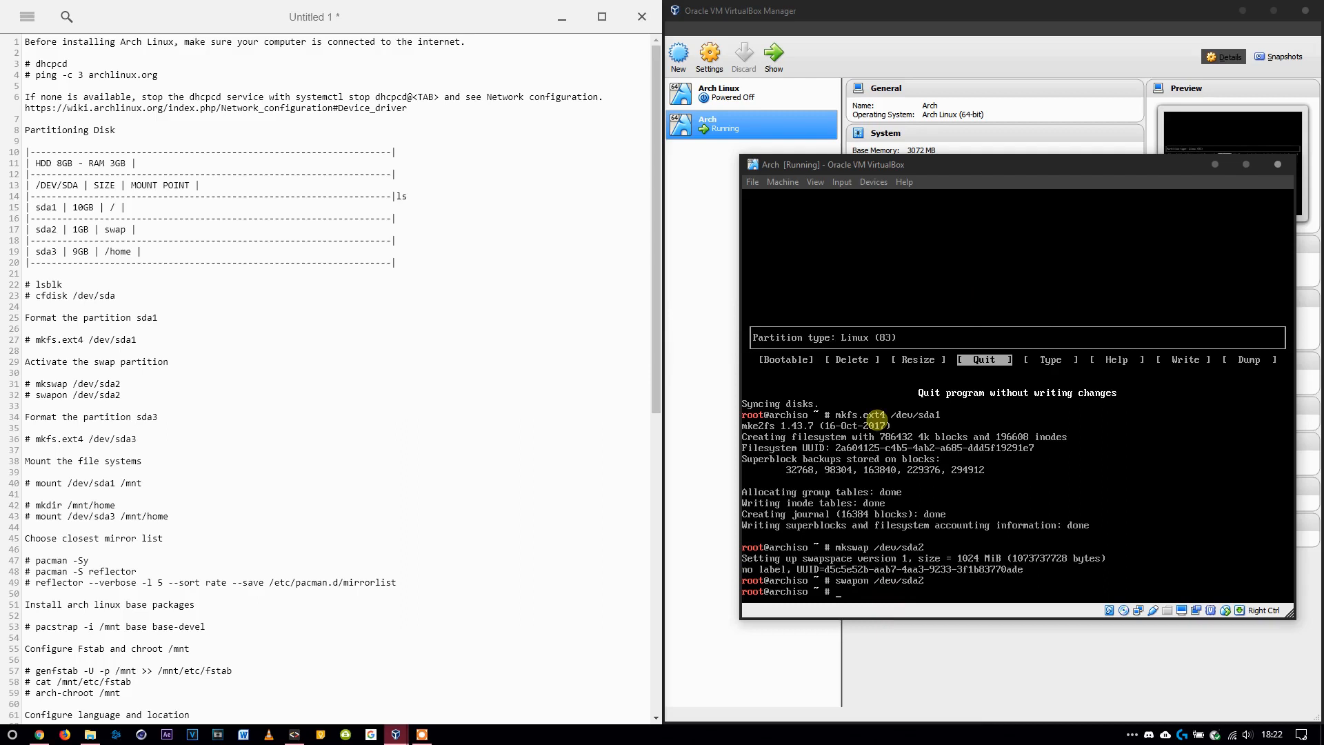
mouse_move(153, 220)
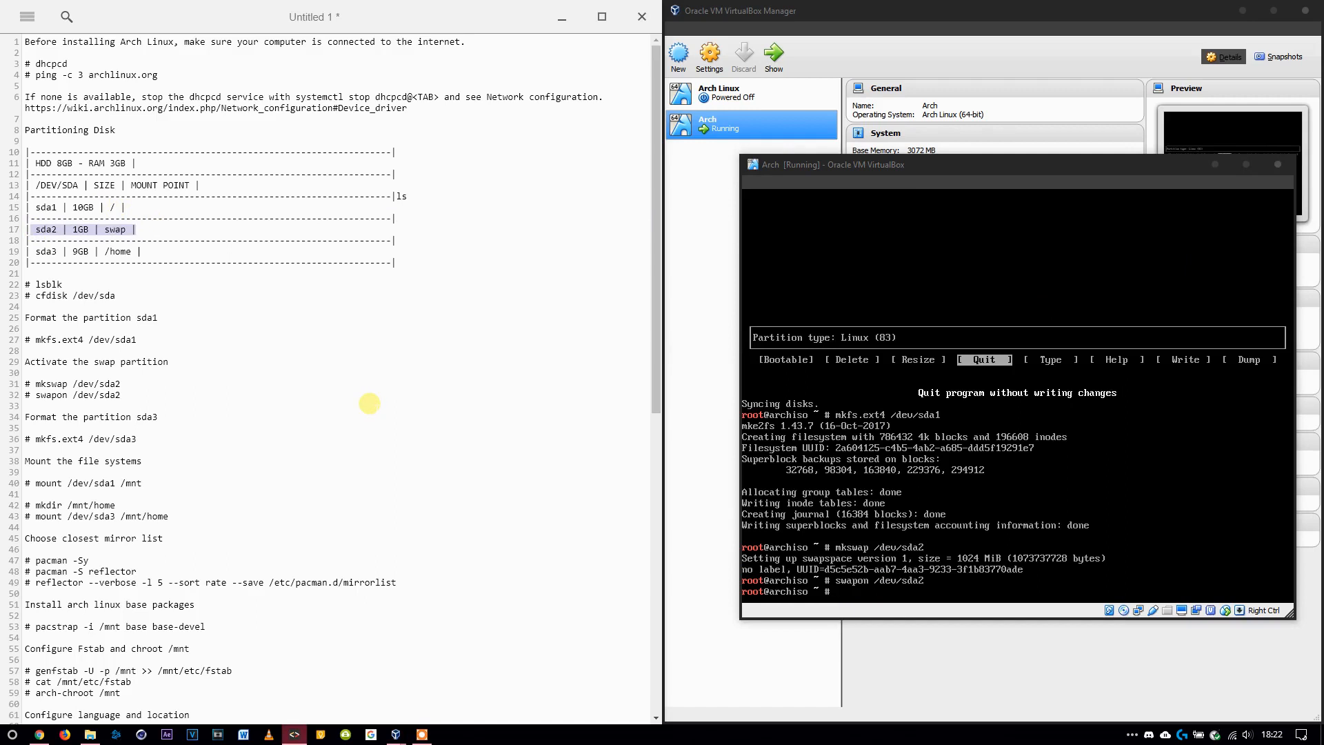
mouse_move(240, 231)
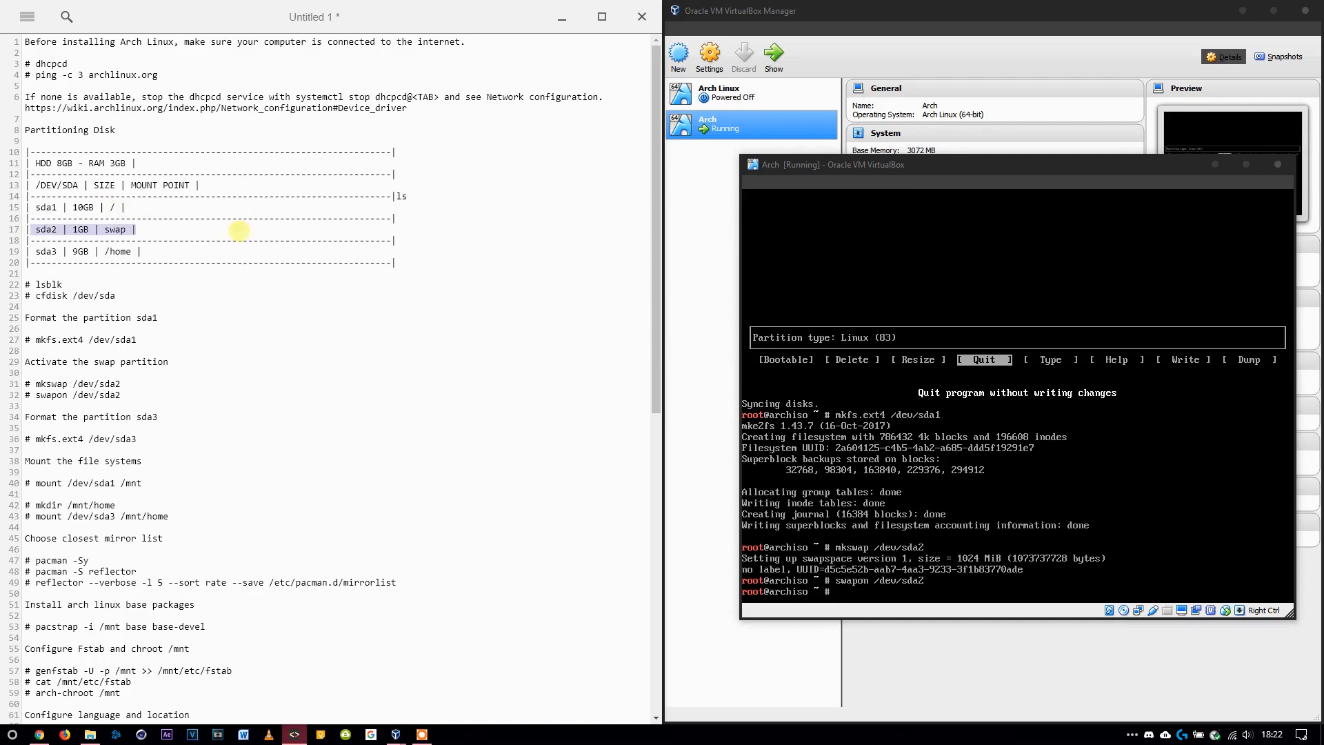
mouse_move(904, 582)
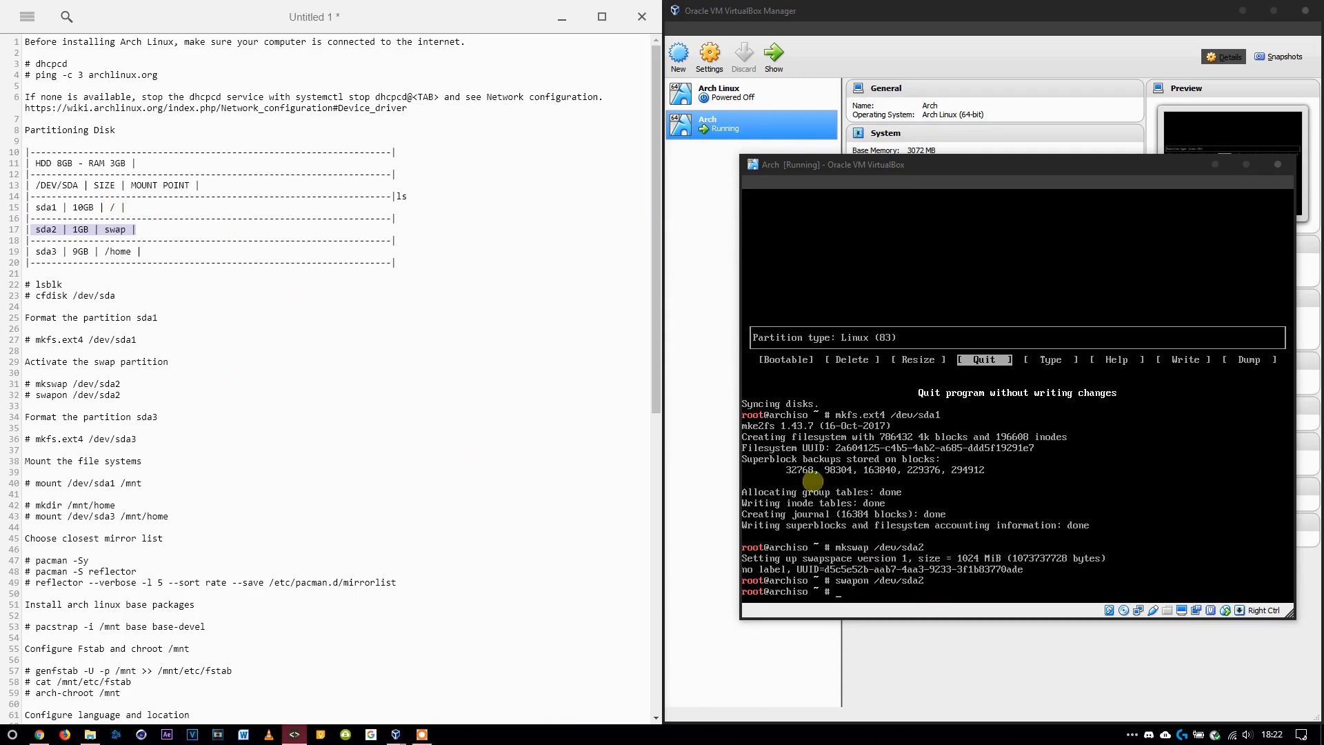
mouse_move(837, 459)
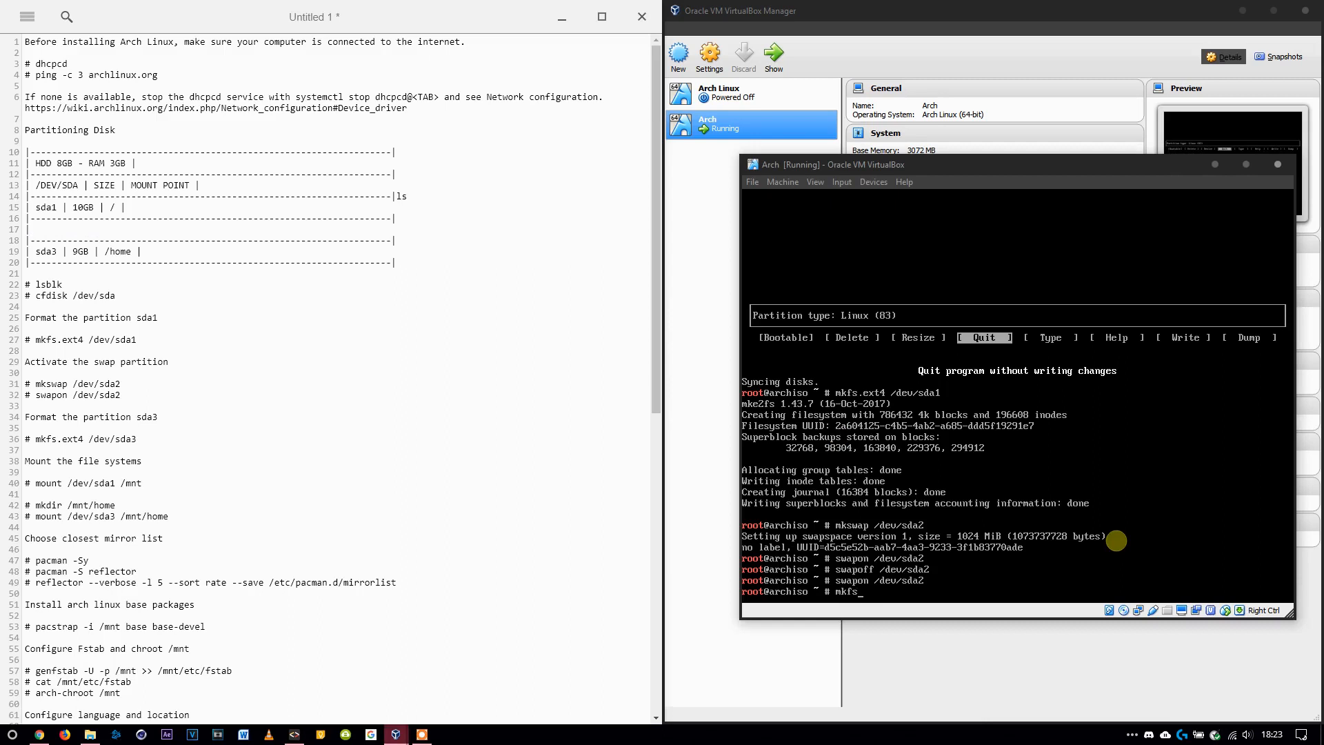
Step: Format /dev/sda3 as ext4 with mkfs.ext4 after cycling swap off and on for sda2
text(ext4 /dev/sda3)
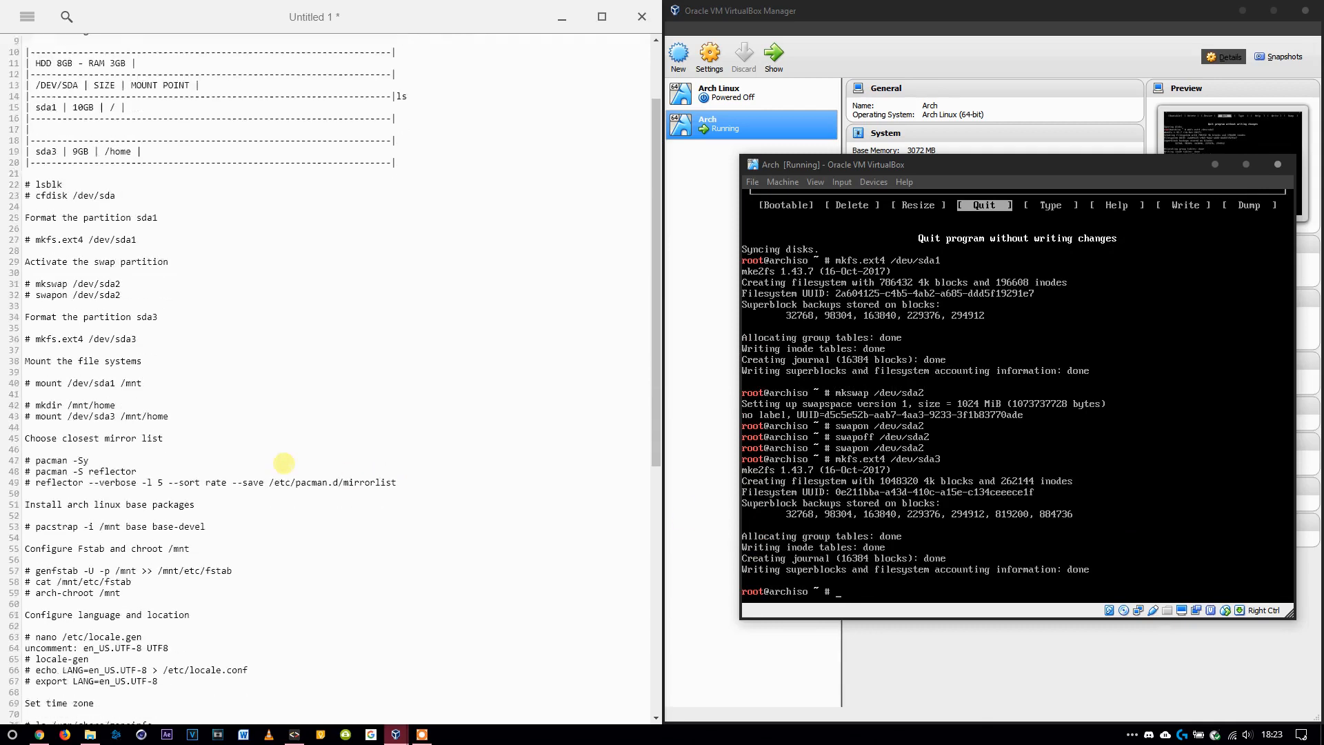
Step: Mount /dev/sda1 at /mnt as the root of the new system
scroll(down, 3)
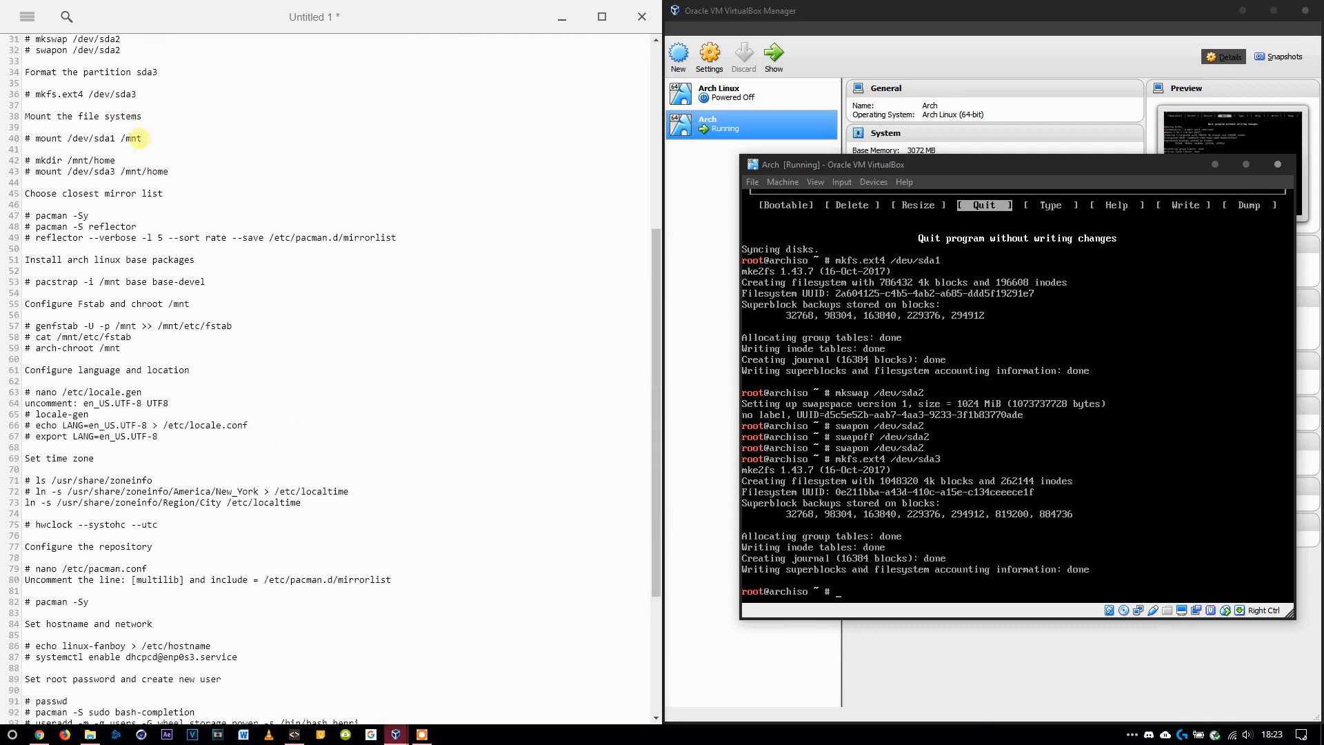
text(mount /dev/)
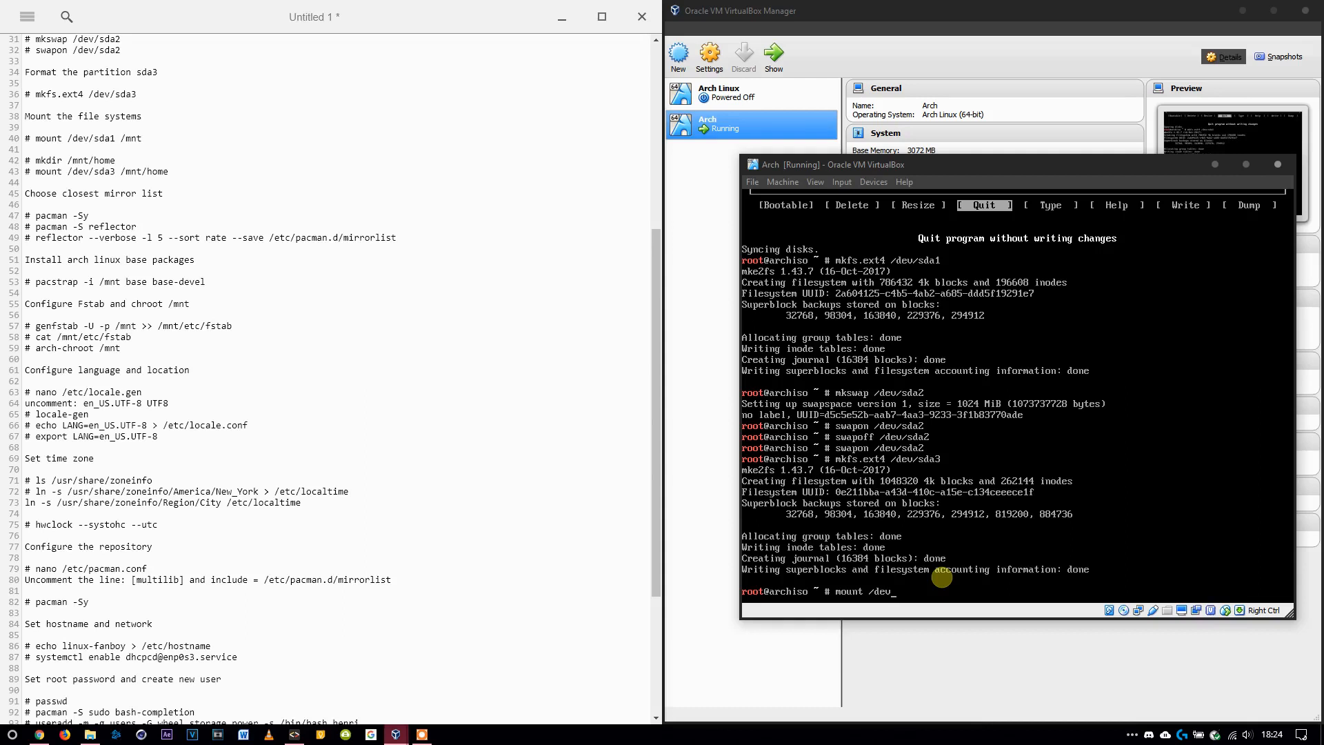
text(sda1)
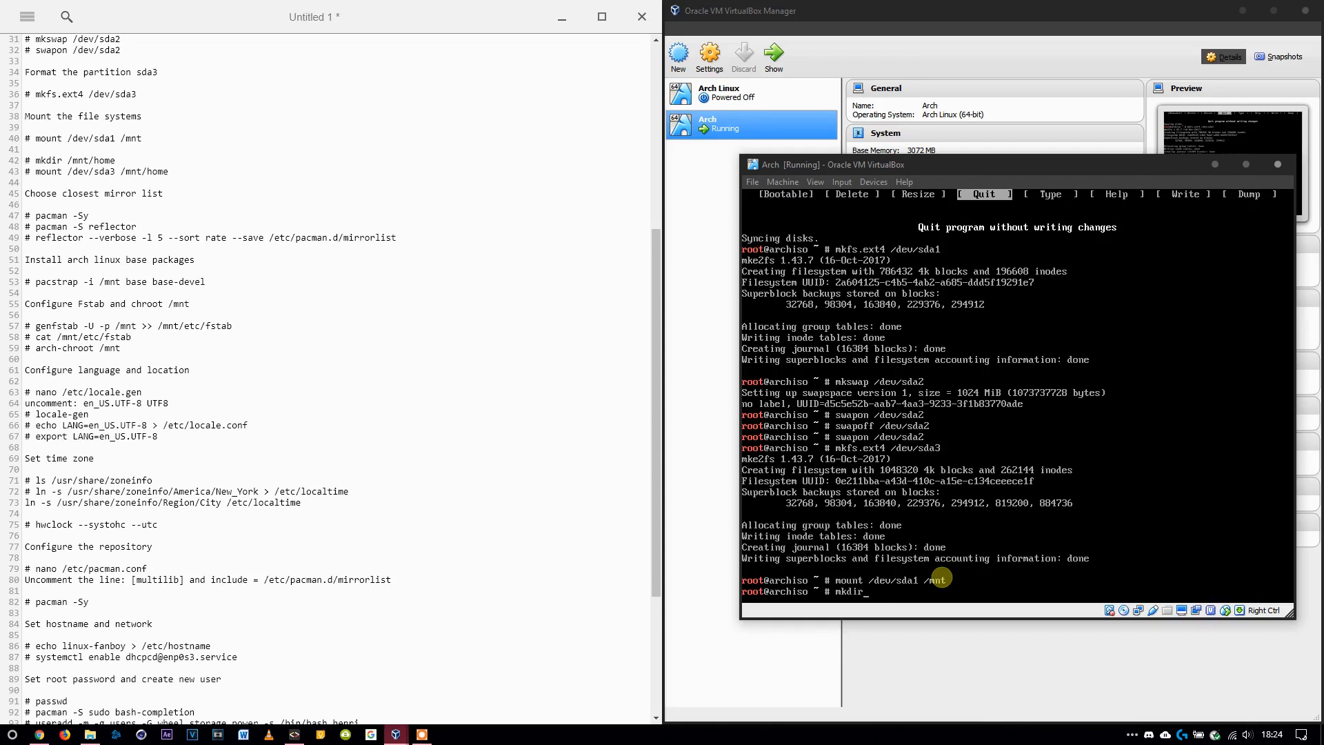
Step: Create /mnt/home and mount /dev/sda3 there
text(/)
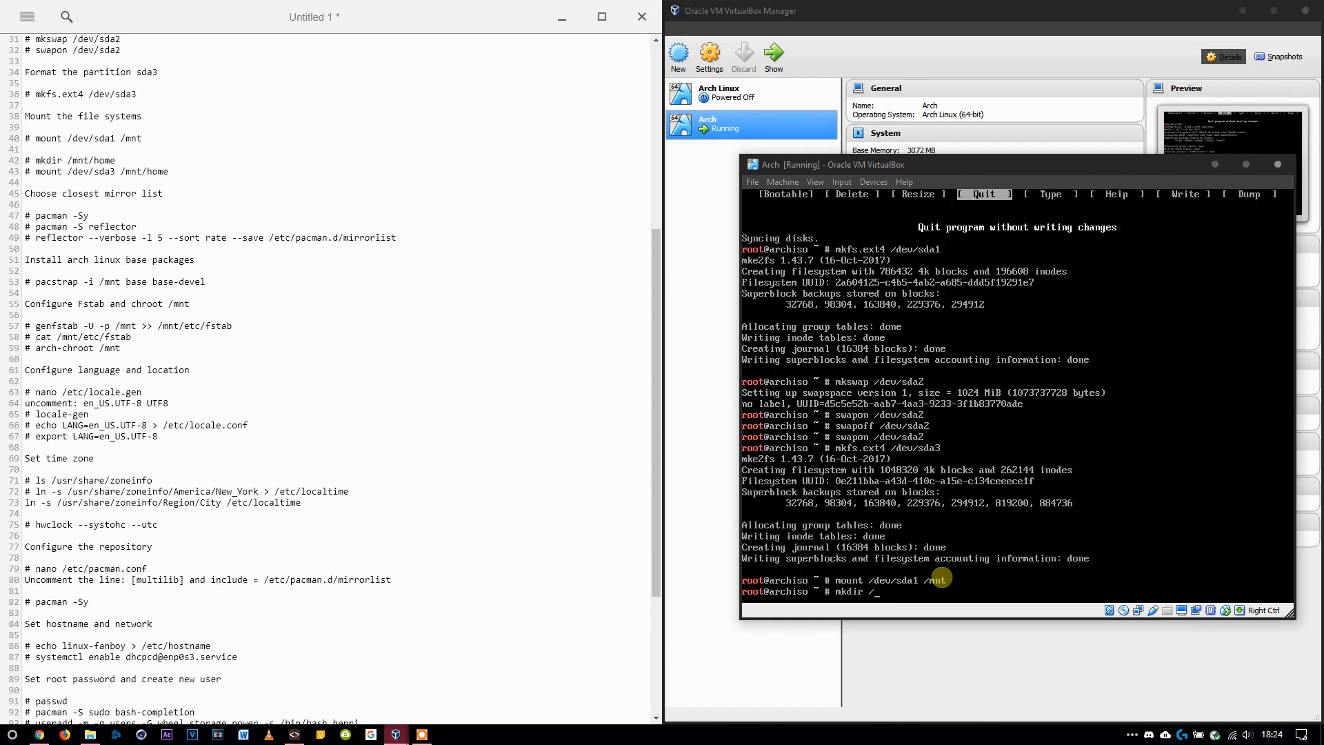
text(mnt/home)
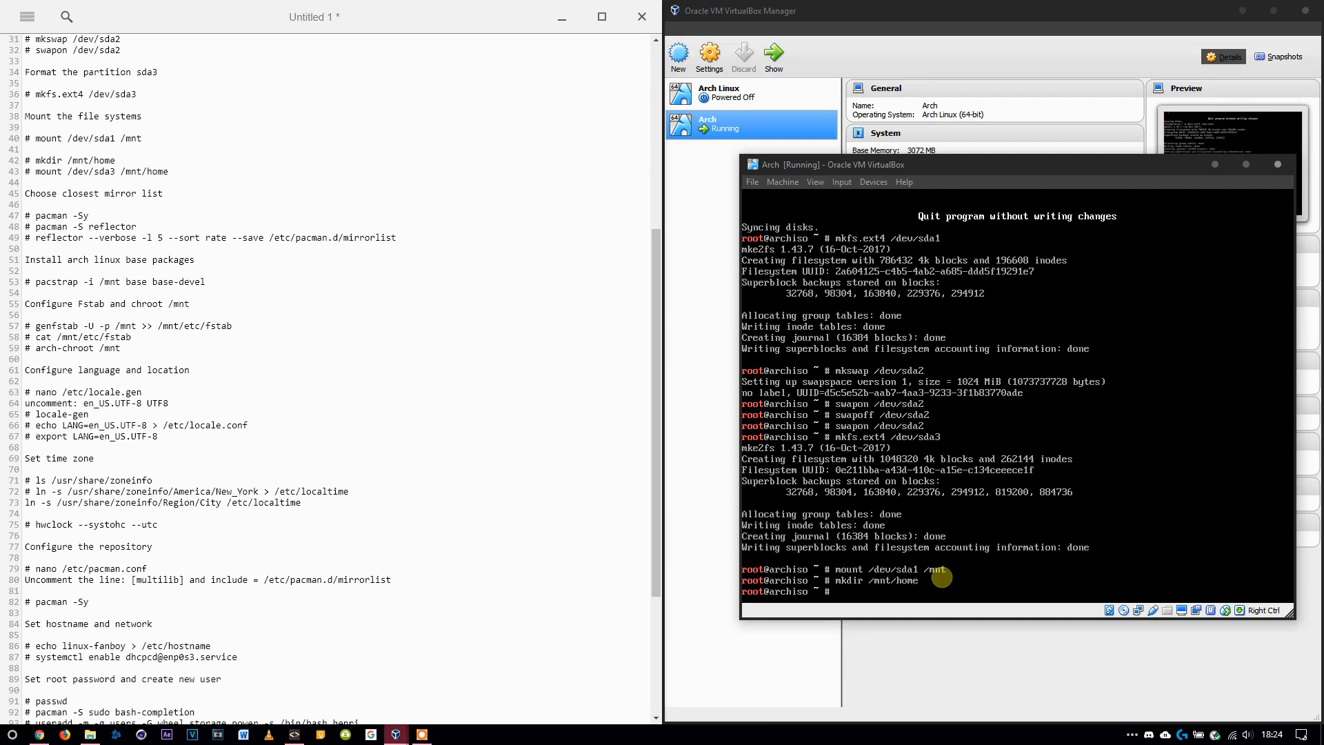
text(mount /dev/sda)
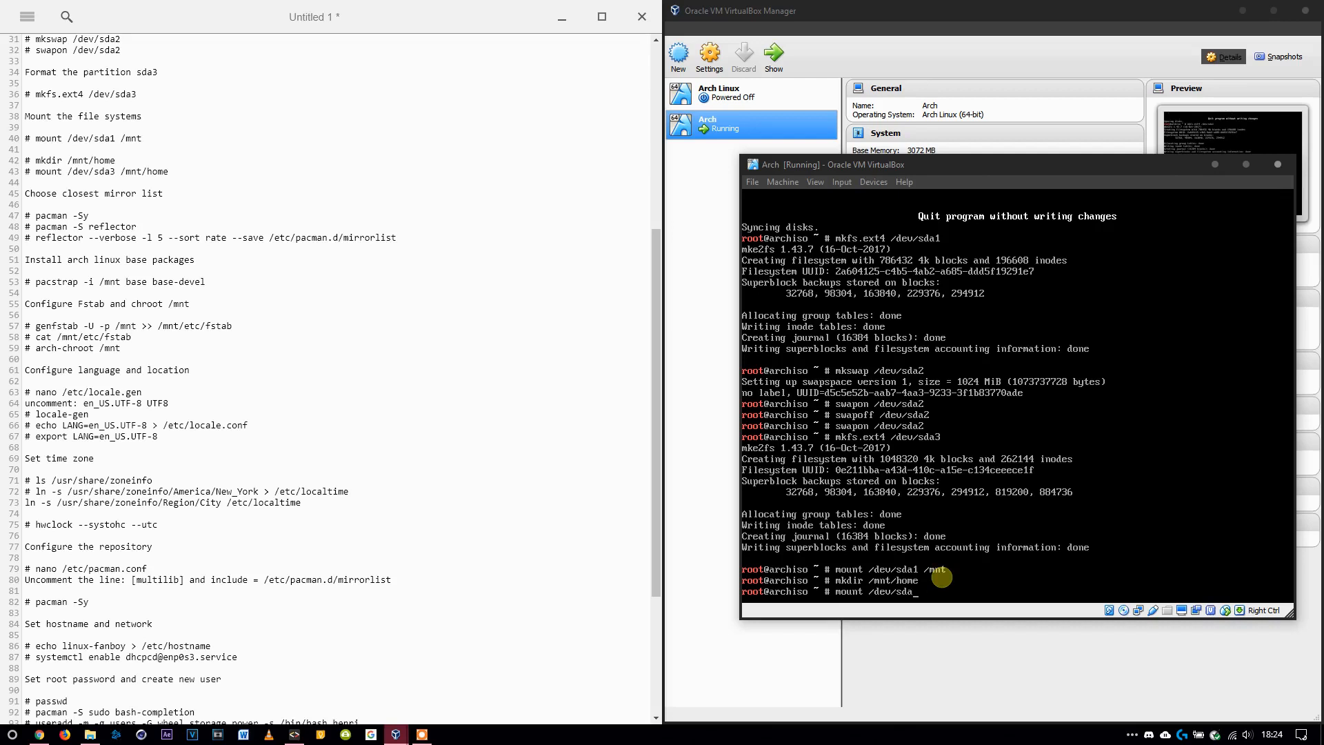
text(3 /mnt/home)
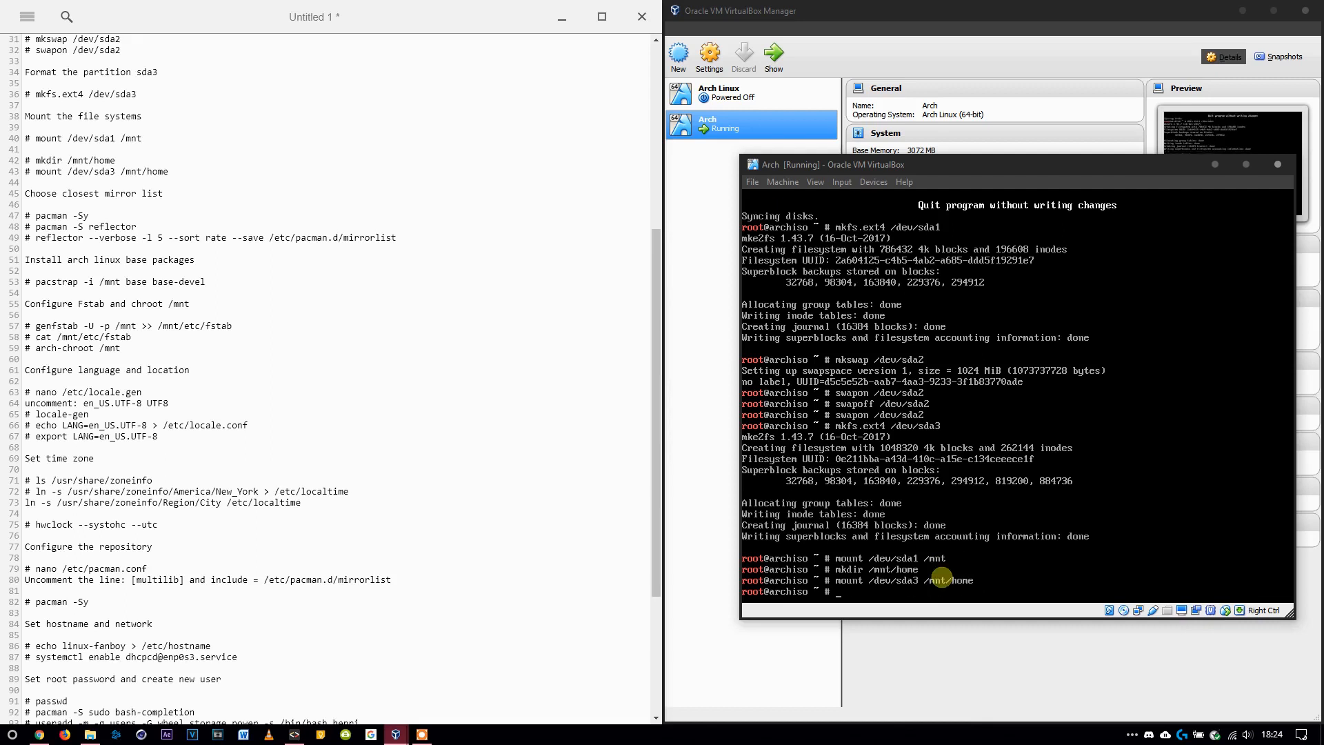
scroll(down, 3)
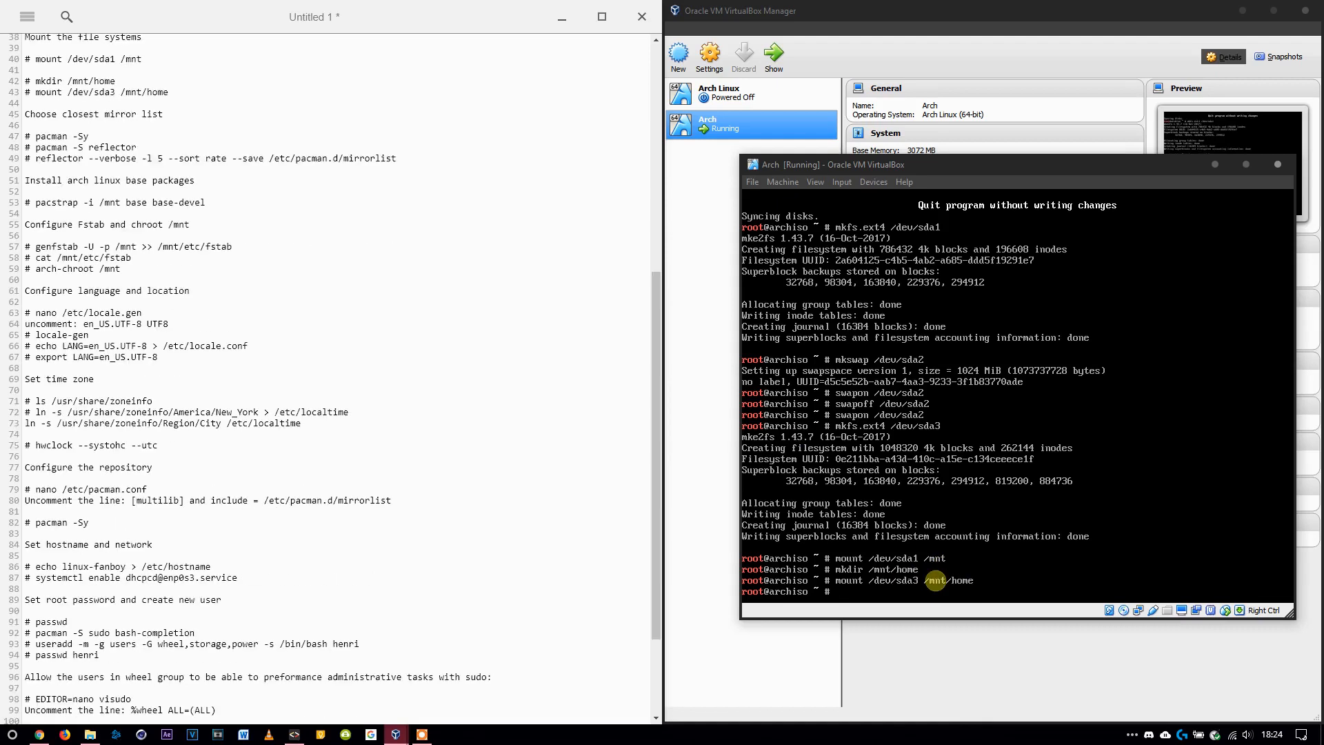
Step: Sync pacman databases, install reflector, and save the 5 fastest mirrors sorted by rate to the mirrorlist
text(pacman -Sy)
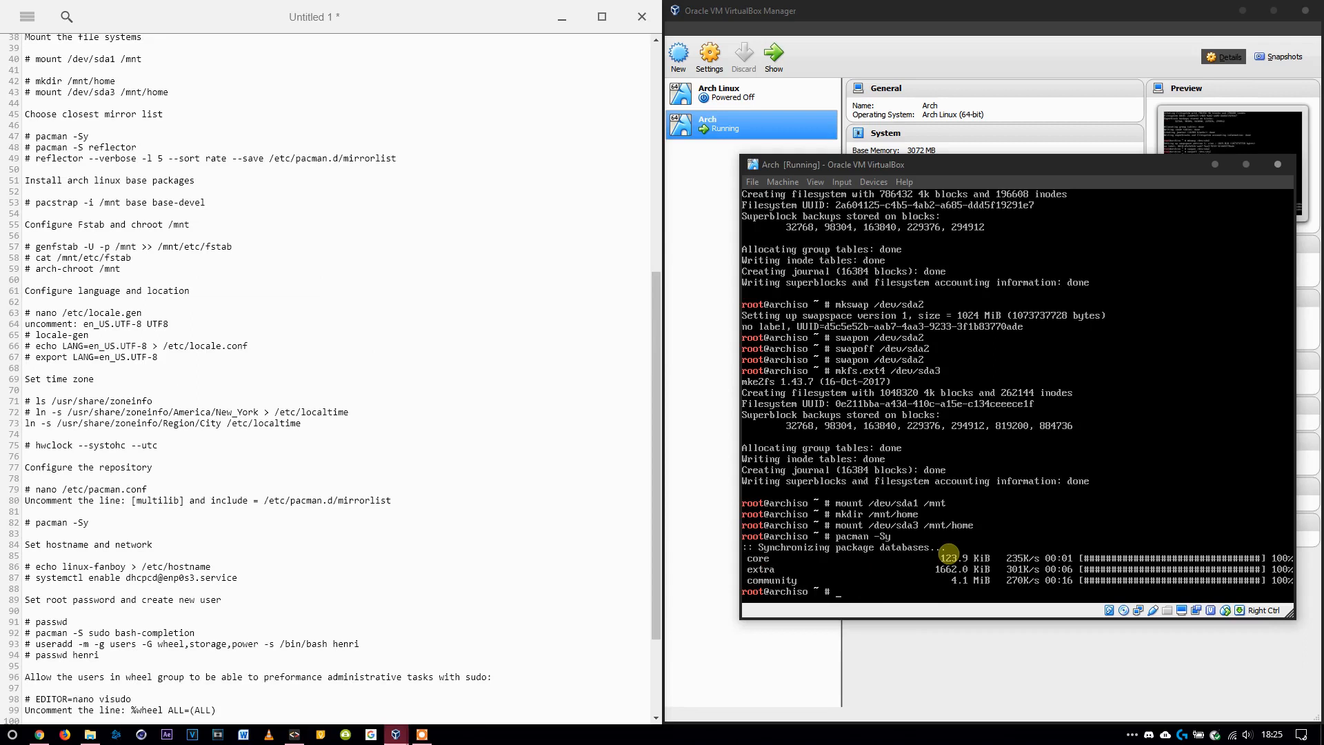
text(pacm)
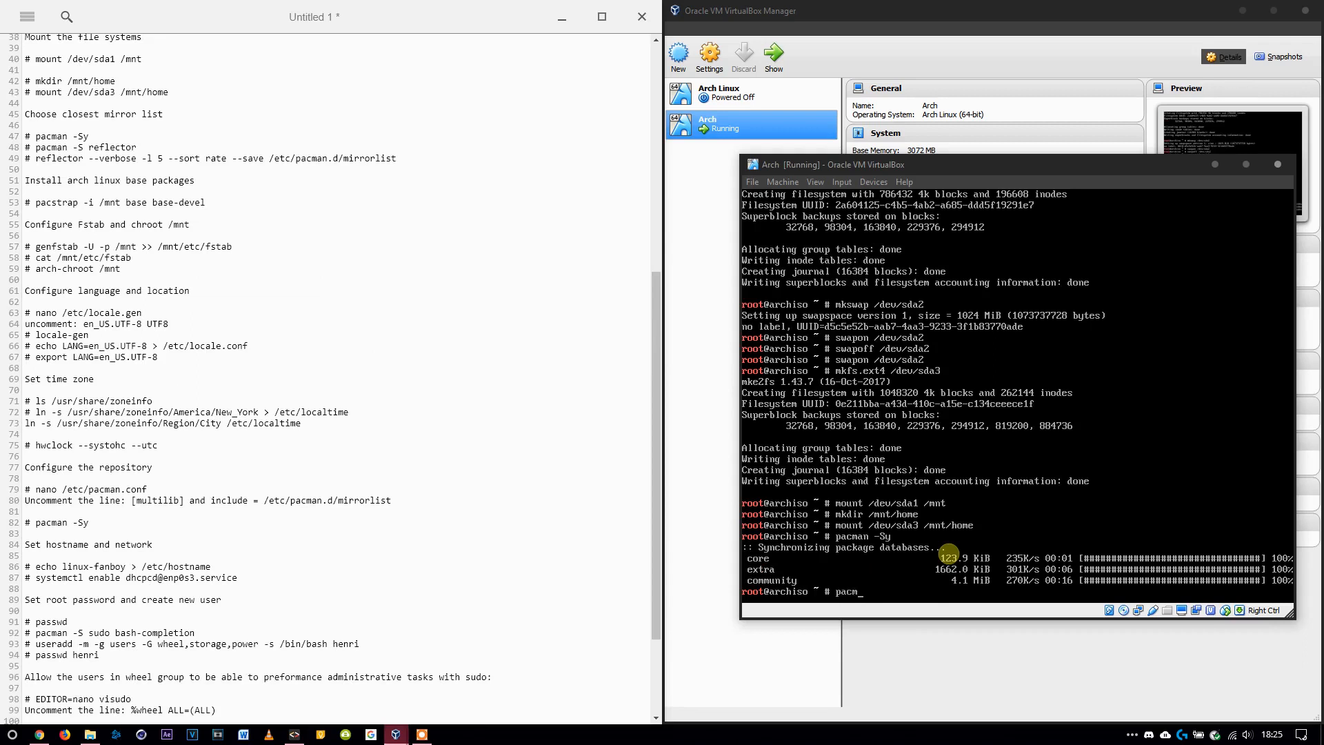
text(acman -S)
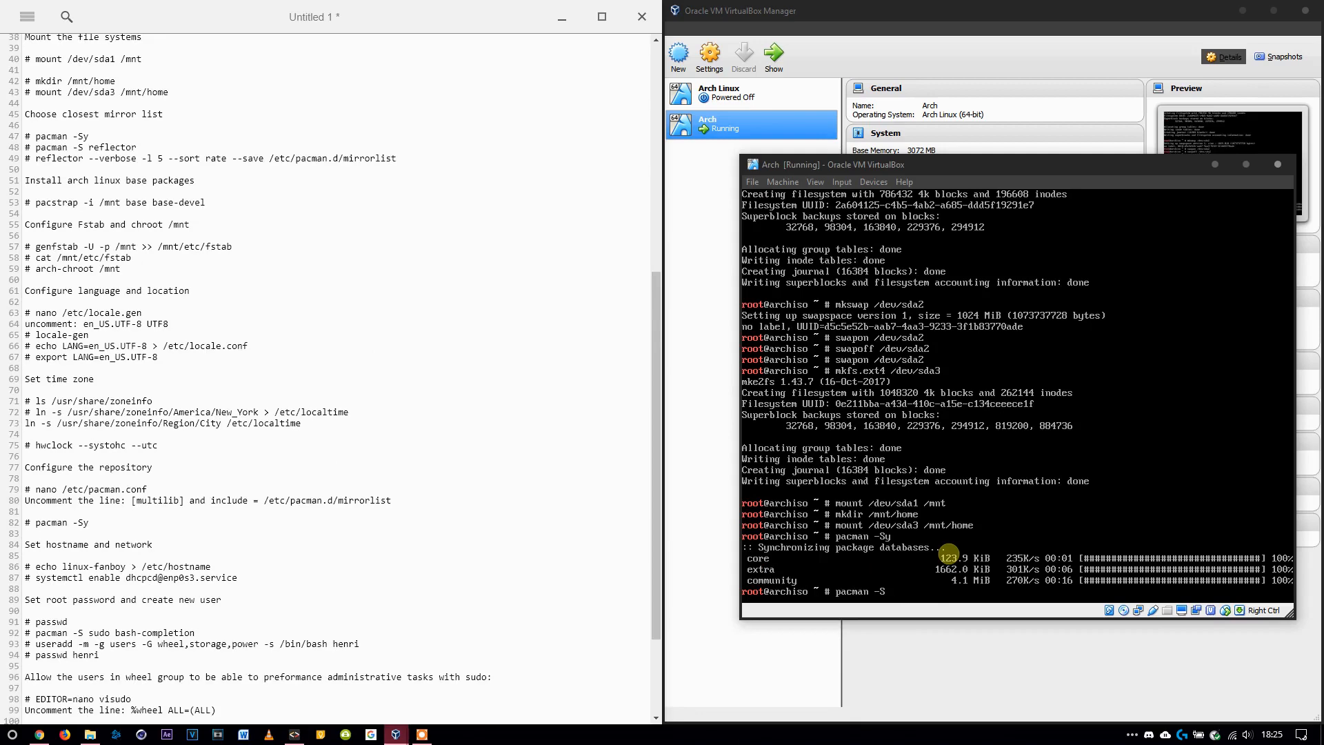
text(reflector)
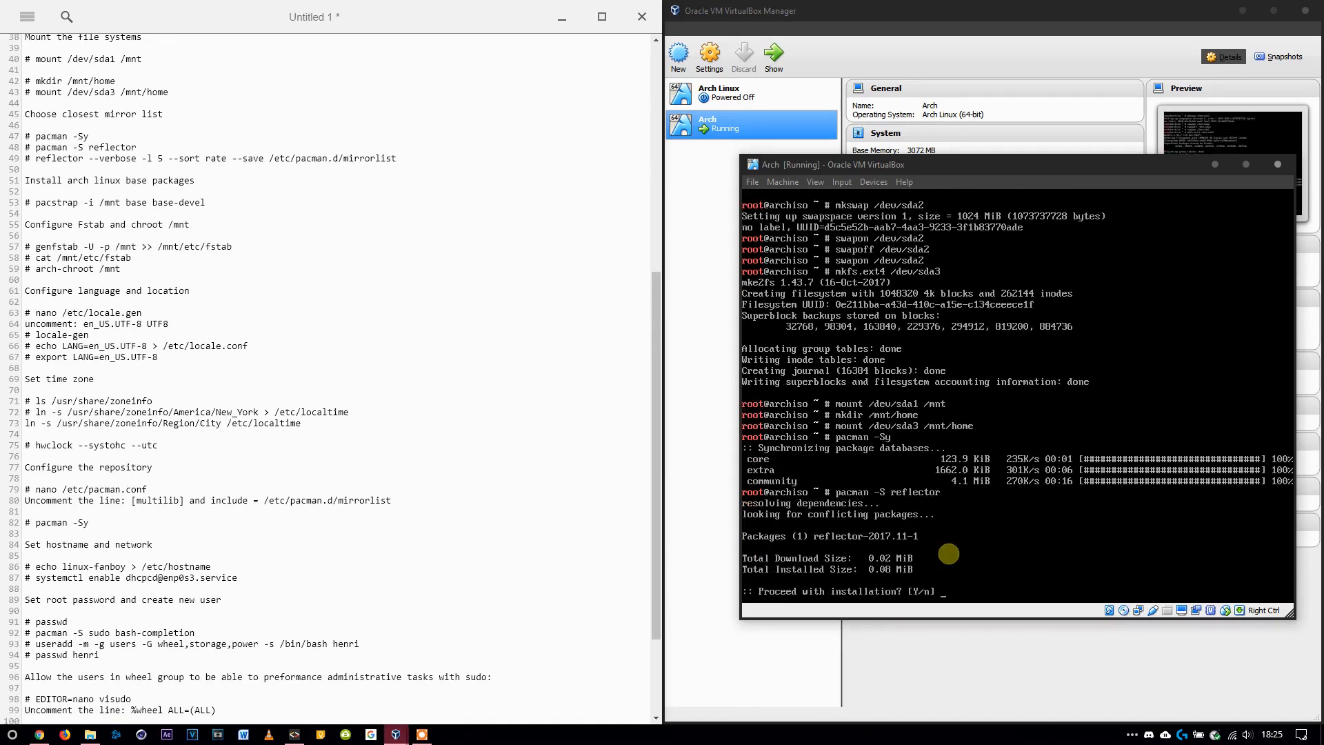
text(y)
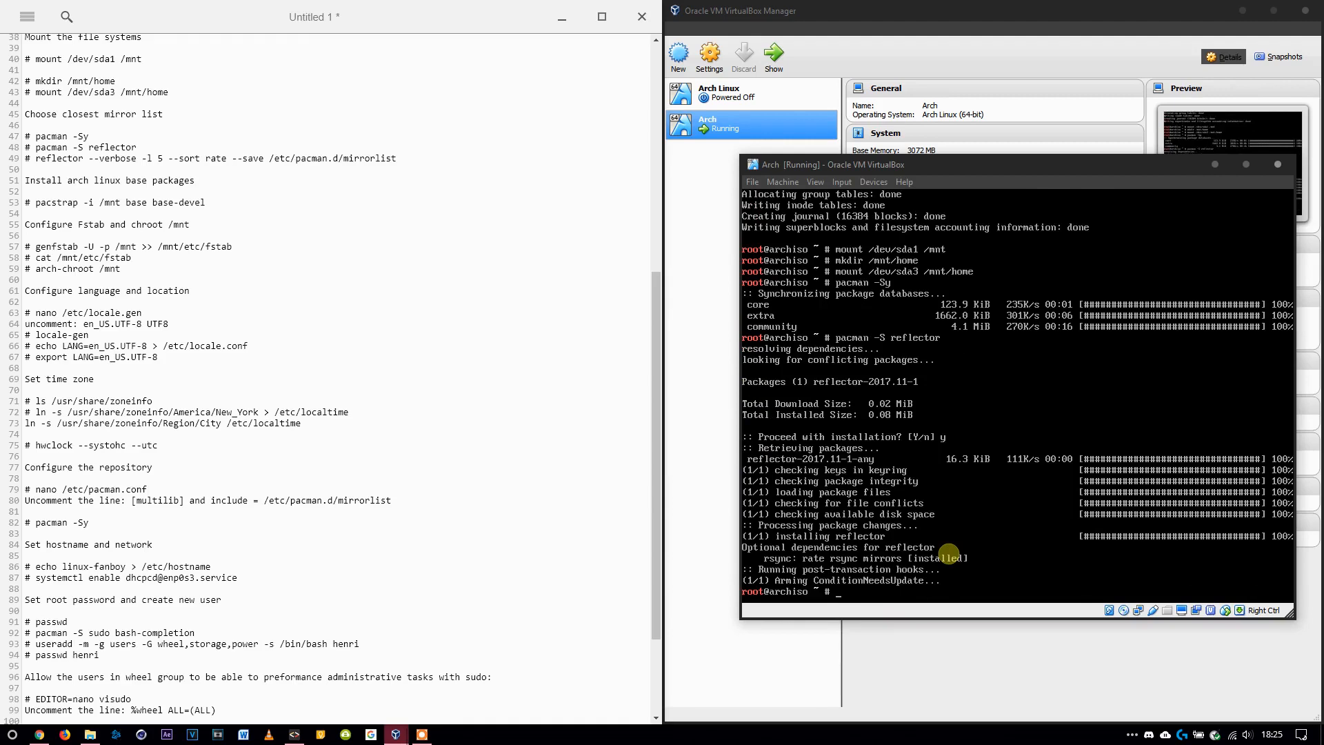
text(reflector --verbose -l 5 --sort rate --save /etc/pacman.d/mirrorlist)
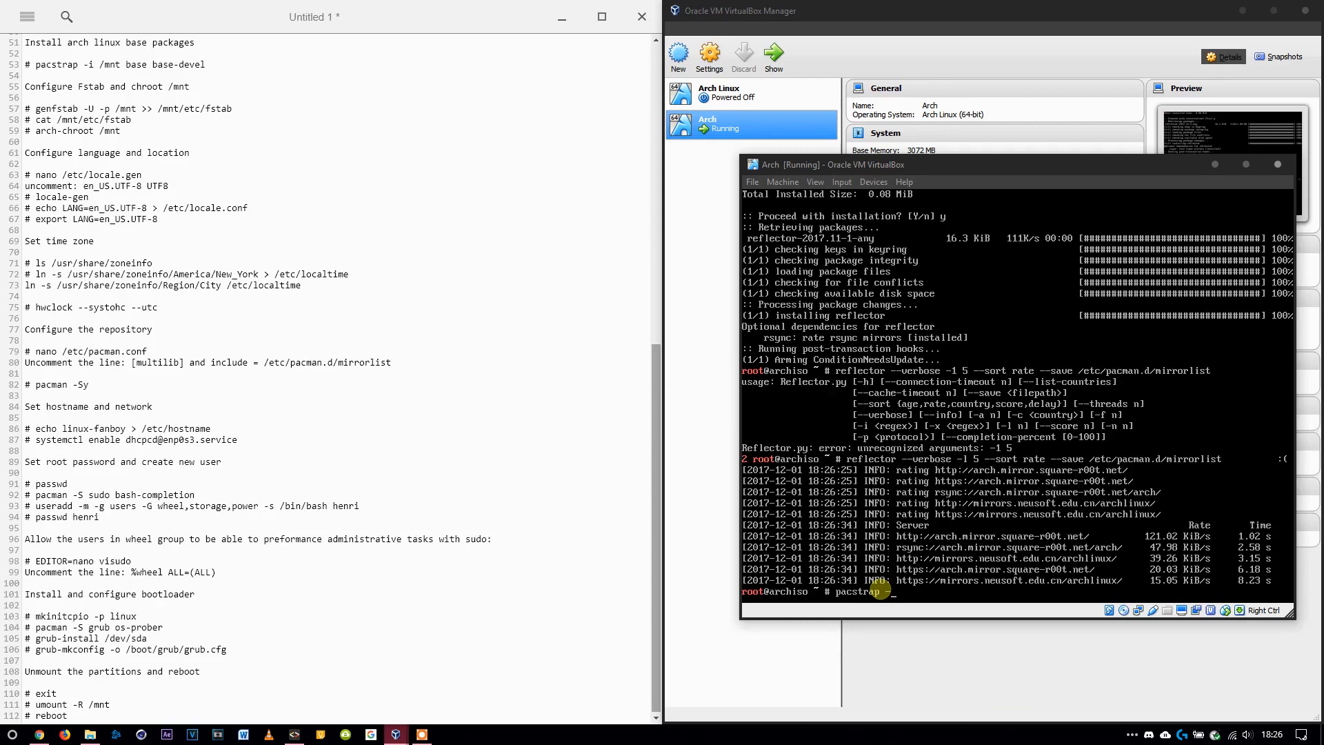
Step: Run pacstrap -i /mnt base base-devel, accept the defaults and confirm the 258.60 MiB download
text(-i /mnt bas)
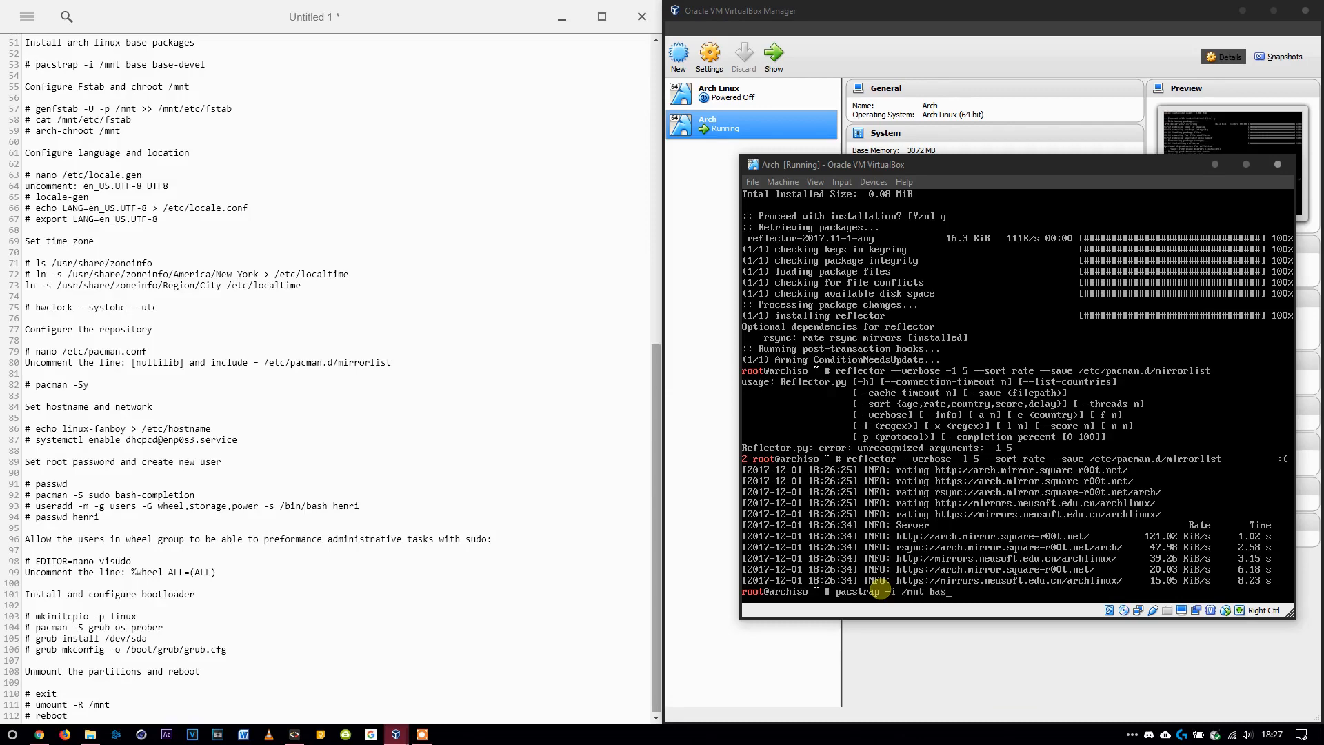
key(Return)
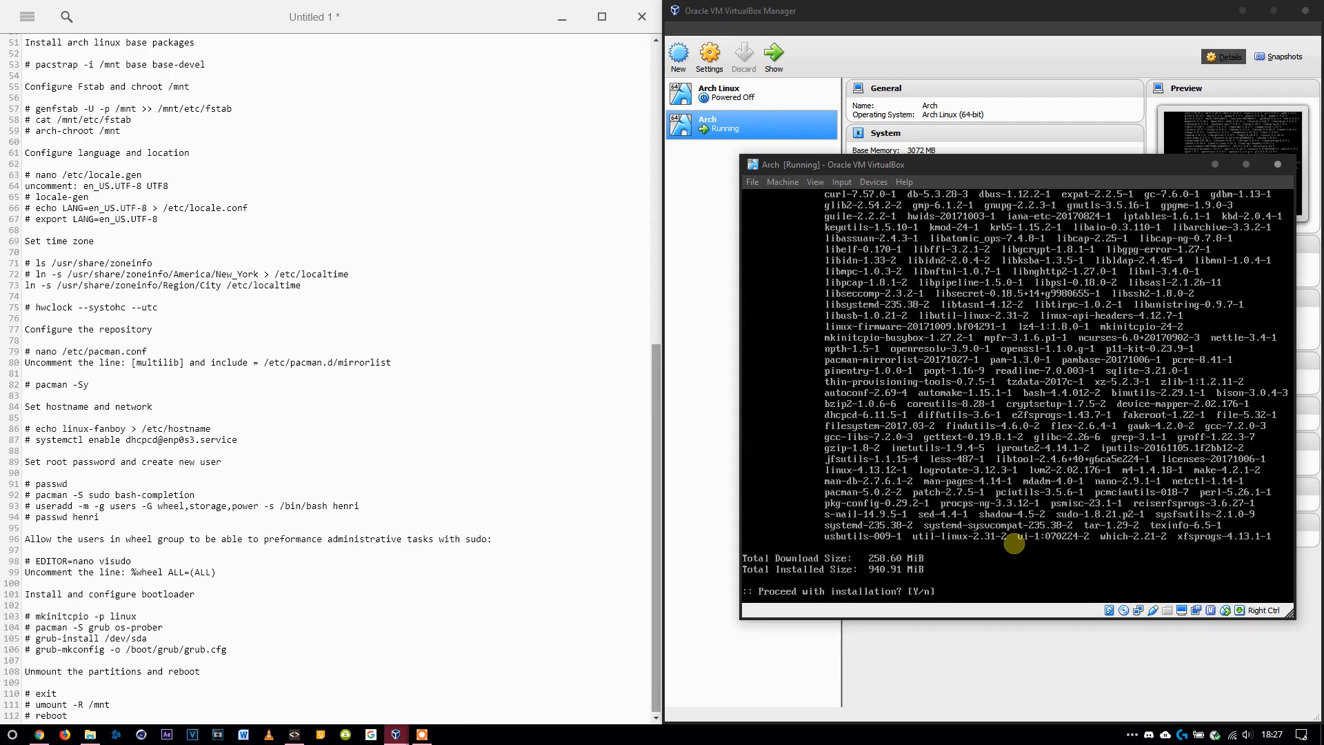
text(y)
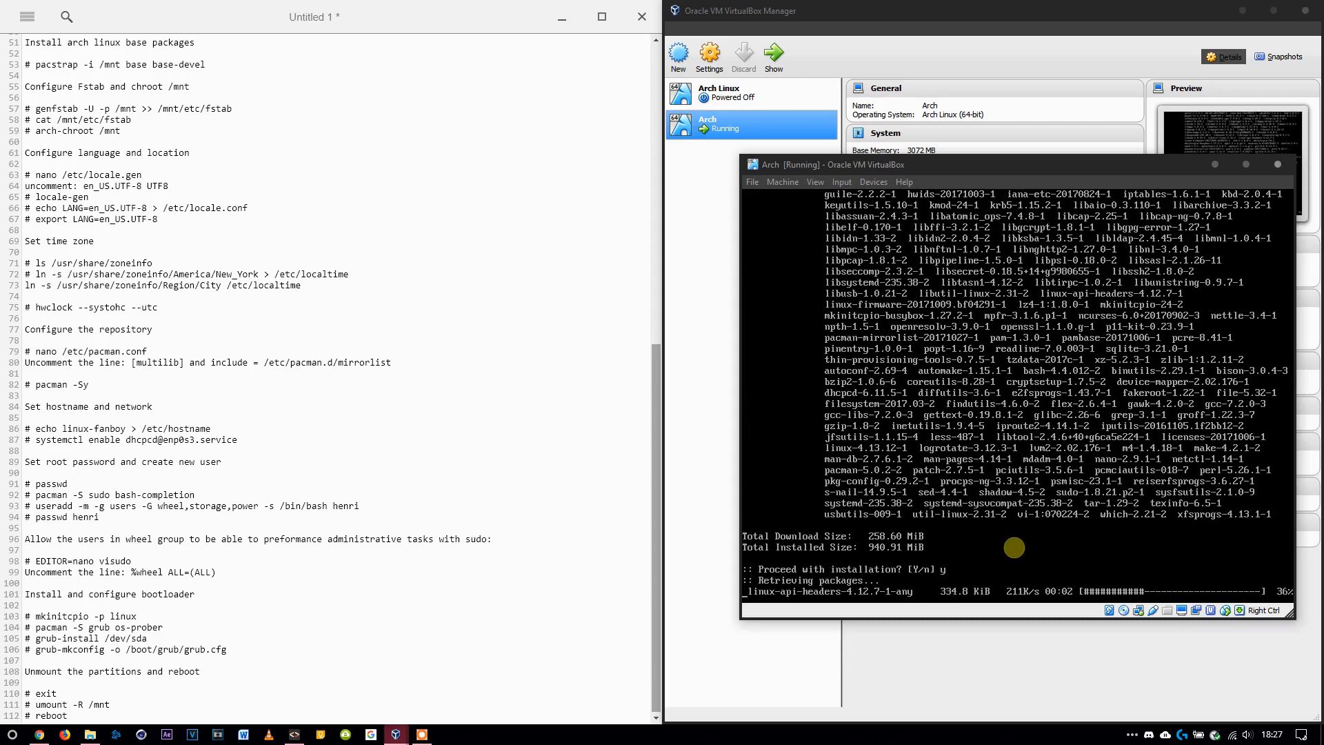
mouse_move(1211, 519)
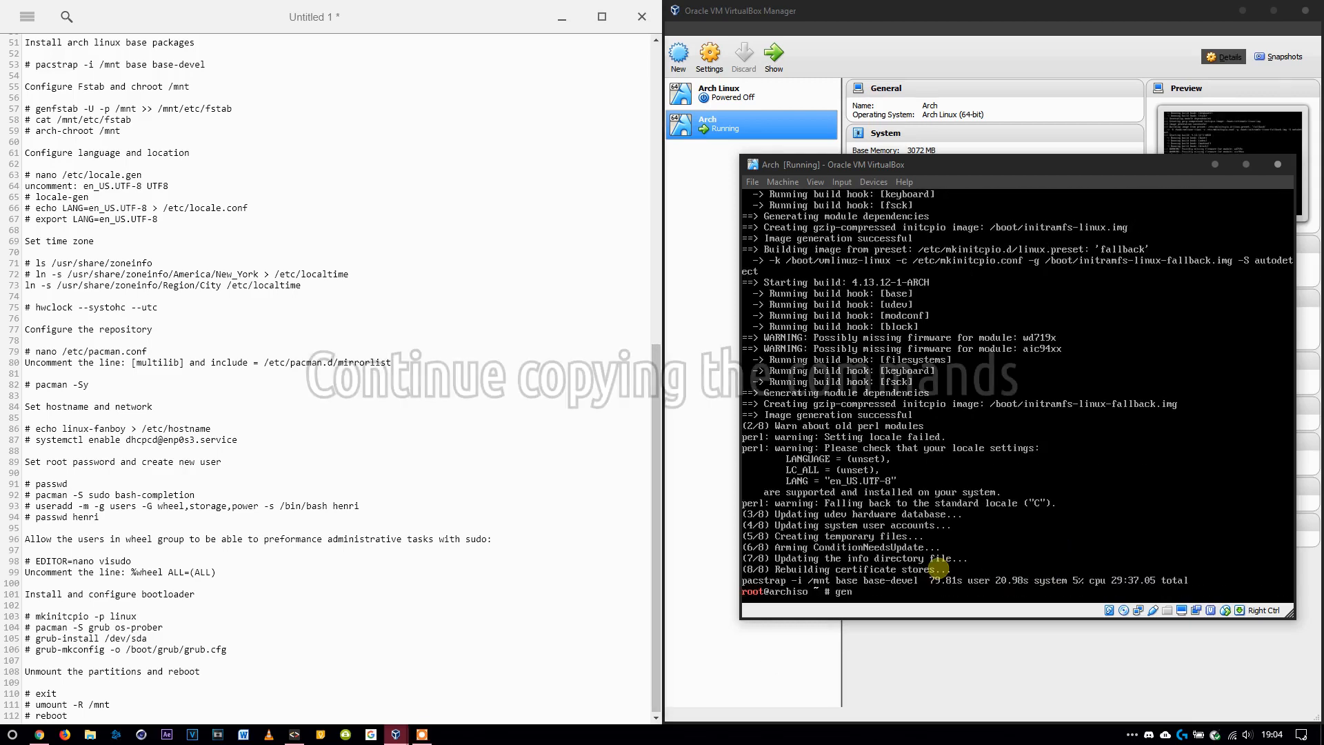
Step: Generate /mnt/etc/fstab with genfstab -U -p, cat it to review, and arch-chroot into /mnt
text(genfstab -U -p /mnt)
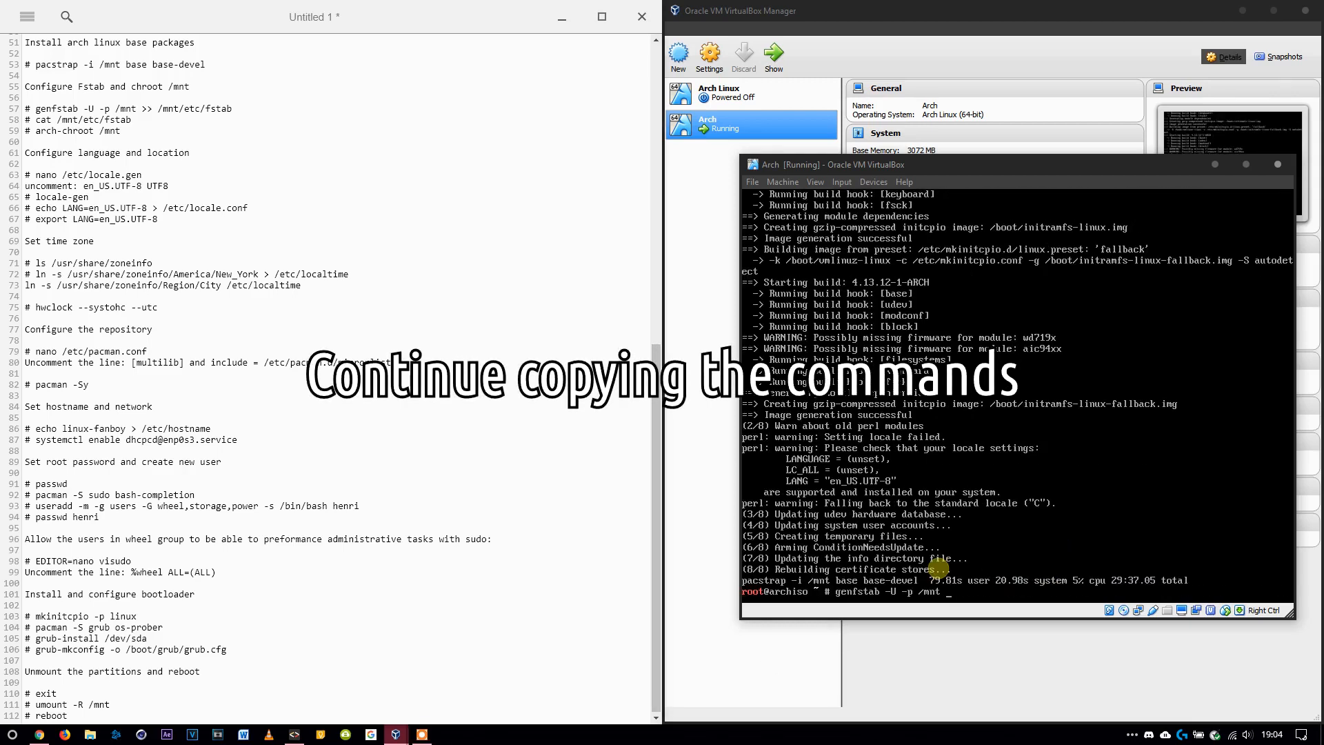
key(Return)
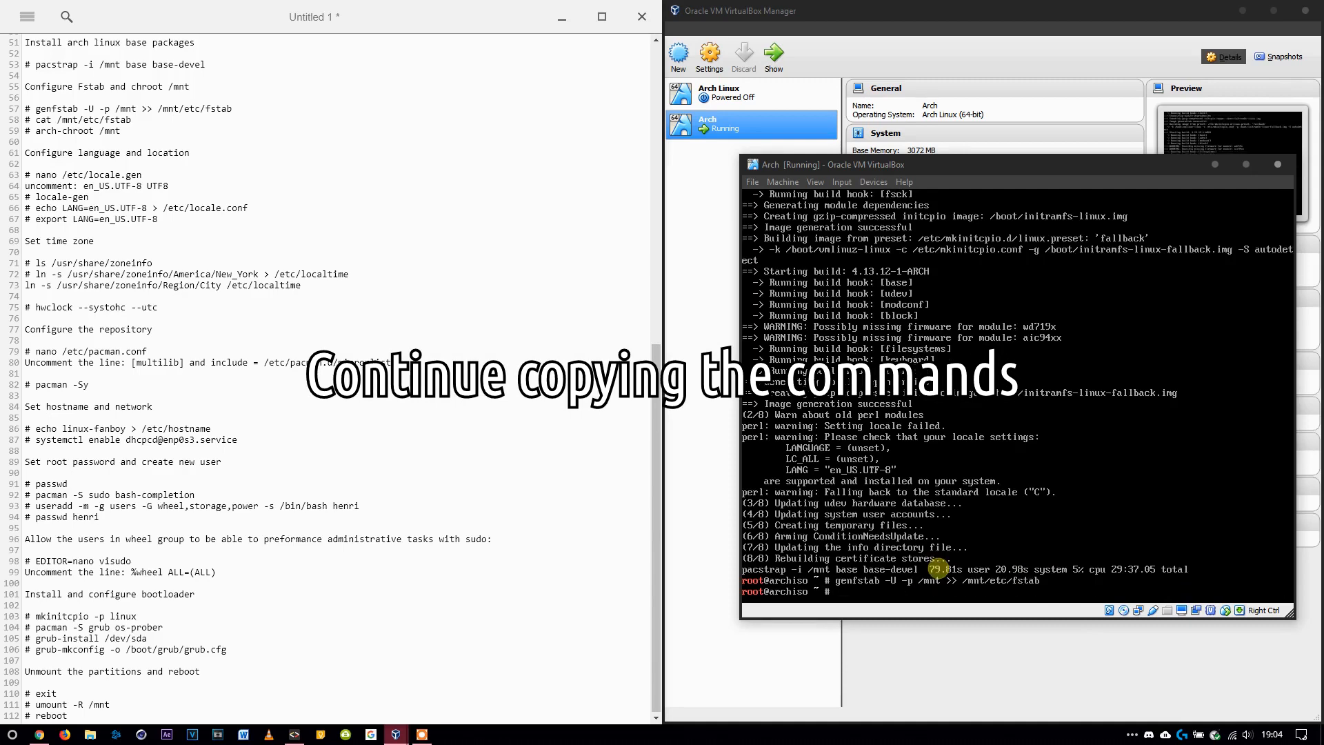
text(cat /mnt/etc/fstab)
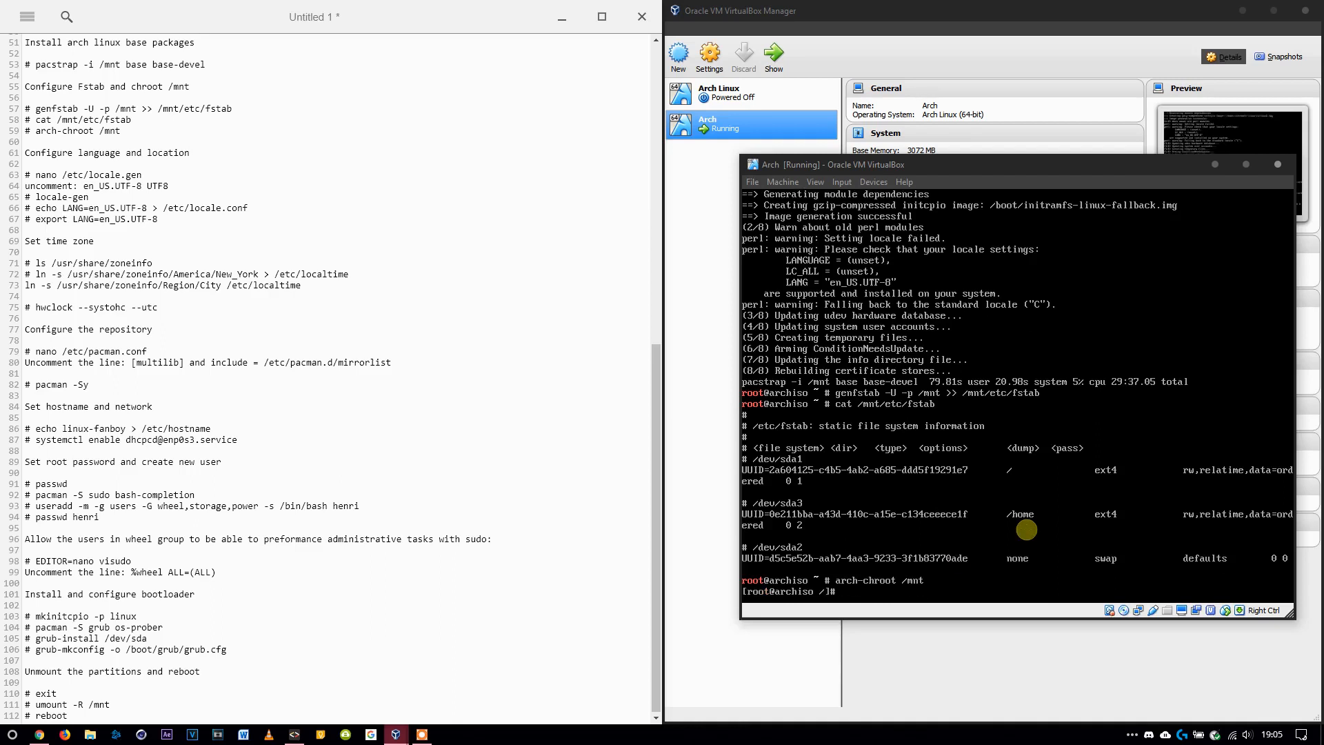
text(nano /et)
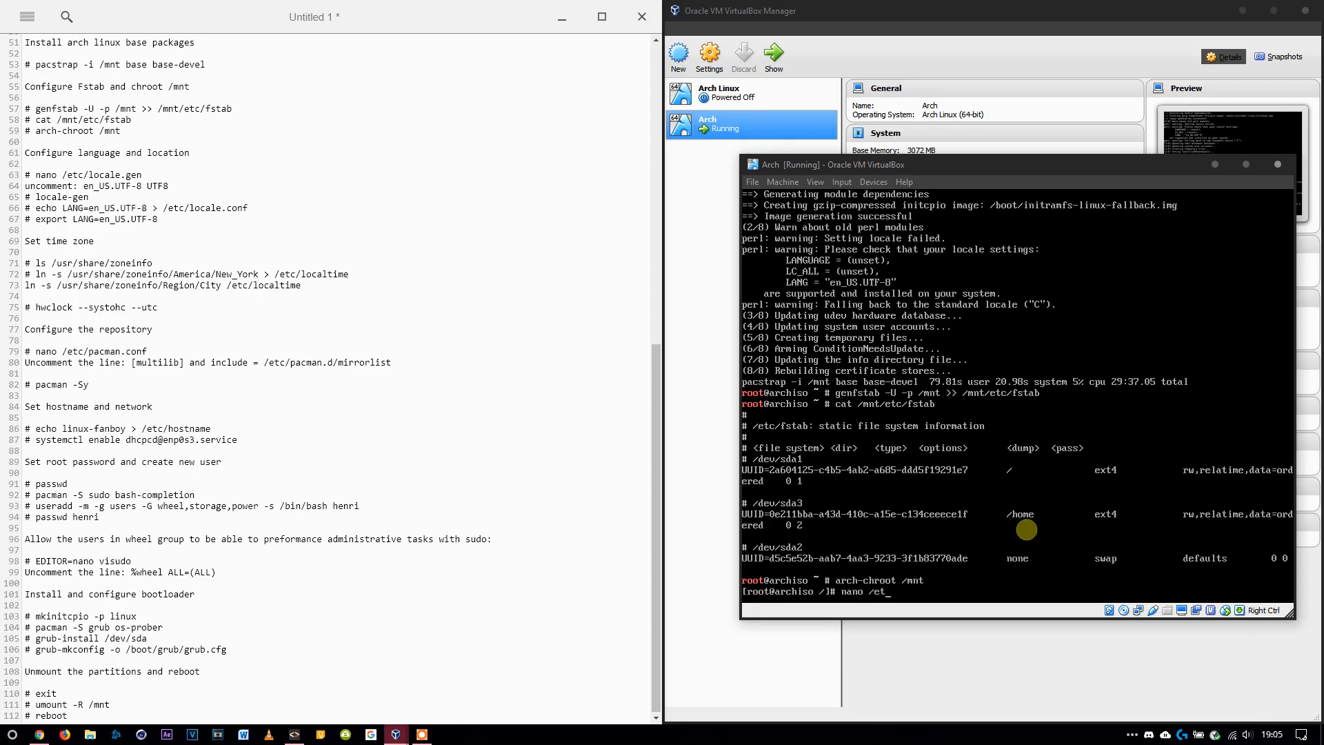
Step: Uncomment en_GB.UTF-8 in /etc/locale.gen with nano, save it, and run locale-gen
text(c/locale)
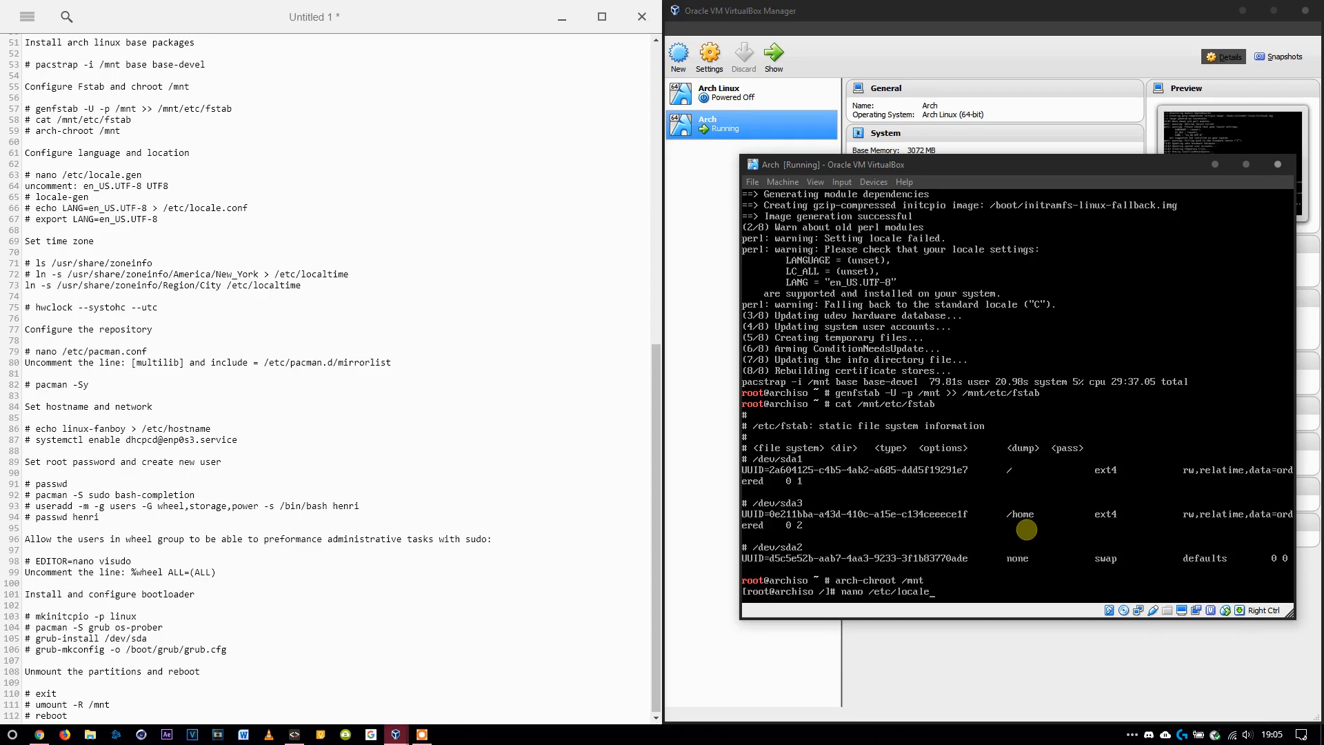
key(Return)
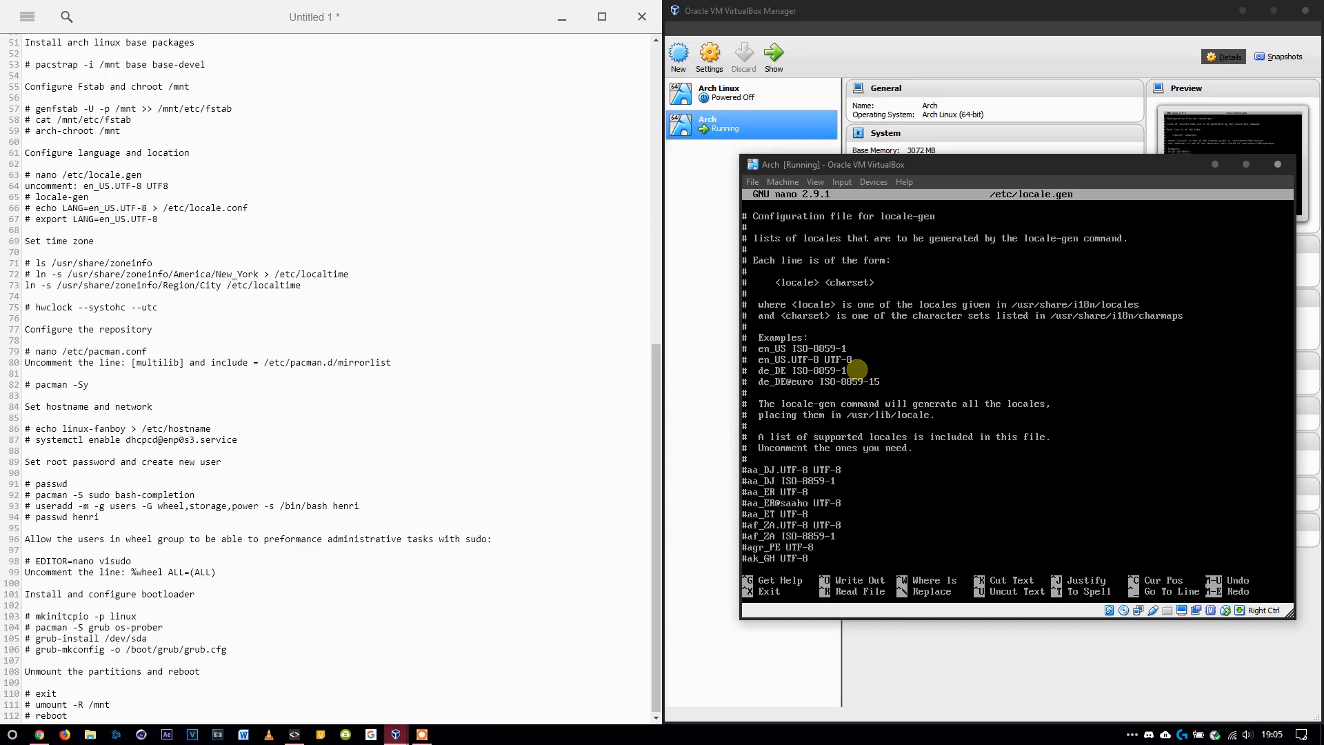
scroll(down, 3)
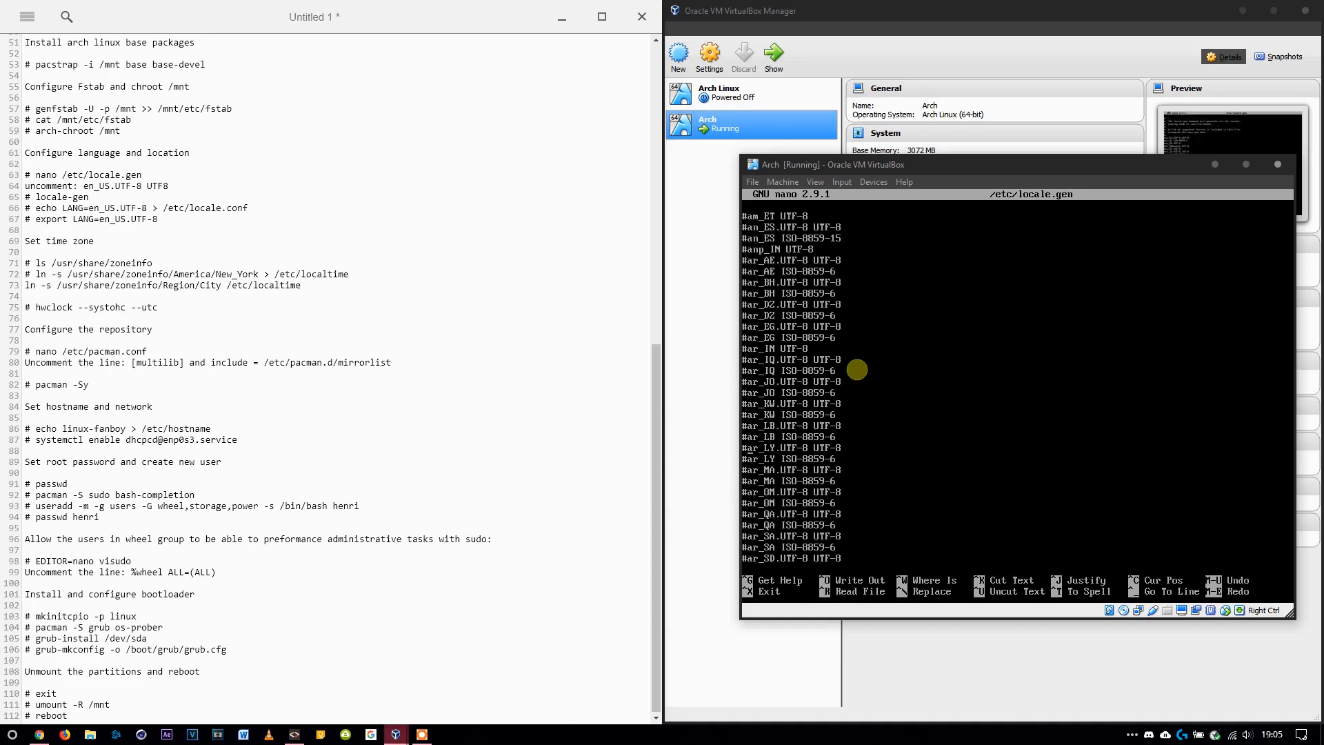
scroll(down, 3)
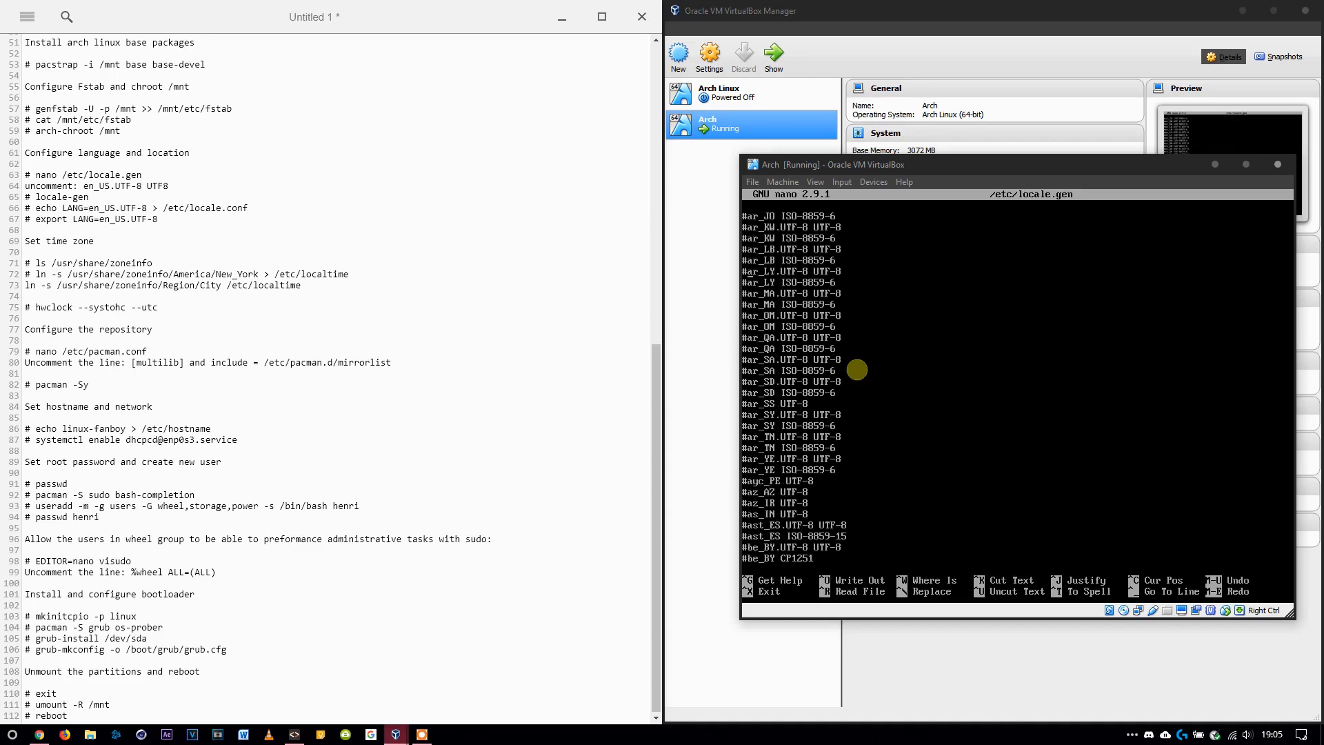
scroll(down, 3)
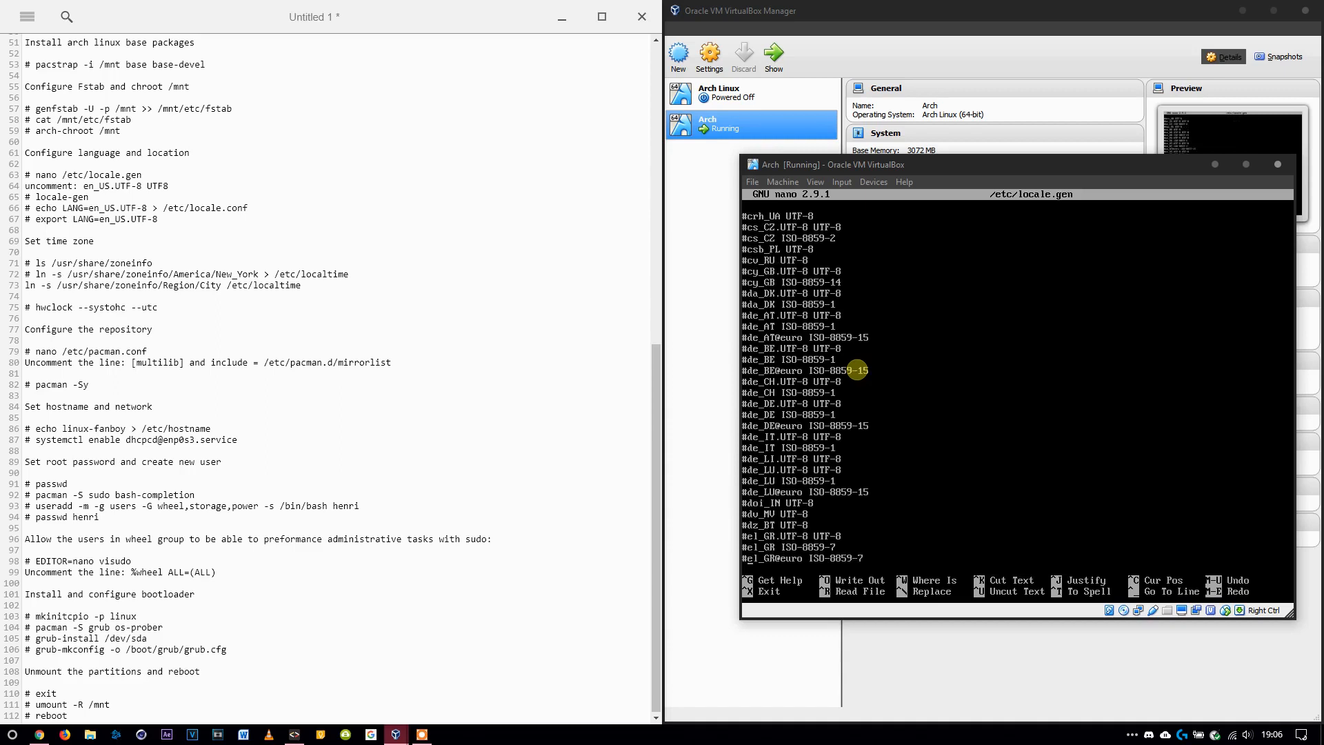
scroll(down, 3)
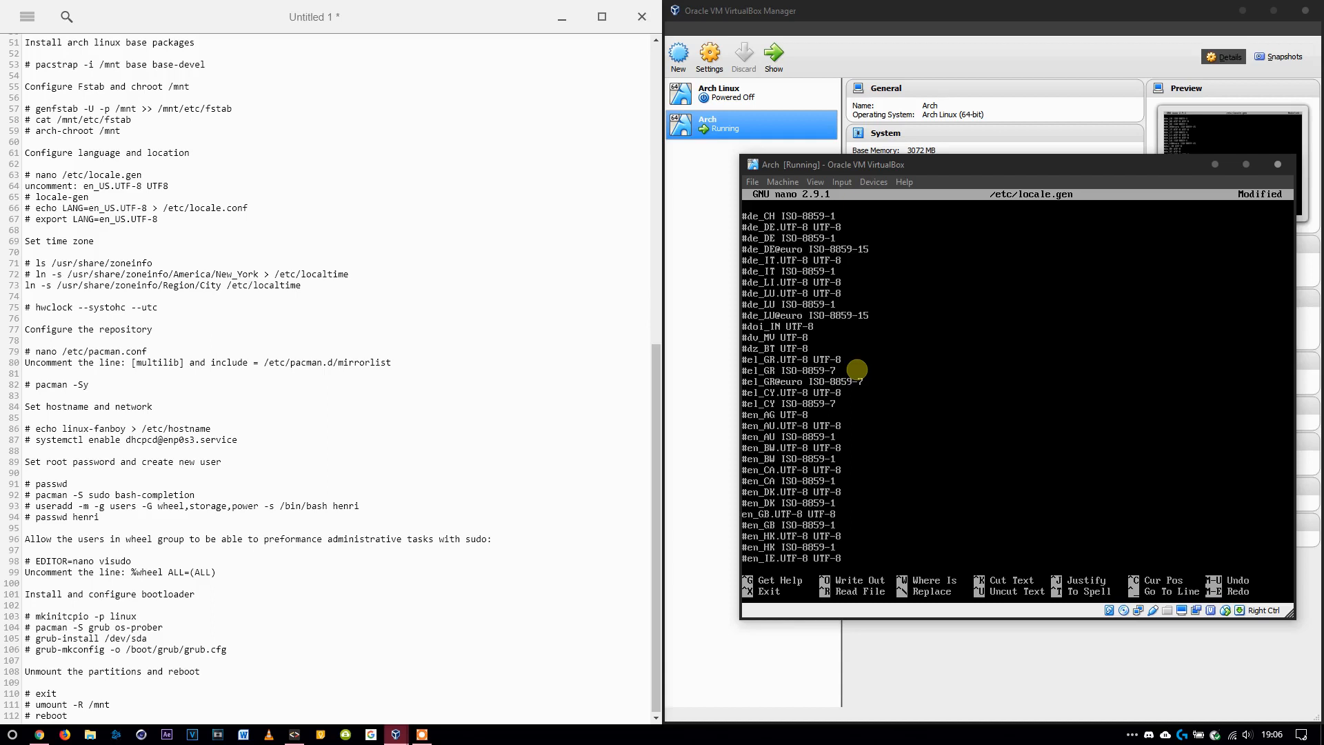
scroll(down, 3)
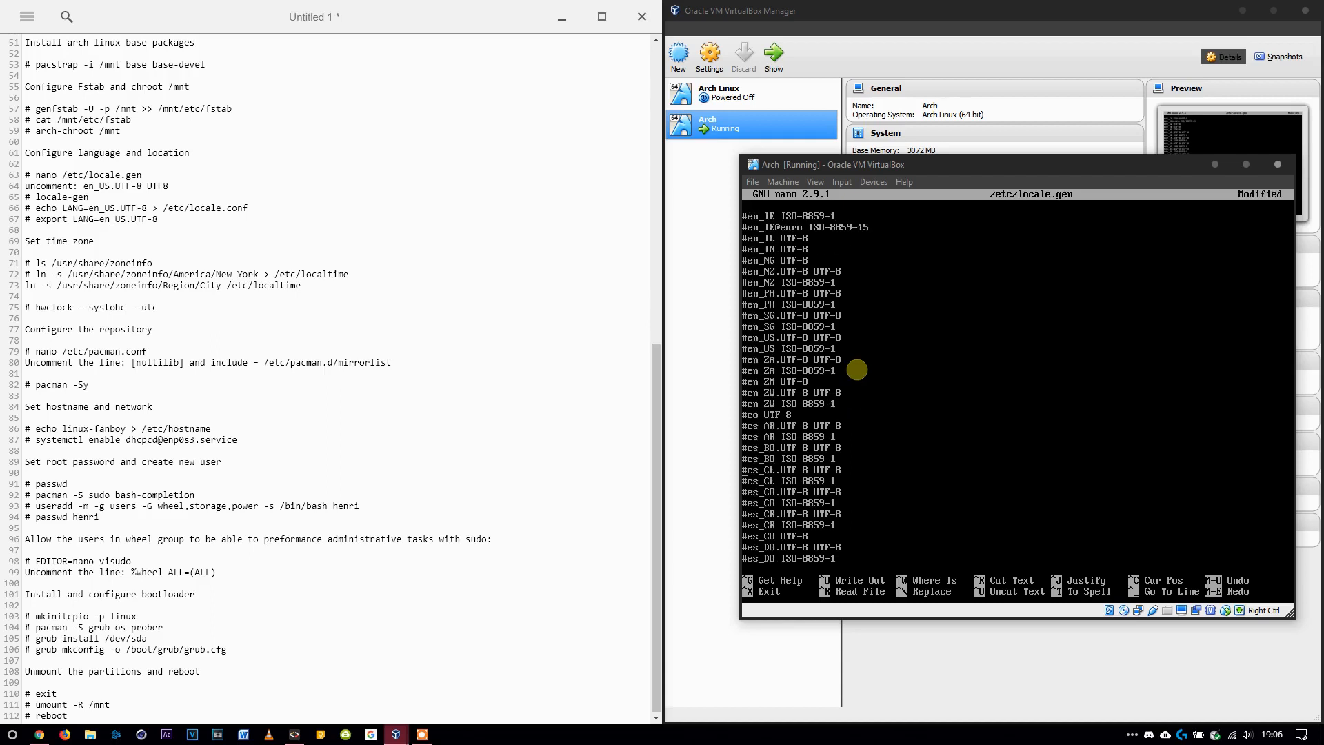
scroll(down, 3)
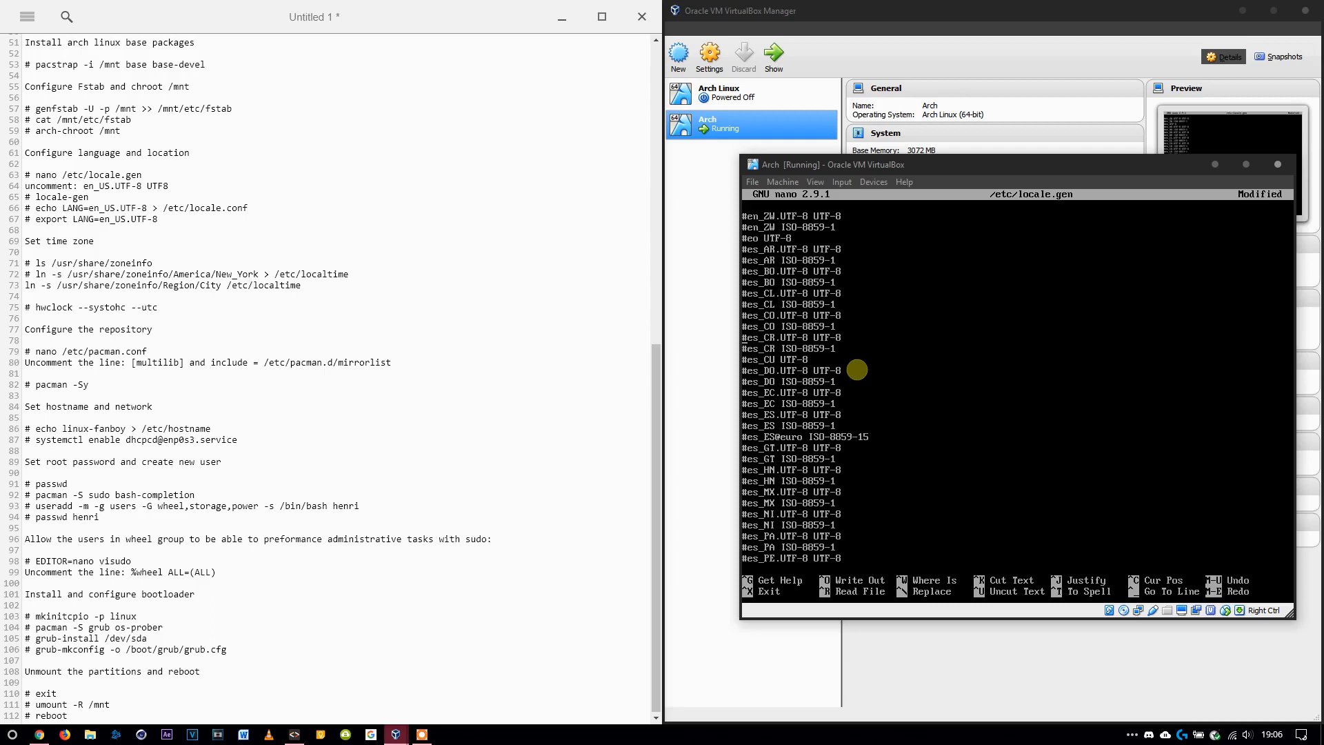
mouse_move(924, 402)
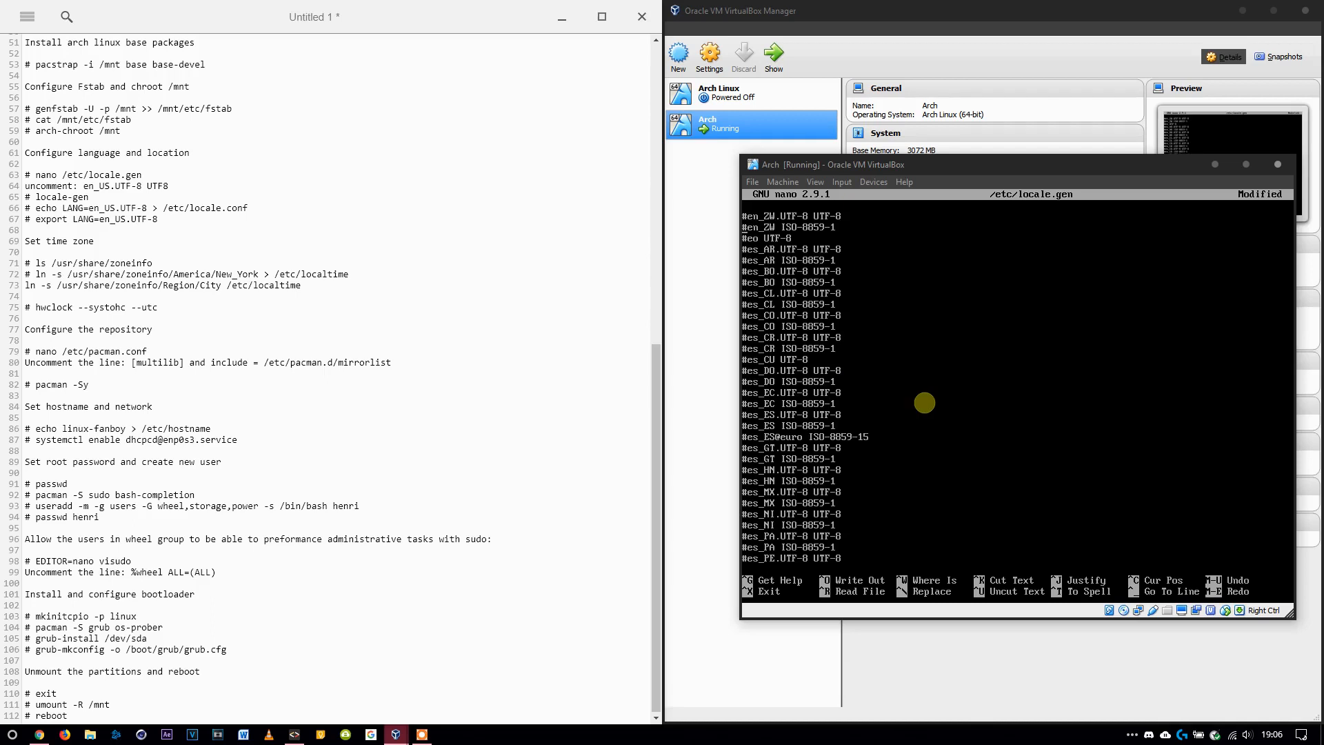
key(ctrl+o)
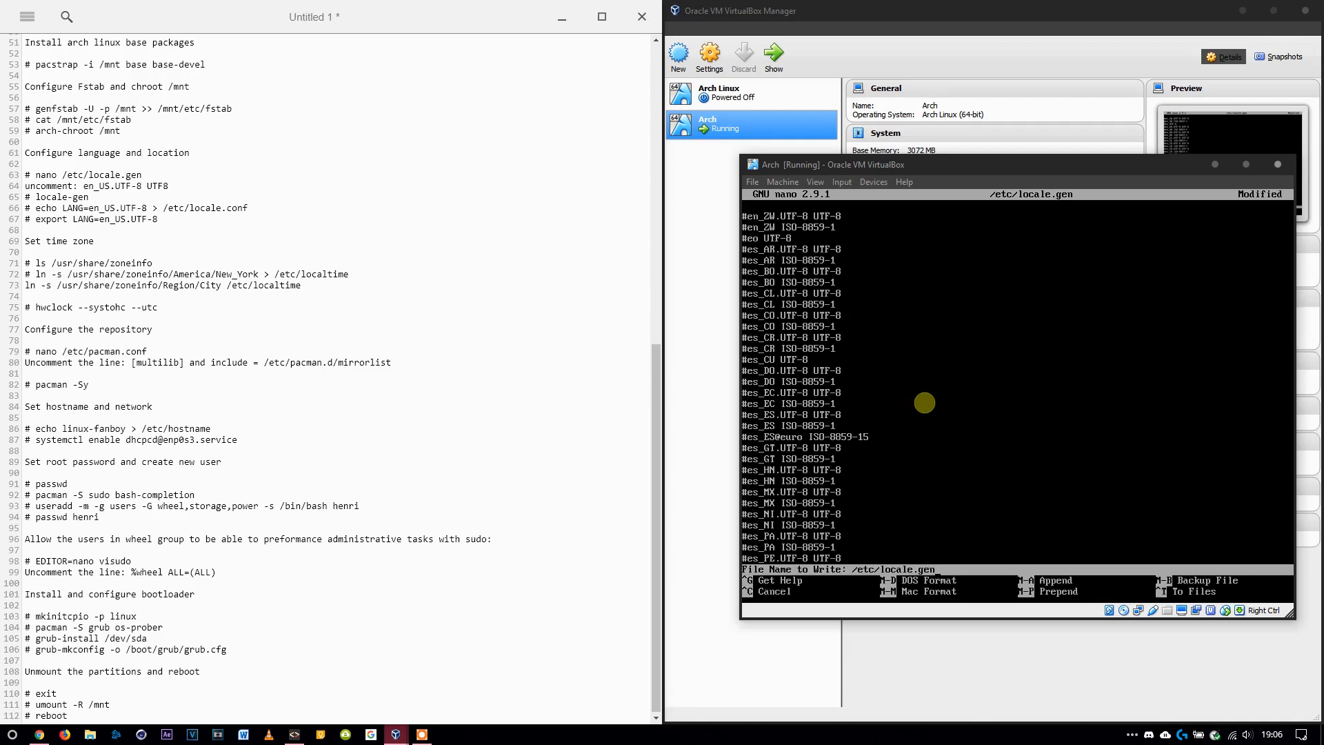
key(enter)
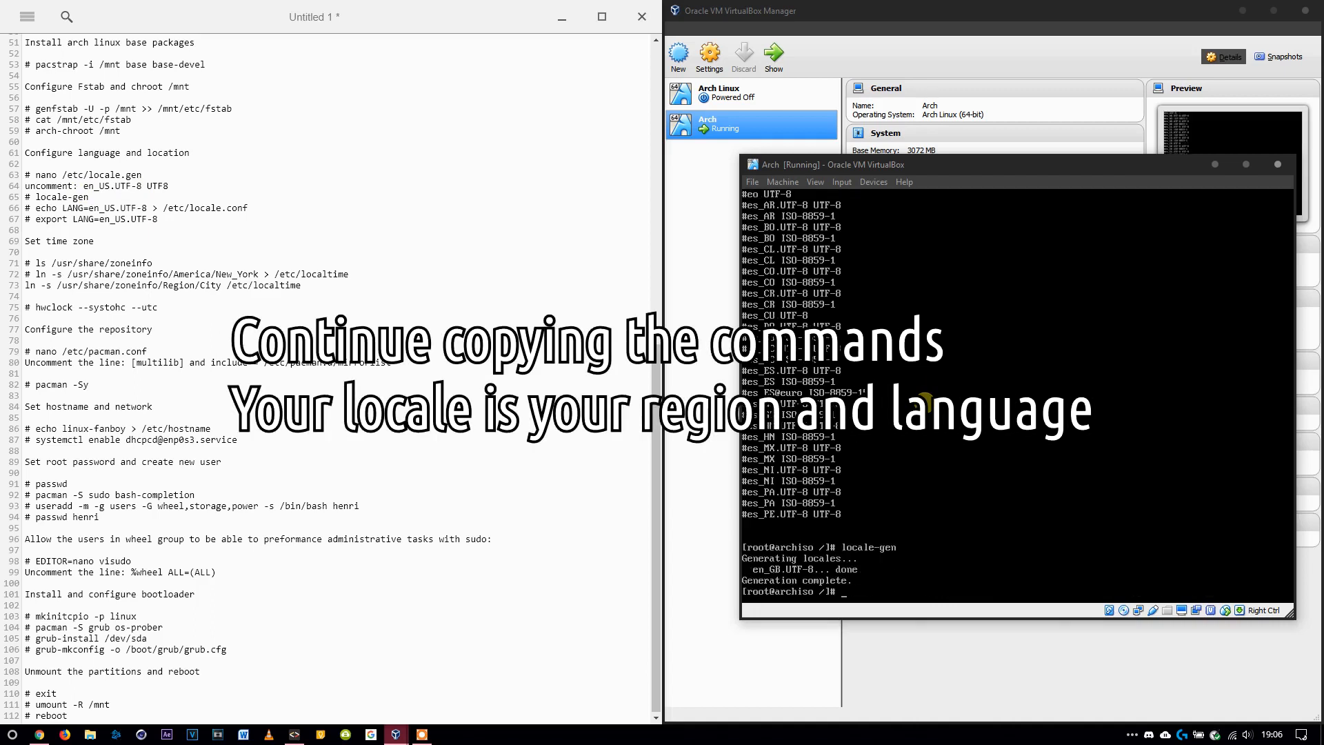
Step: Write LANG=en_GB.UTF-8 into /etc/locale.conf with echo
text(echo LANG=en)
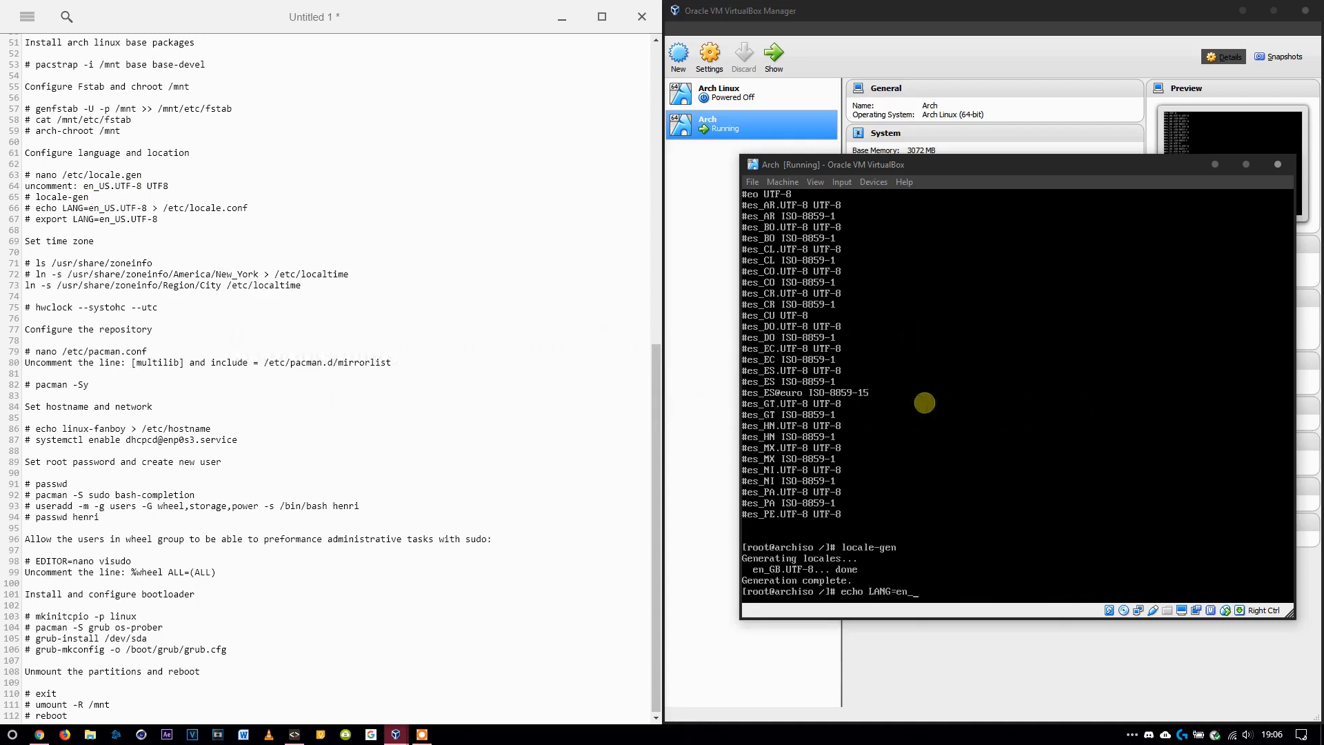
text(GB)
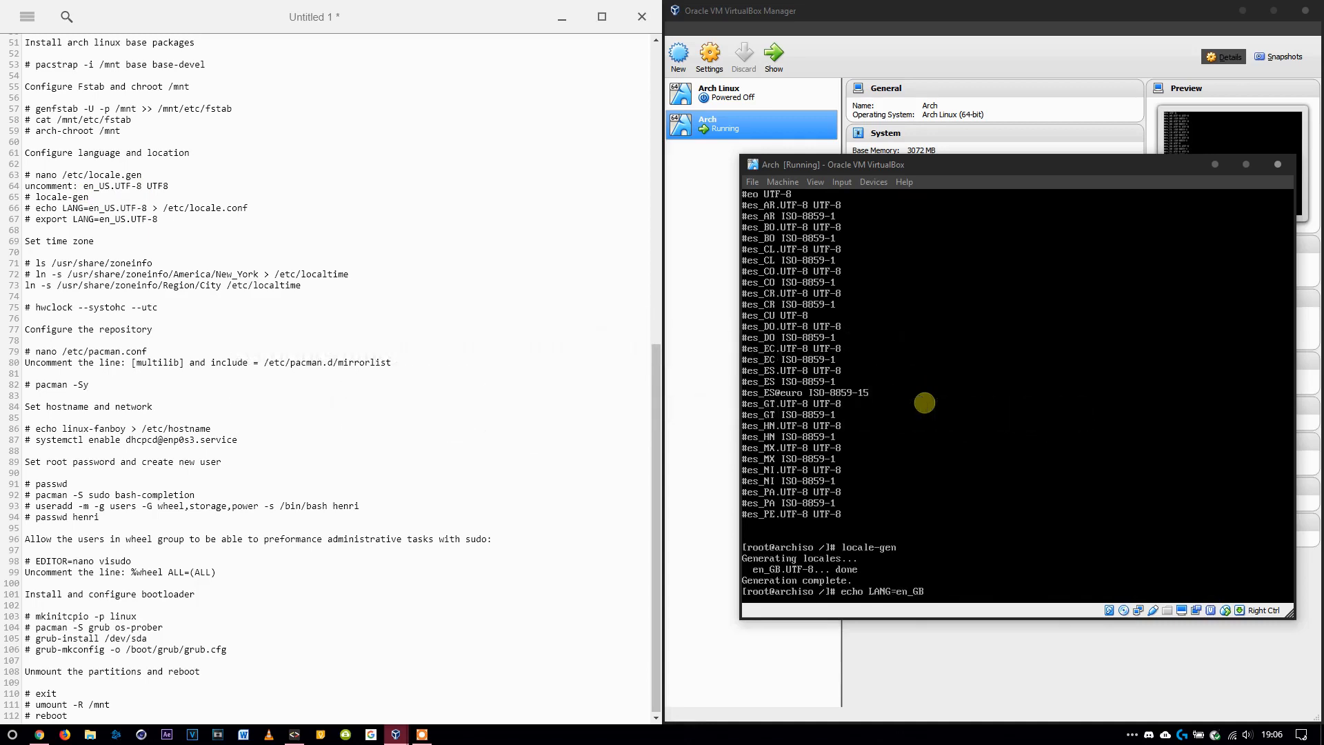
text(.UTF-8 > /et)
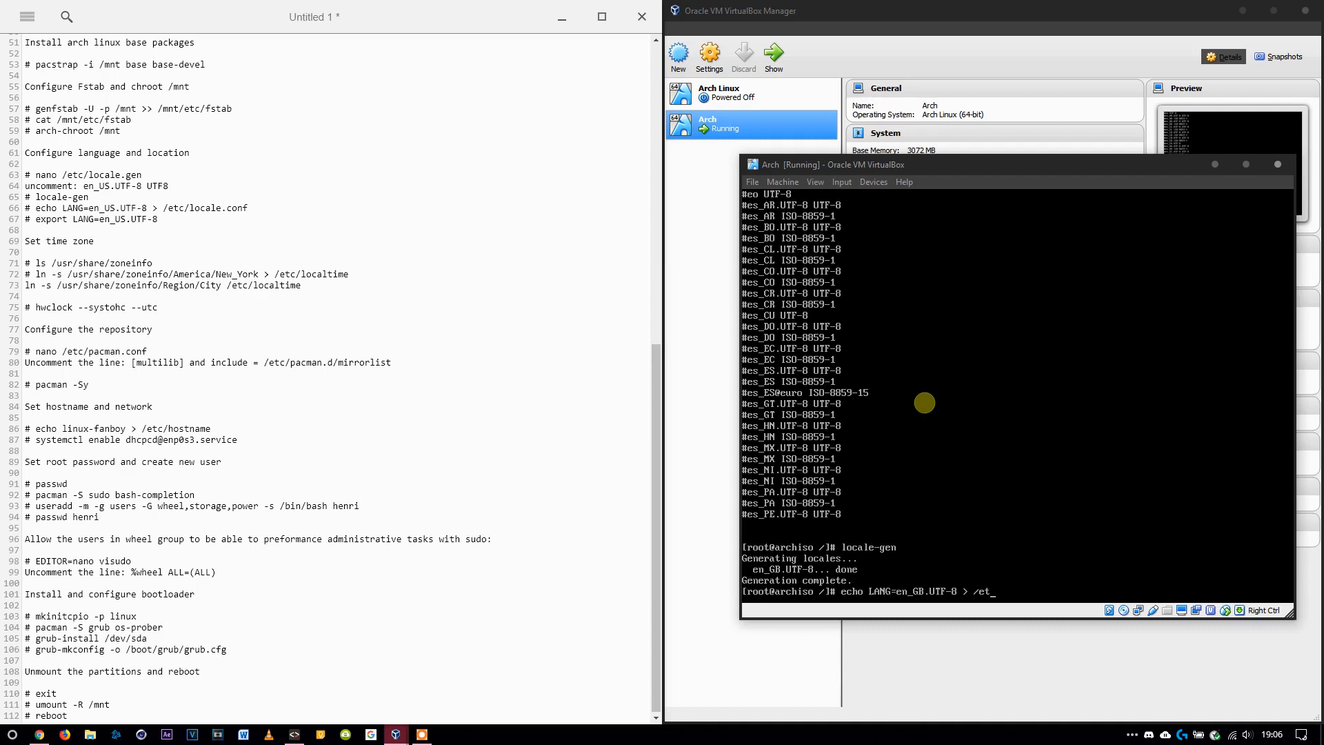
text(/etc/locale.conf)
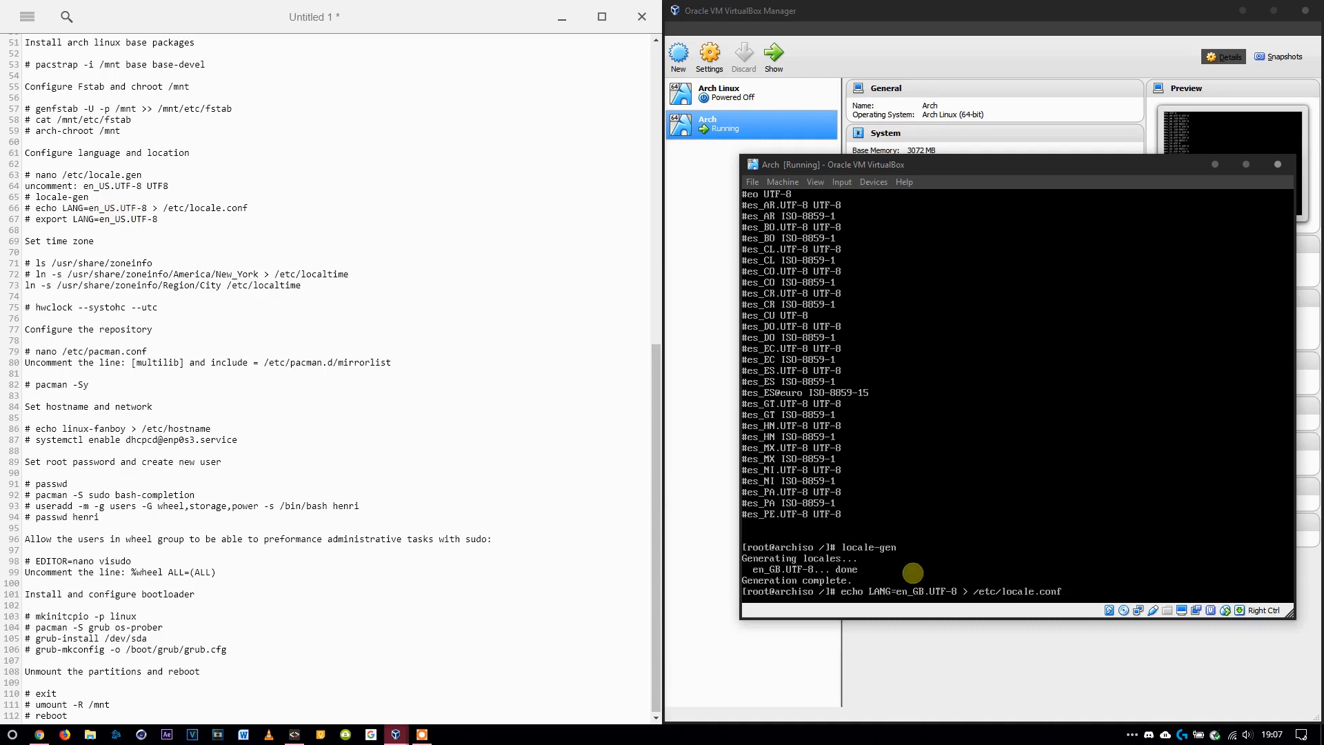
mouse_move(1002, 565)
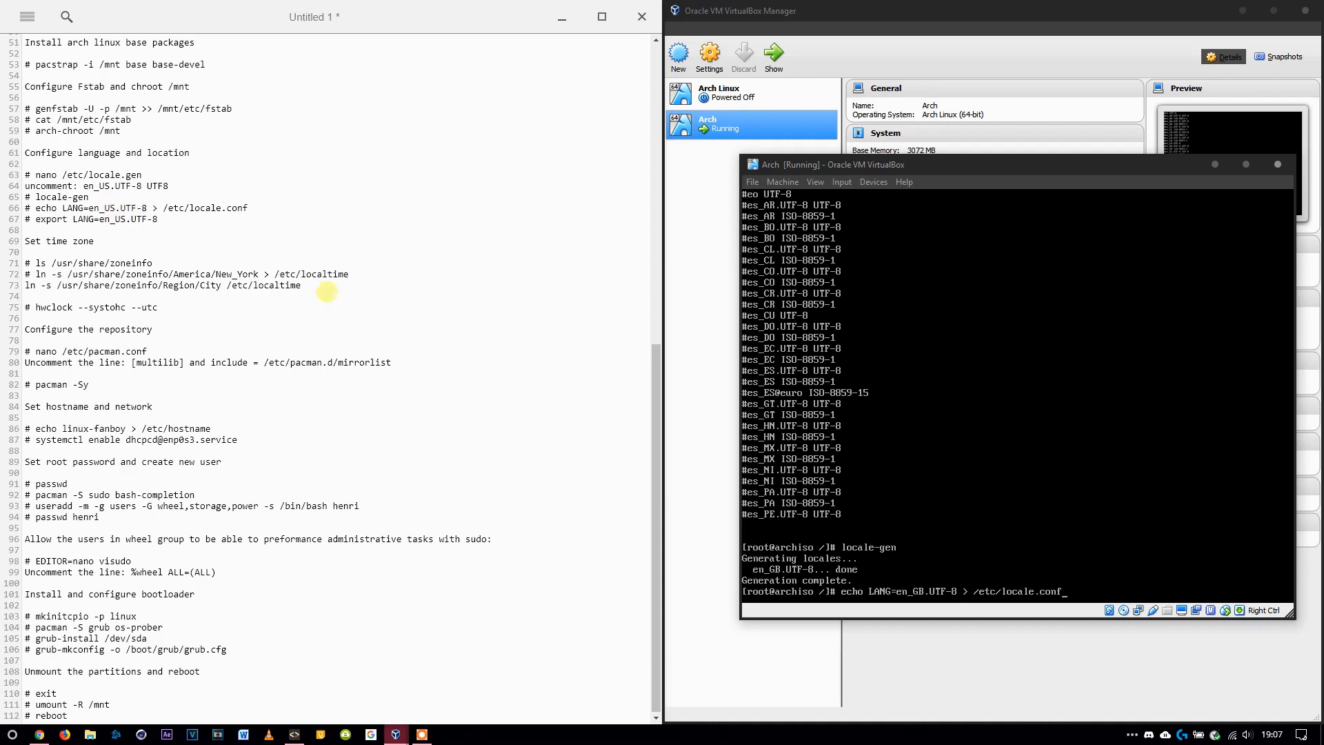
mouse_move(1084, 527)
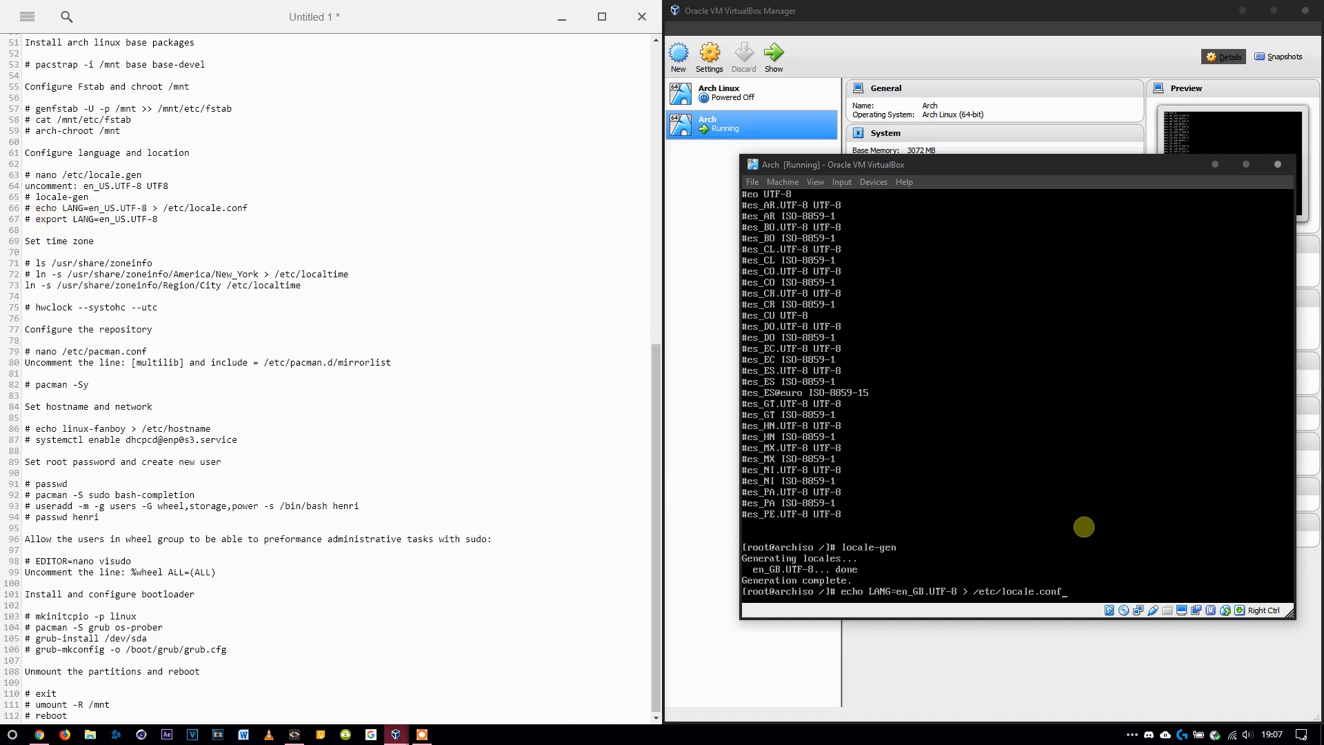
mouse_move(1068, 524)
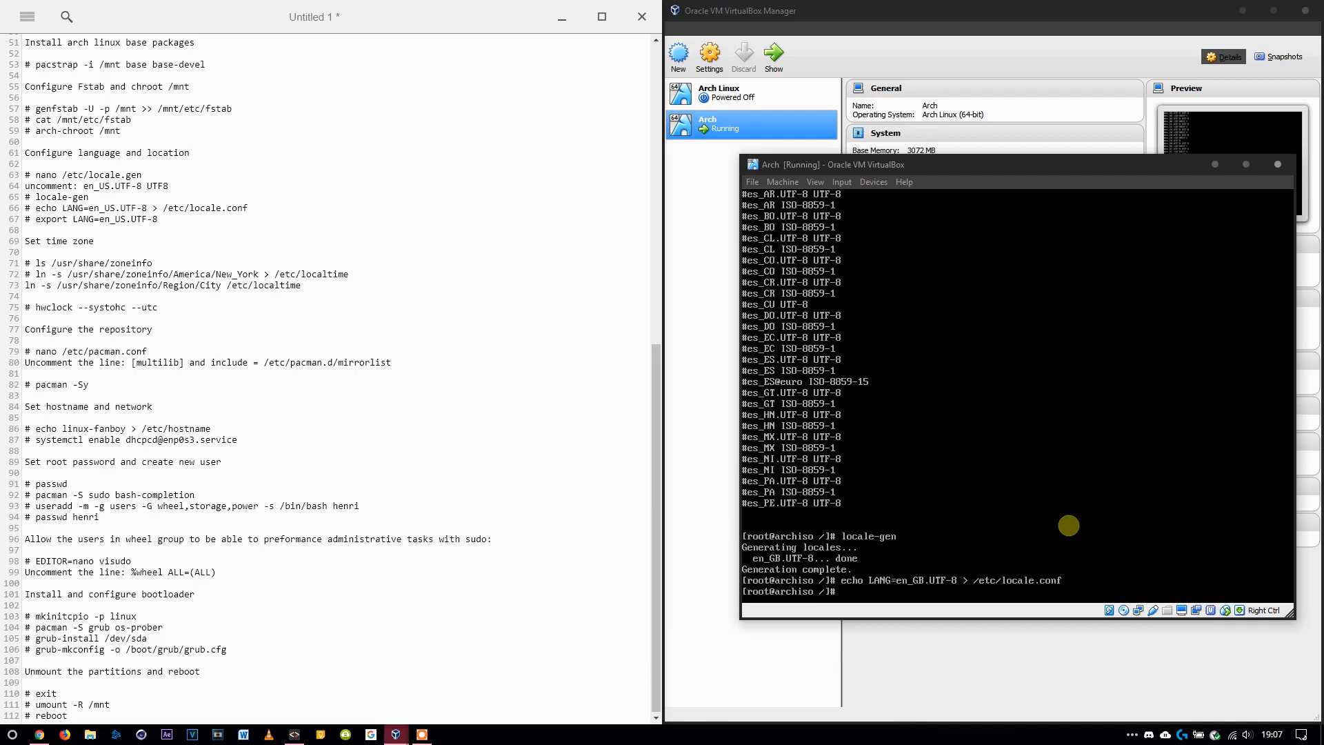
Step: Export LANG=en_GB.UTF-8 for the current session and list /usr/share for zoneinfo
text(exoirt KL)
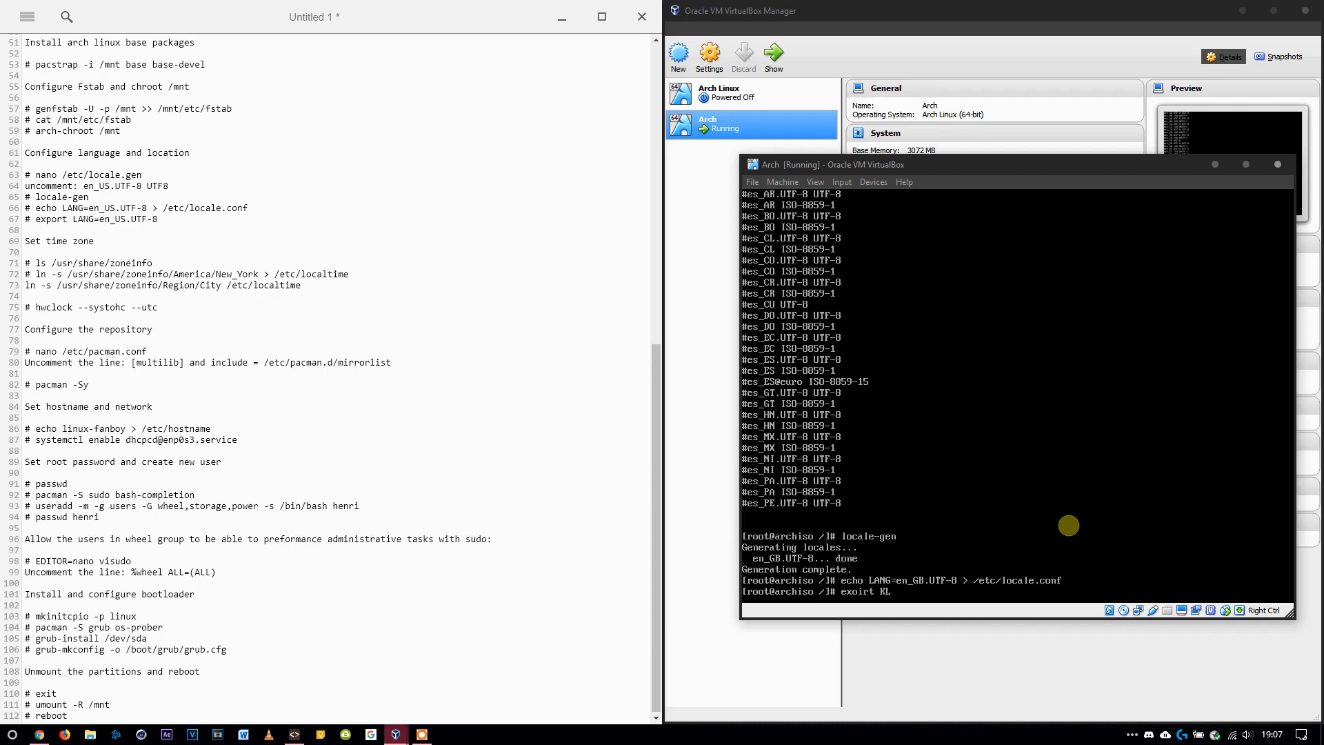
text(export LANG=en_GB)
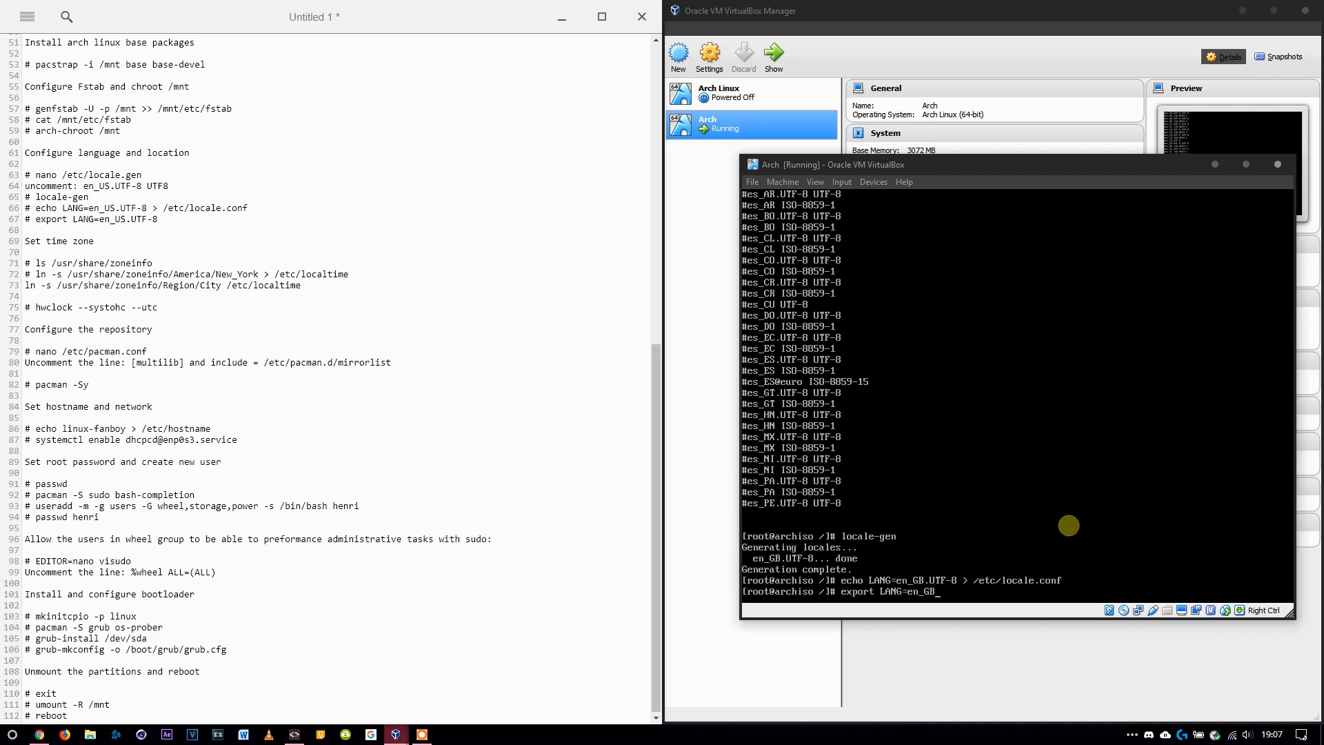
key(Return)
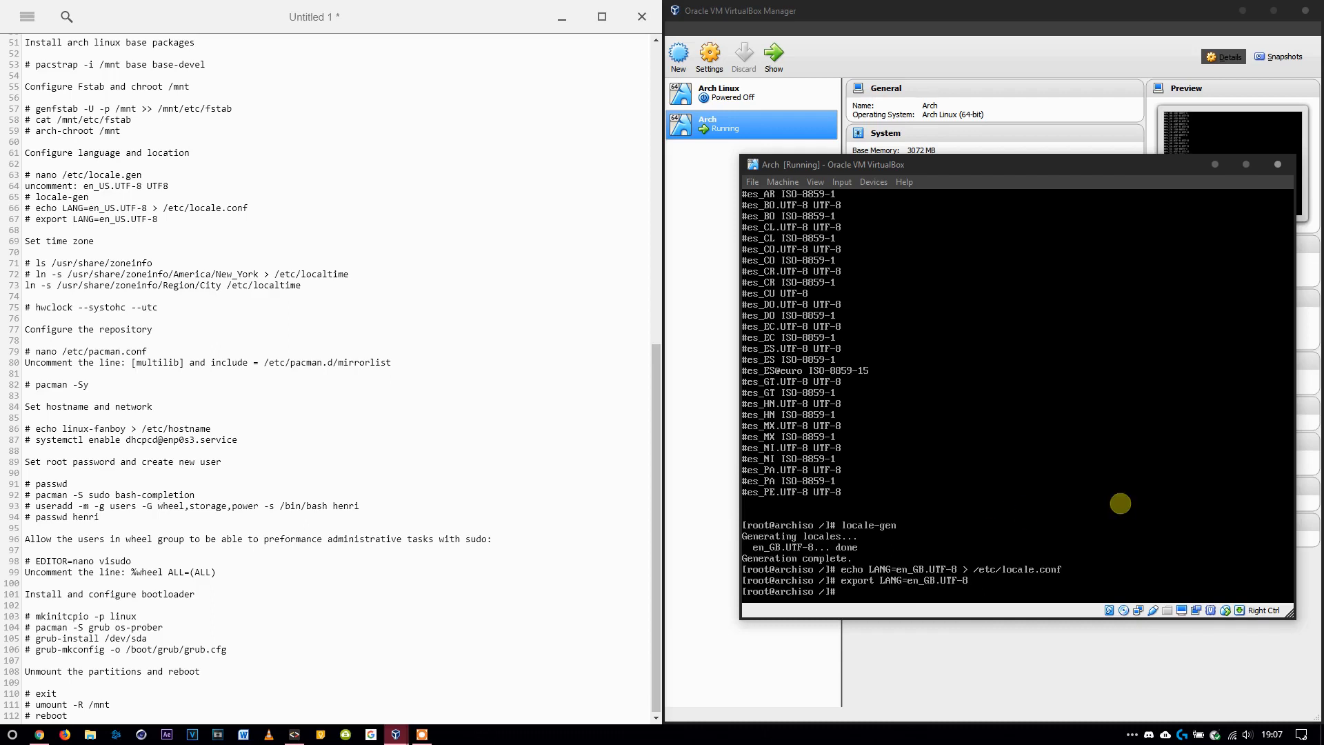
text(ls /usr/share)
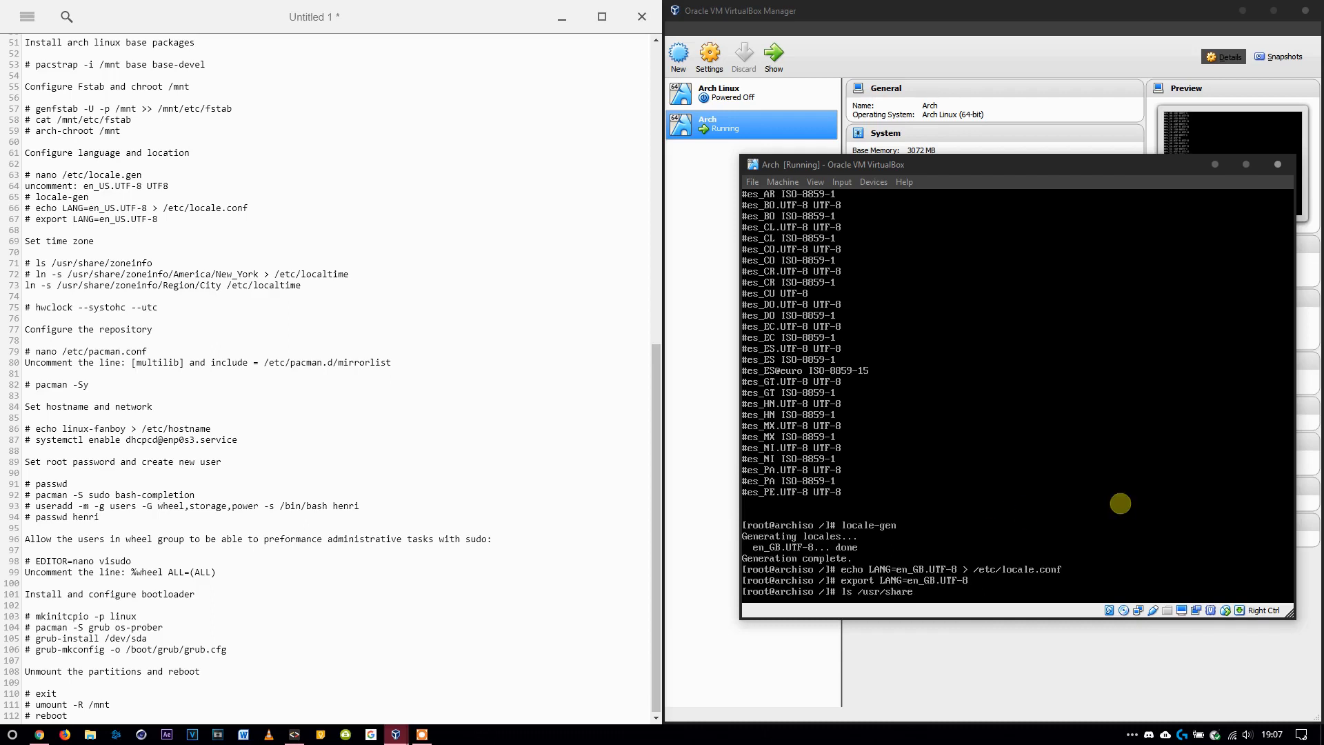
Step: Link /usr/share/zoneinfo/Greenwich to /etc/localtime and set hwclock --systohc --utc
text(ls -s)
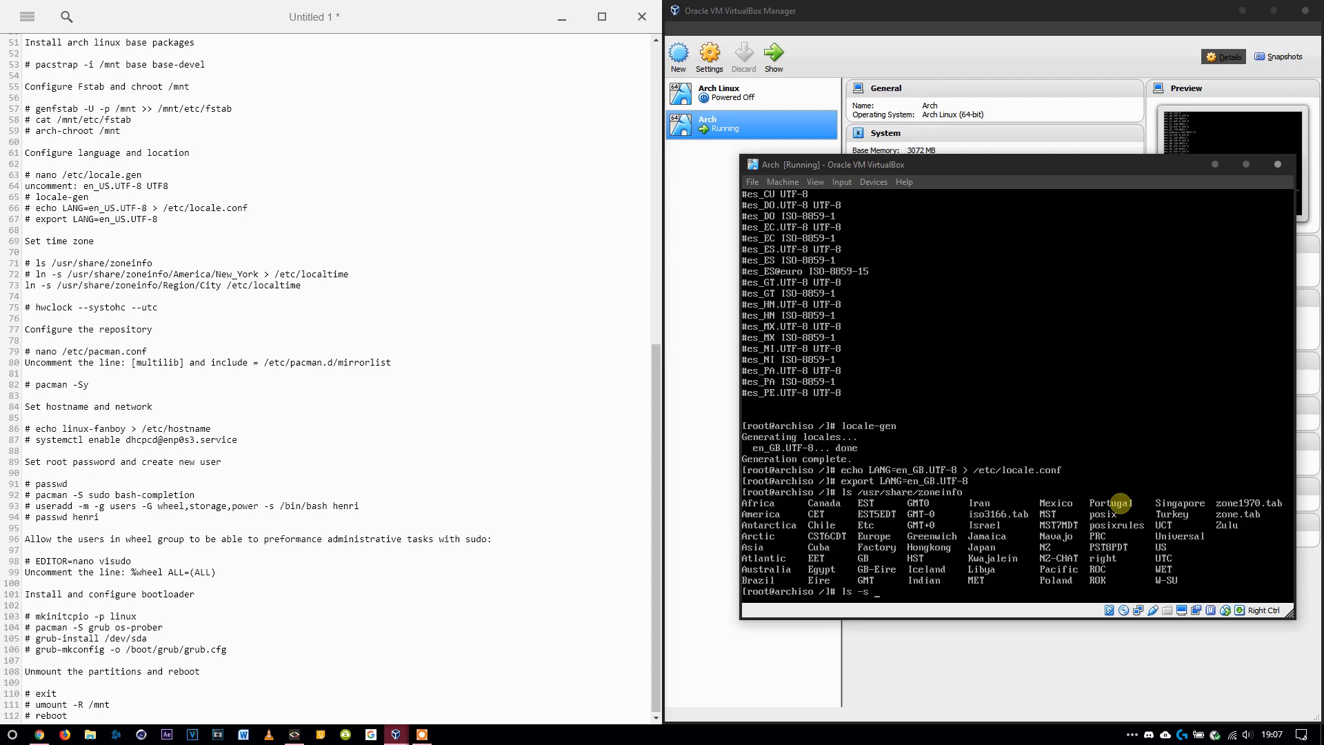
text(/usr/share/zoneinfo/)
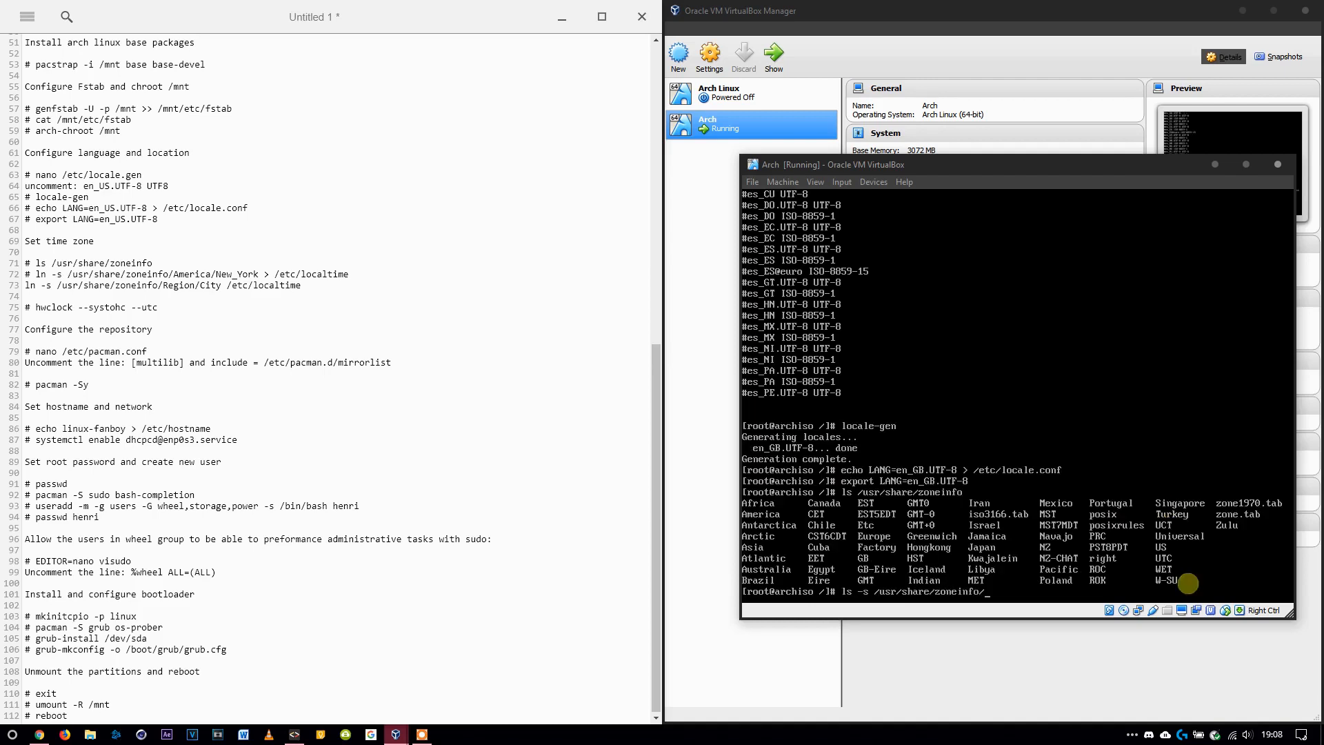
mouse_move(786, 515)
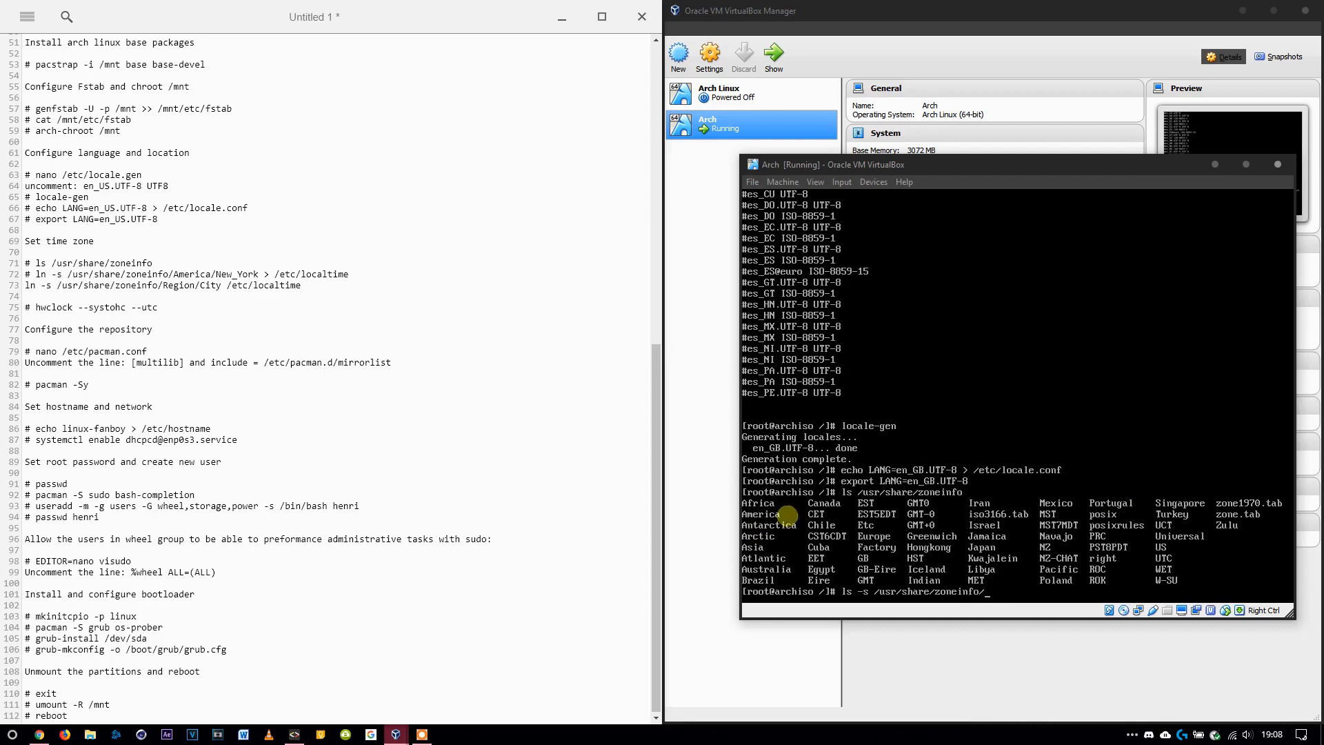
mouse_move(928, 534)
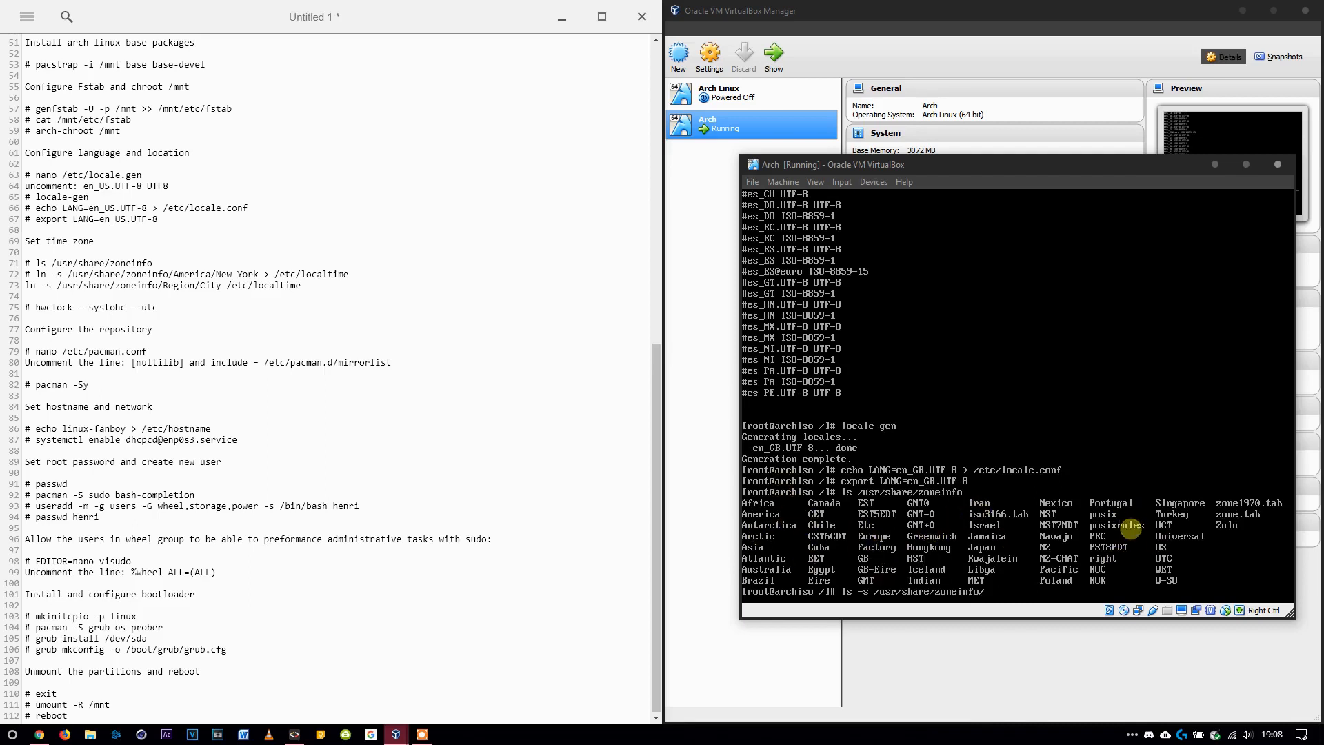
mouse_move(1134, 555)
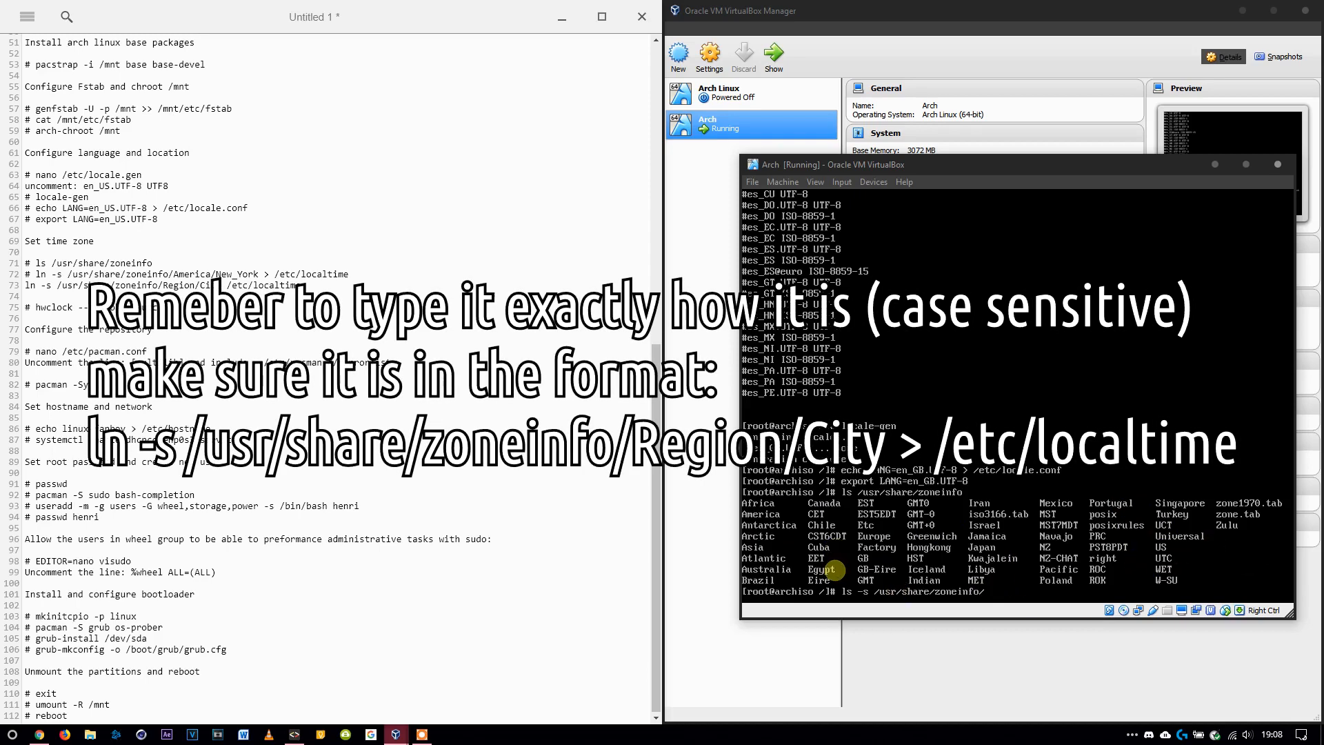
mouse_move(862, 557)
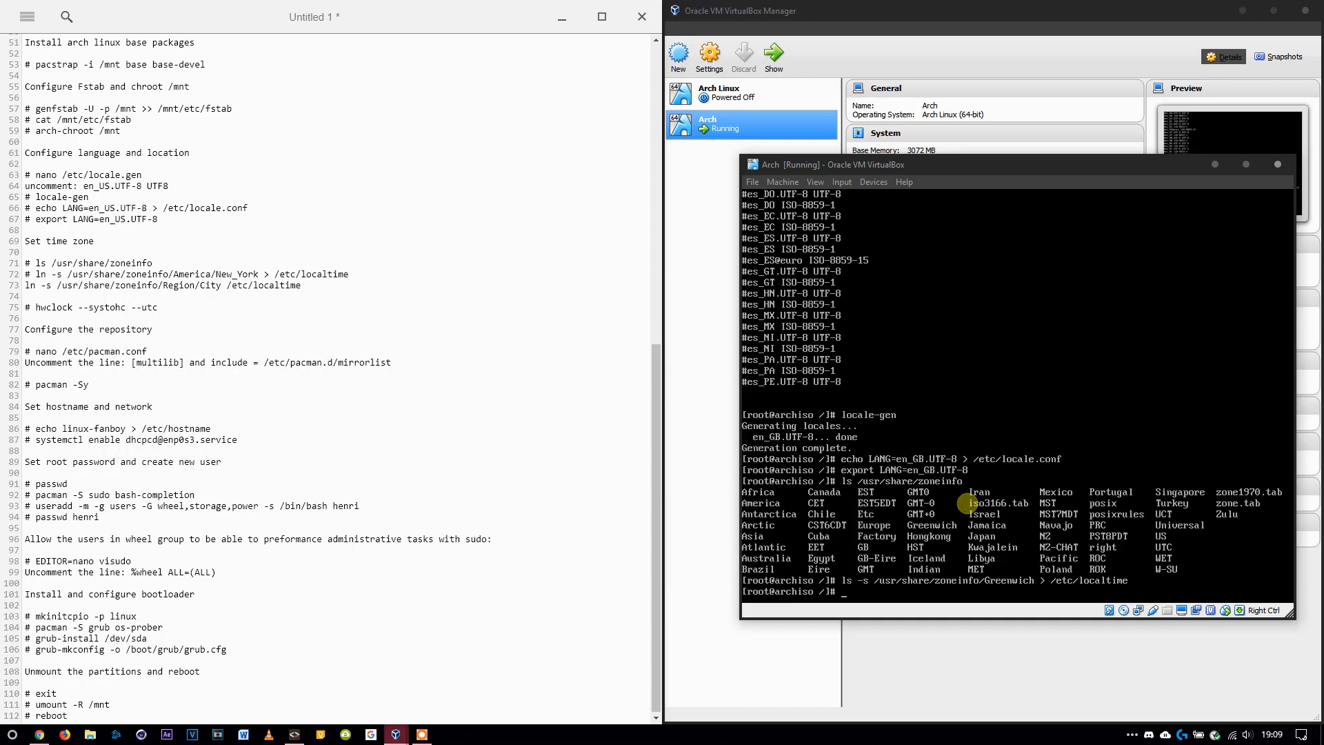
text(hwclock --systohc --utc)
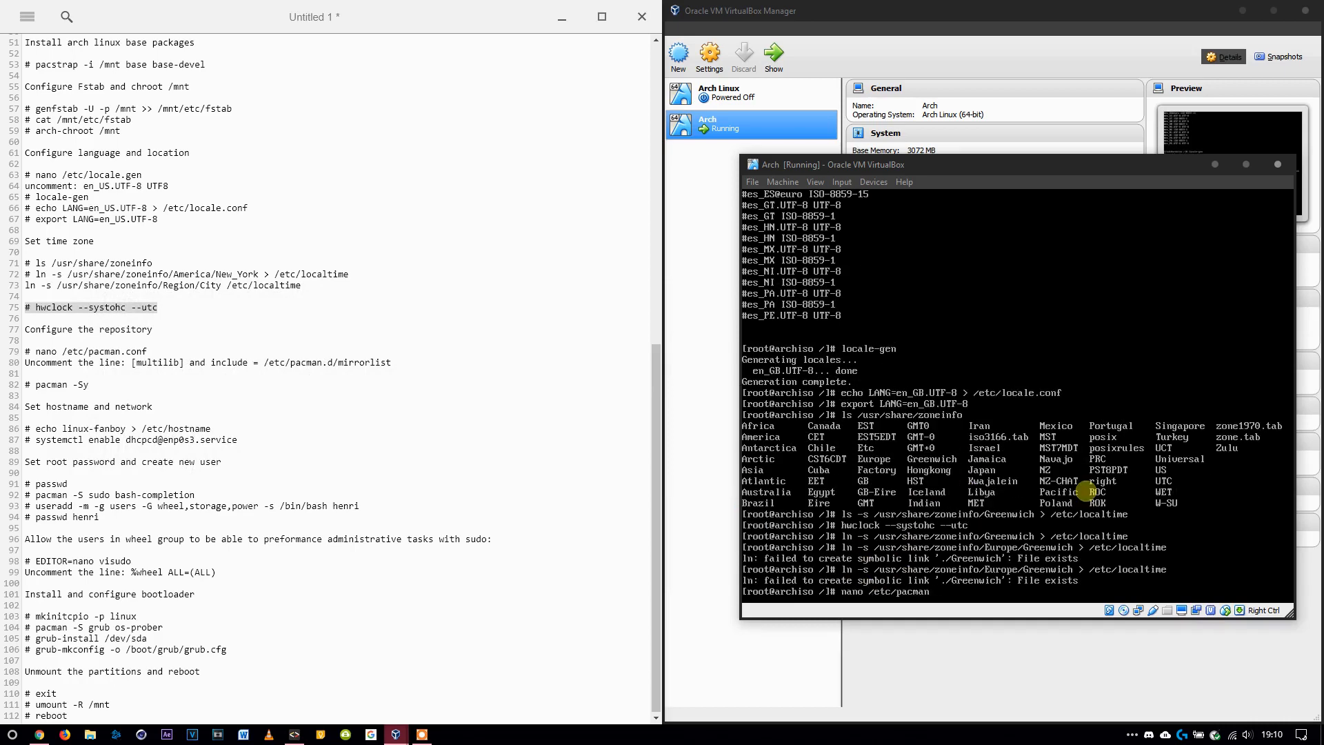
Step: Uncomment [multilib] and its Include line in /etc/pacman.conf, save, and resync with pacman -Sy
text(.conf)
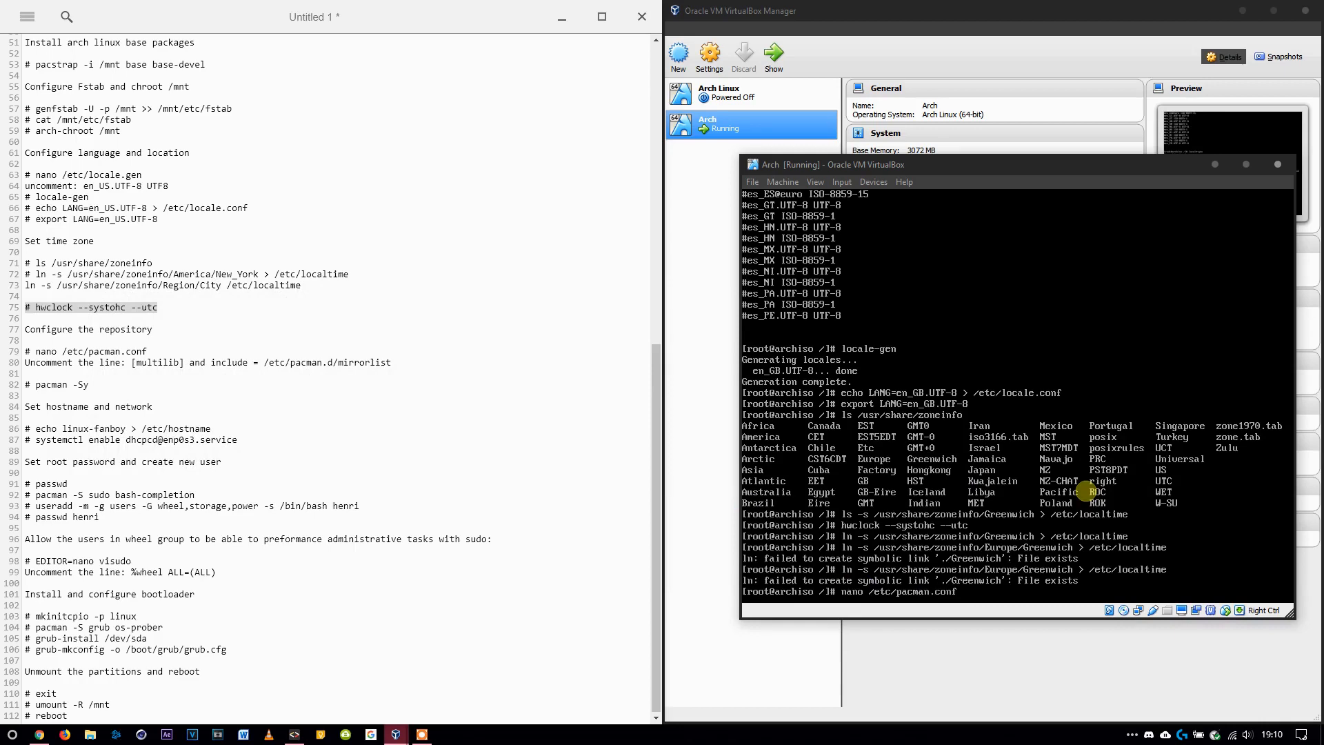
key(Return)
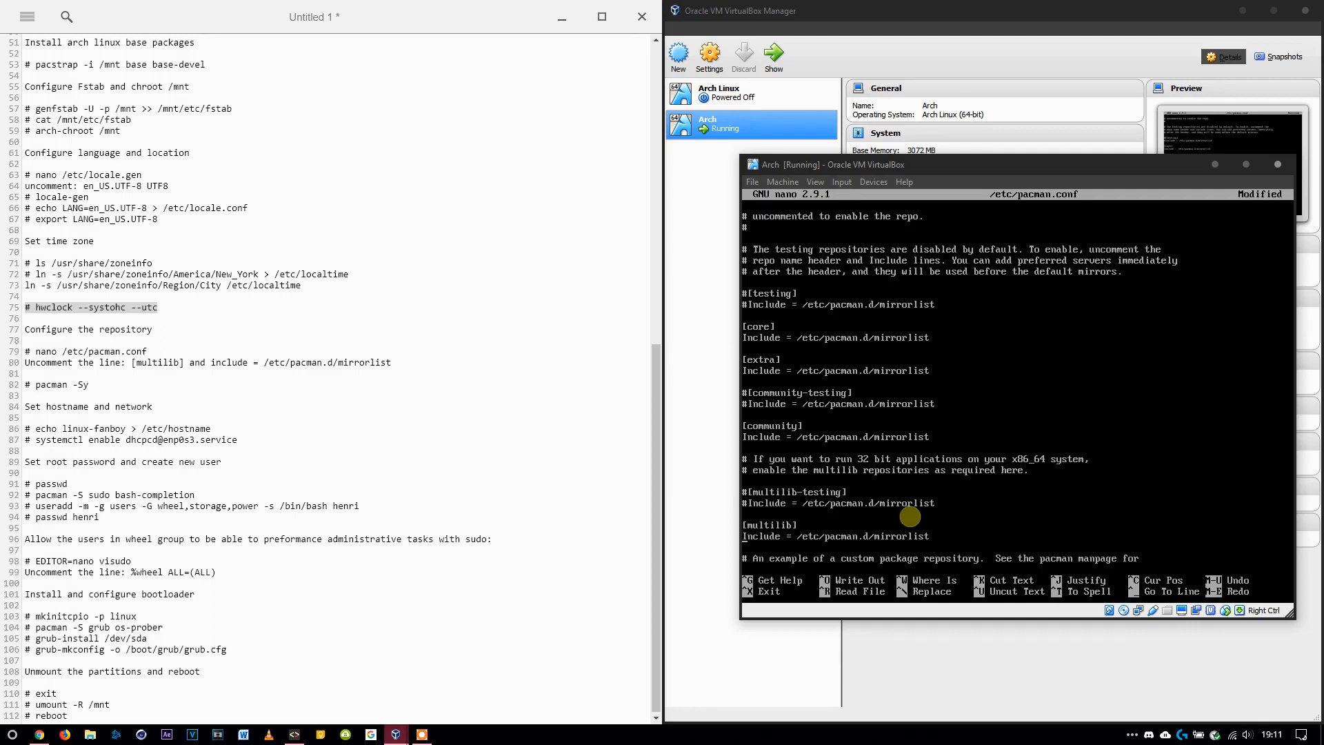
key(ctrl+o)
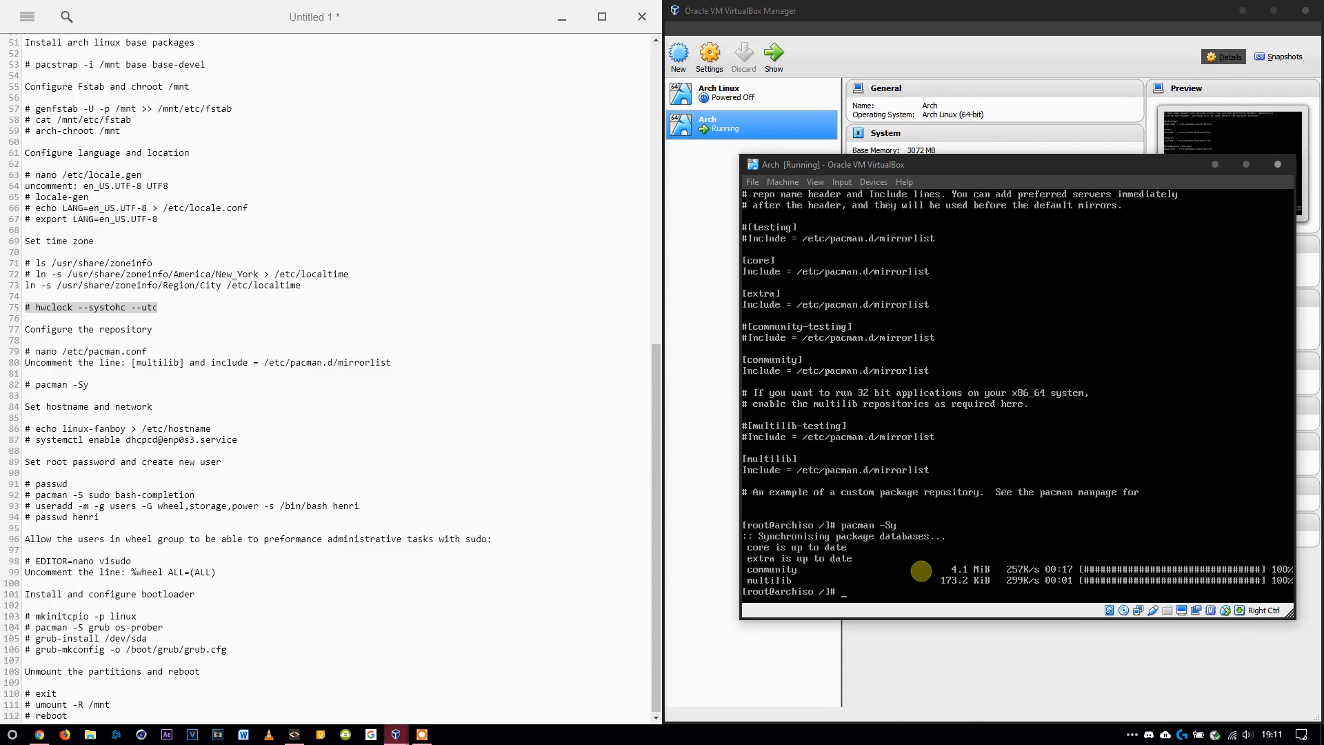
text(echo)
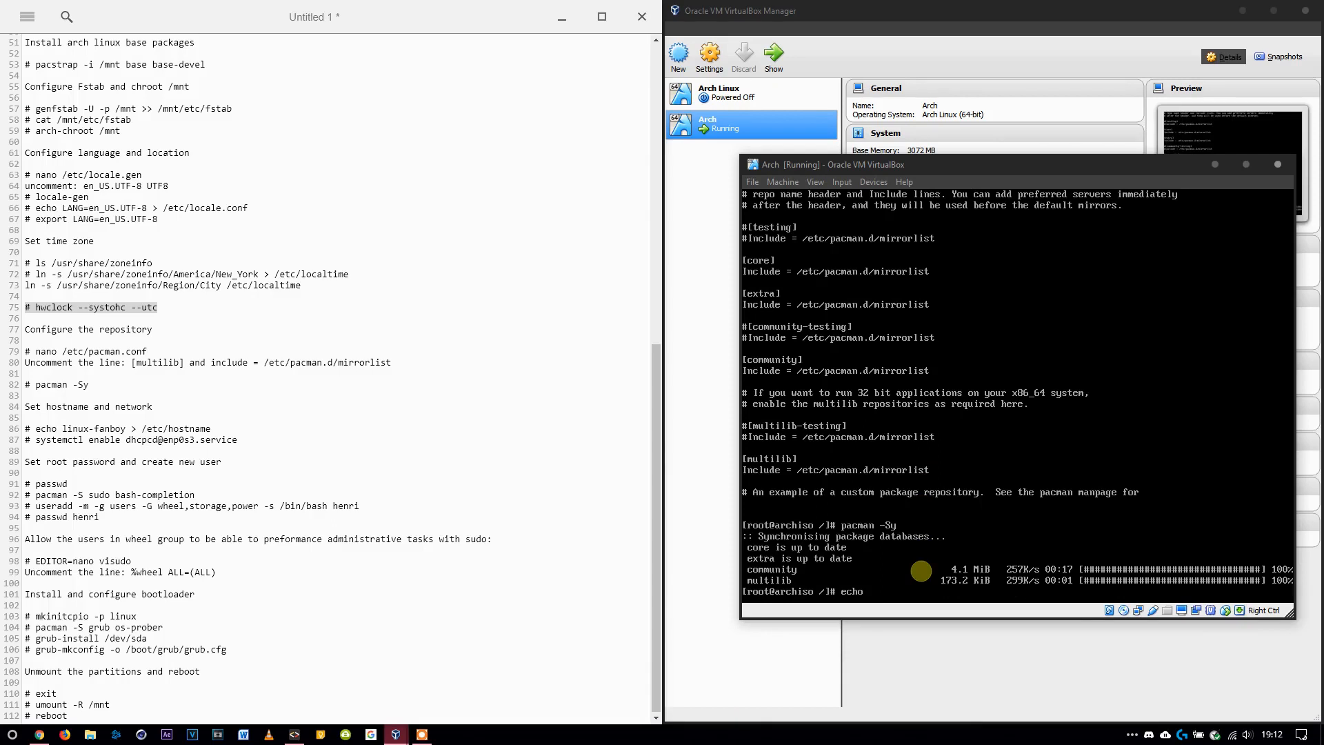
text(droid > /etc/hostnam)
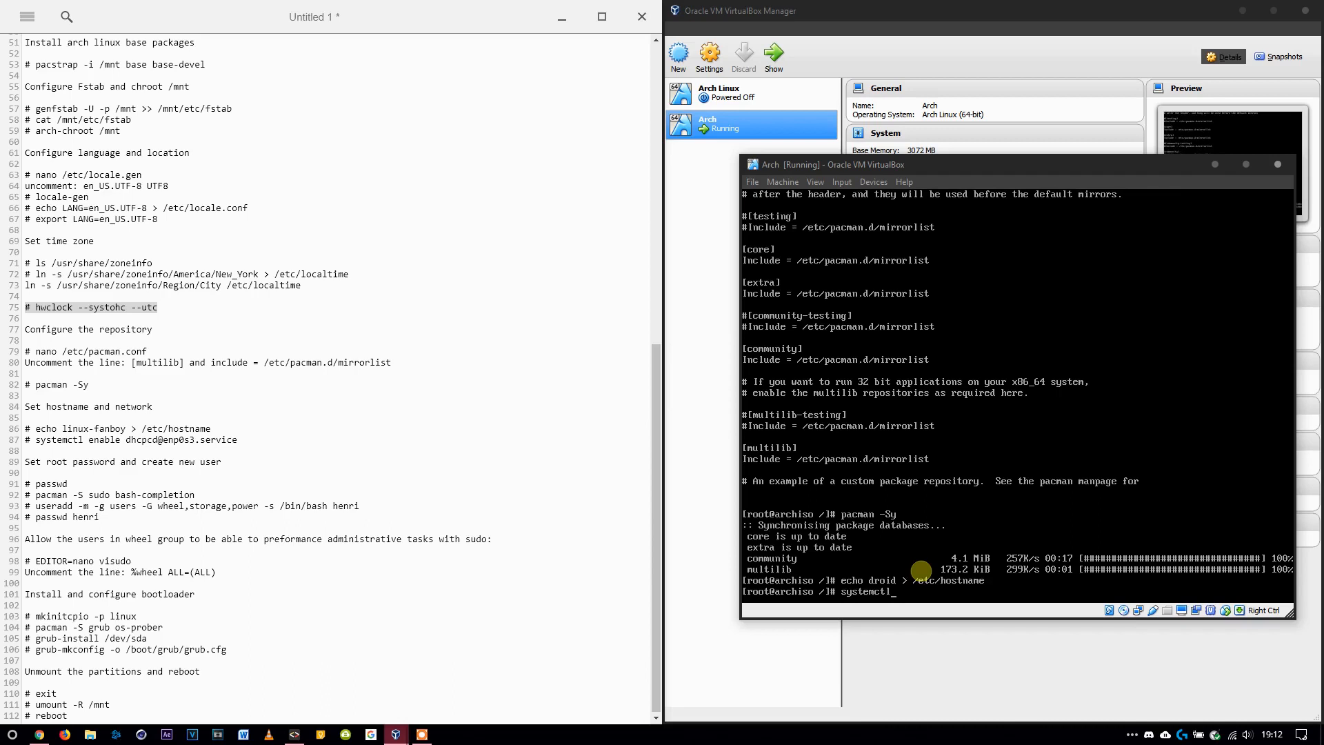
text(enable dhcpcd@enp0s3.service)
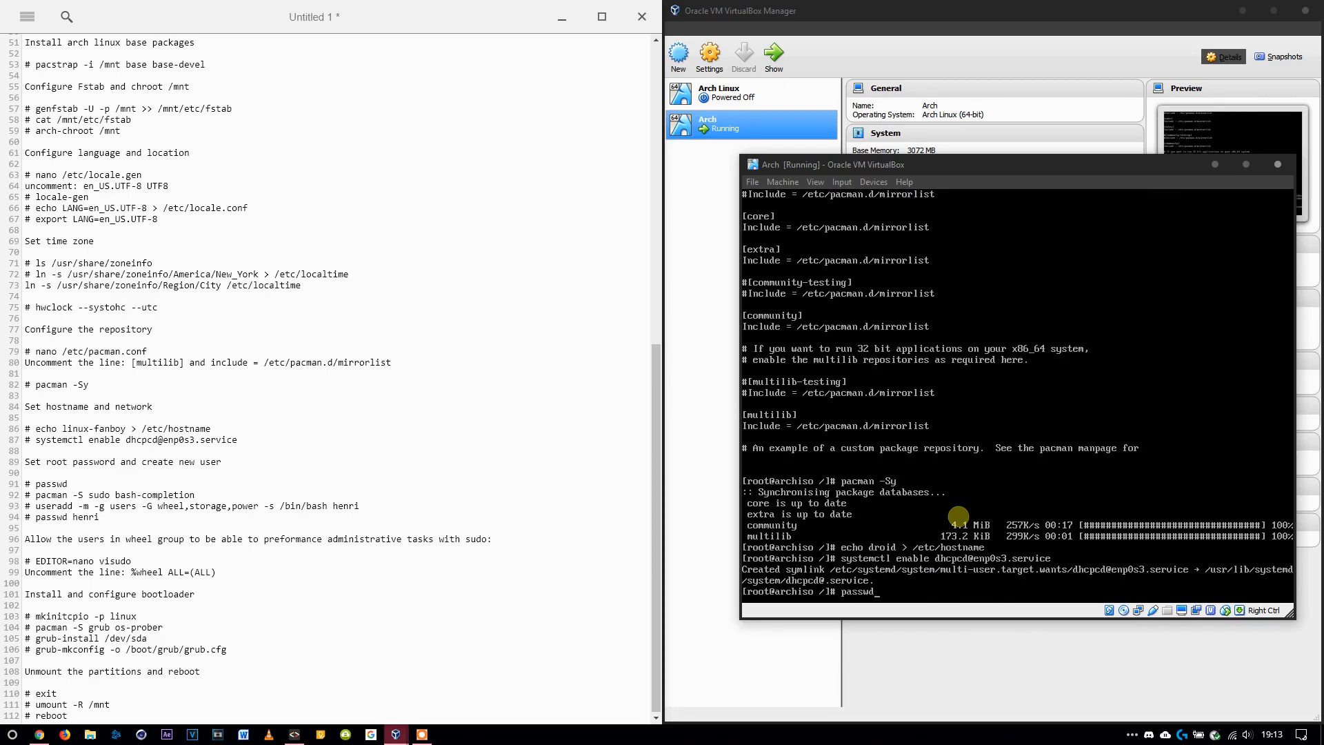
Step: Set root's password and add user gnome in groups users, wheel, storage, power with /bin/bash, then set its password
key(Return)
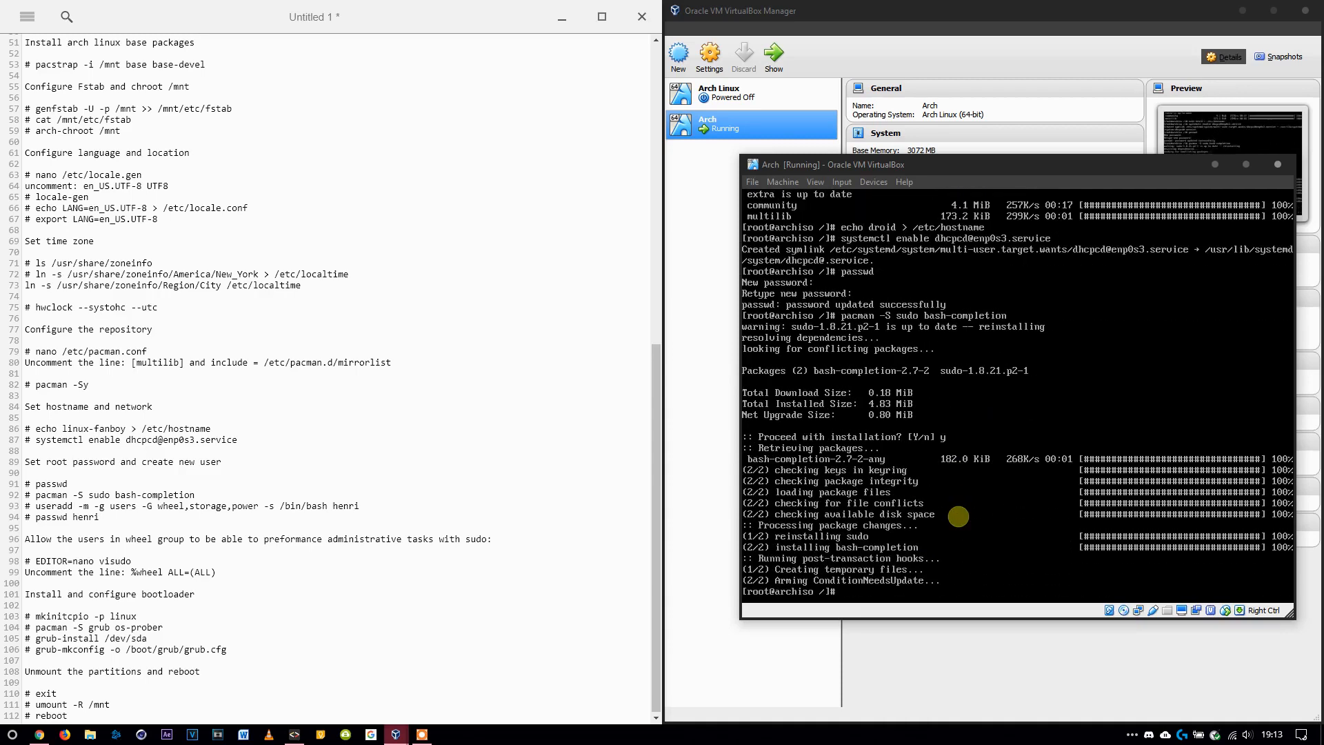
text(useradd -m)
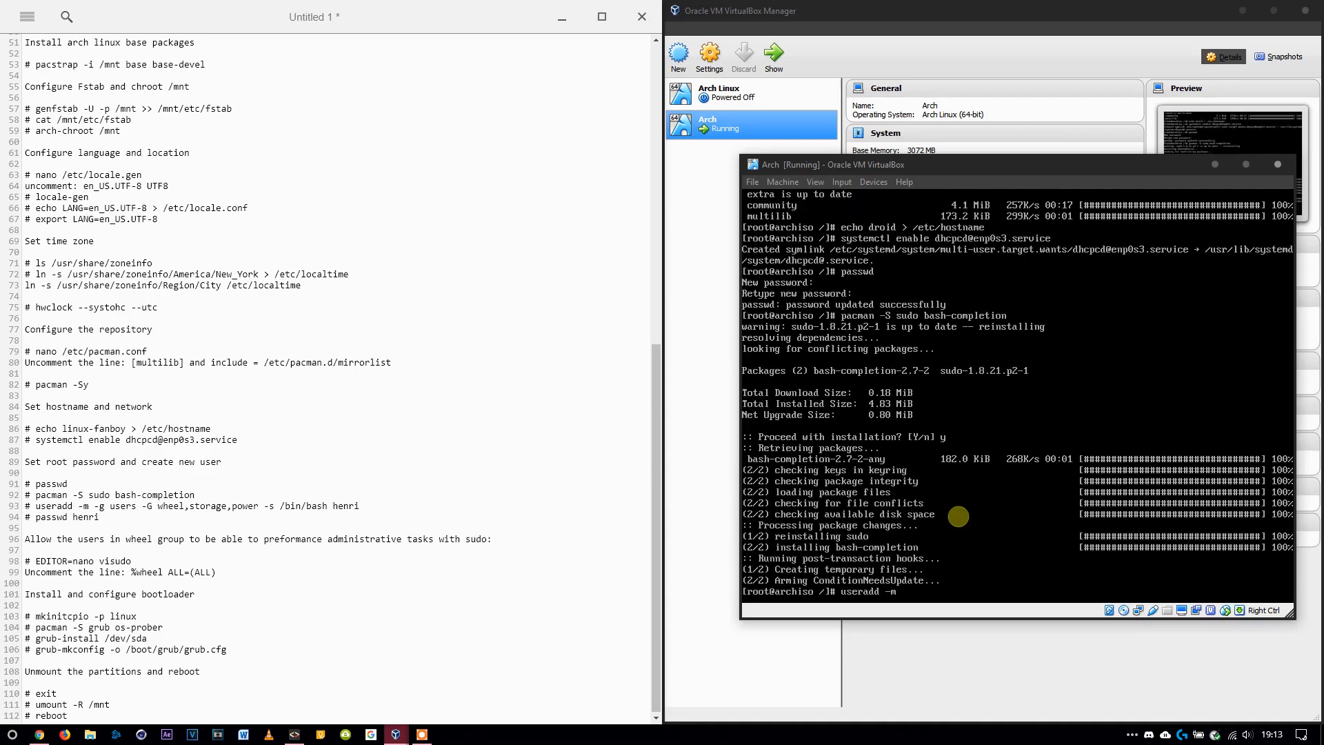
text(-g users -G wheel,storage)
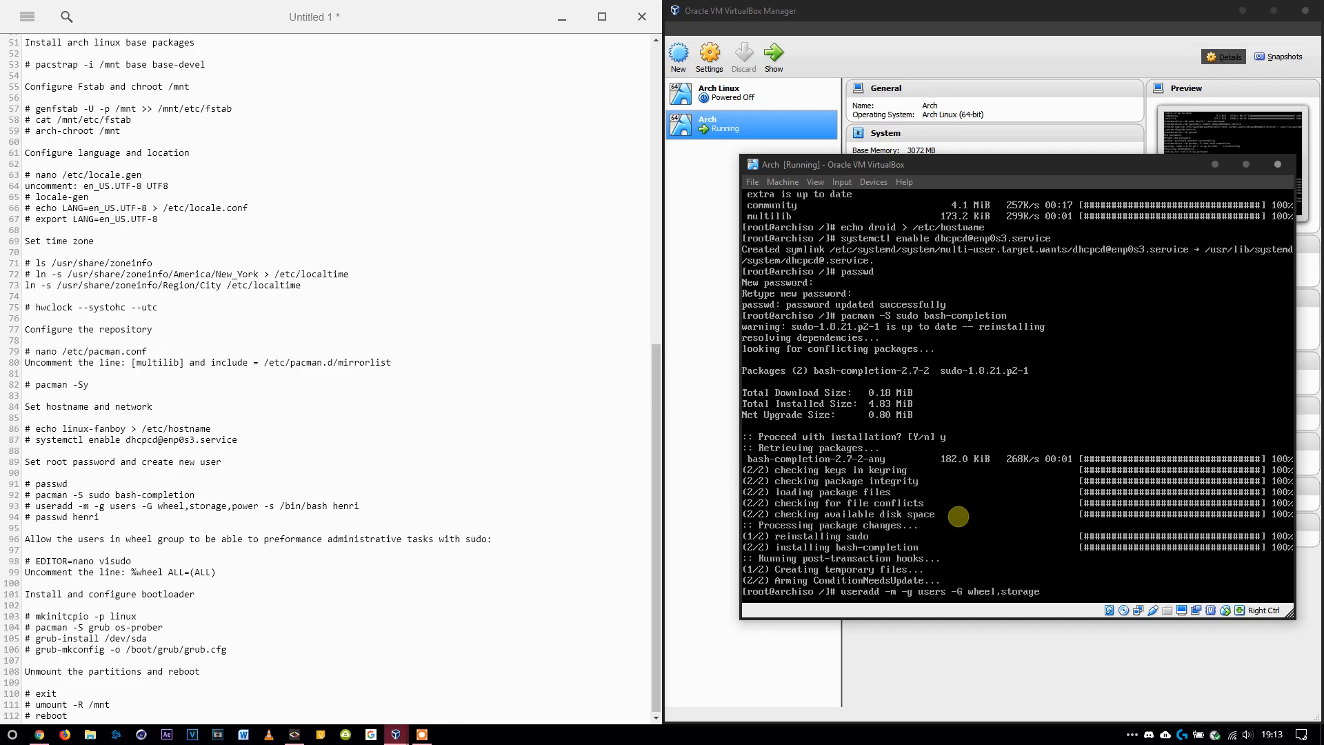
text(,power -s /bin/bash gnome)
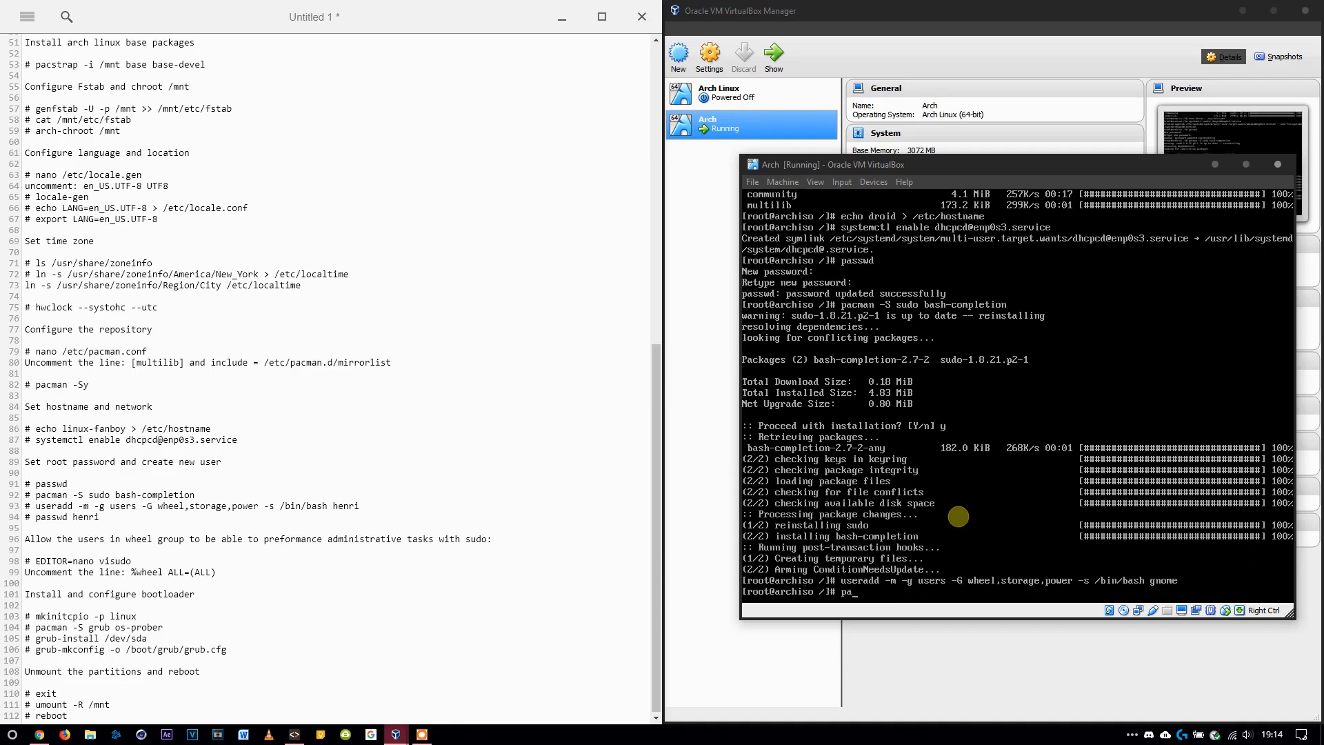
text(passwd)
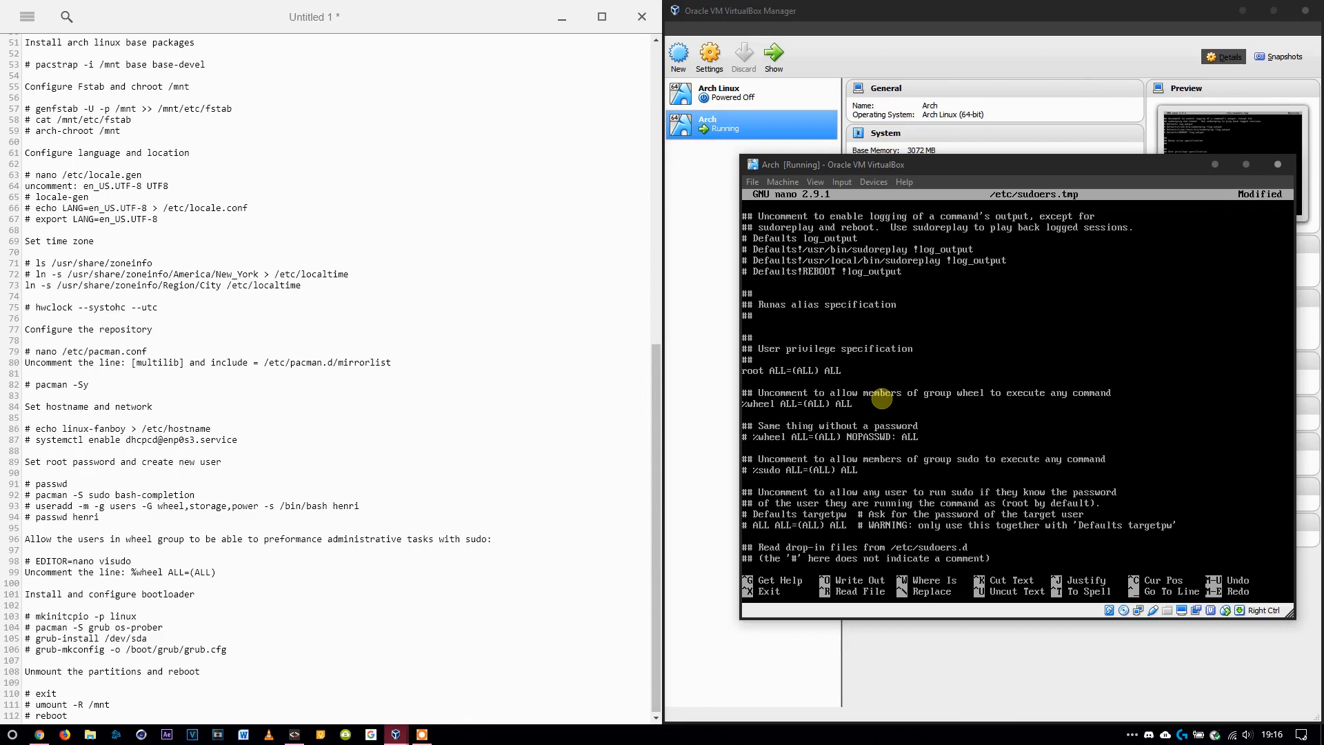
Step: Save the sudoers change in nano granting %wheel ALL=(ALL) ALL
key(ctrl+o)
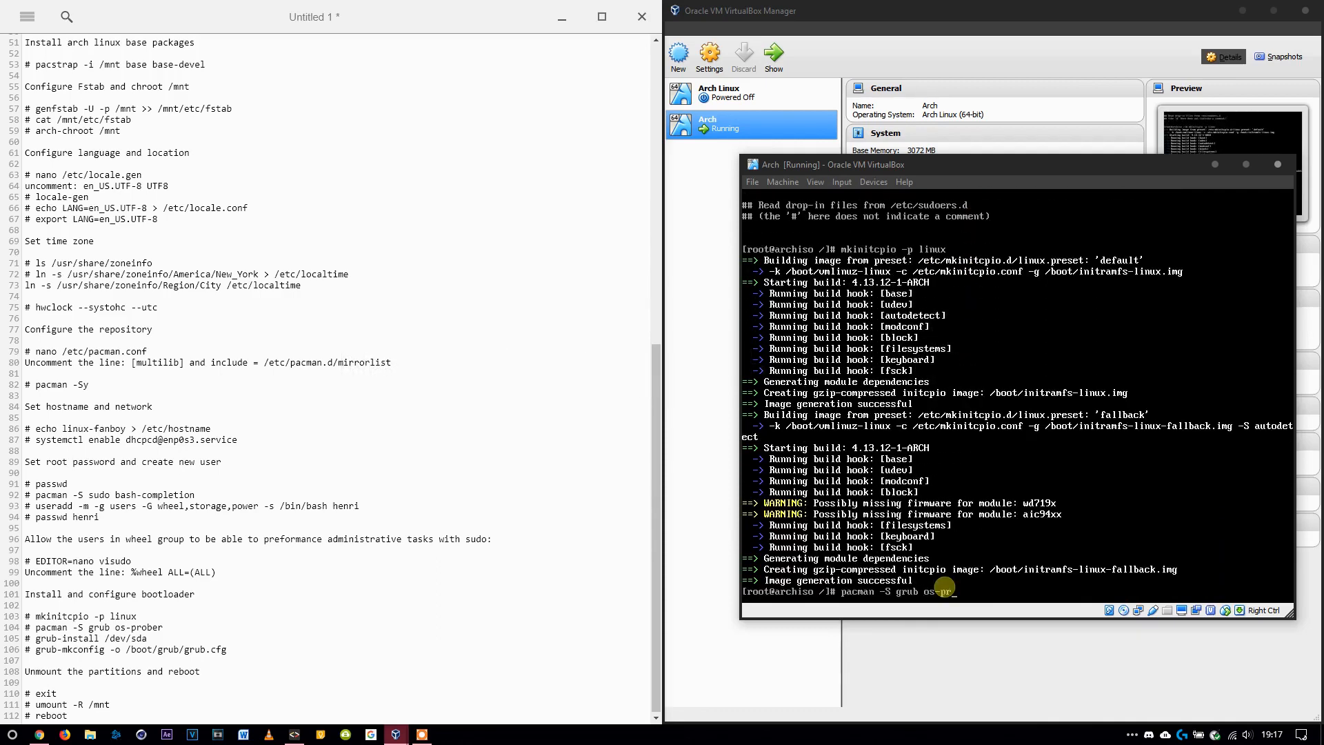
Step: Install the grub and os-prober packages and begin the grub-mkconfig command
key(Return)
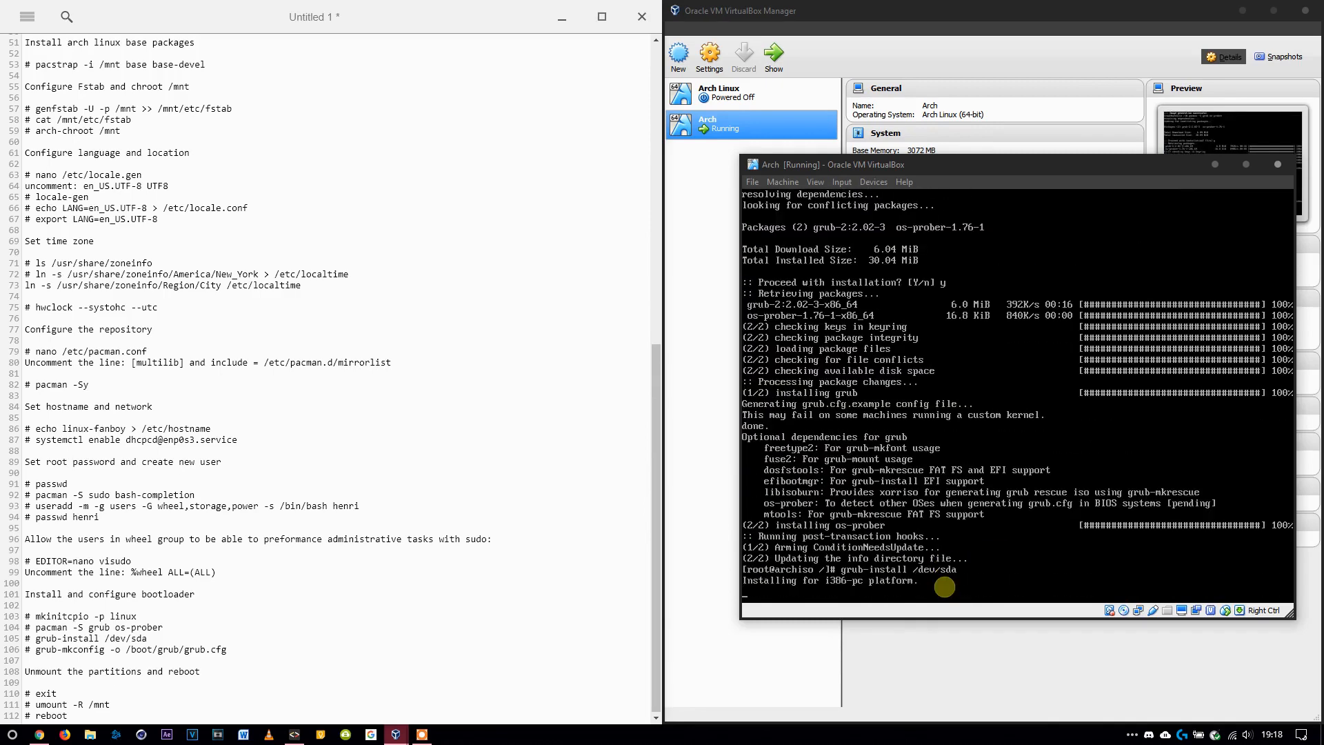
text(grub-mkconf)
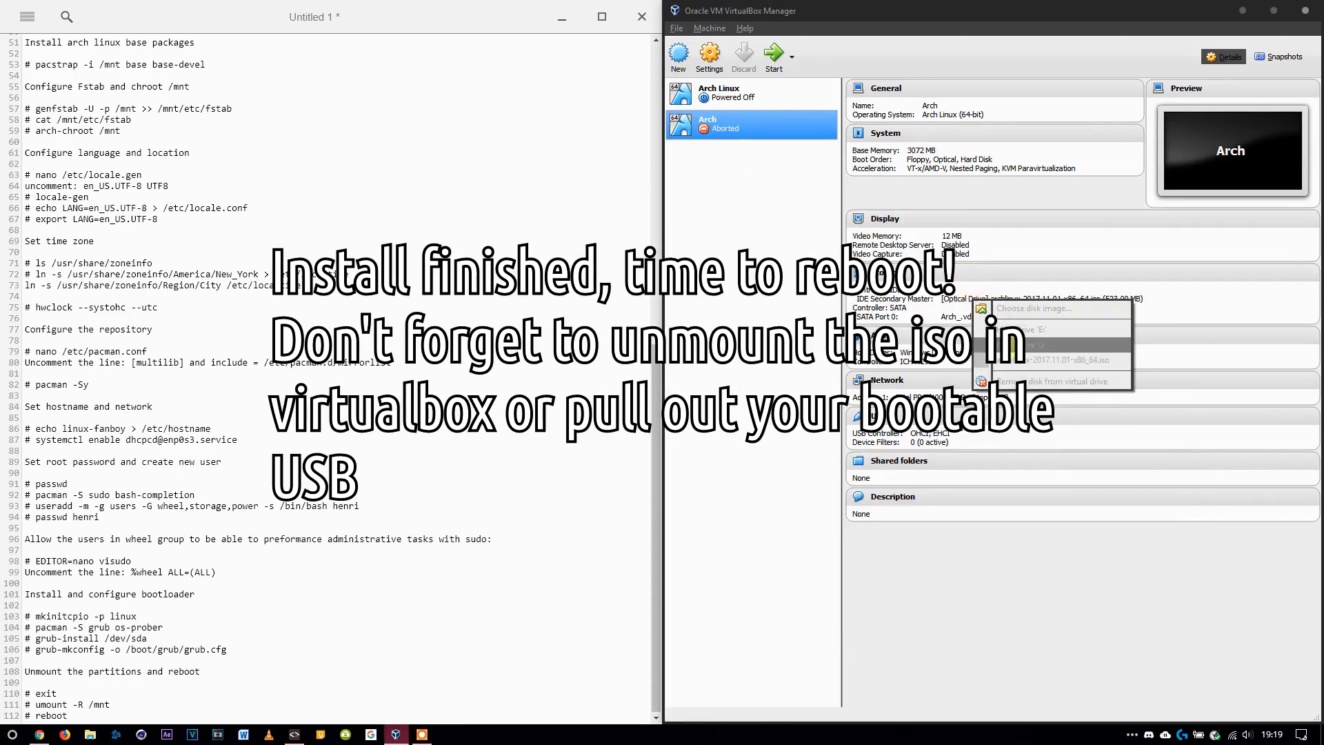
Step: Remove the installer image from the optical drive and start the Arch virtual machine
click(1051, 381)
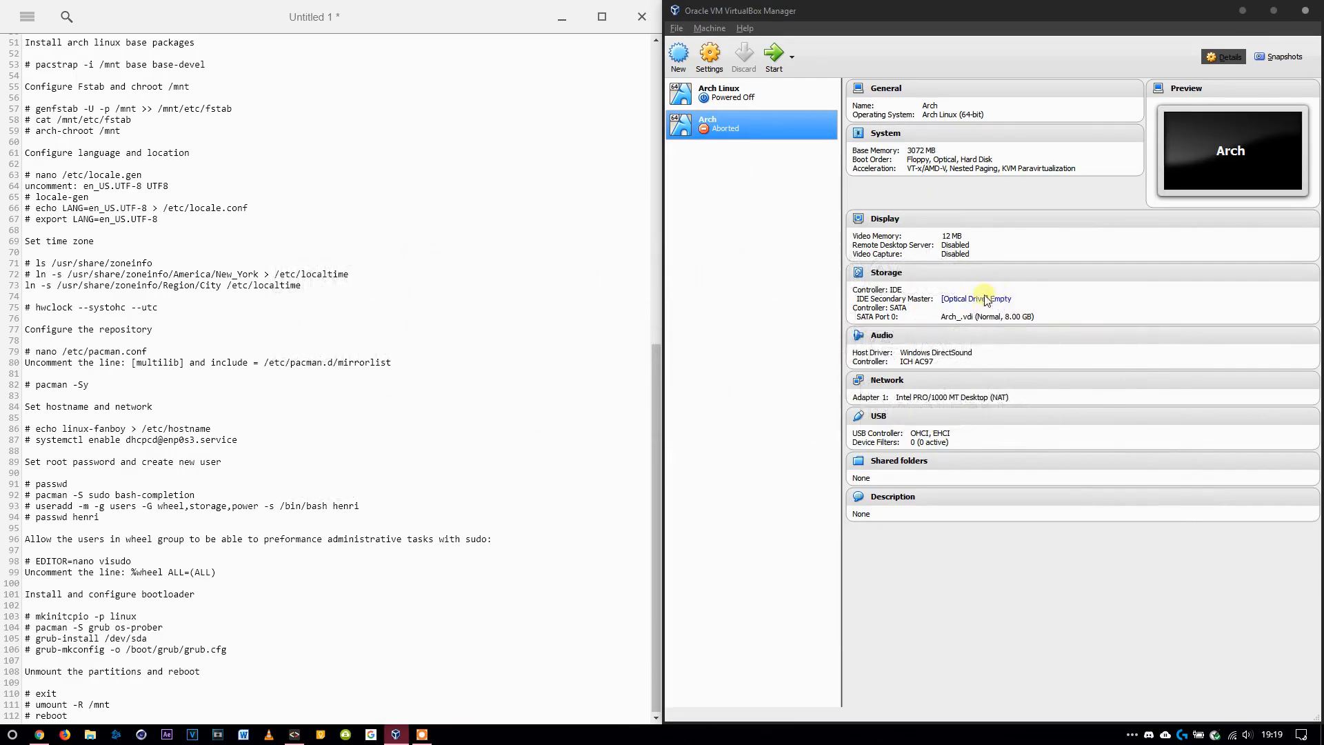
click(977, 298)
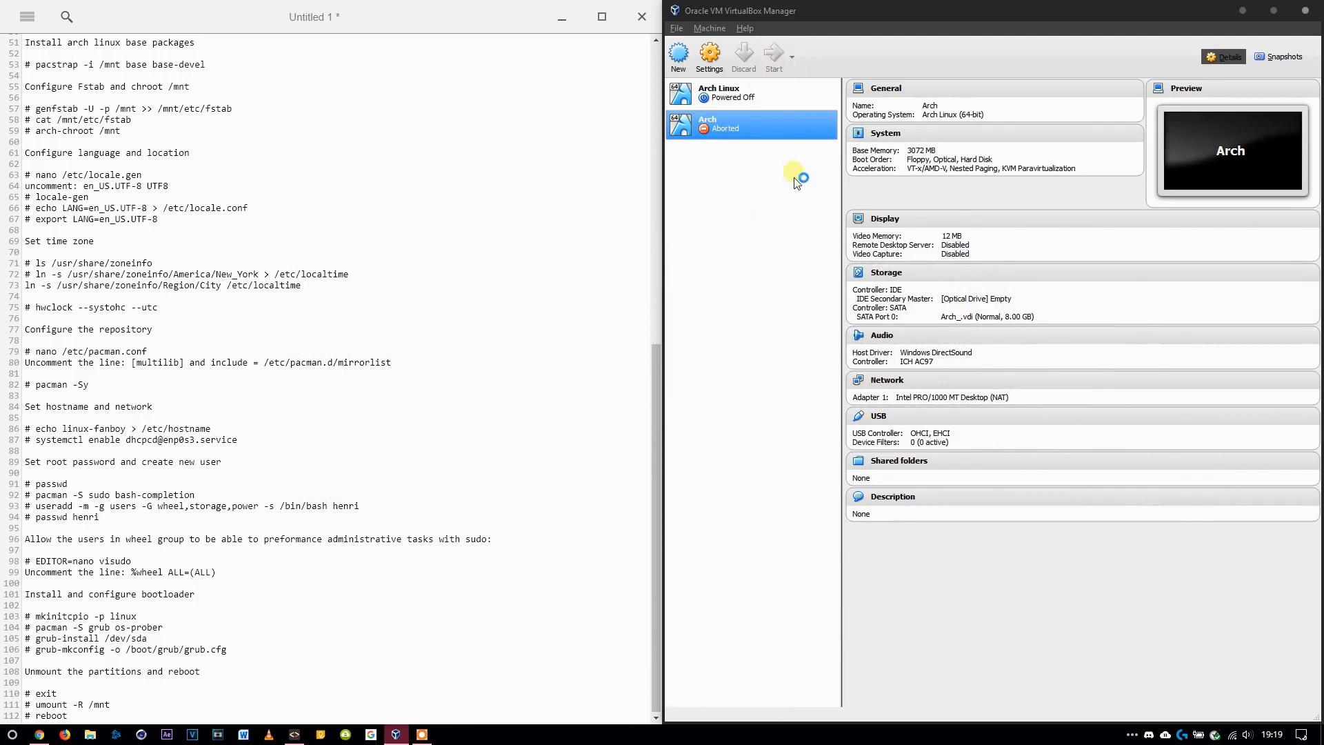
click(772, 55)
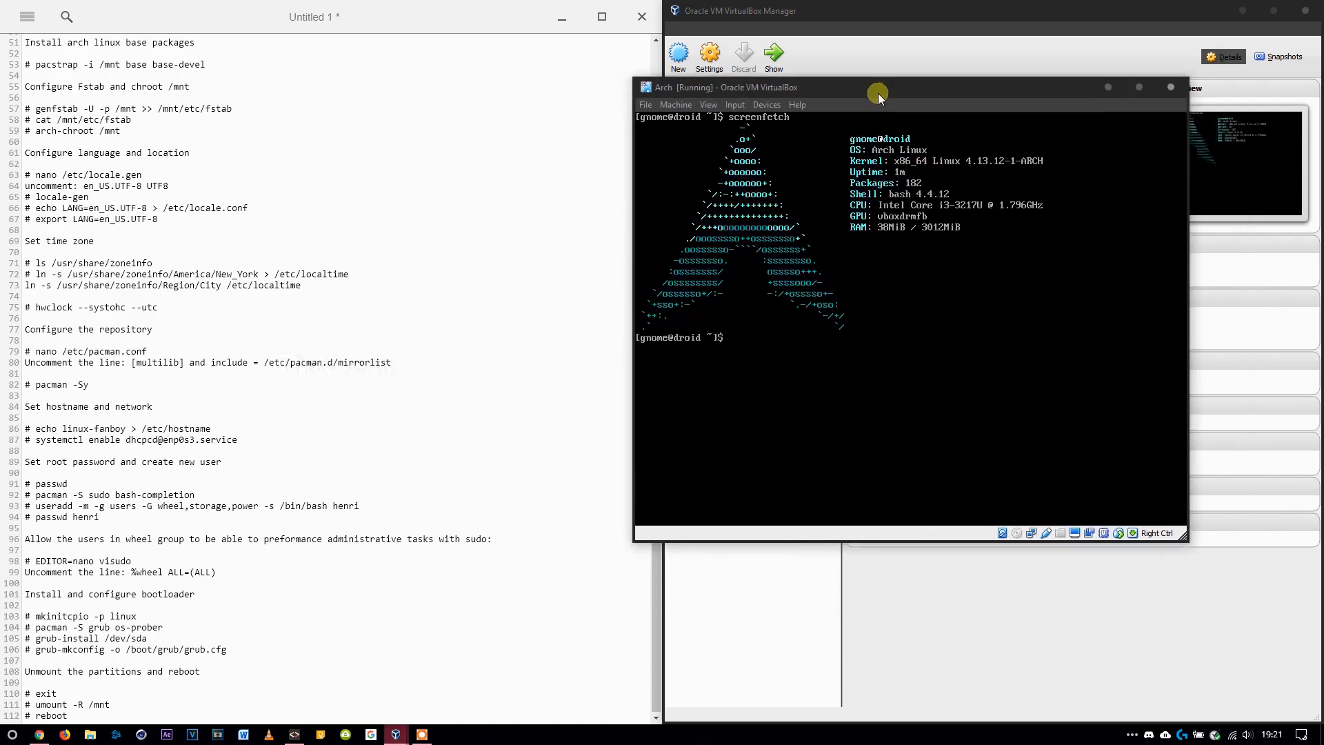
Step: Move the virtual machine window further left on the screen
drag(879, 91, 953, 80)
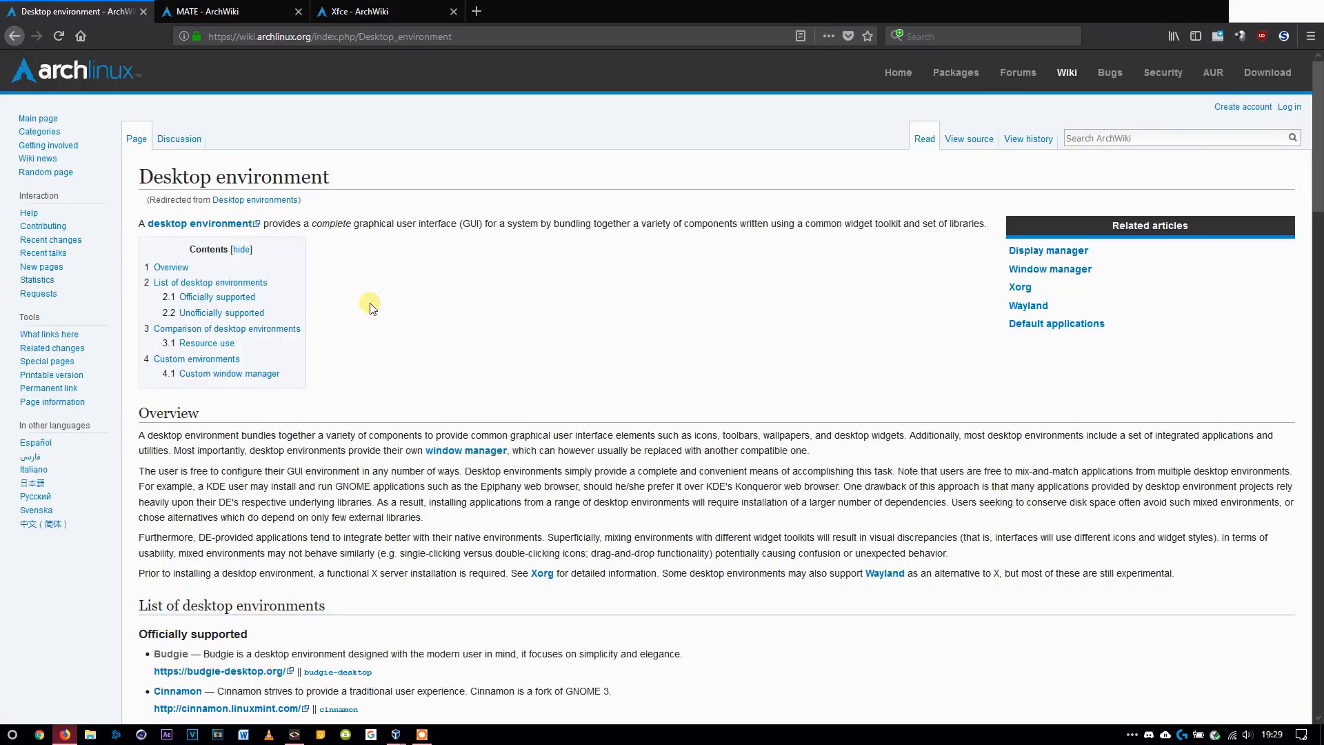
mouse_move(788, 7)
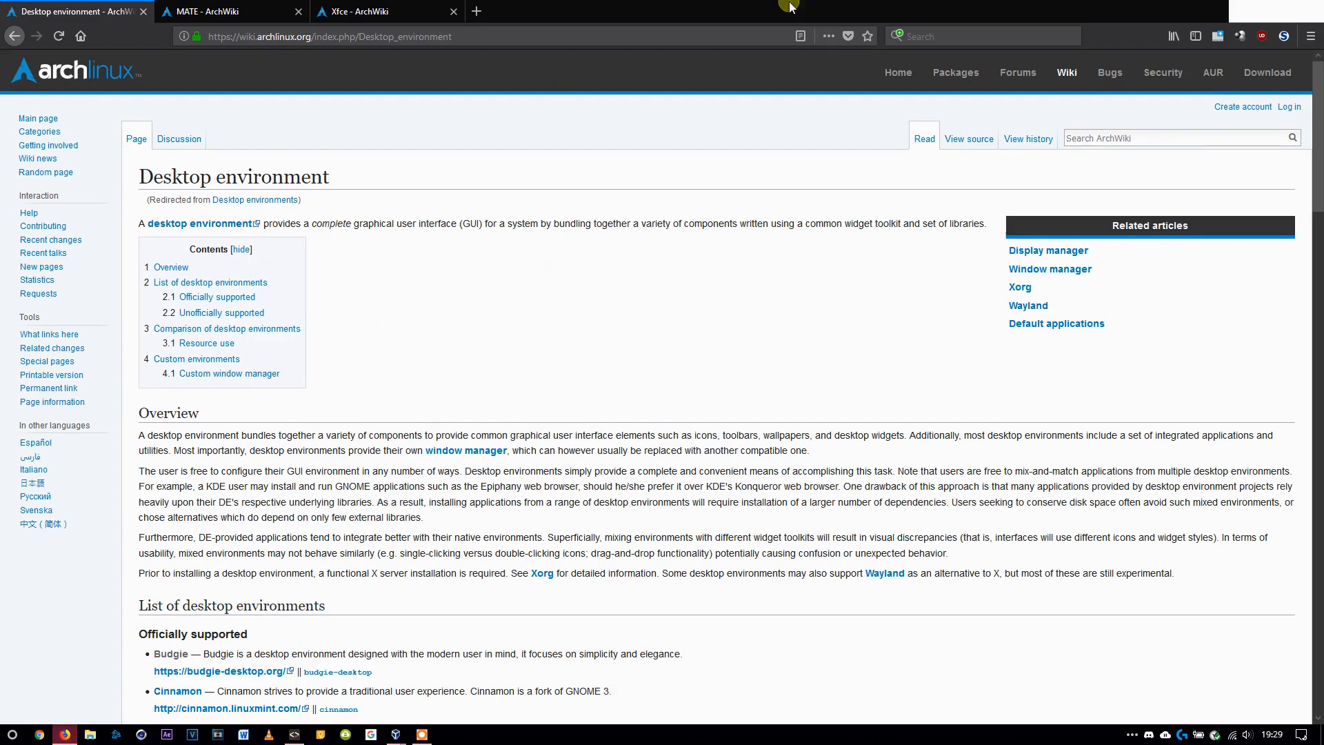
mouse_move(566, 130)
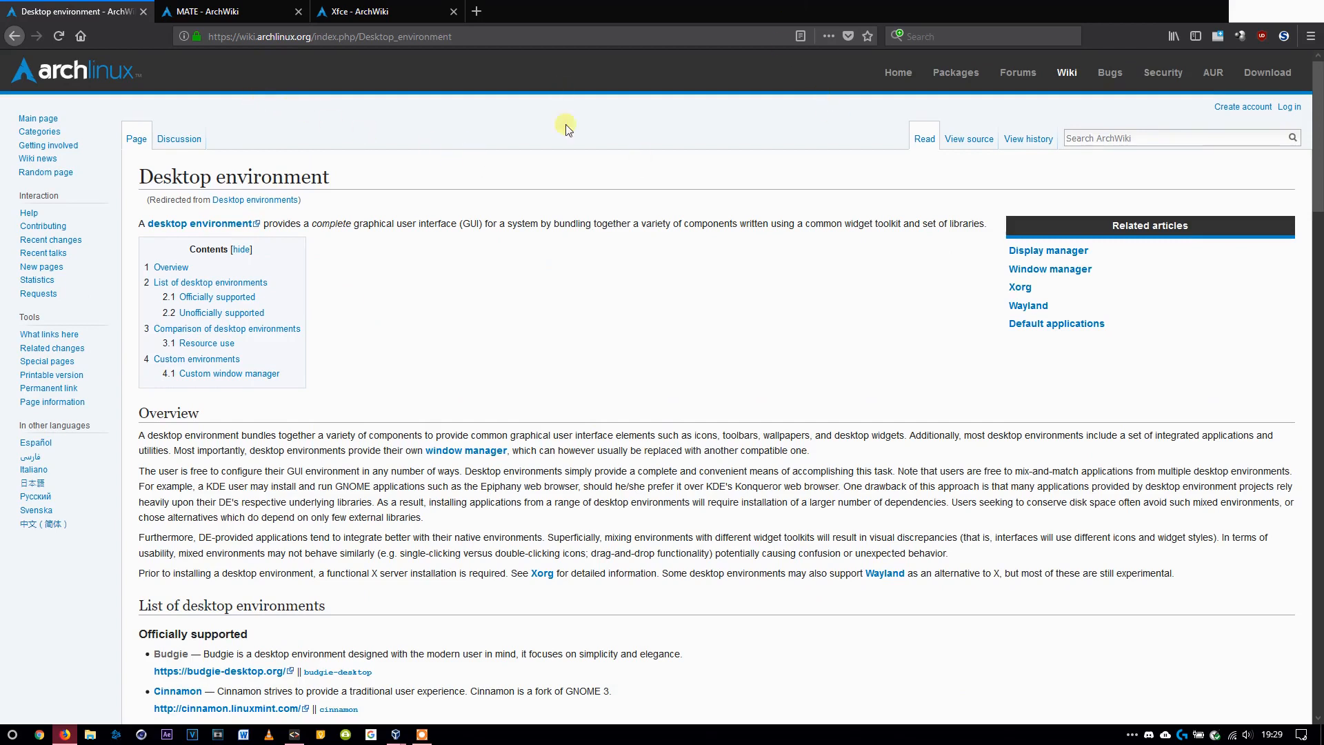
mouse_move(1067, 72)
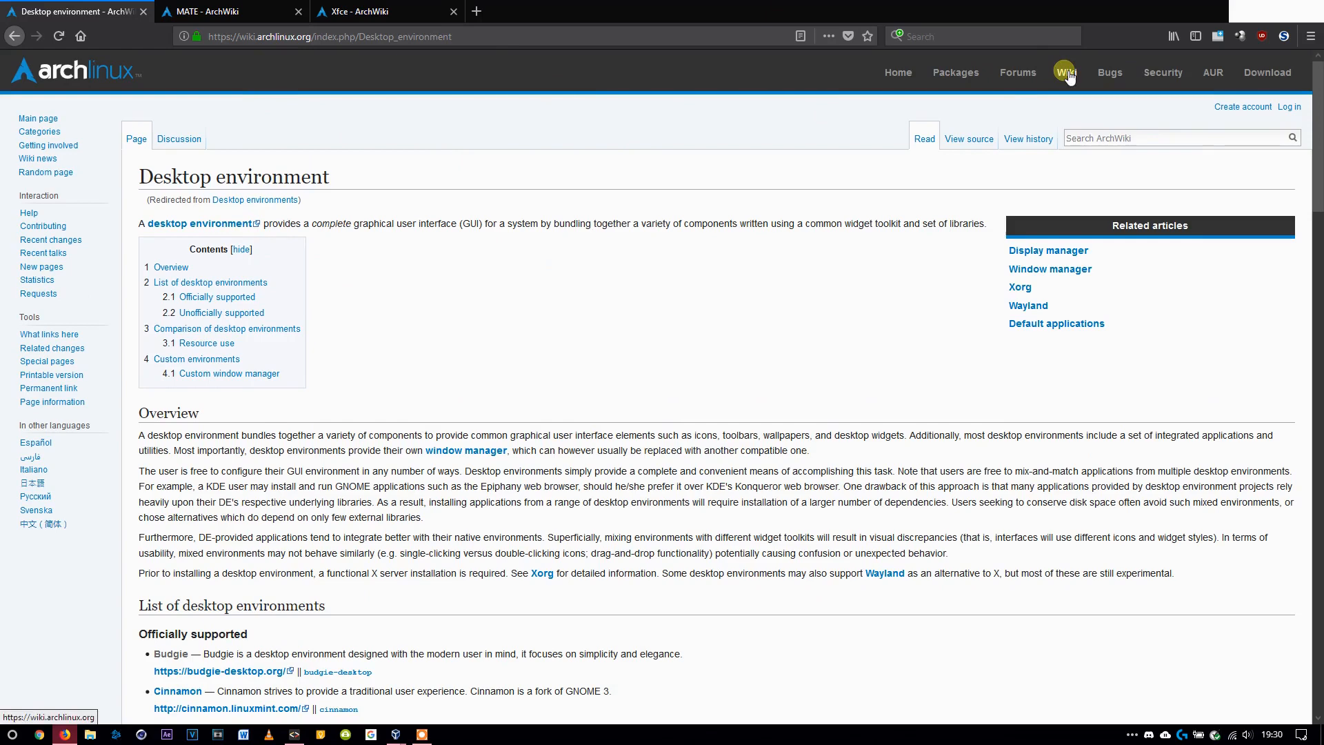
Step: From the ArchWiki main page reach the Desktop environment list and the mate package group listing
click(1064, 72)
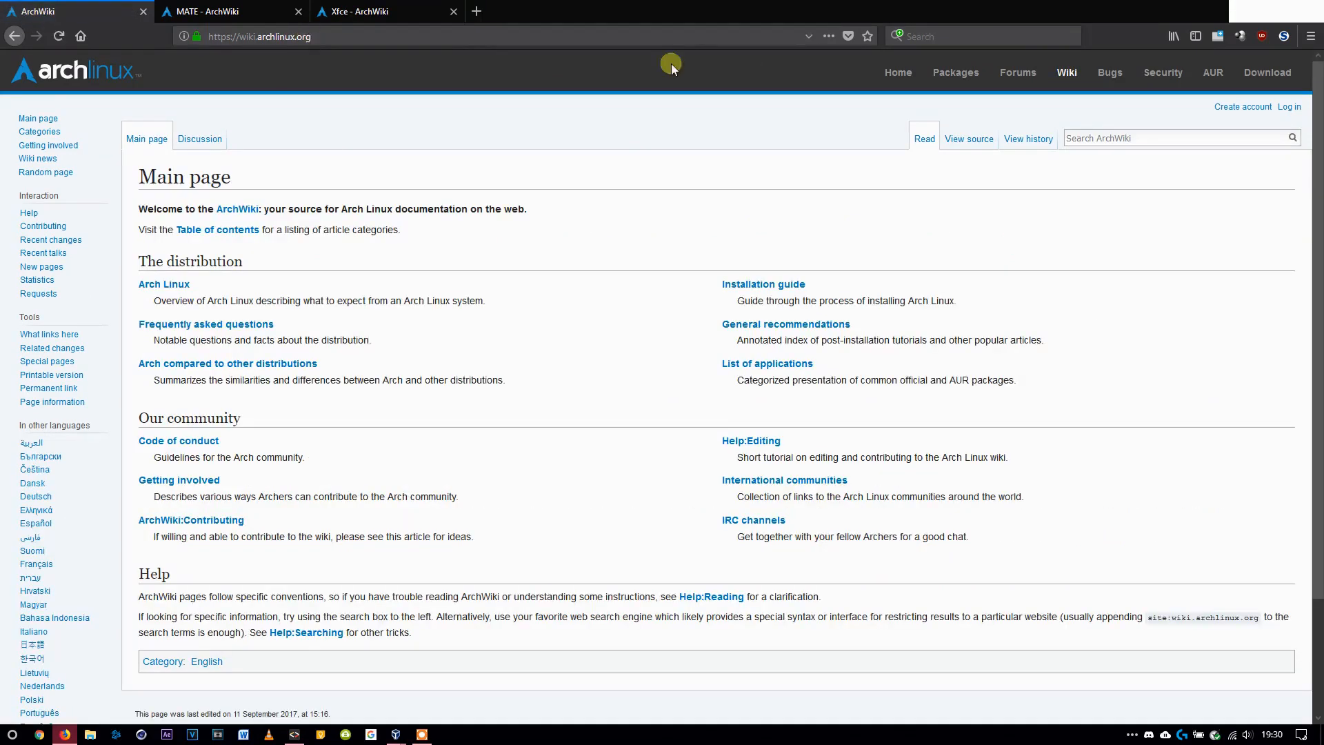
text(de)
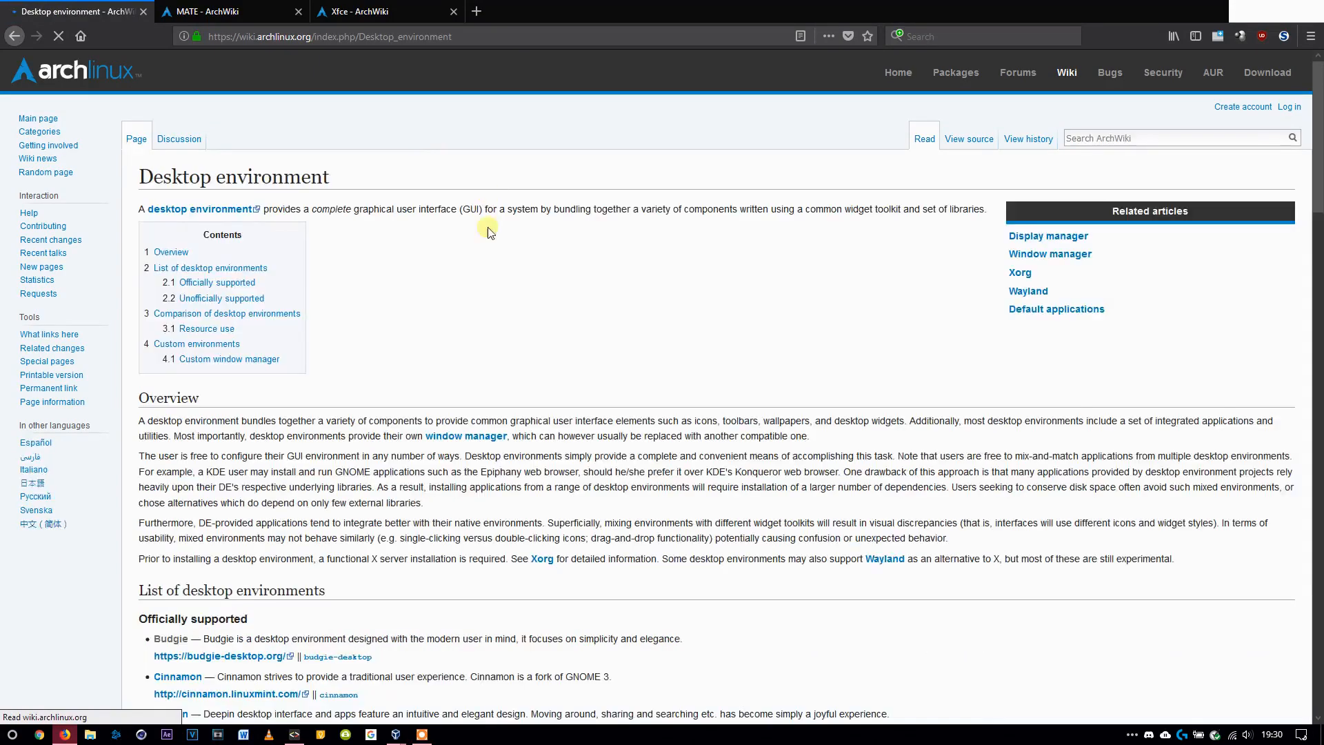
scroll(down, 3)
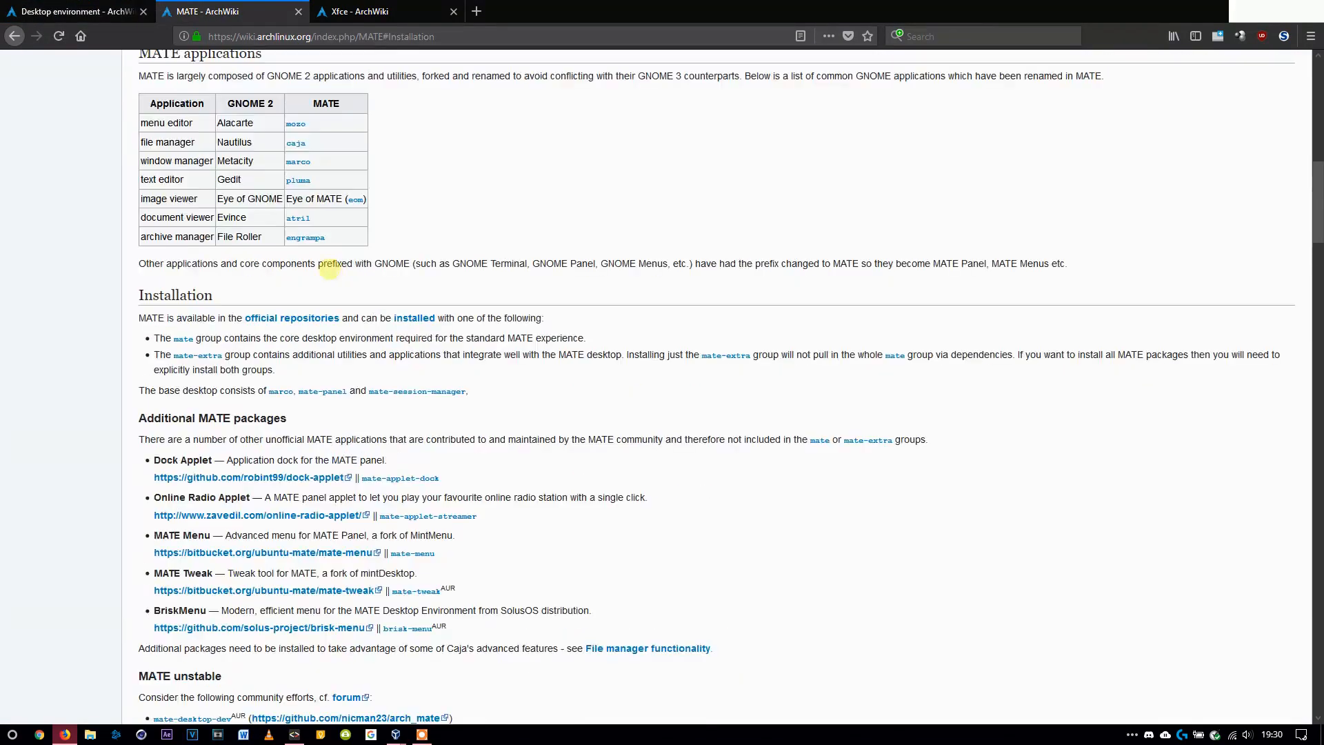
mouse_move(182, 338)
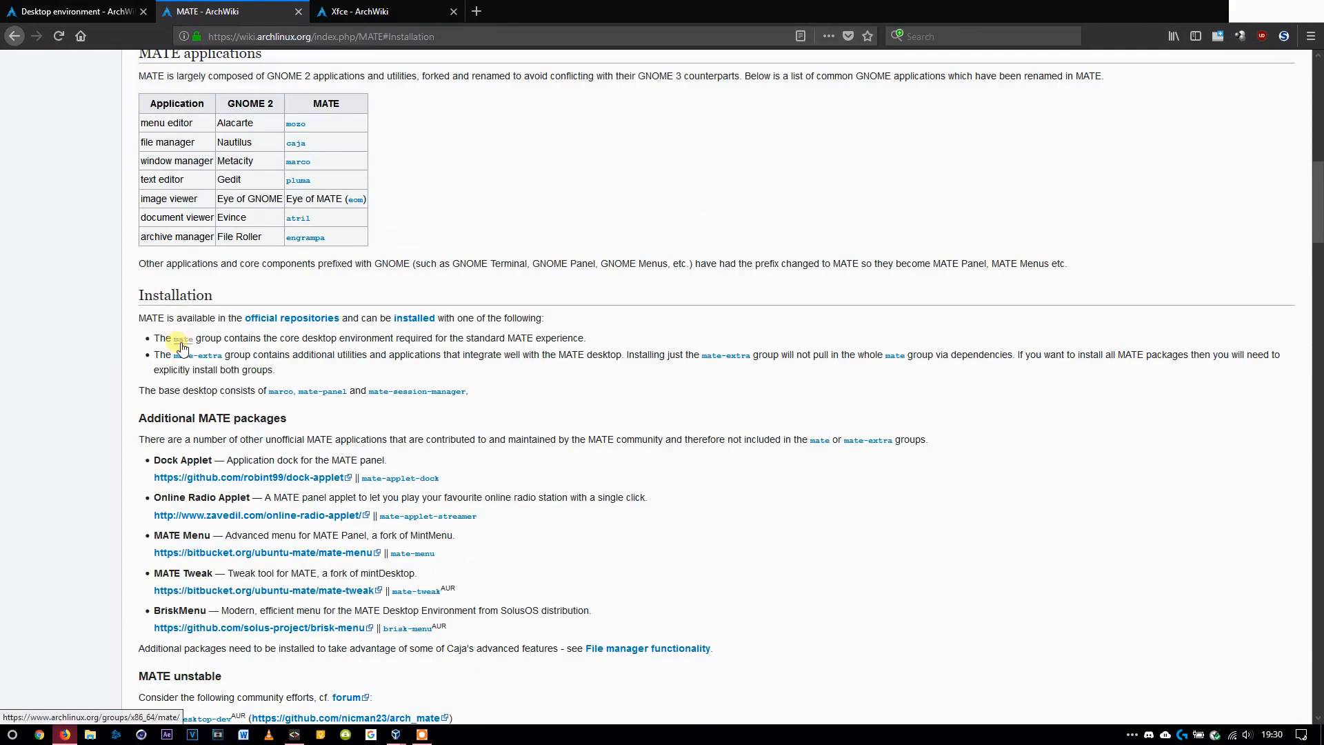
click(121, 730)
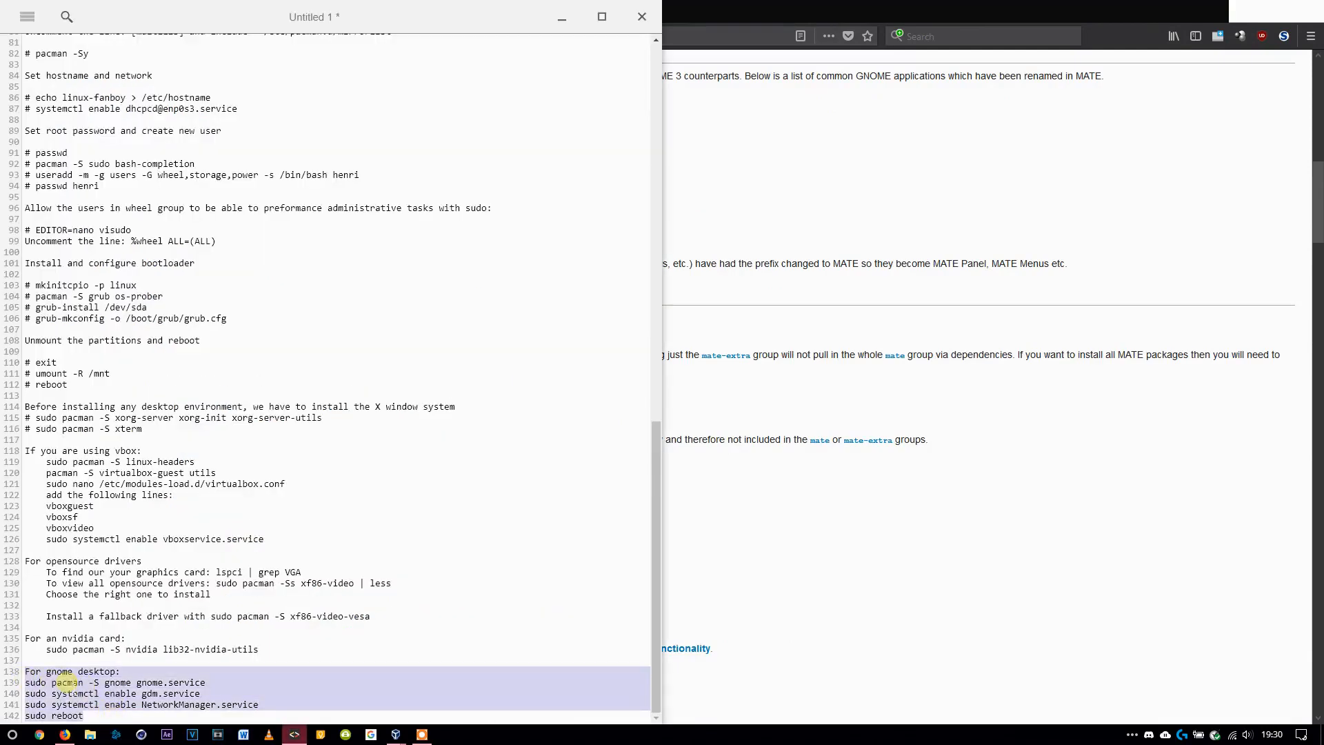
Step: Select 'gnome' in the notes install command, then review the MATE article and the Xfce article's Installation section
double_click(118, 681)
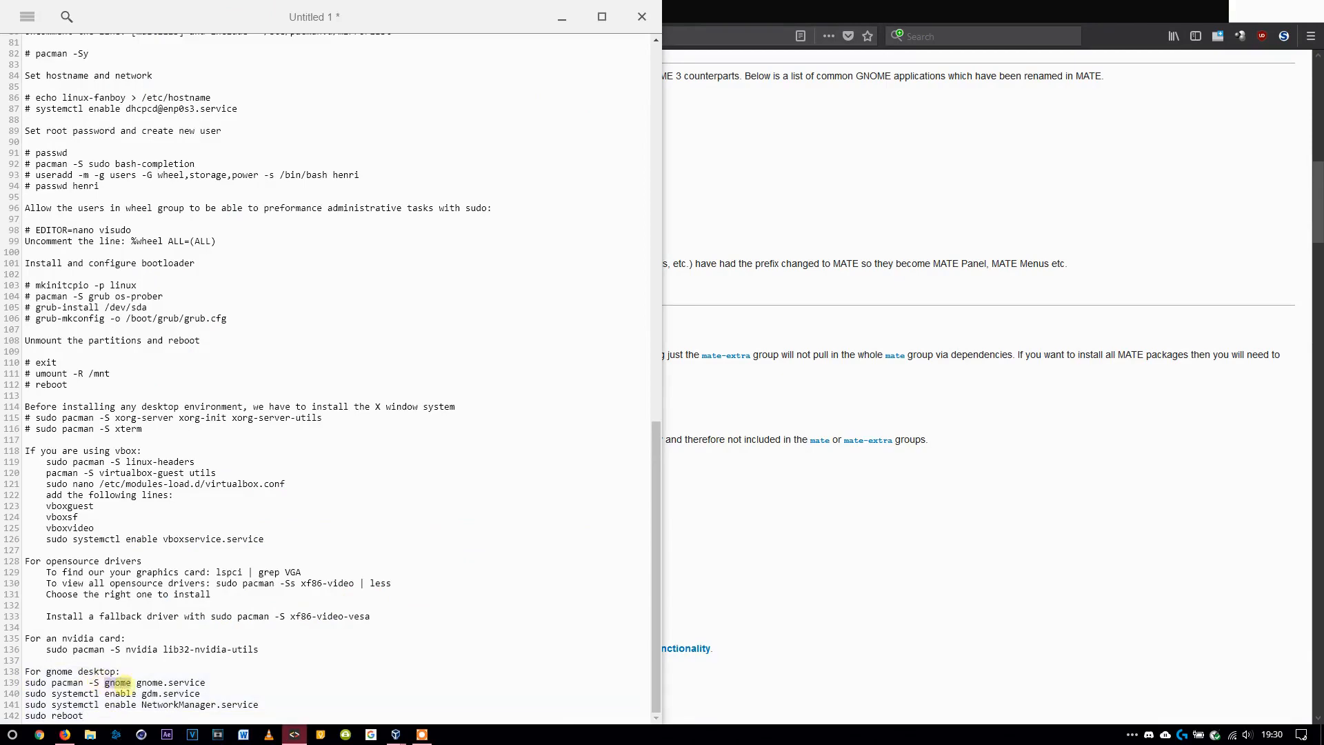
click(207, 11)
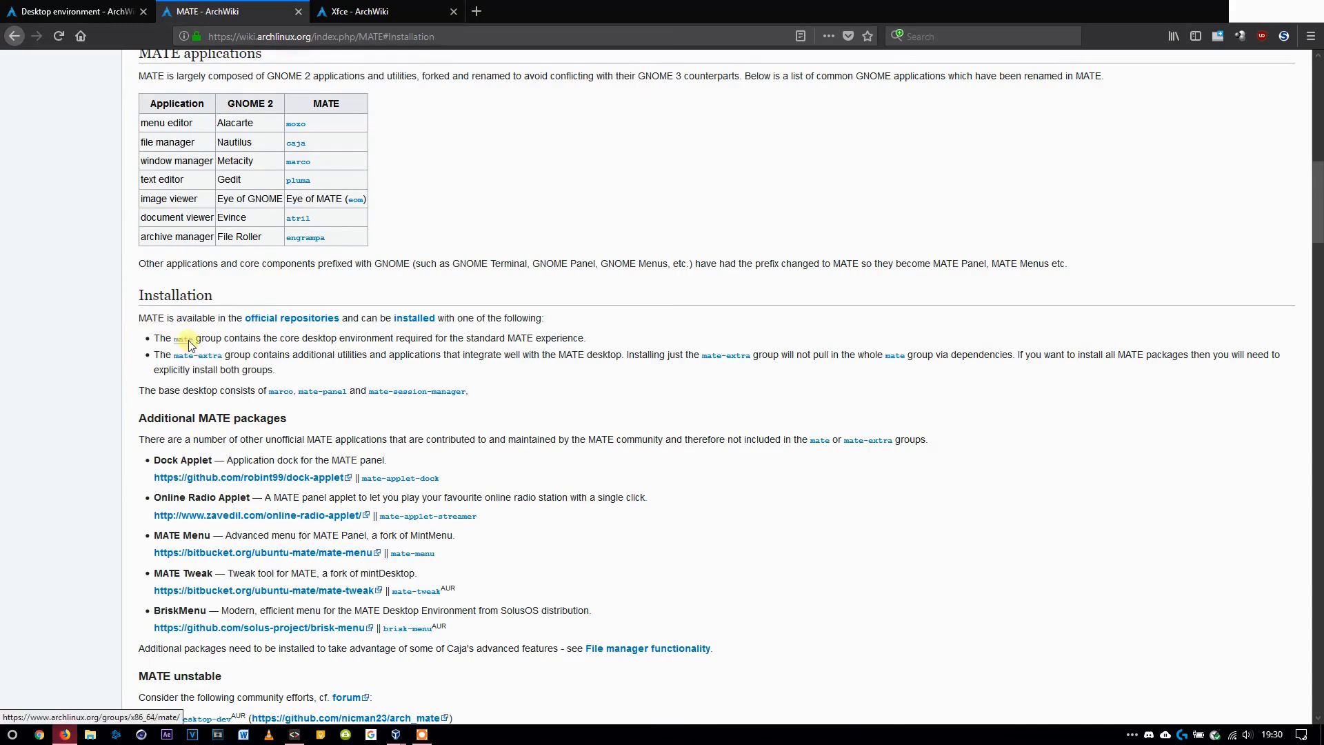
click(374, 11)
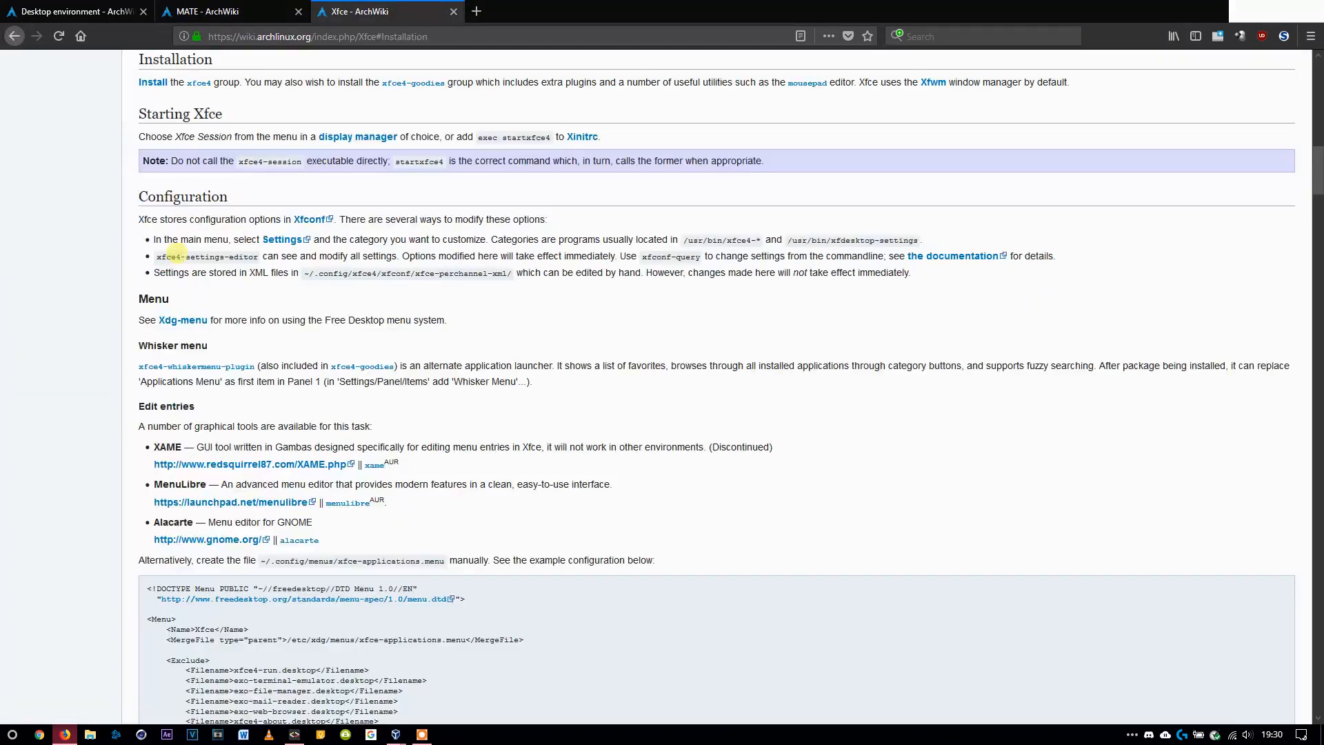
mouse_move(193, 303)
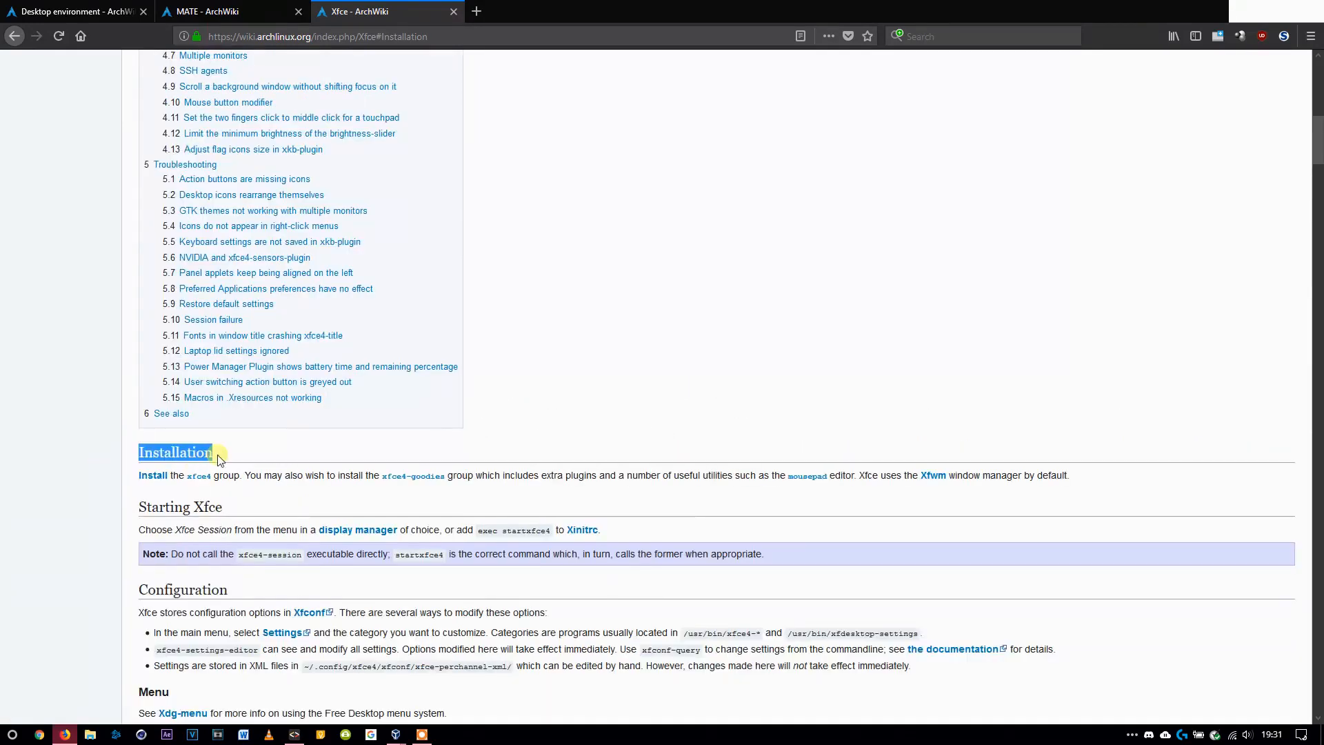
mouse_move(328, 489)
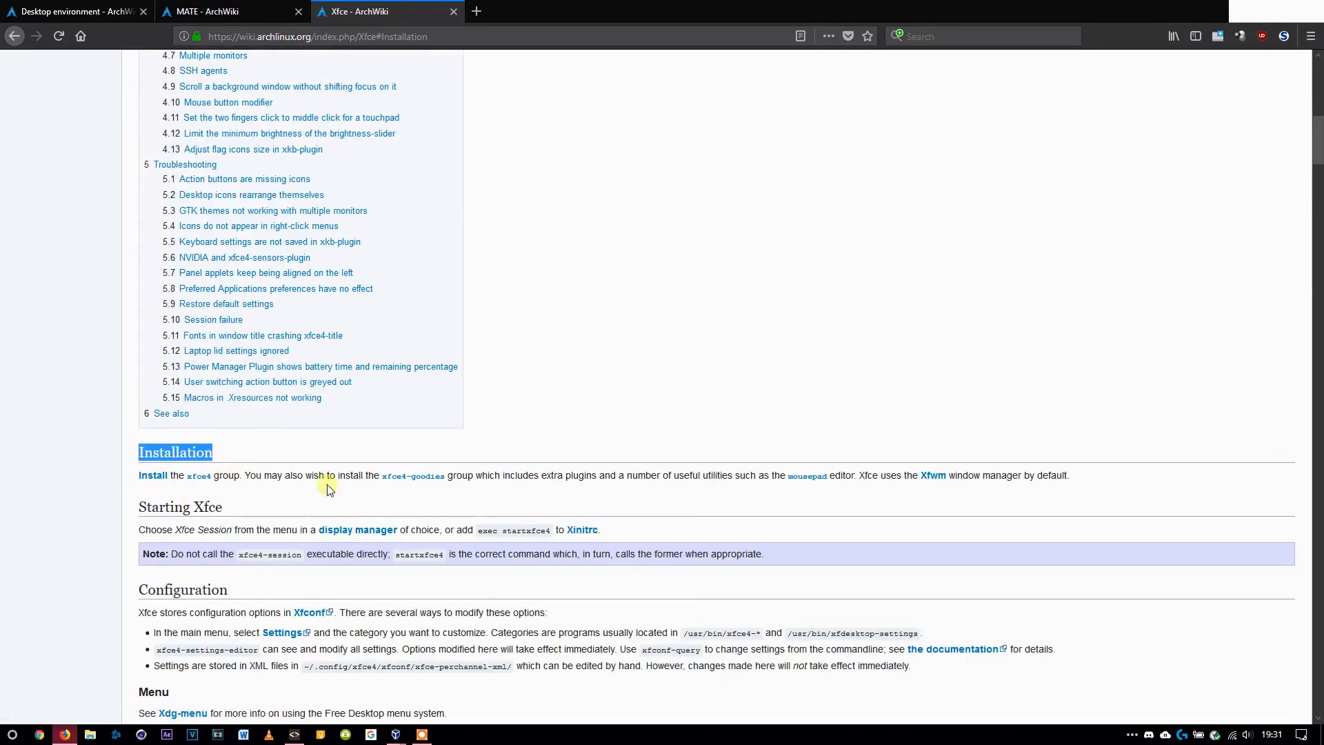
mouse_move(522, 77)
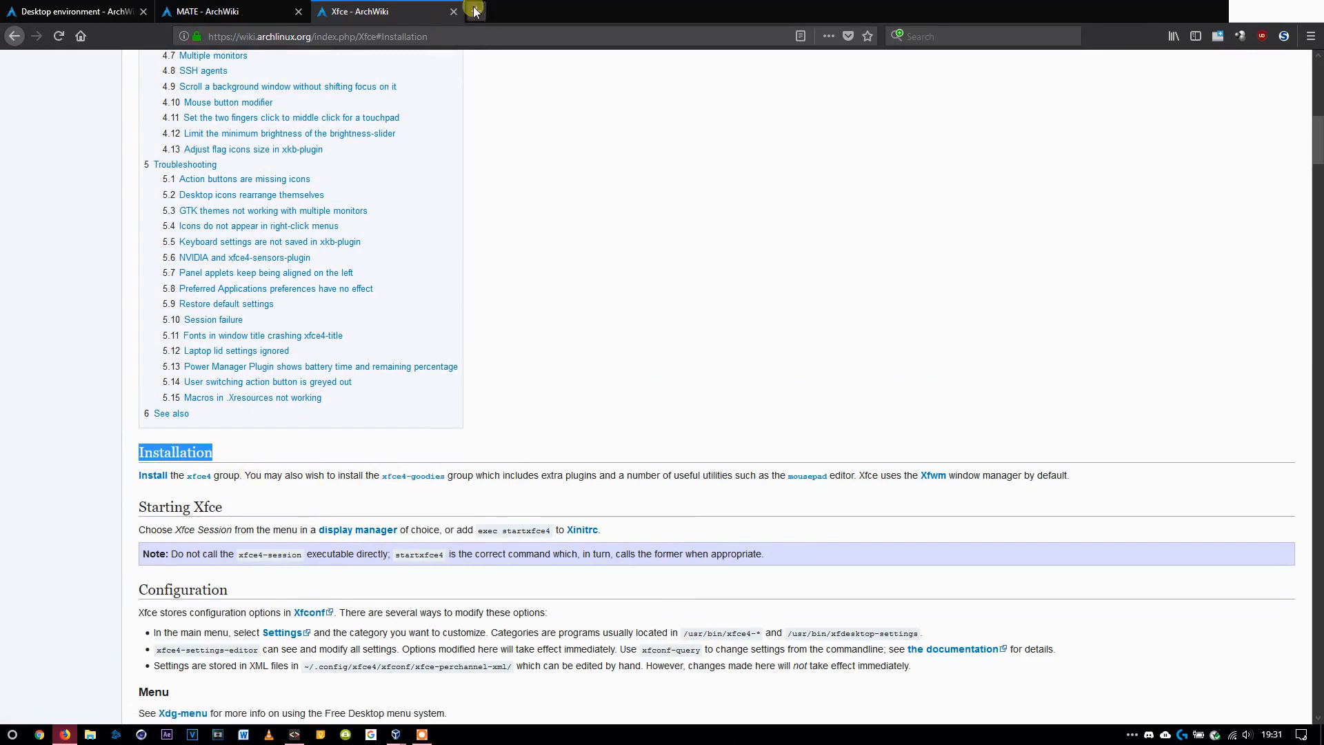
Step: Search 'how to install xfce in arch linux' and read the archlinuxuser.com guide's pacman commands
click(478, 11)
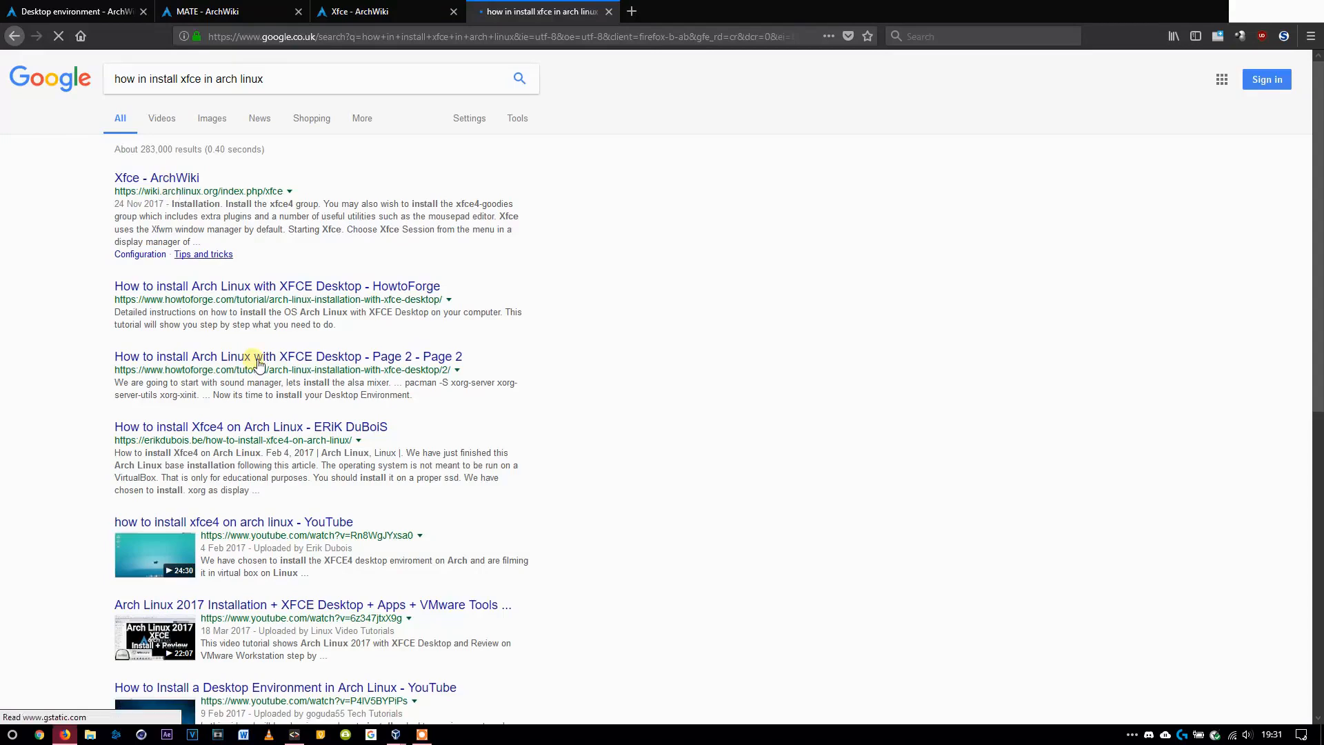
scroll(down, 3)
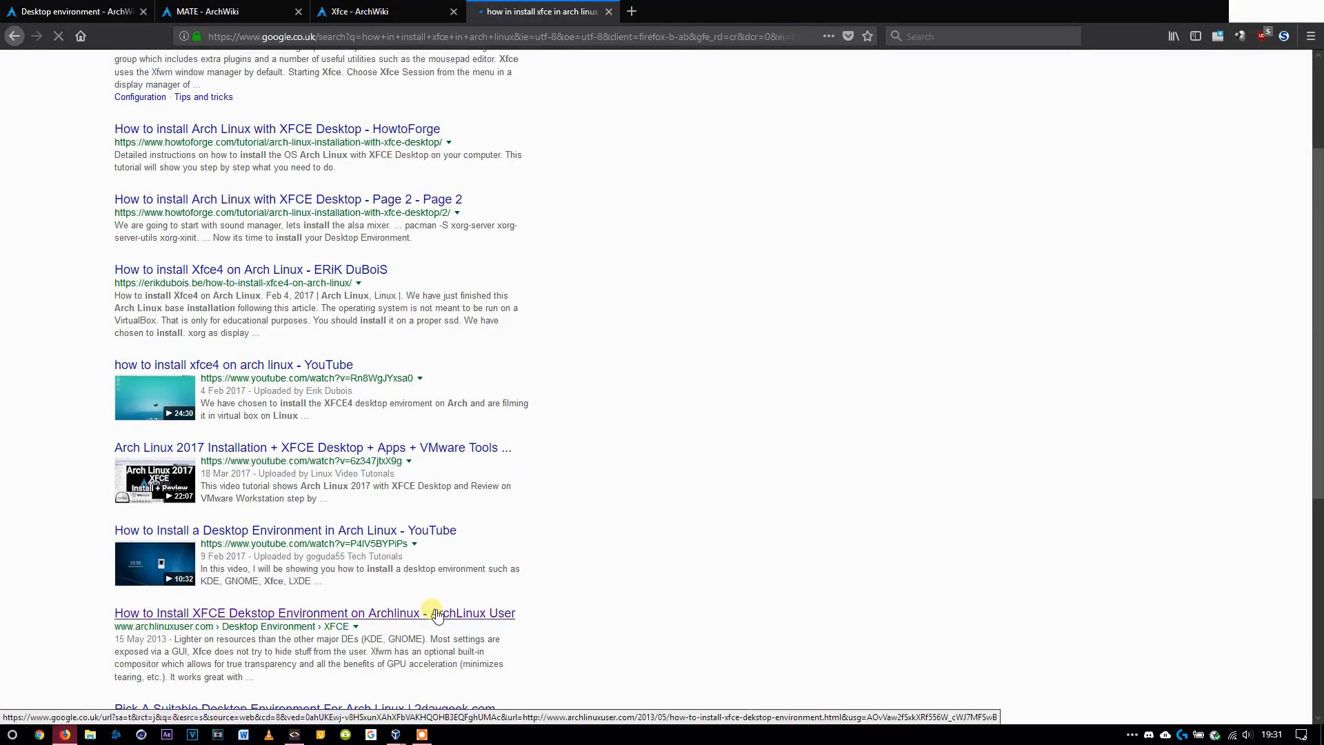
click(311, 612)
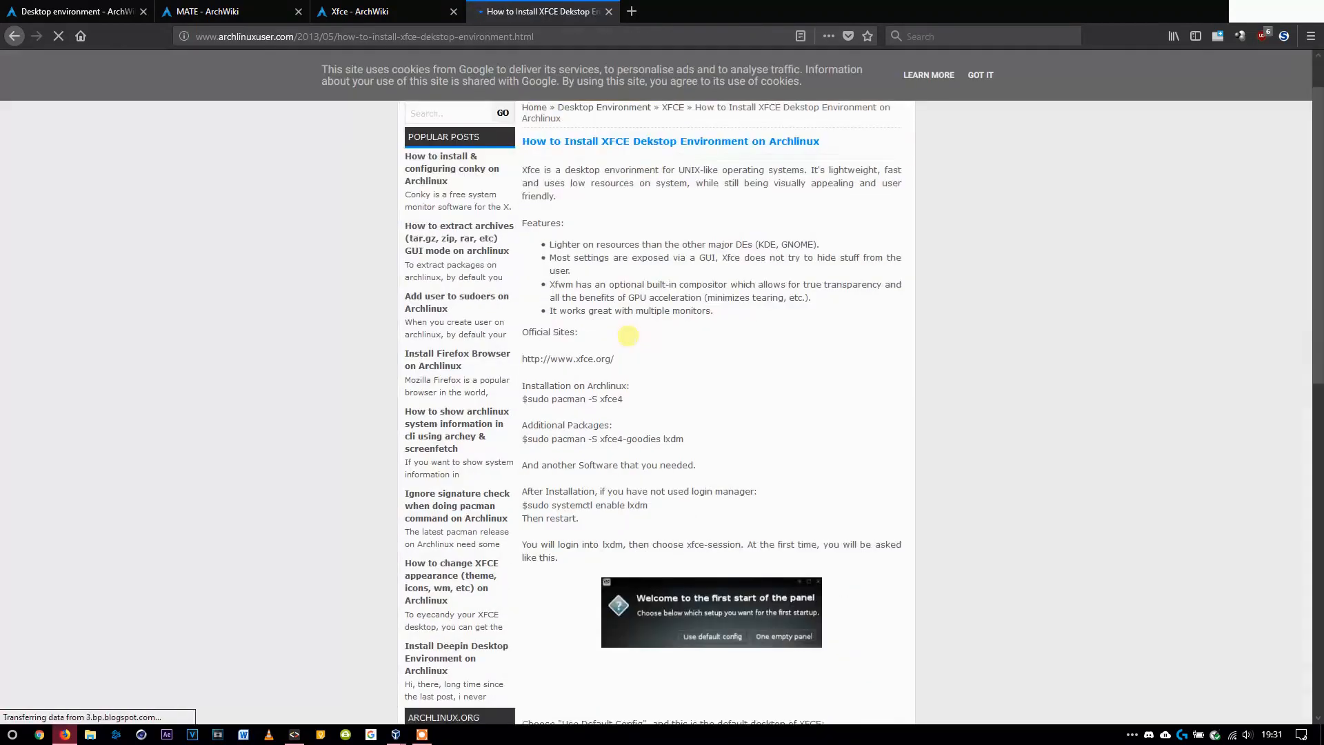
scroll(down, 3)
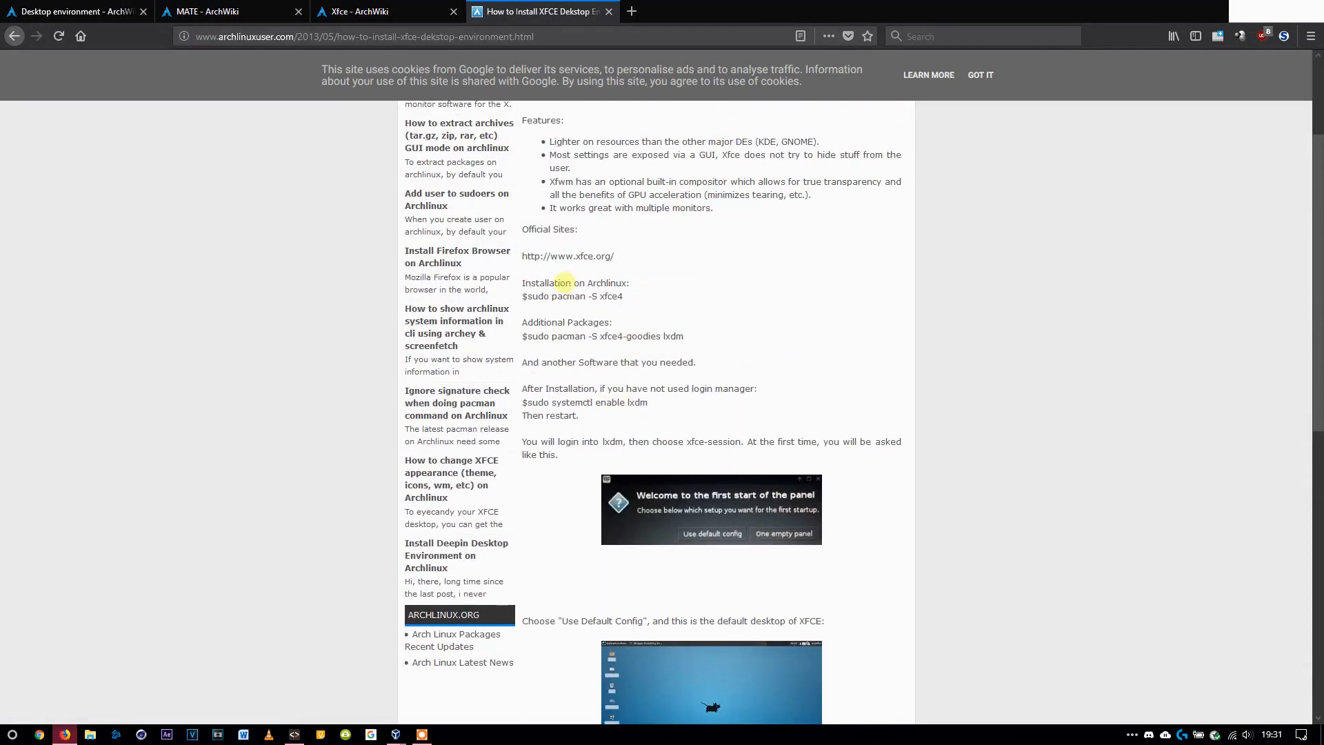
drag(531, 295, 623, 295)
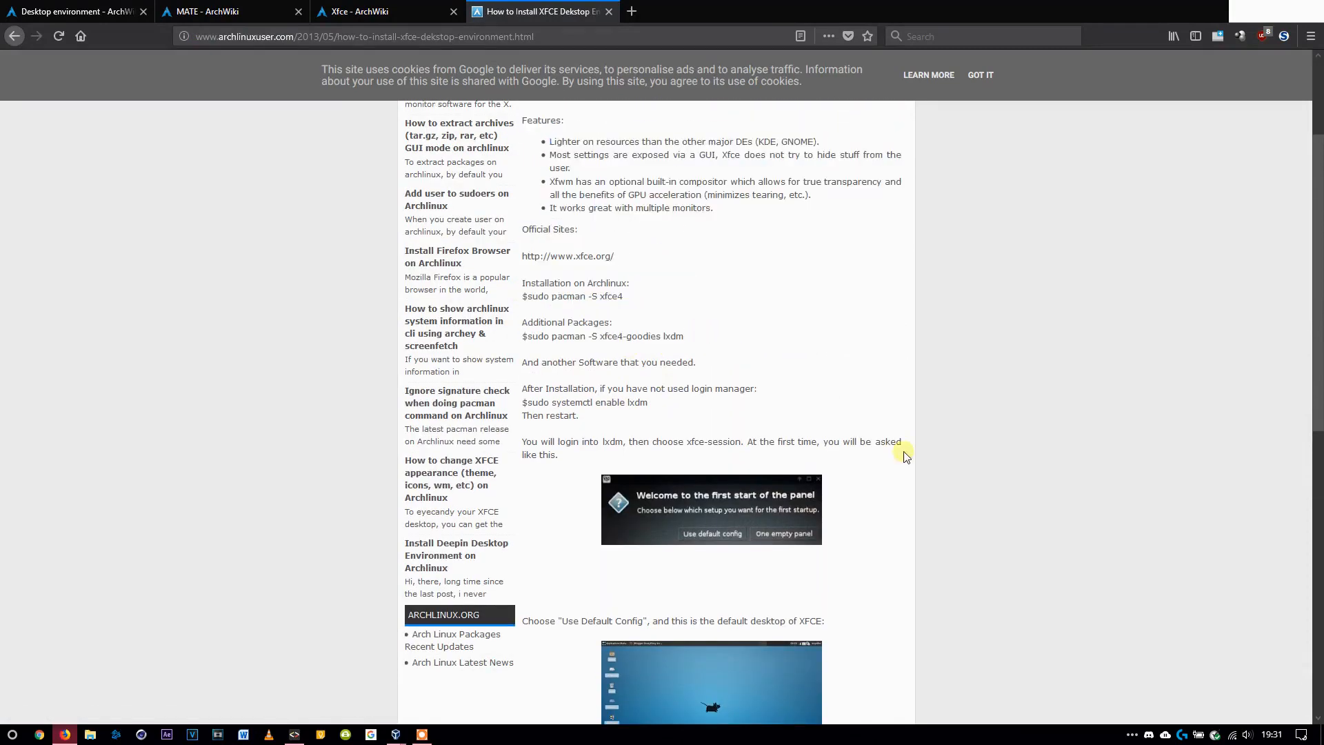
mouse_move(786, 364)
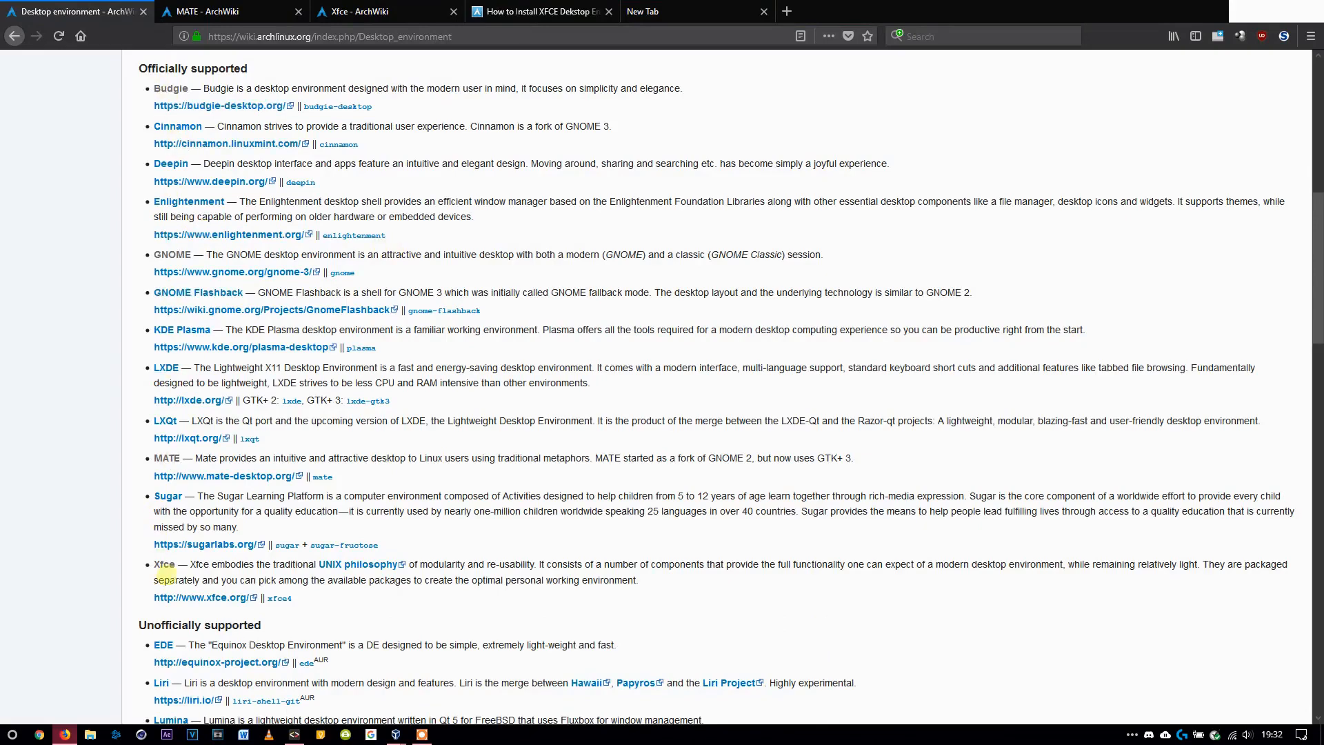
Step: Review the Desktop environment tab, then return to the Xfce ArchWiki article
click(546, 11)
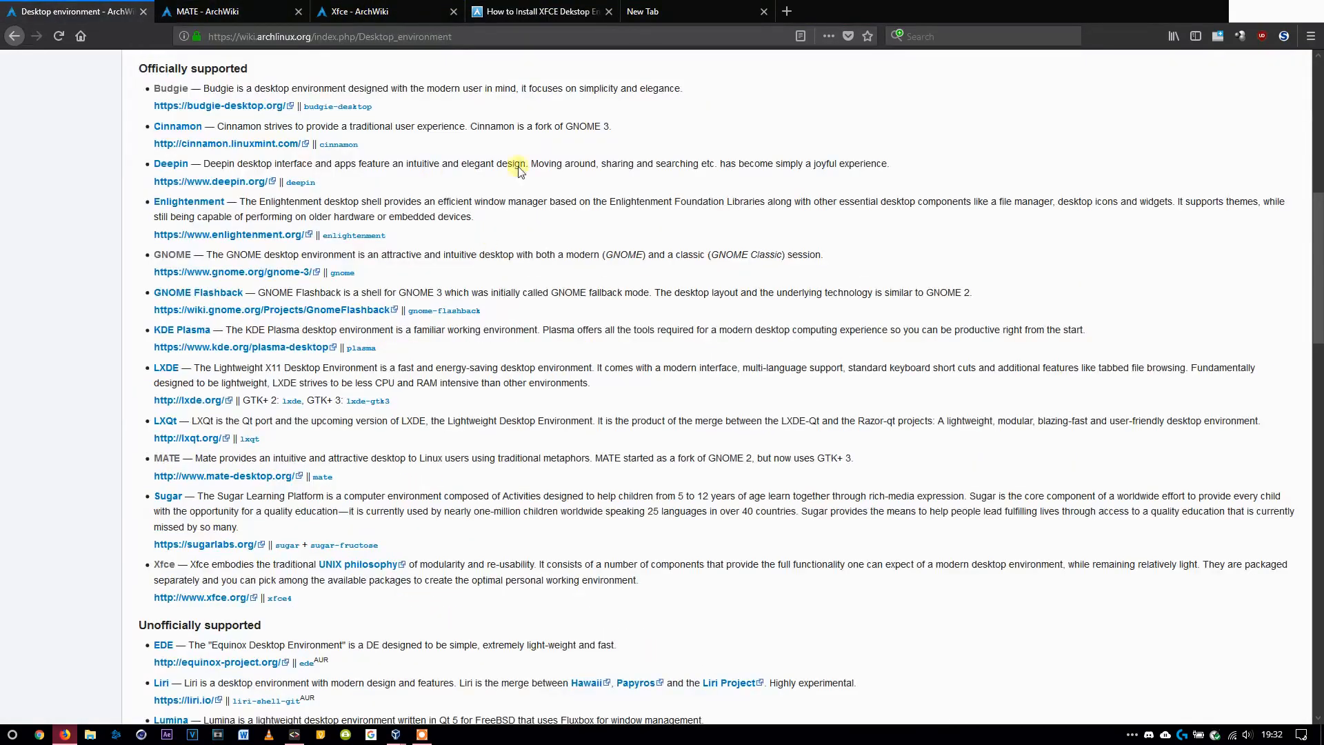
click(539, 11)
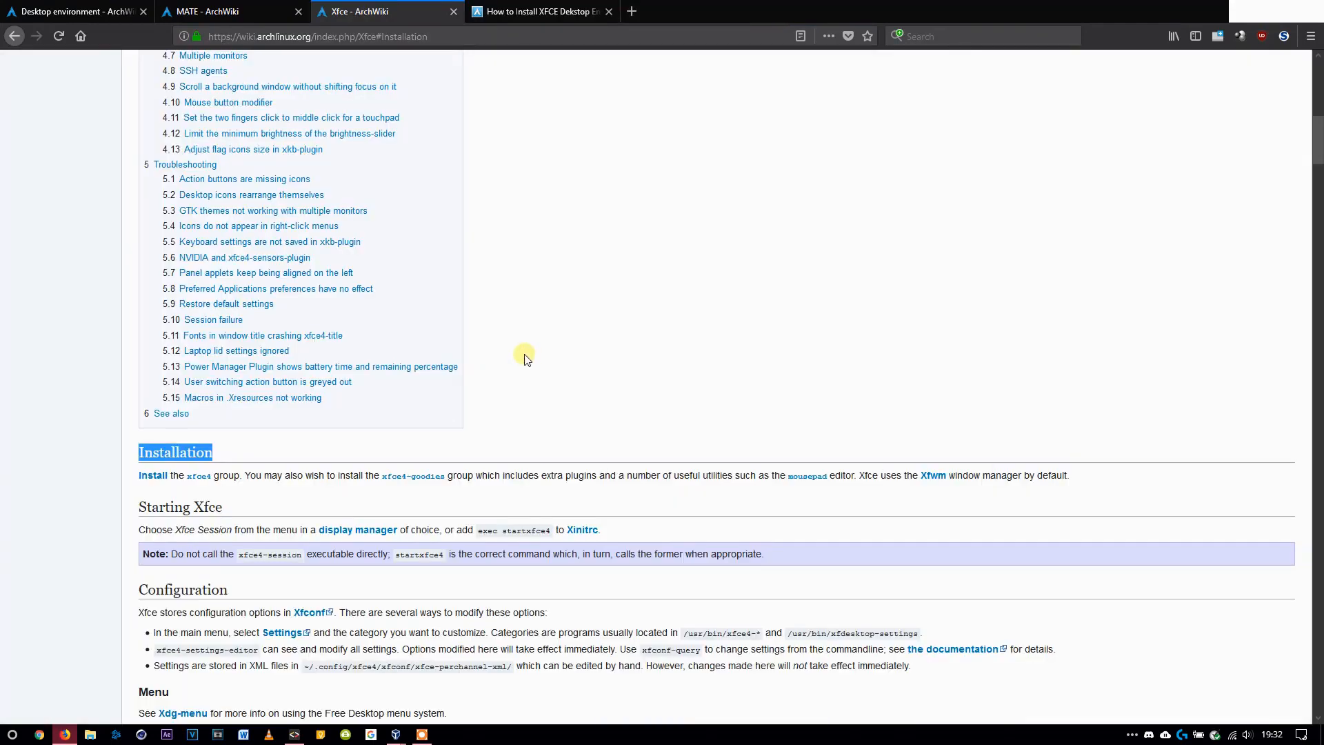
mouse_move(451, 709)
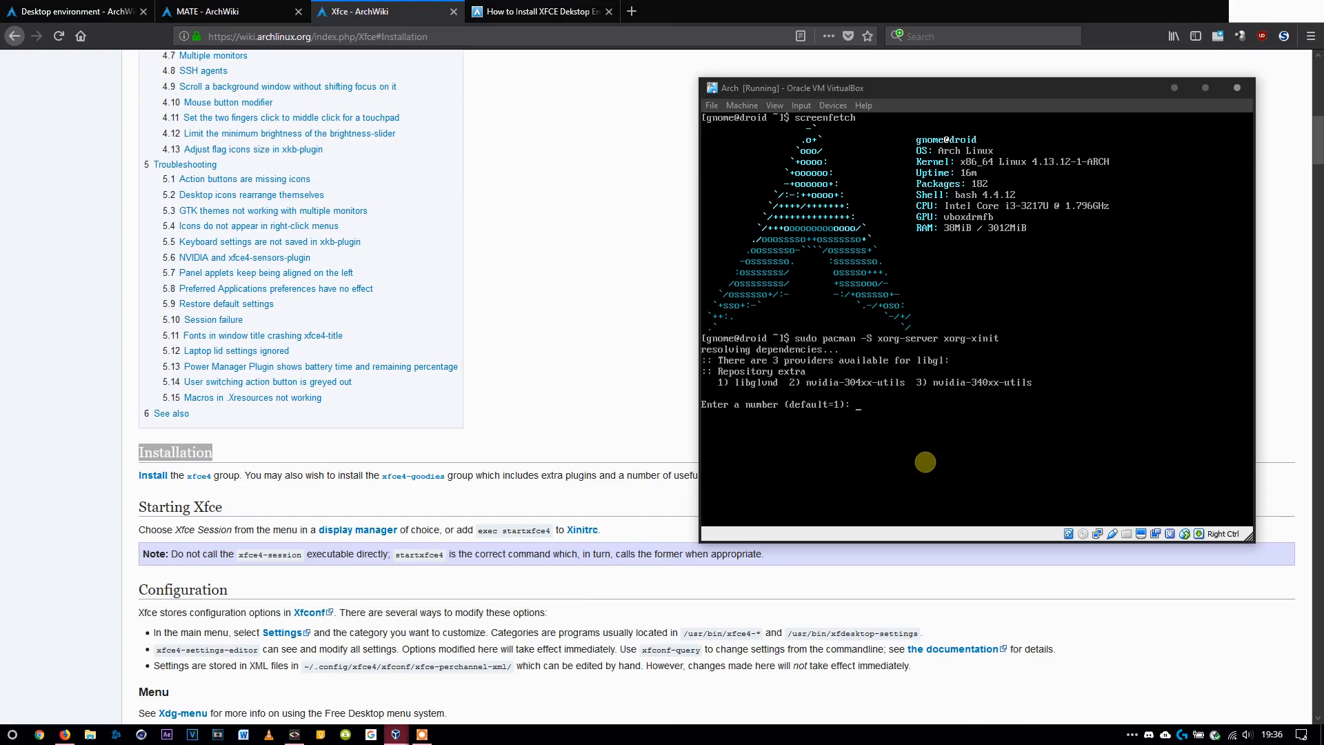
Step: Choose libglvnd (provider 1) and confirm with y to install xorg-server and xorg-xinit
key(Return)
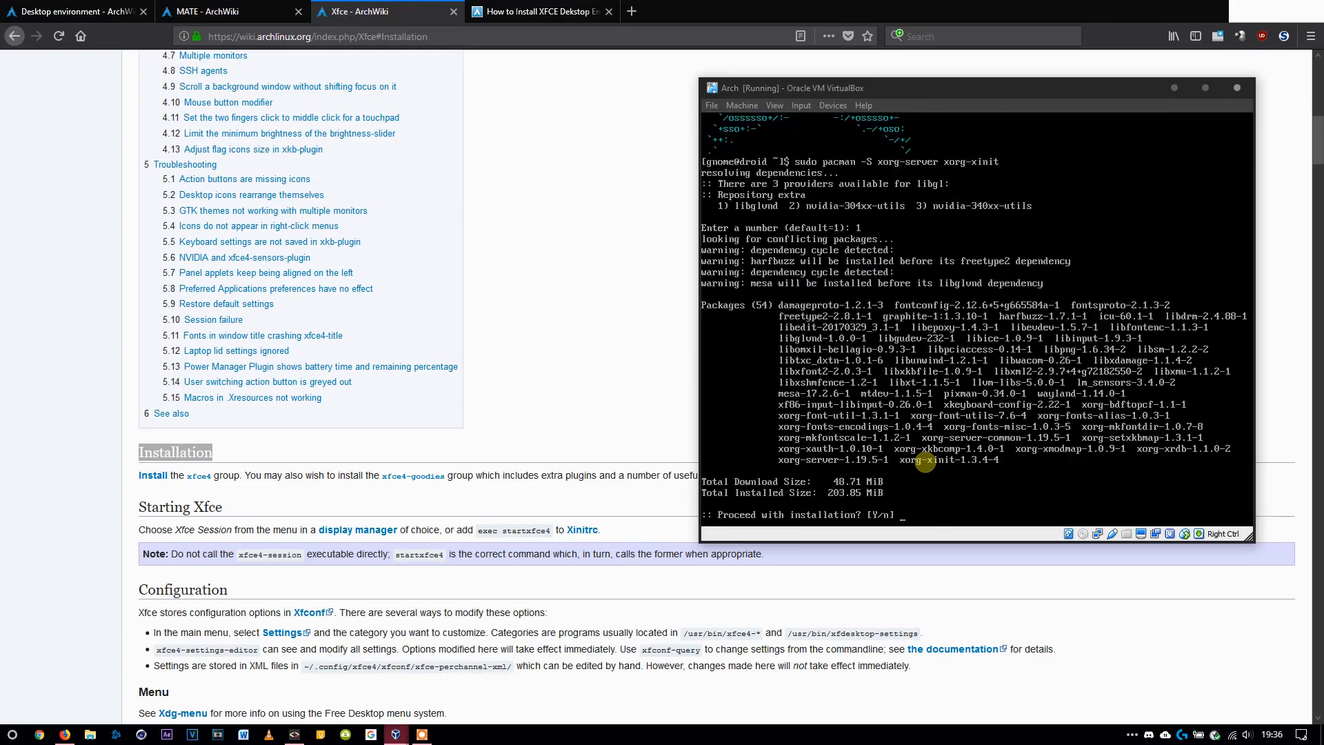
text(y)
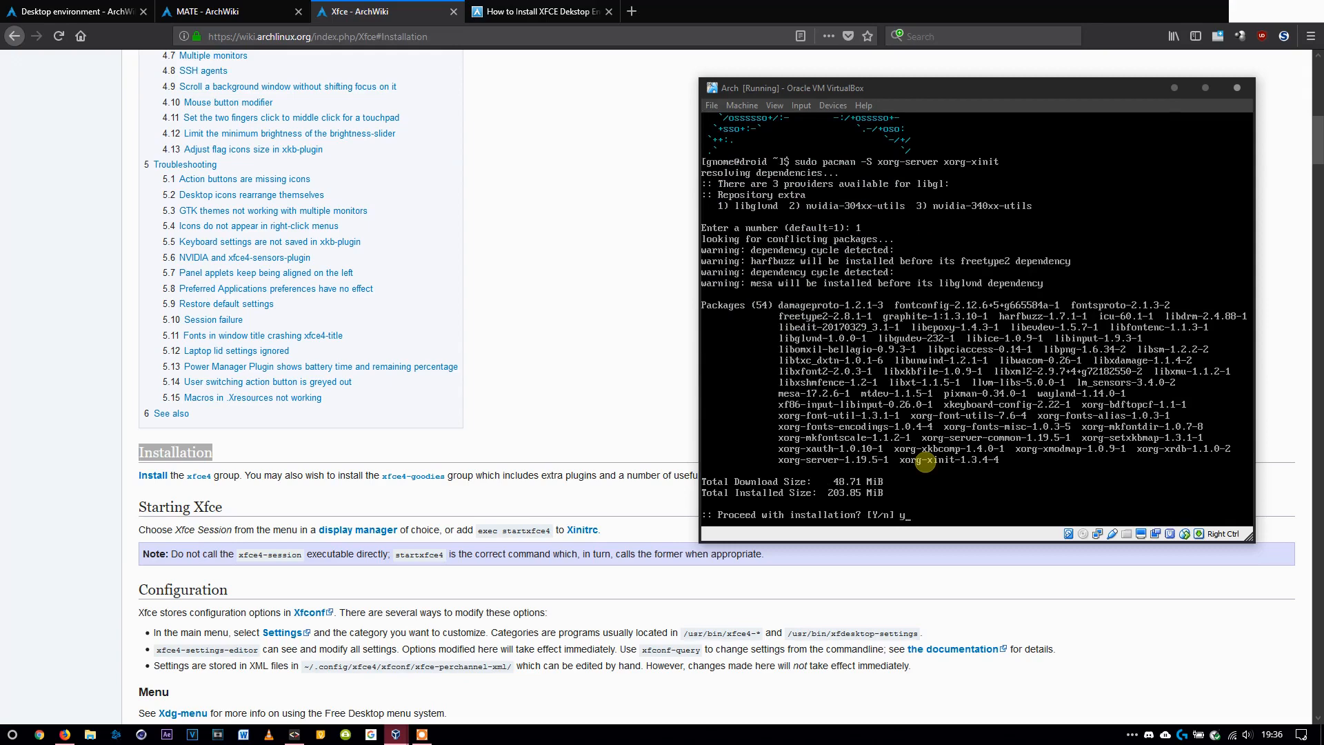
key(Return)
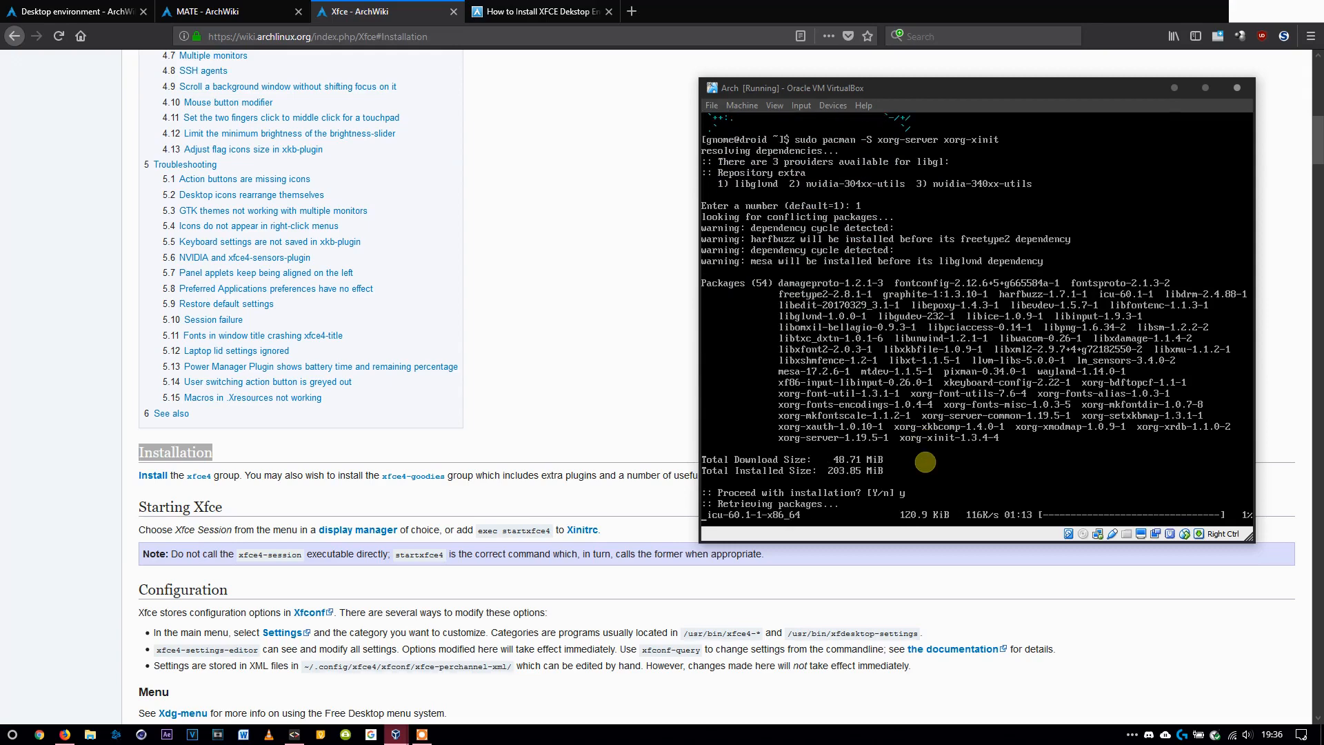
mouse_move(486, 513)
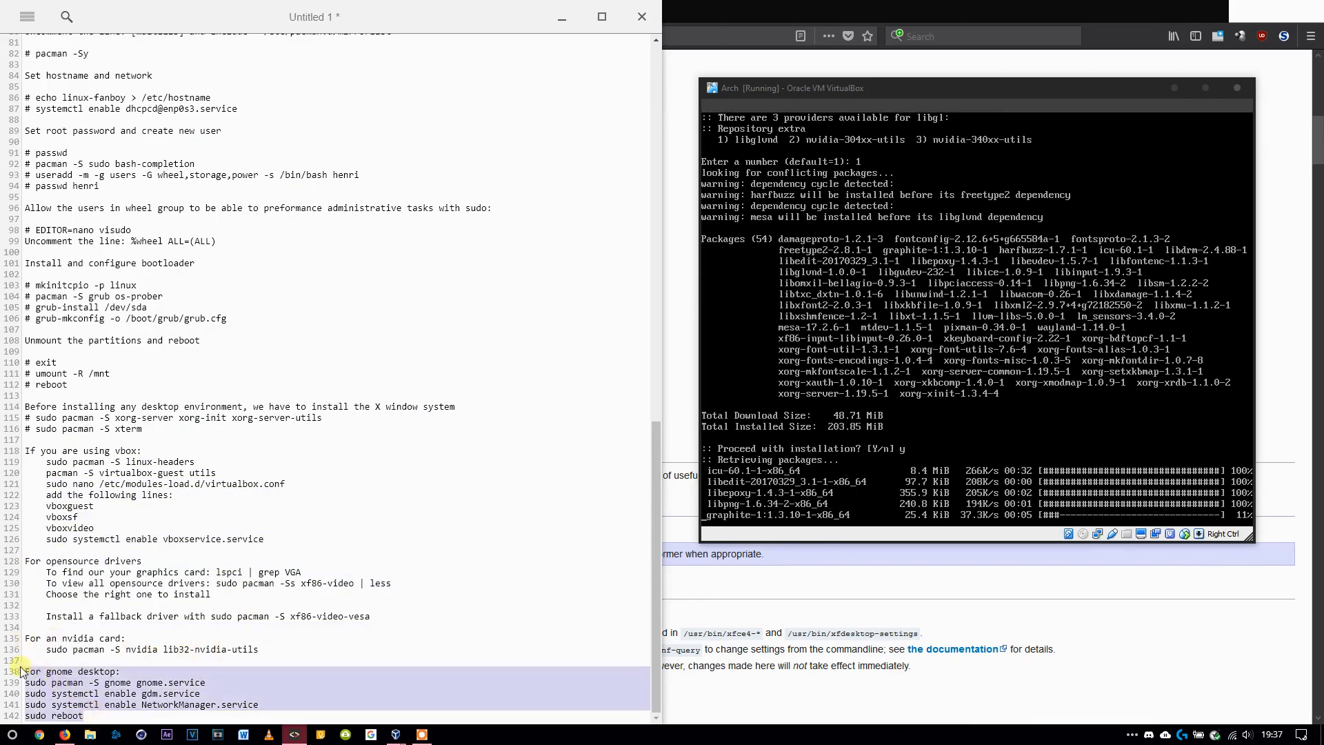
mouse_move(434, 568)
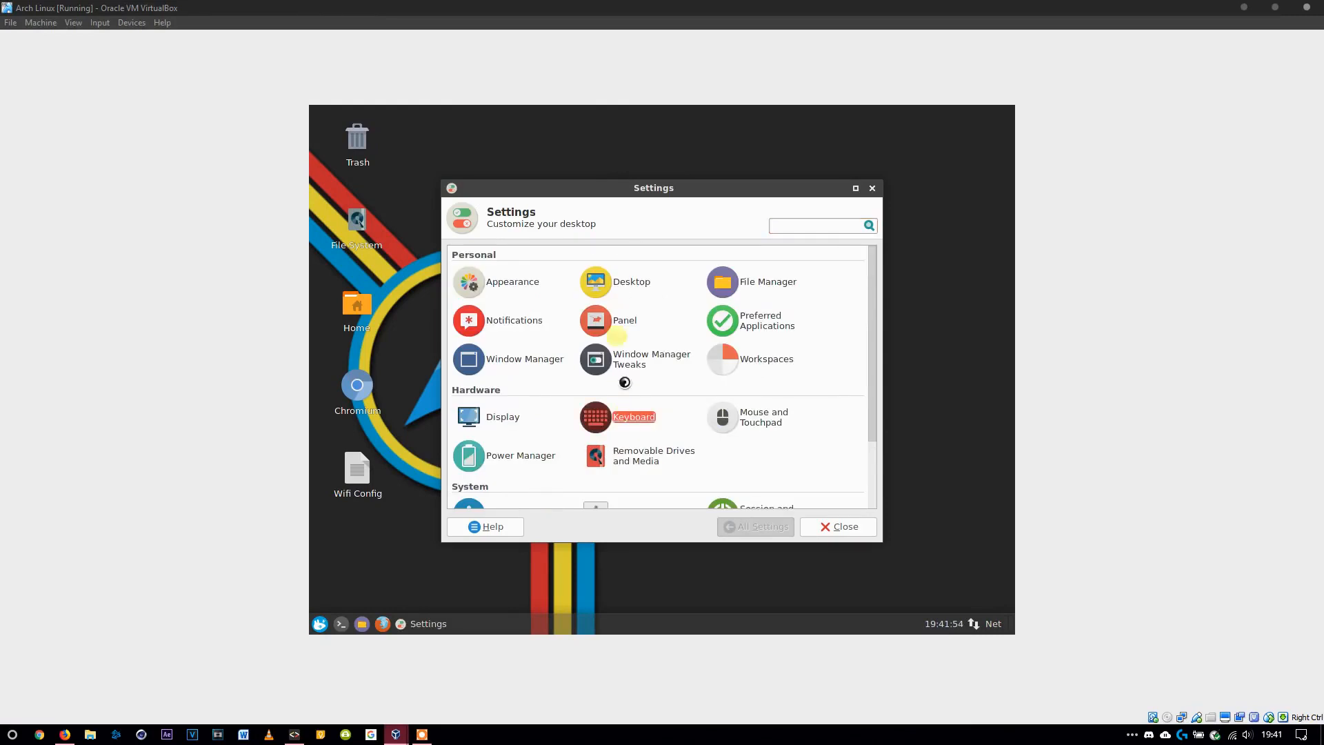
Step: Review the Xfce Keyboard settings and Layout options, return to All Settings and close the Settings manager
click(634, 417)
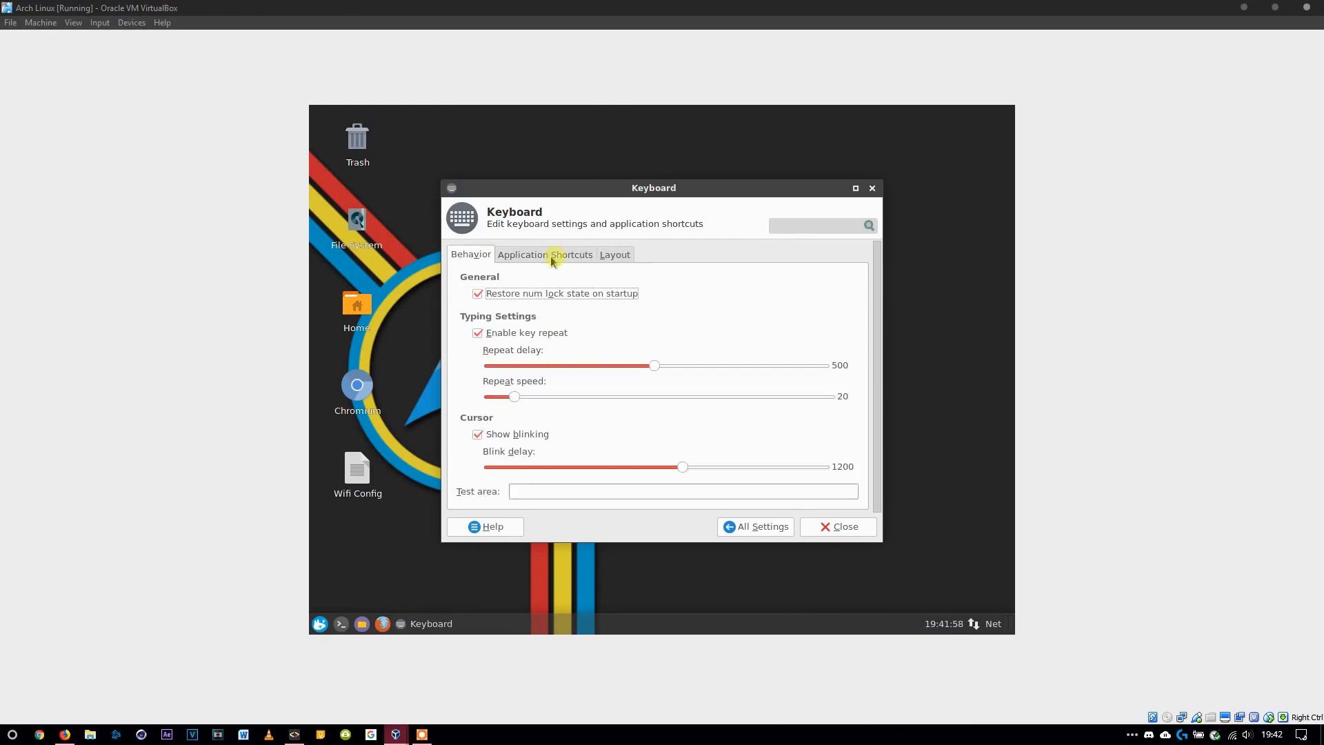
click(615, 253)
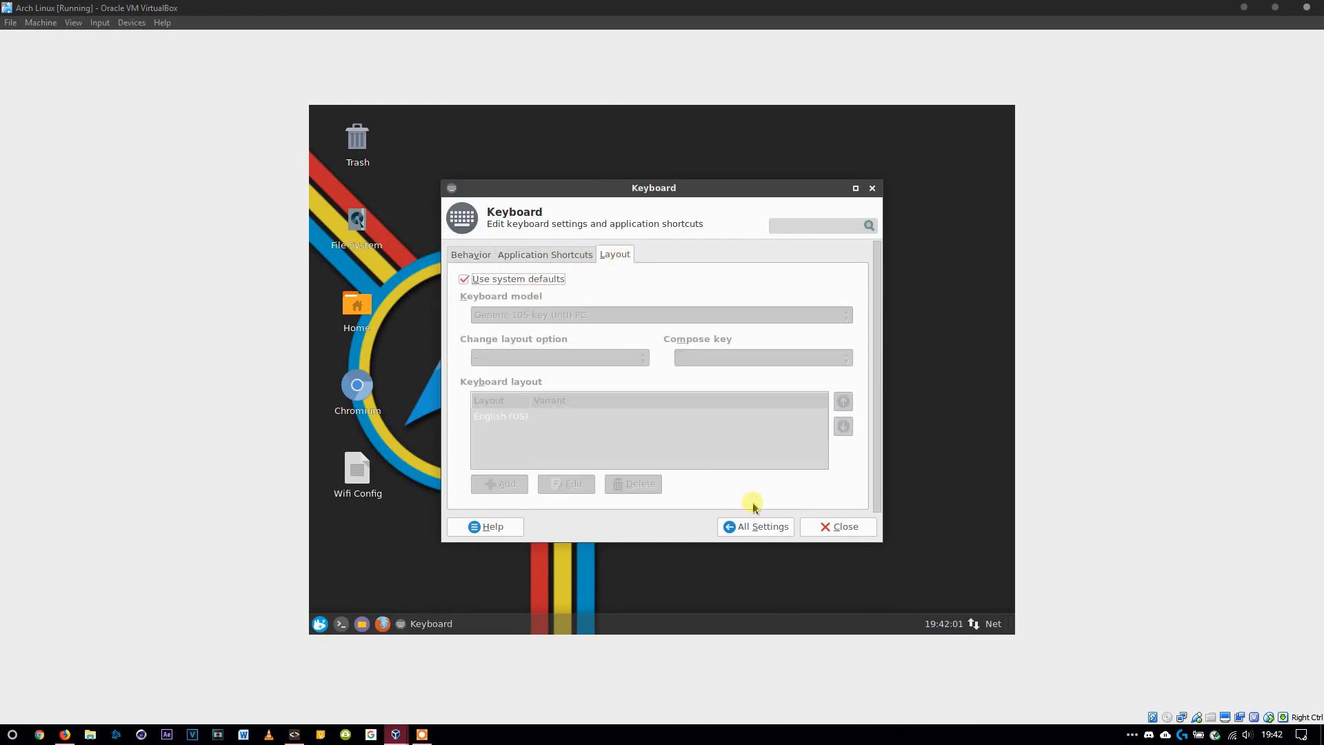
click(756, 527)
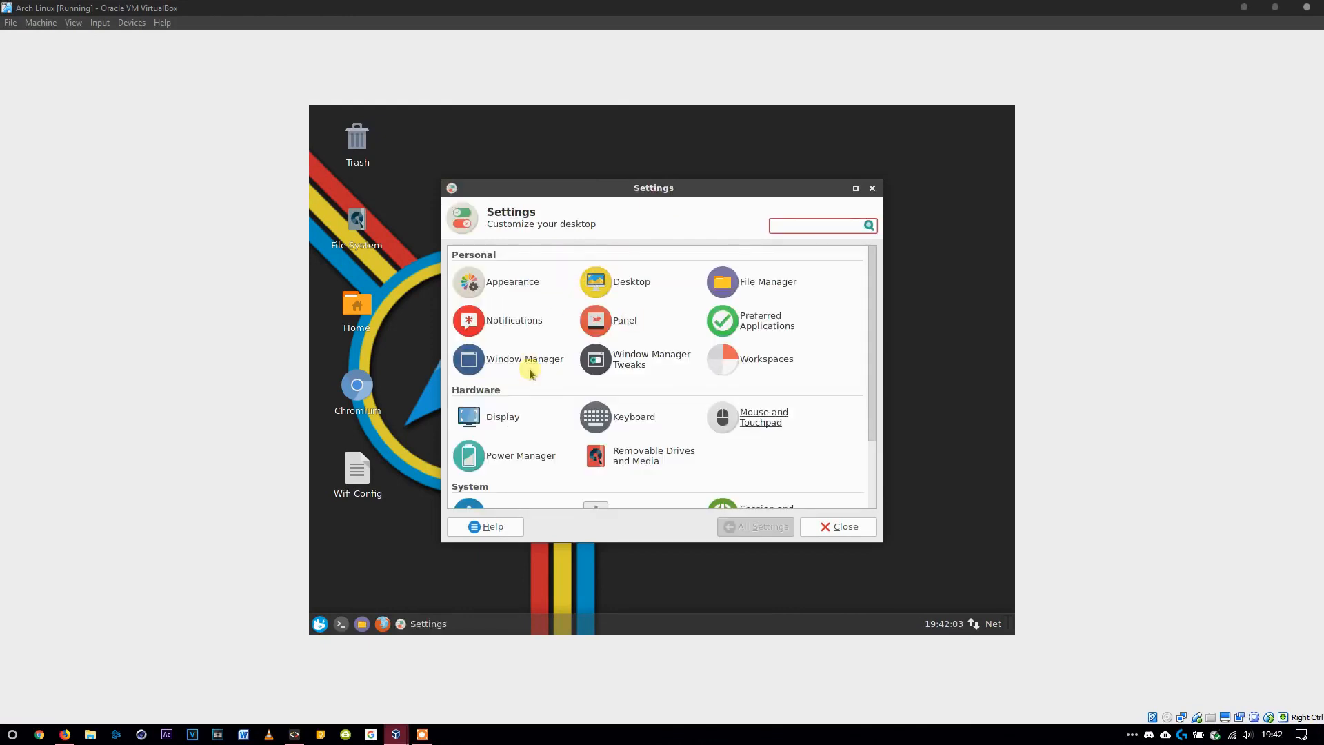
scroll(down, 3)
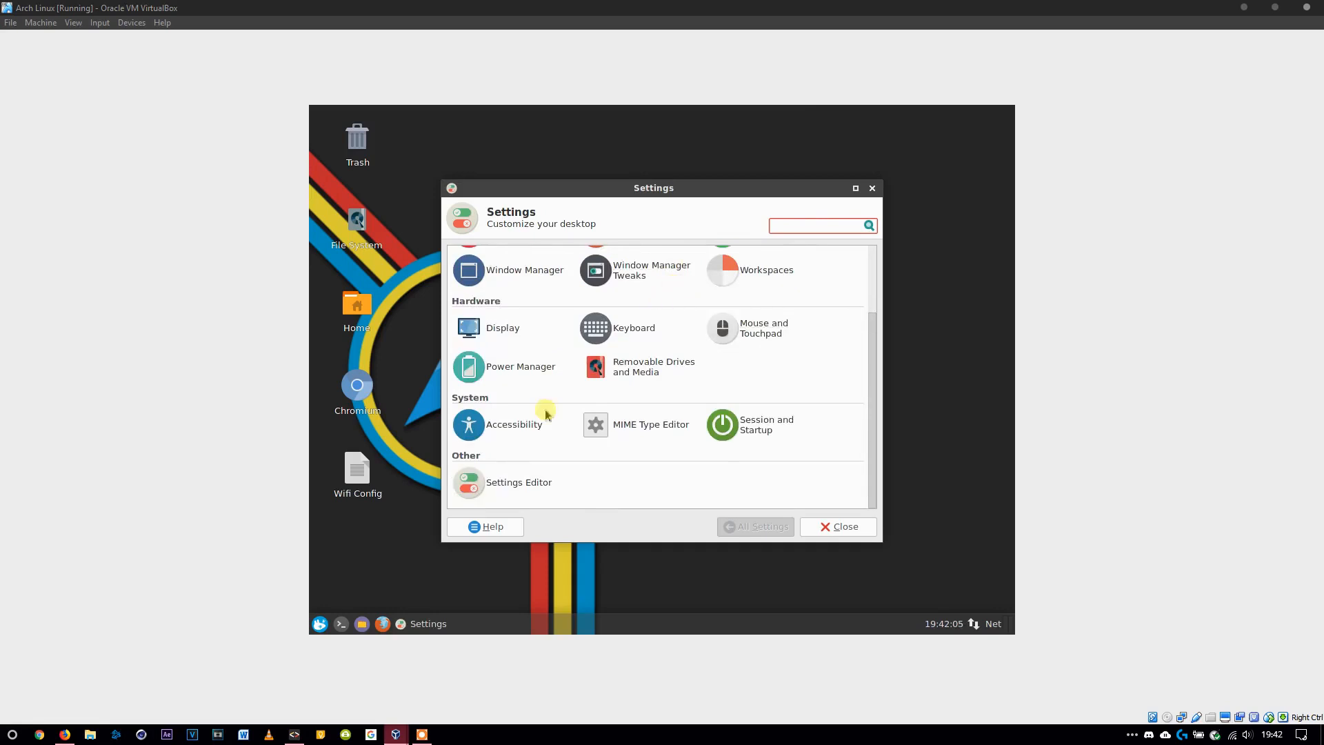
click(839, 527)
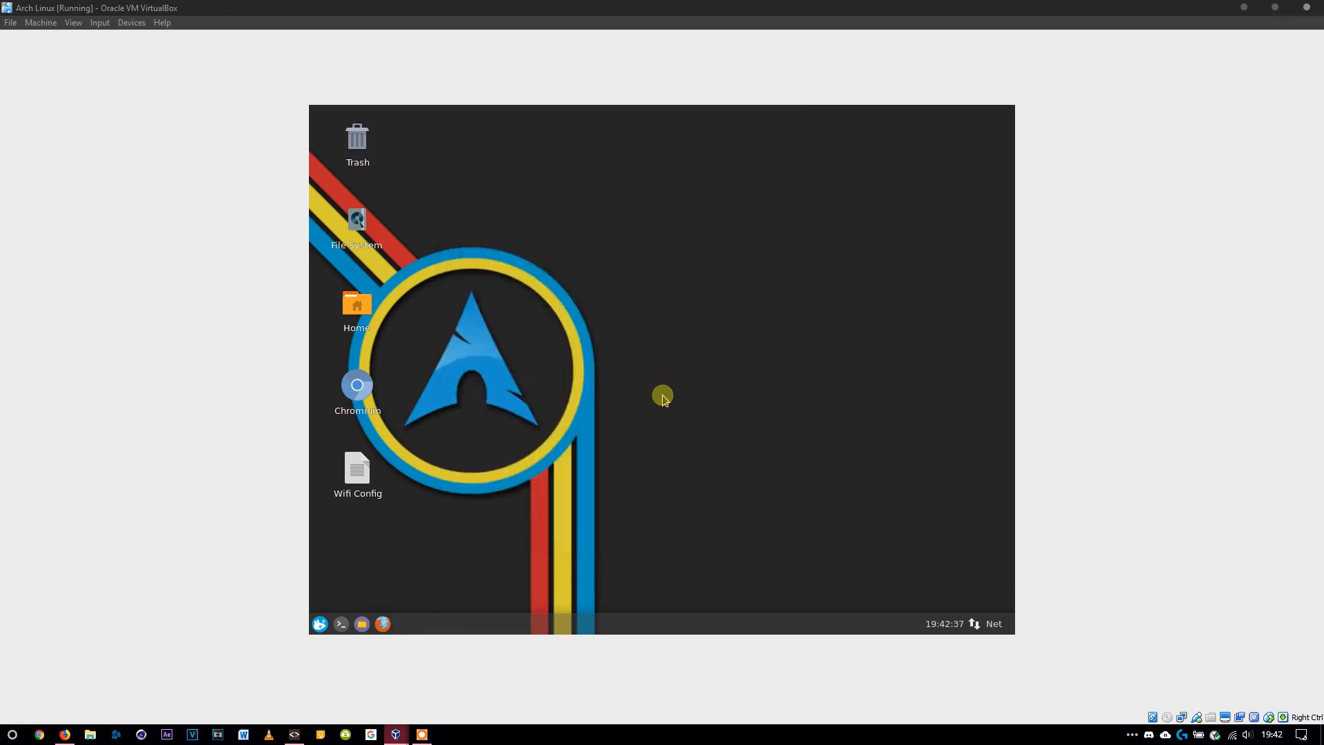